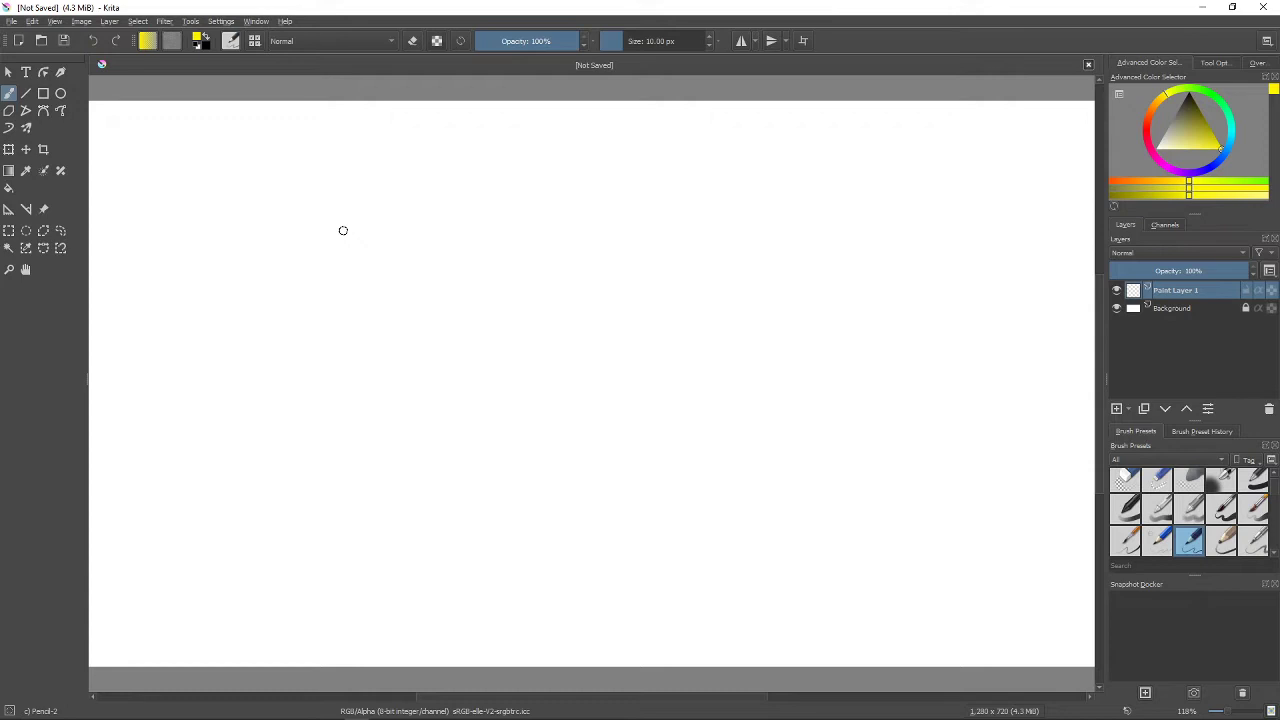
{"action": "mouse_move", "coordinate": [372, 132]}
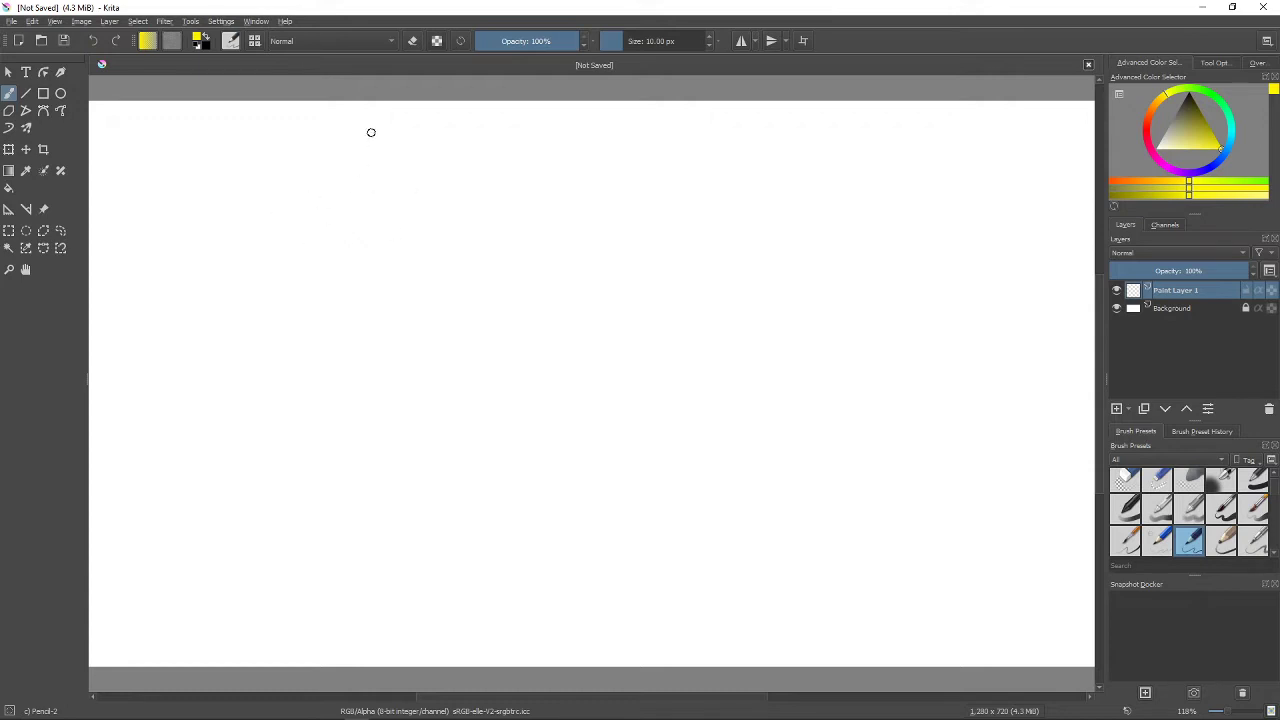
{"action": "mouse_move", "coordinate": [698, 132]}
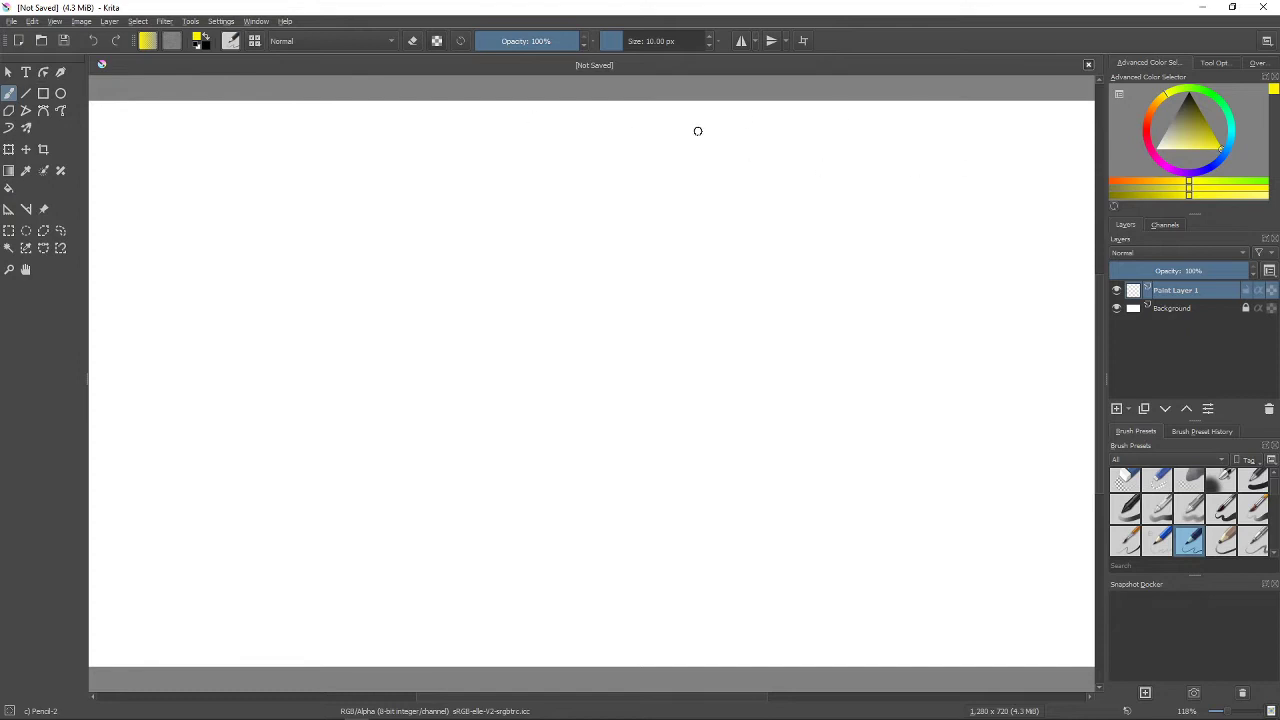
{"action": "mouse_move", "coordinate": [1064, 252]}
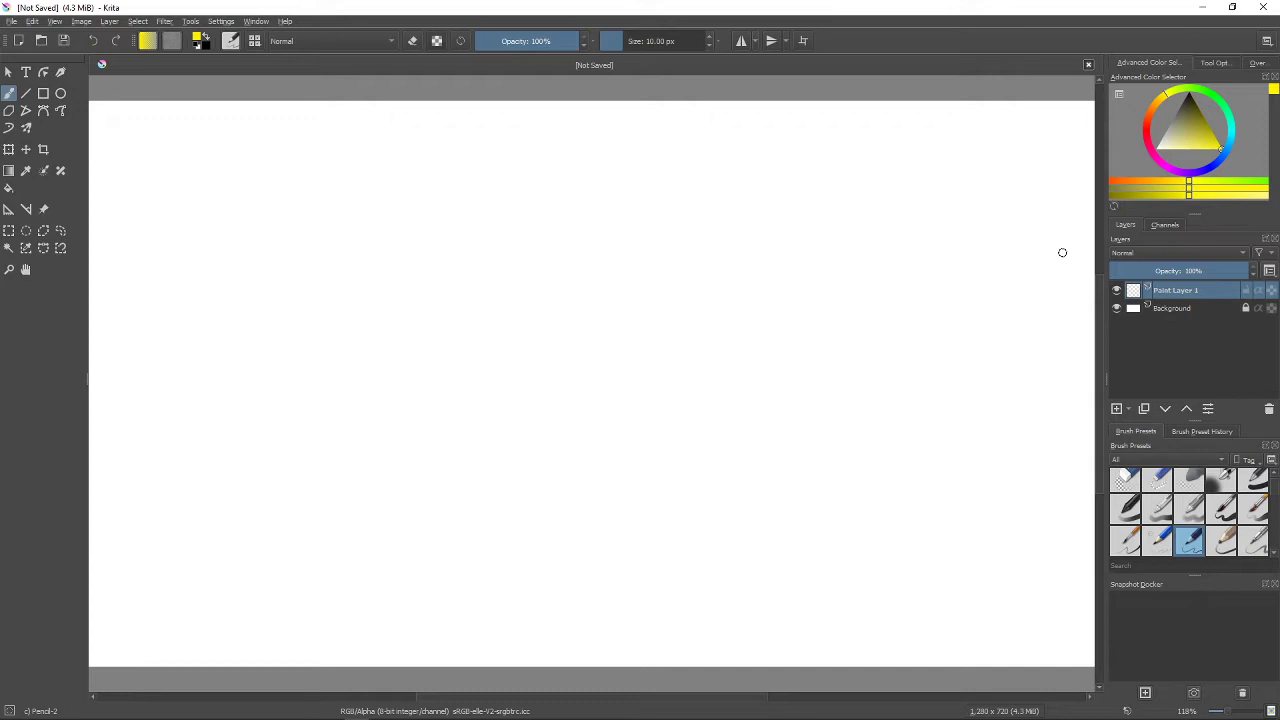
{"action": "mouse_move", "coordinate": [232, 130]}
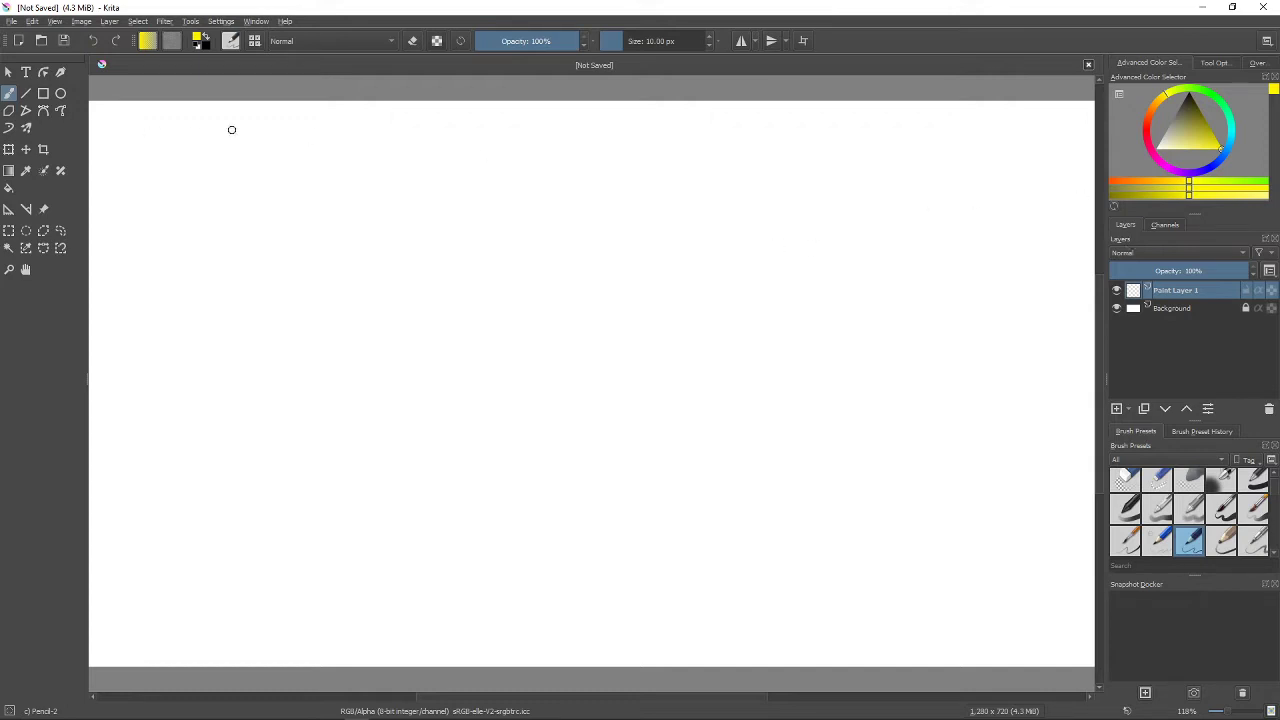
{"action": "mouse_move", "coordinate": [338, 160]}
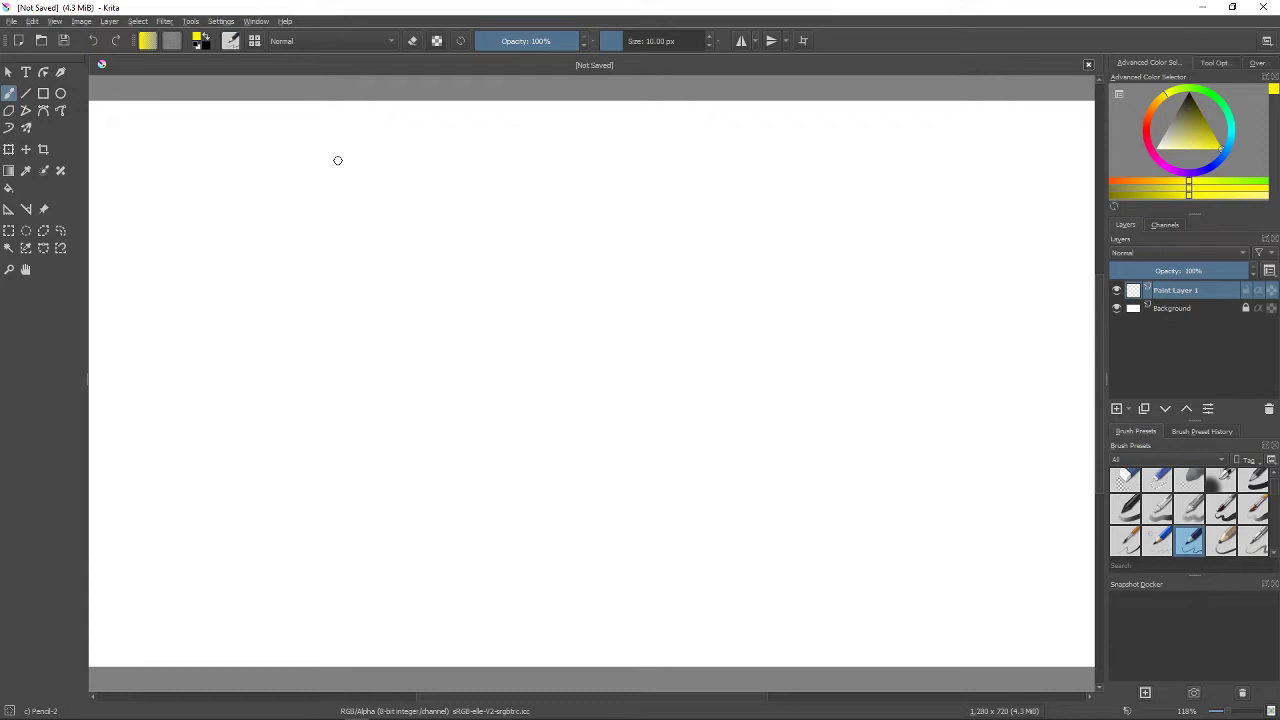
{"action": "mouse_move", "coordinate": [916, 296]}
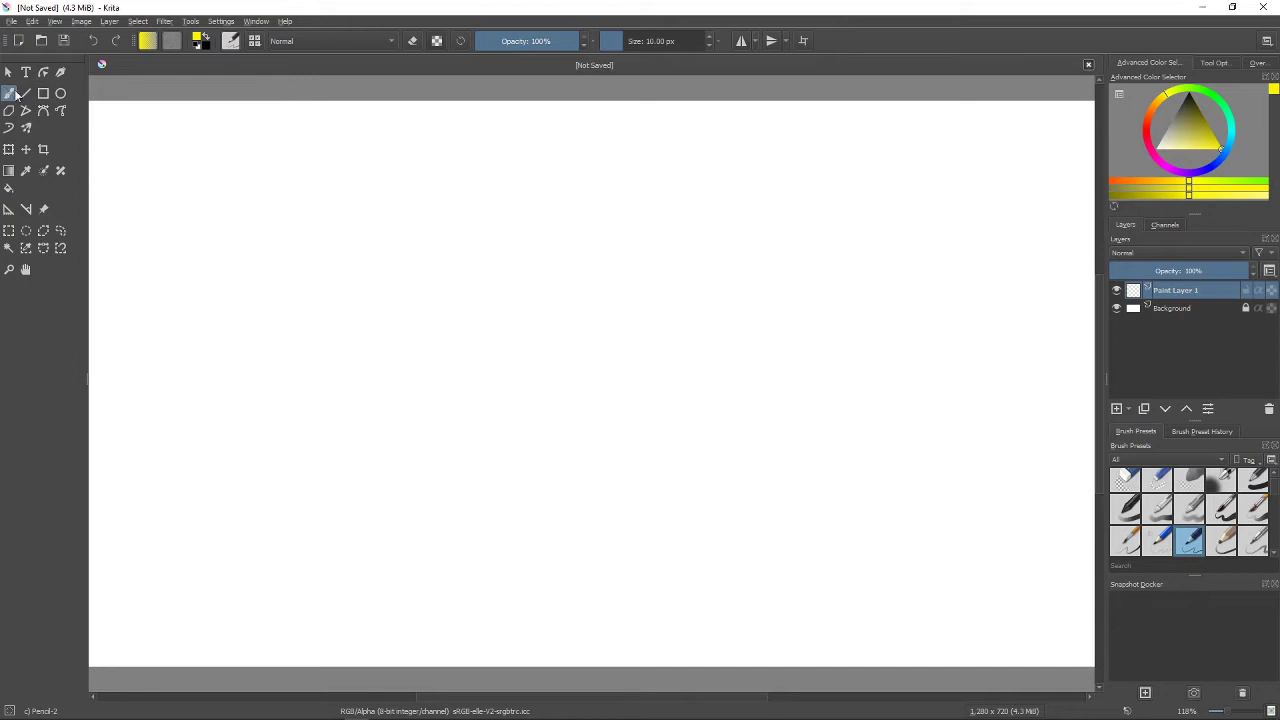
{"action": "mouse_move", "coordinate": [204, 122]}
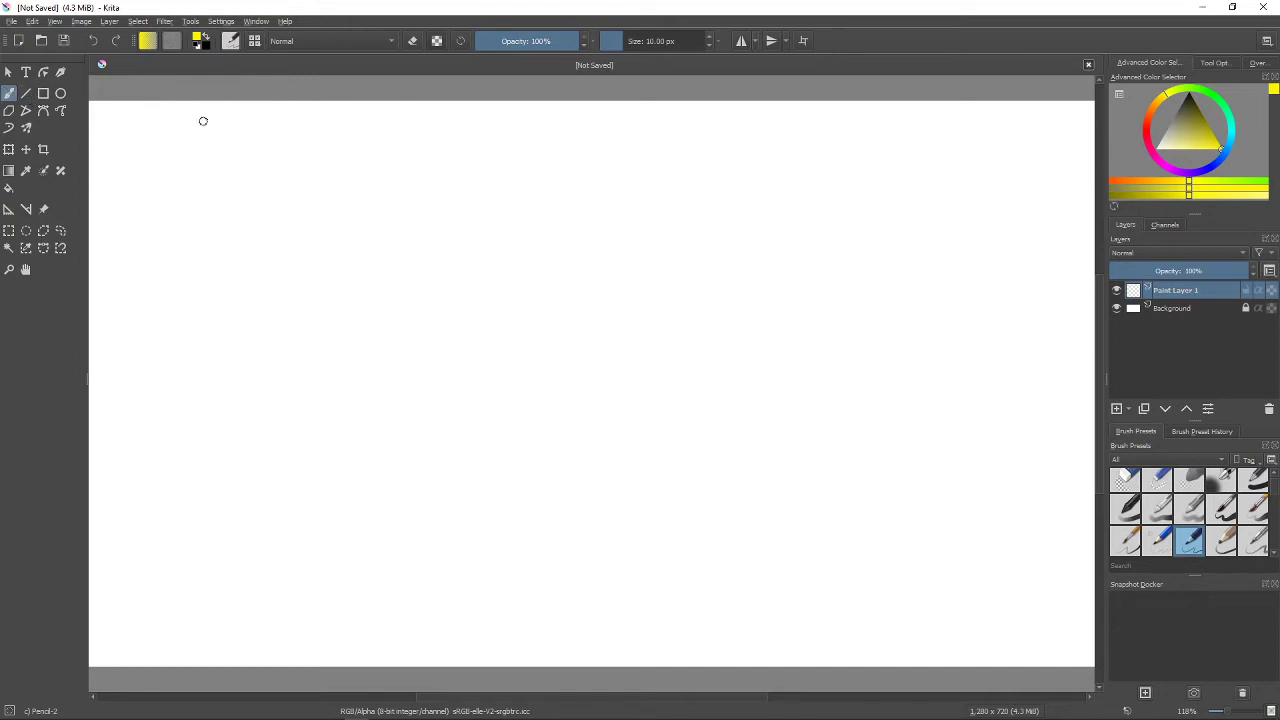
{"action": "mouse_move", "coordinate": [280, 168]}
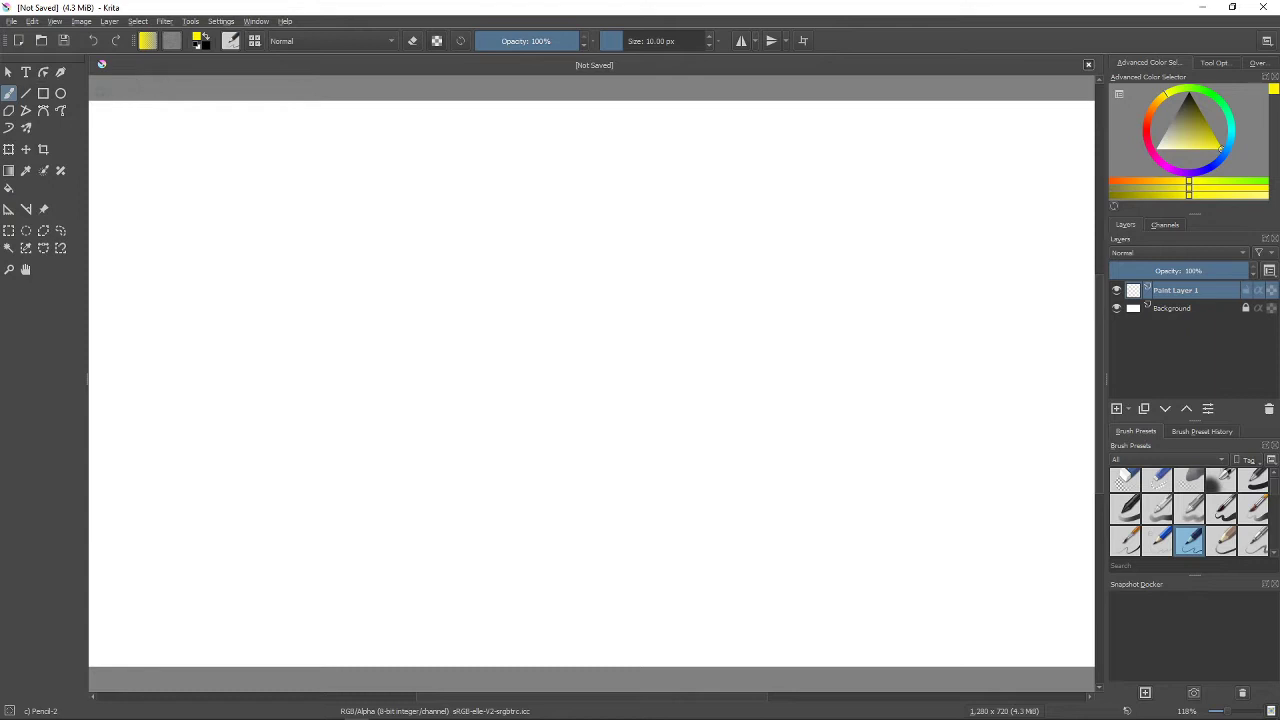
{"action": "mouse_move", "coordinate": [120, 104]}
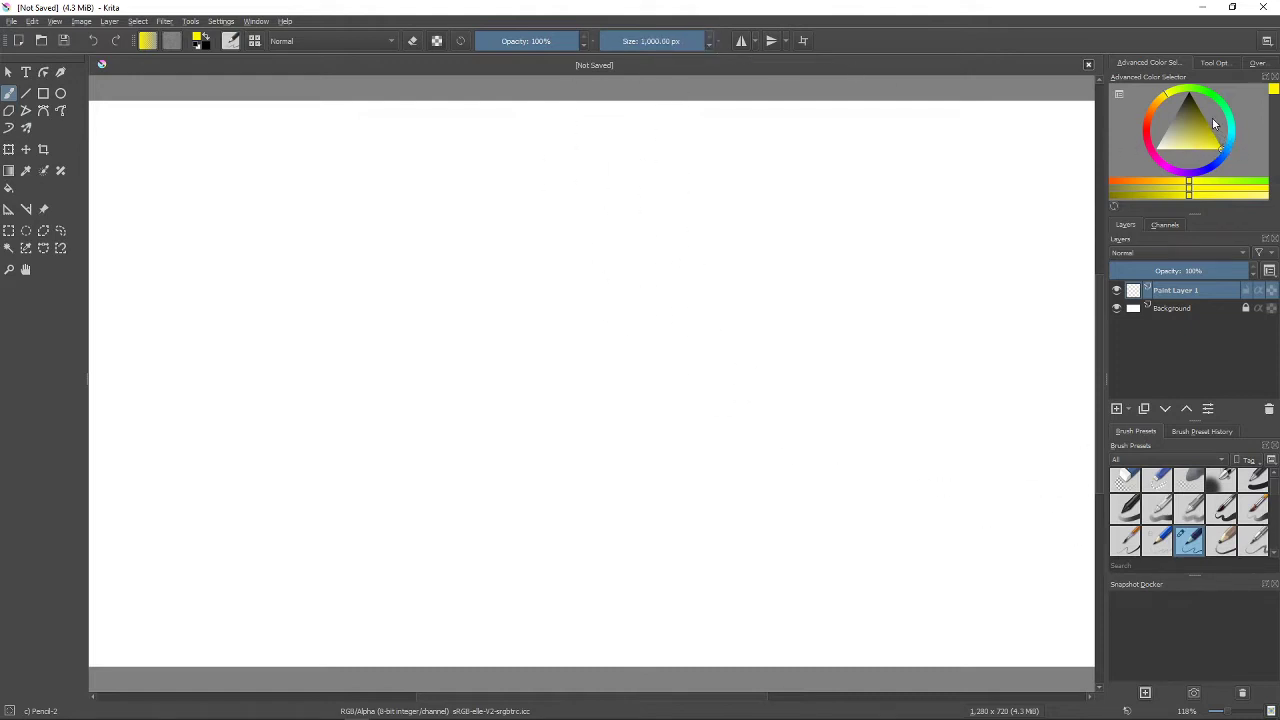
{"action": "mouse_move", "coordinate": [1220, 138]}
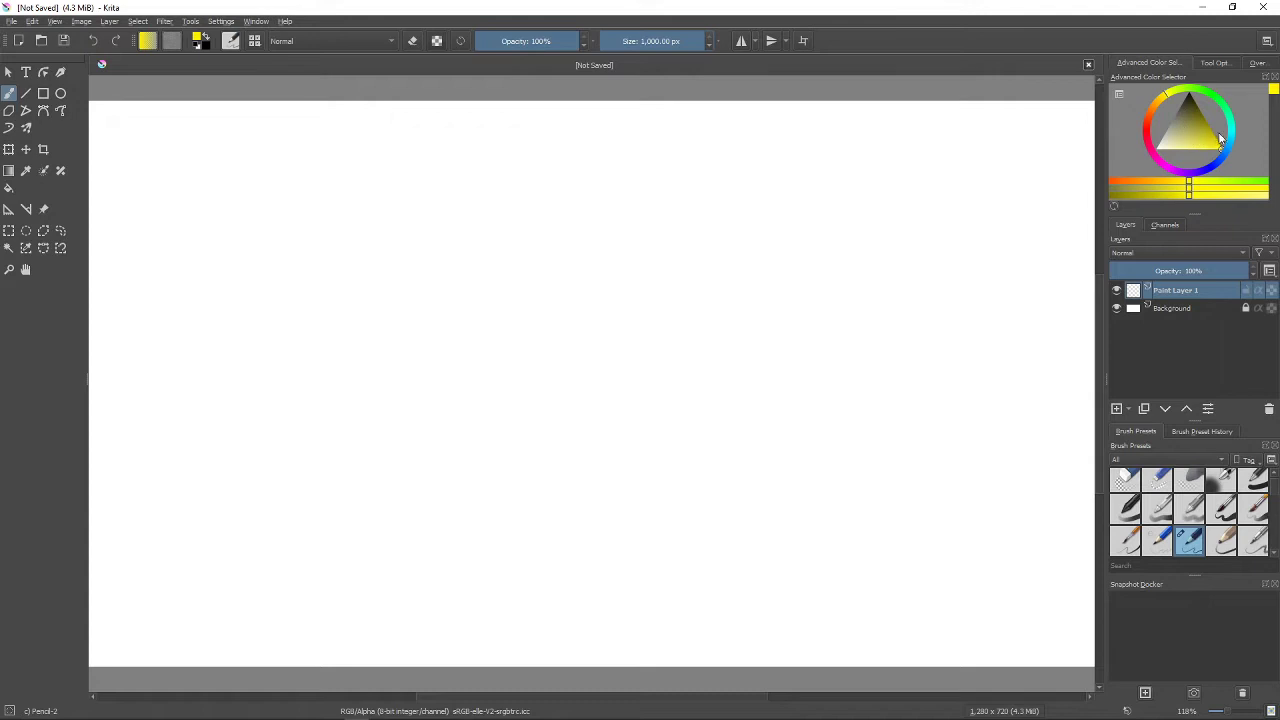
{"action": "mouse_move", "coordinate": [1230, 140]}
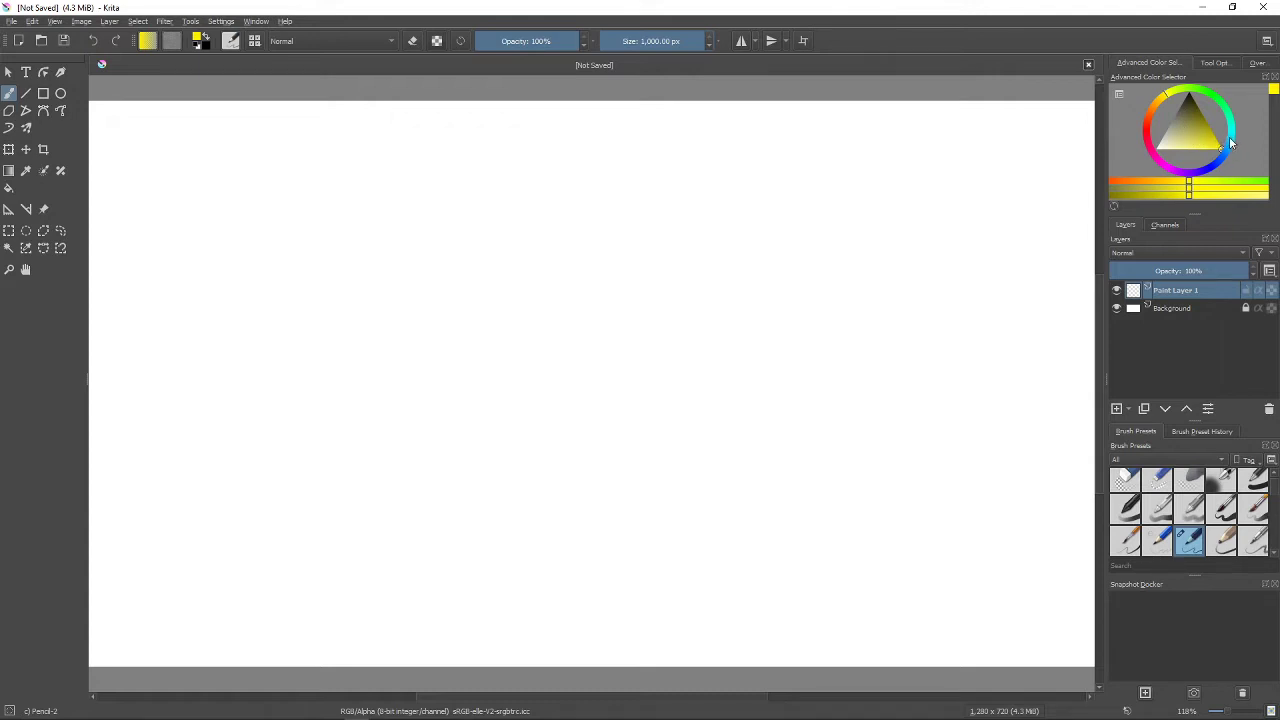
Fill the canvas with bright green using a hard-edged brush, then switch to blue for the sky.
{"action": "left_click", "coordinate": [1220, 140]}
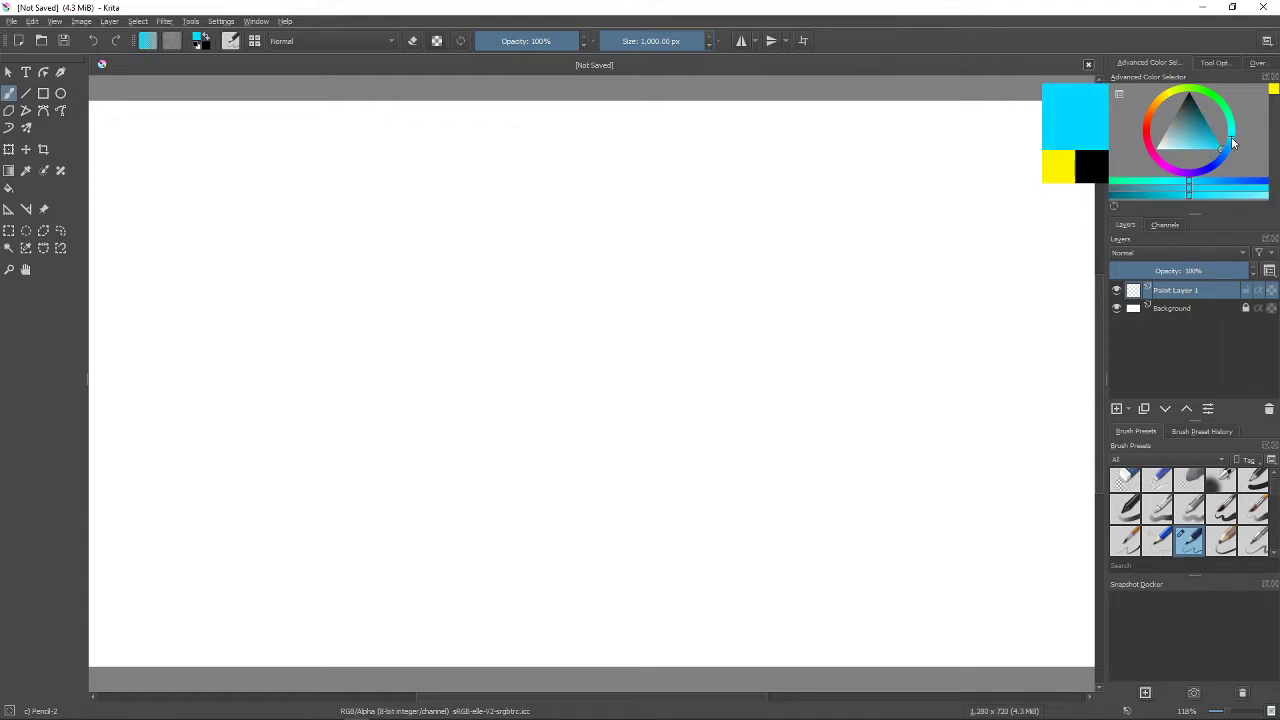
{"action": "left_click", "coordinate": [1212, 96]}
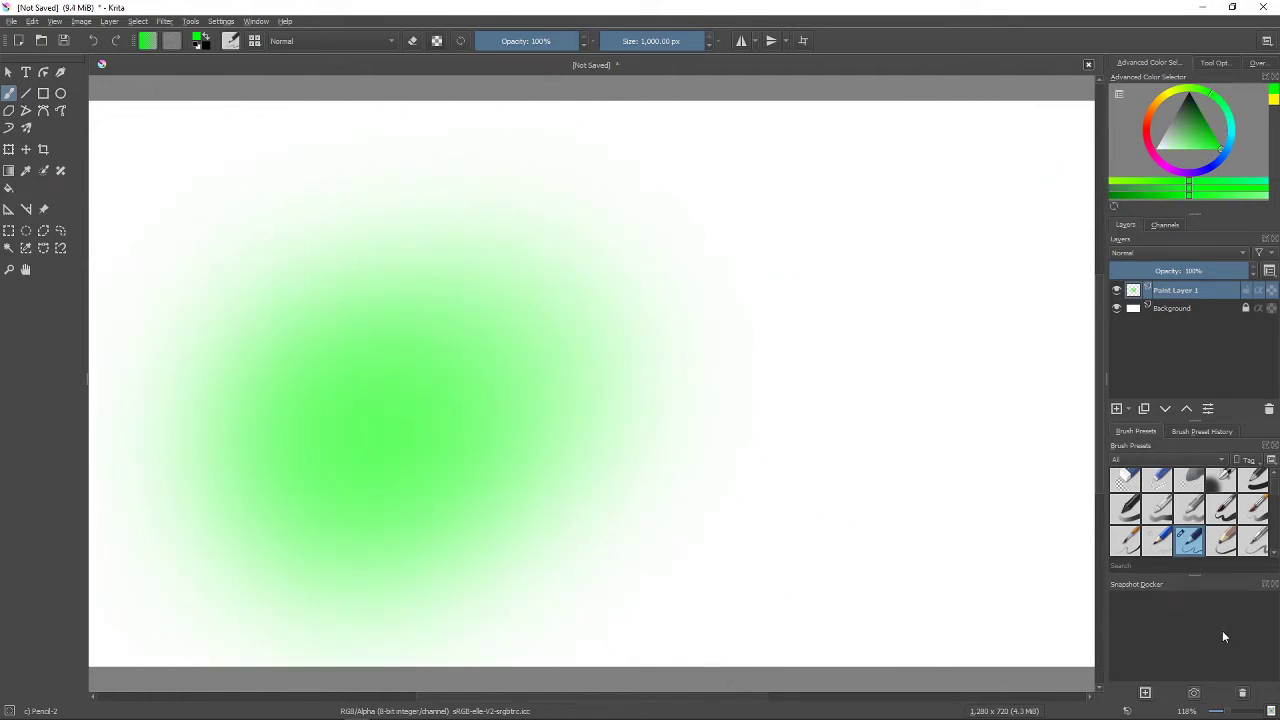
{"action": "left_click", "coordinate": [1252, 482]}
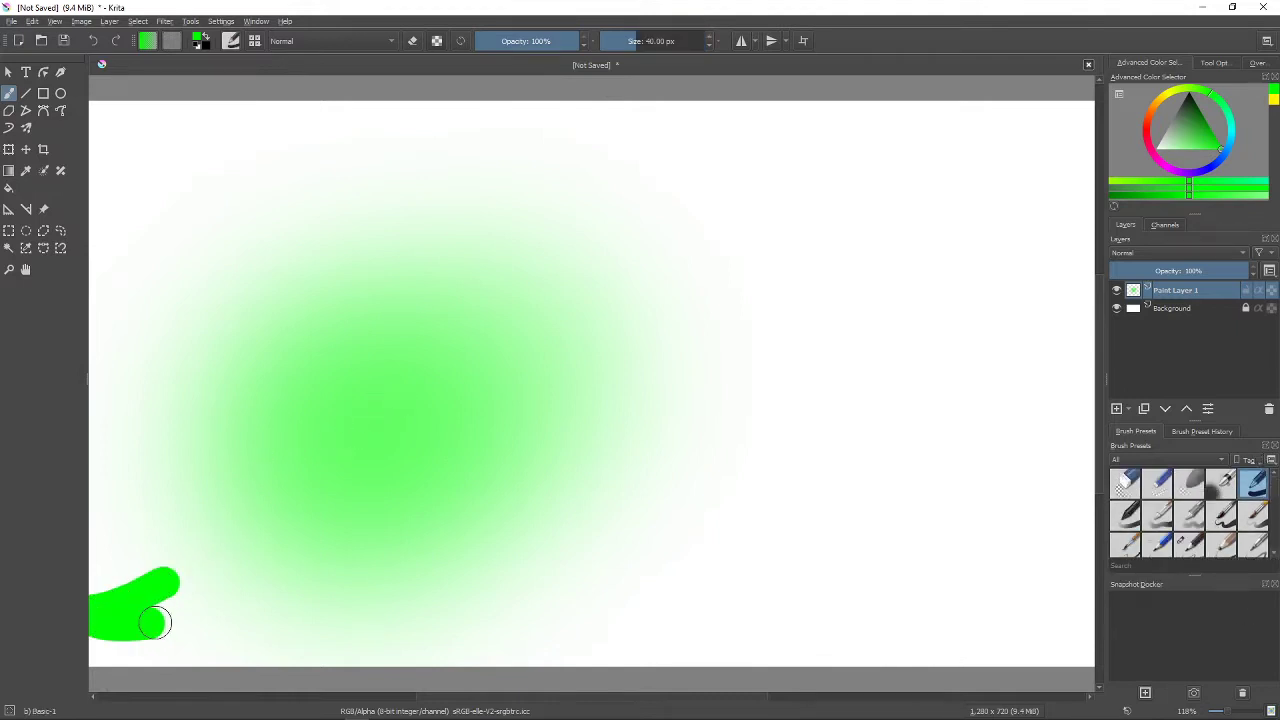
{"action": "left_click_drag", "start_coordinate": [156, 620], "coordinate": [290, 320]}
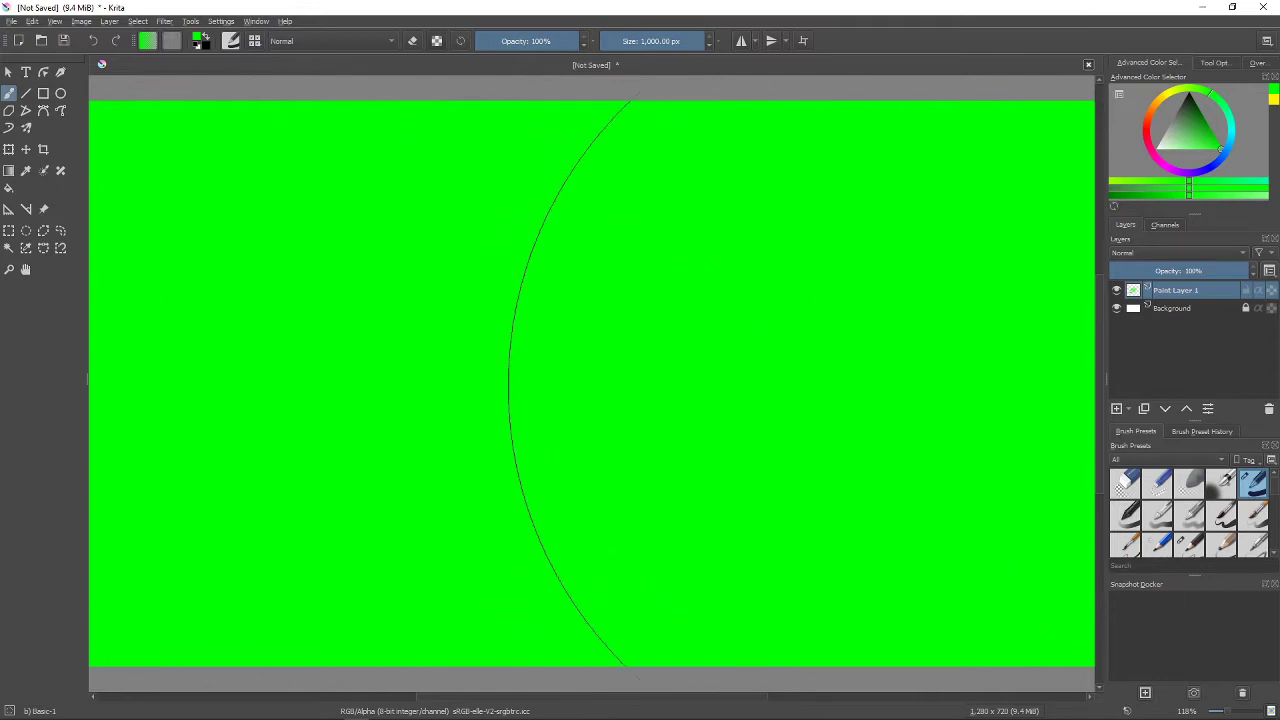
{"action": "left_click", "coordinate": [1230, 144]}
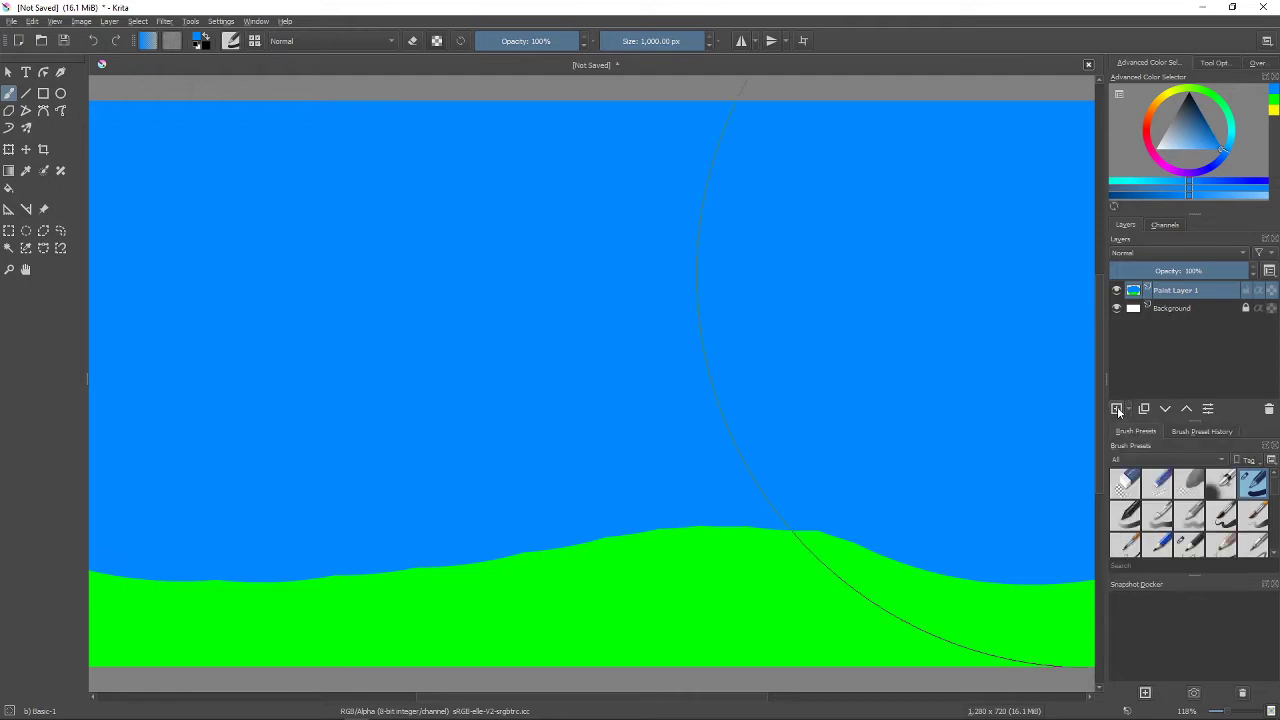
Add a layer, paint a bright yellow sun top-right, then add another layer for clouds.
{"action": "left_click", "coordinate": [1116, 408]}
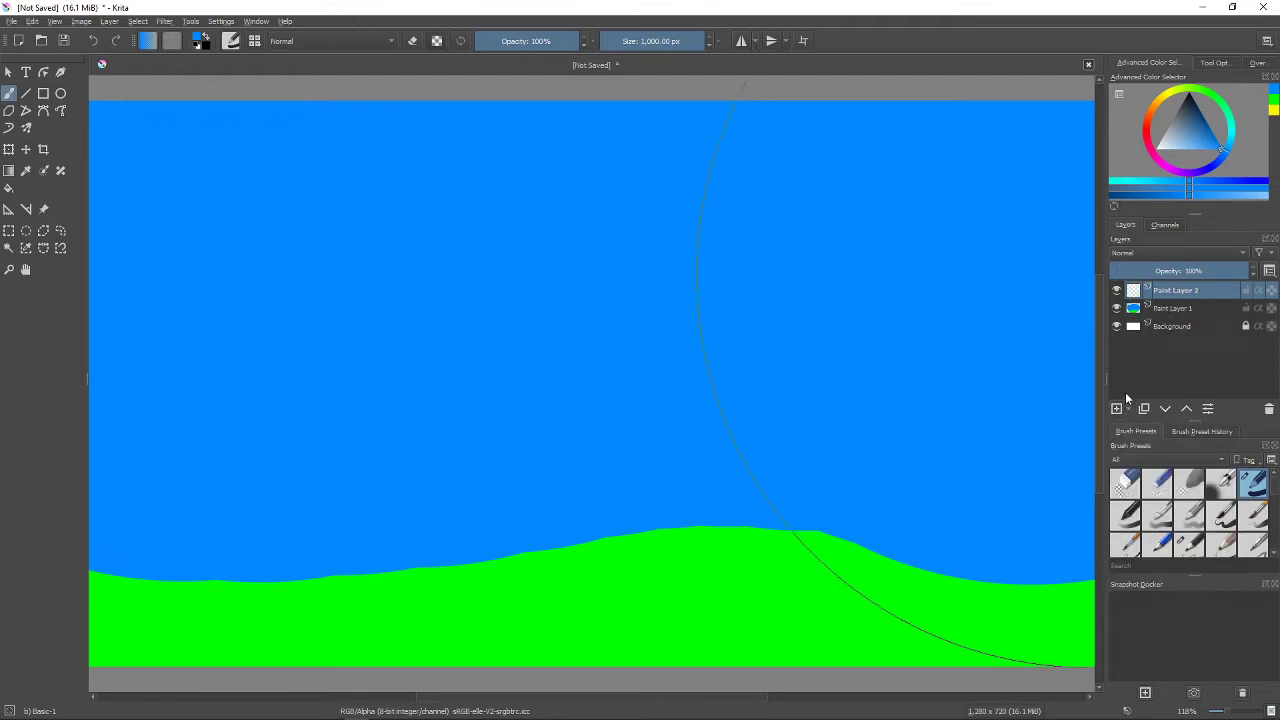
{"action": "left_click", "coordinate": [1184, 114]}
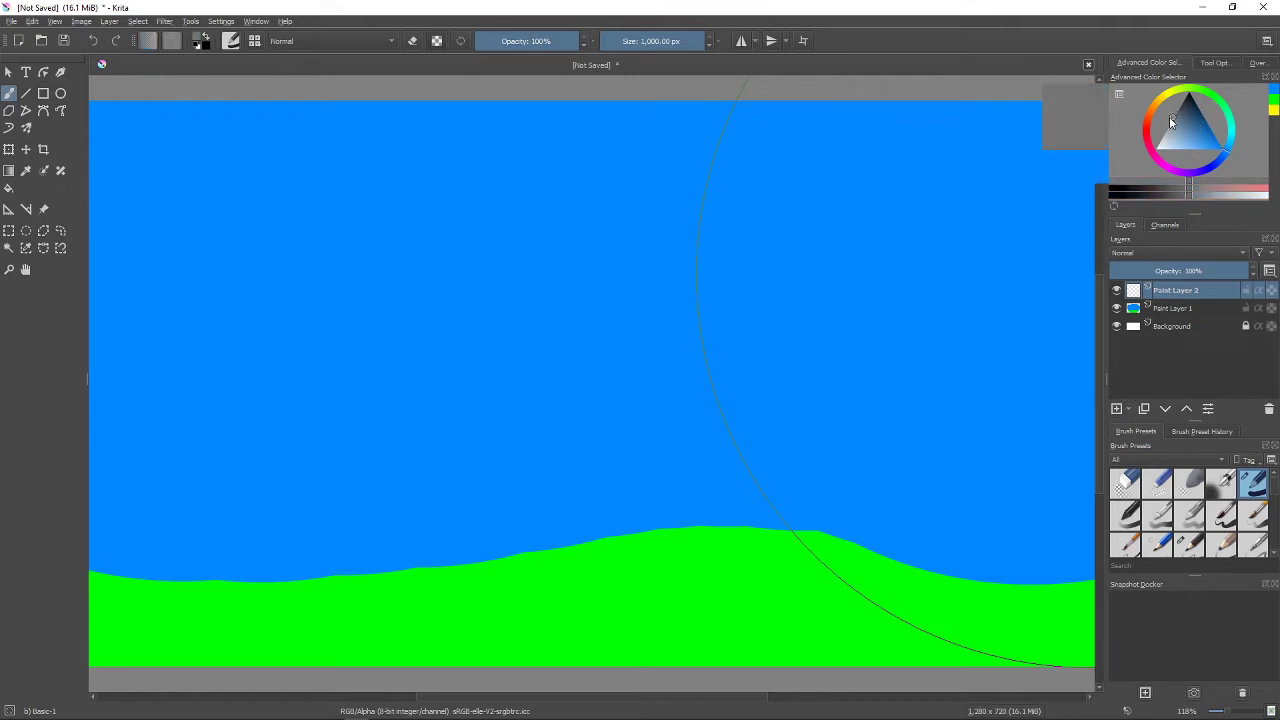
{"action": "left_click", "coordinate": [1172, 118]}
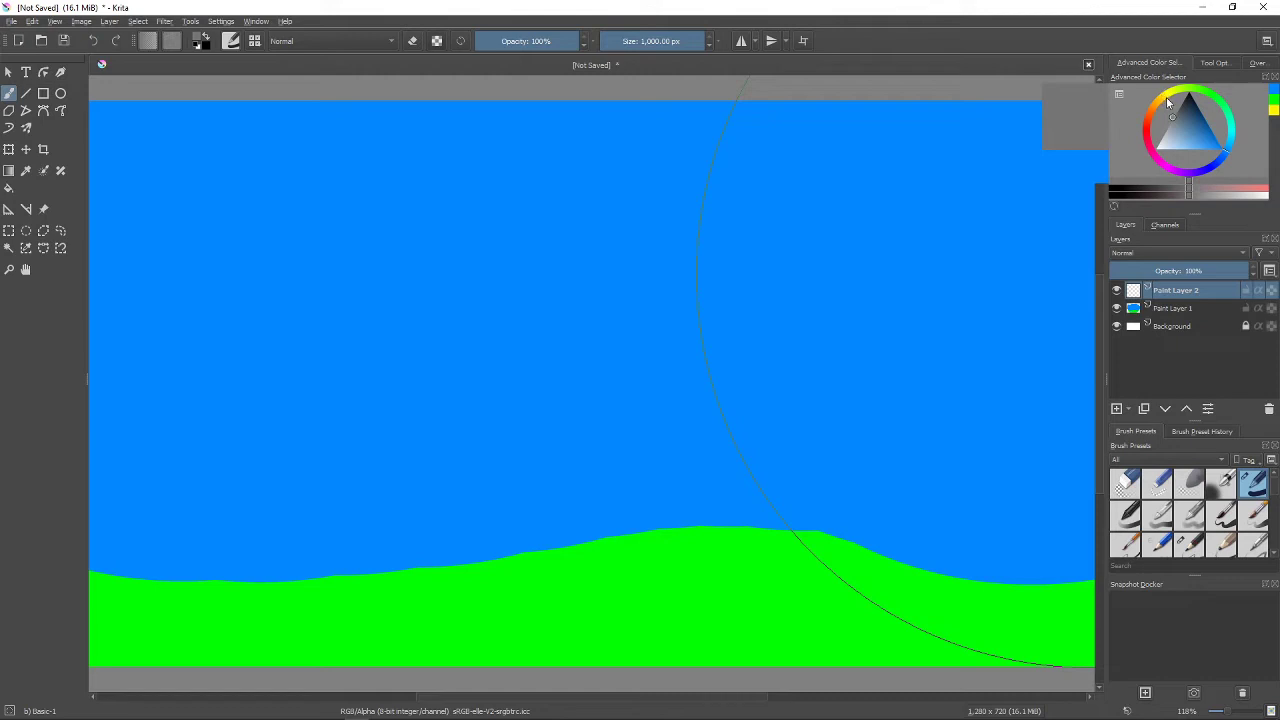
{"action": "left_click", "coordinate": [1188, 138]}
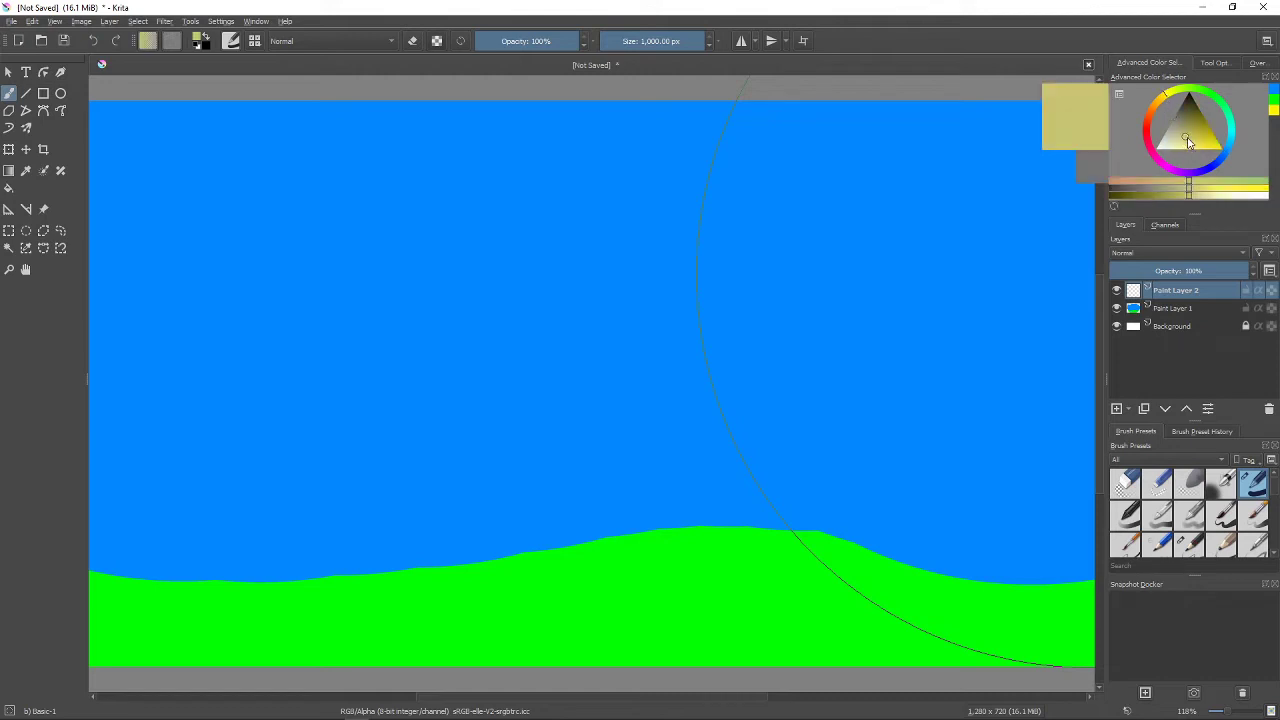
{"action": "left_click", "coordinate": [1184, 144]}
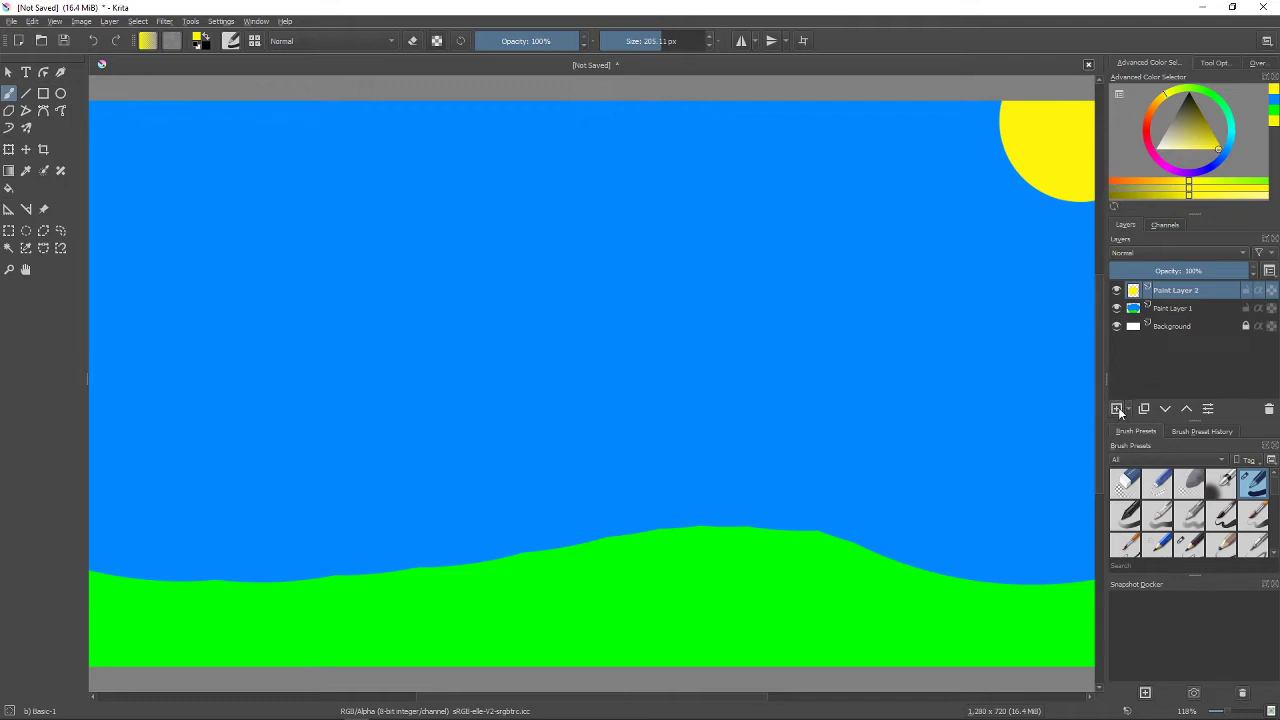
{"action": "left_click", "coordinate": [1118, 408]}
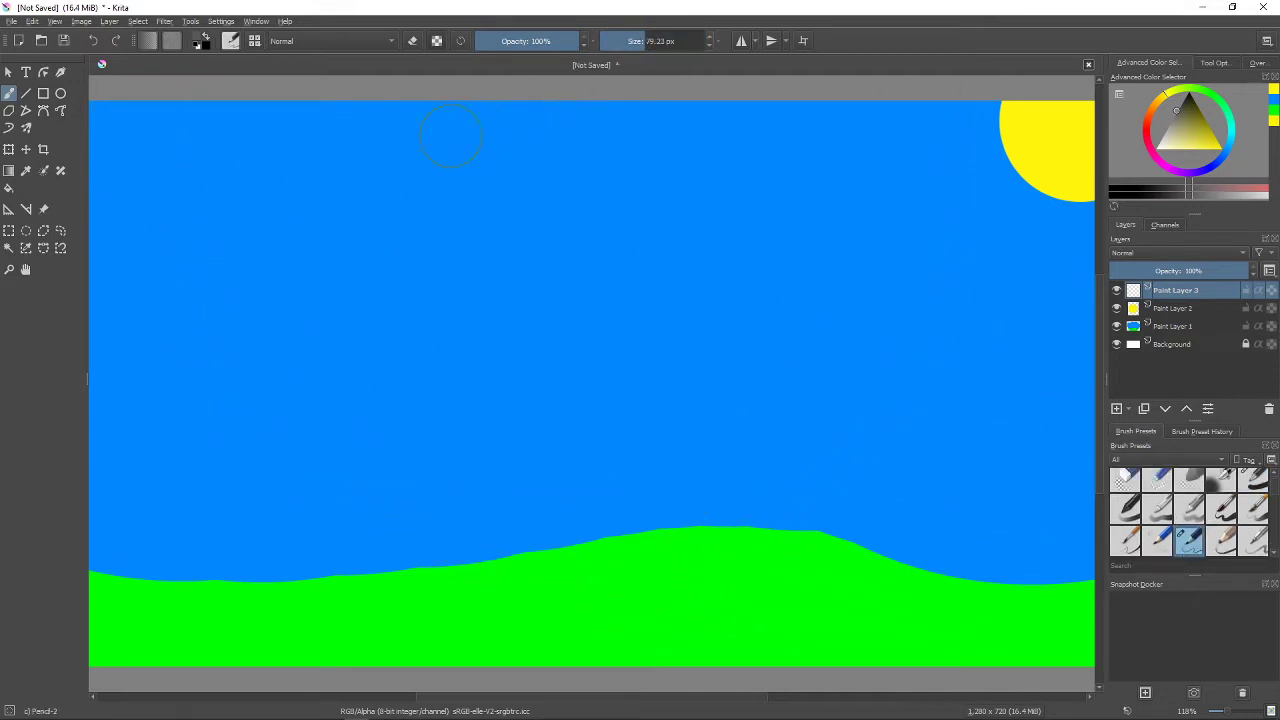
{"action": "mouse_move", "coordinate": [104, 120]}
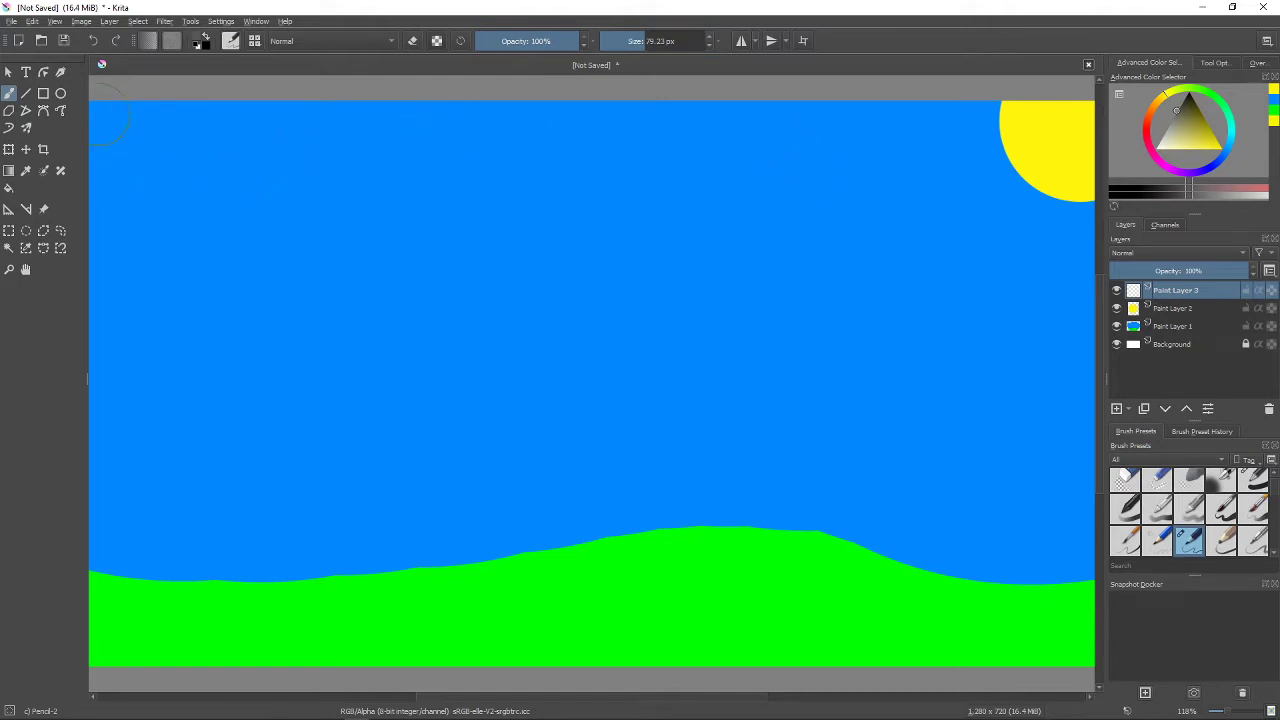
{"action": "mouse_move", "coordinate": [480, 176]}
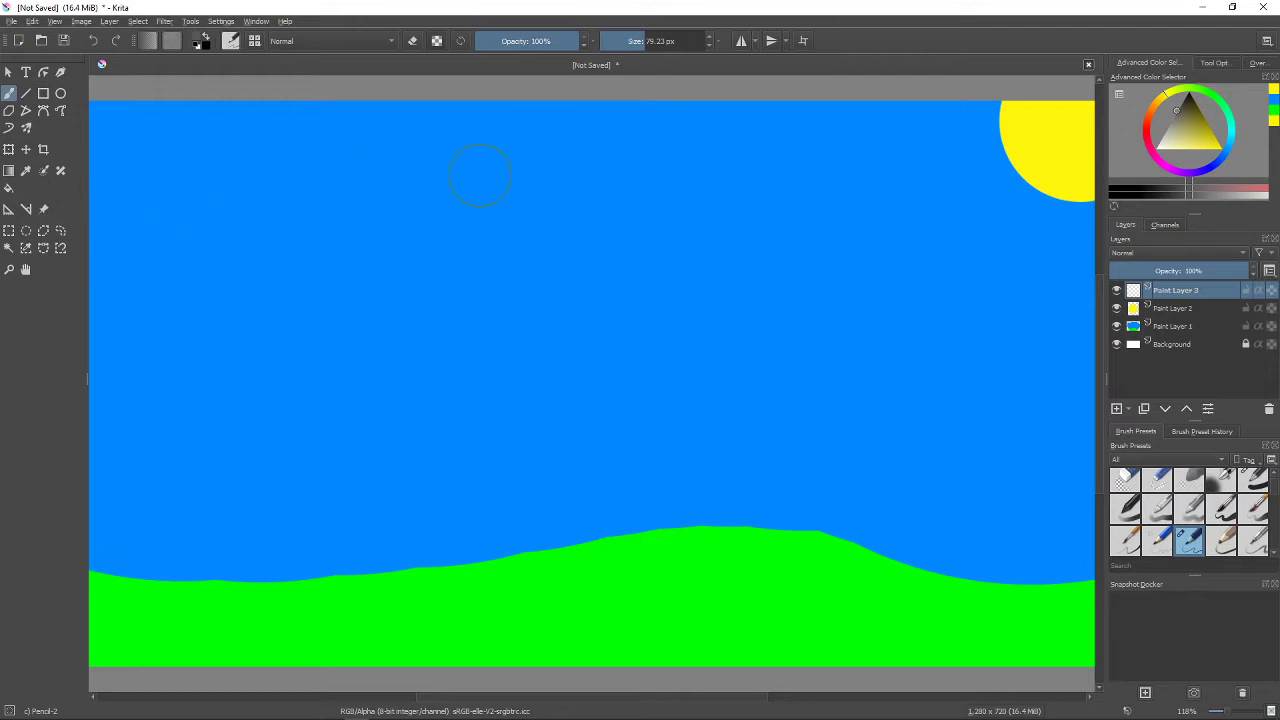
{"action": "mouse_move", "coordinate": [100, 176]}
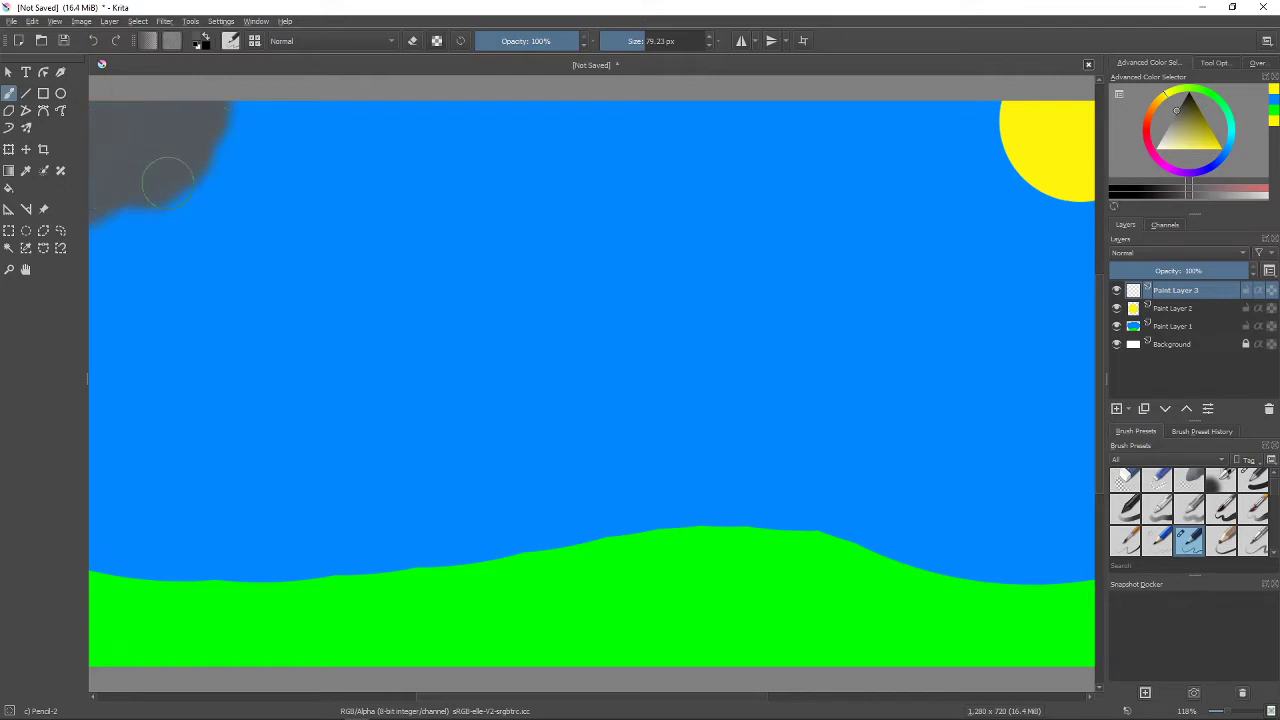
Brush a grey cloud from the top-left corner along the top toward the centre.
{"action": "left_click_drag", "start_coordinate": [170, 180], "coordinate": [190, 230]}
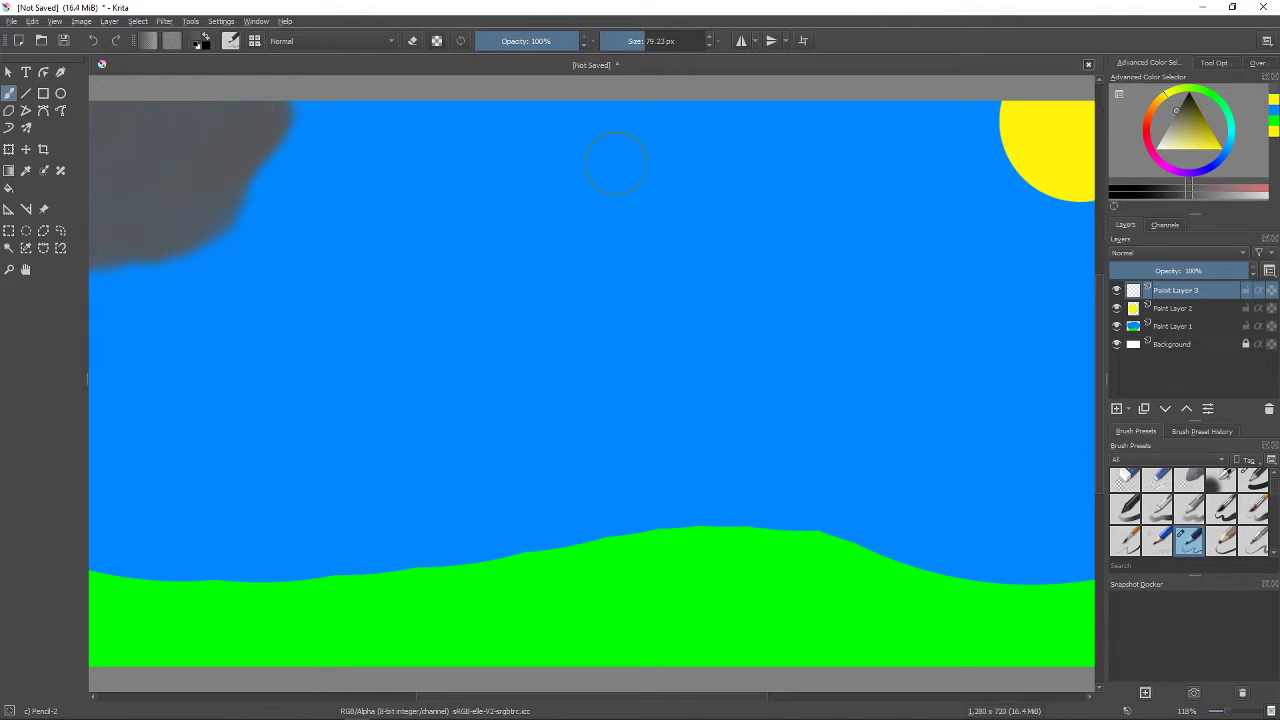
{"action": "left_click", "coordinate": [1224, 160]}
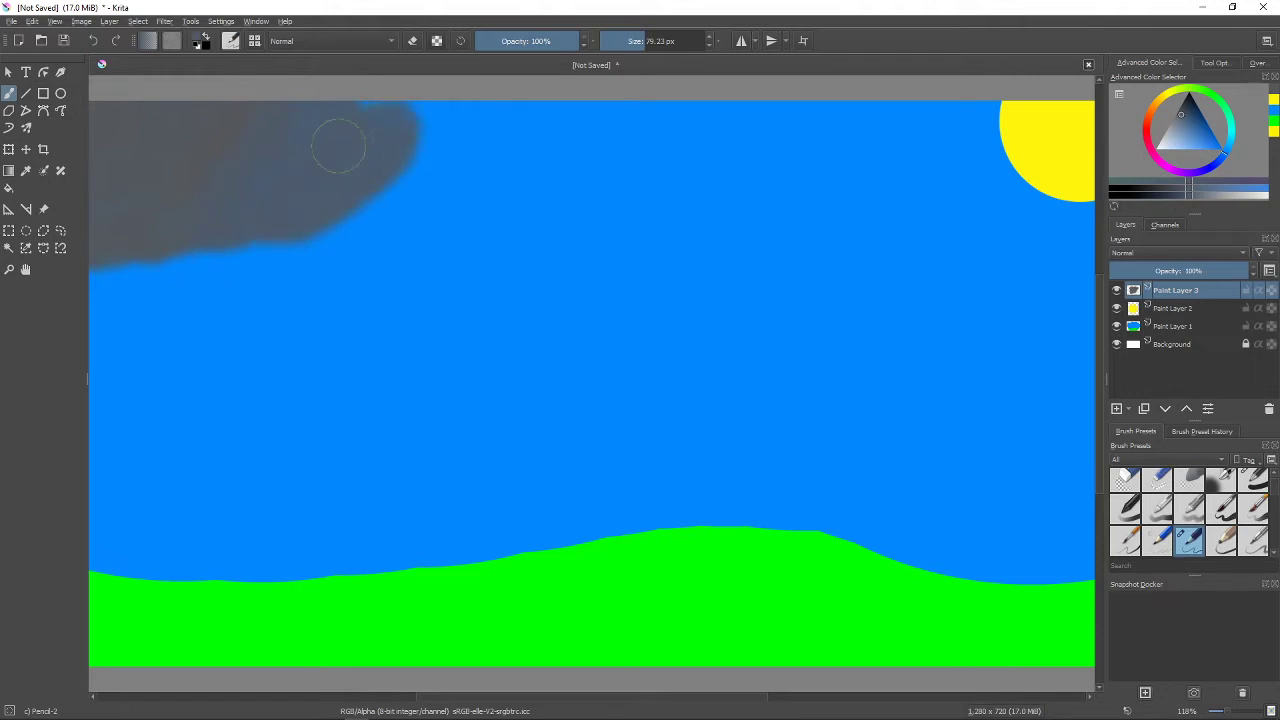
{"action": "left_click_drag", "start_coordinate": [340, 144], "coordinate": [396, 190]}
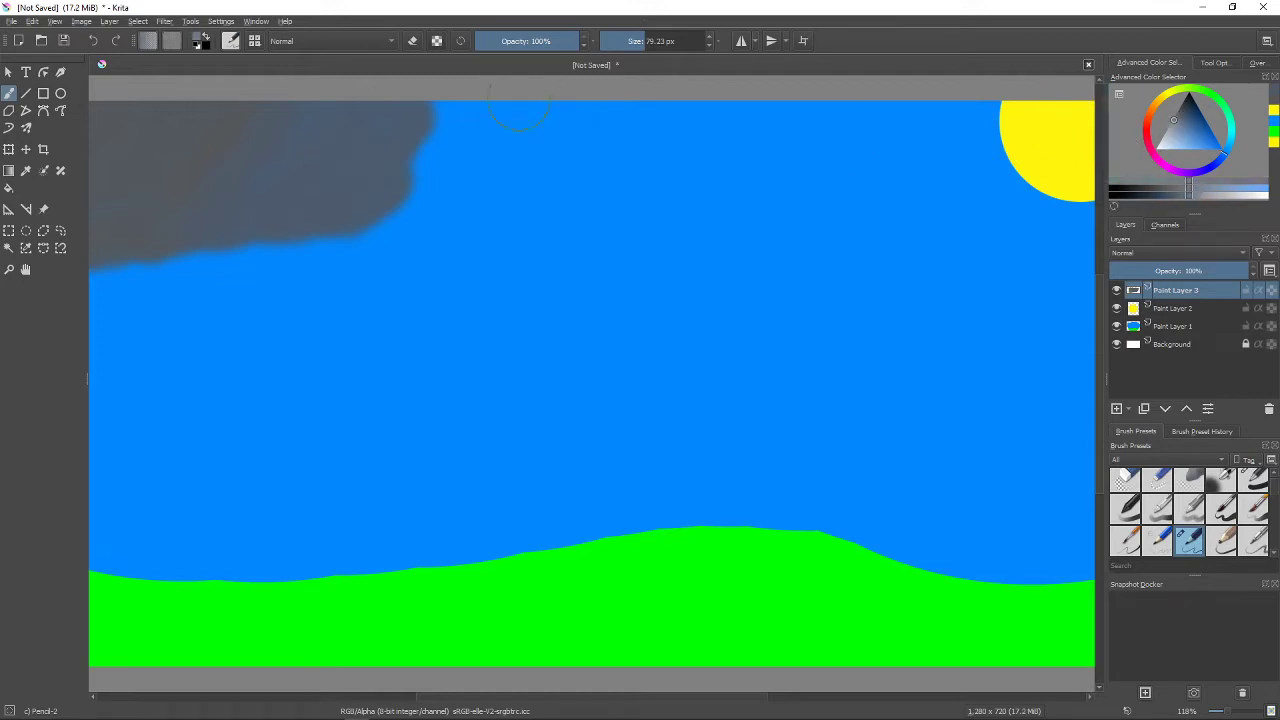
{"action": "left_click_drag", "start_coordinate": [520, 110], "coordinate": [376, 196]}
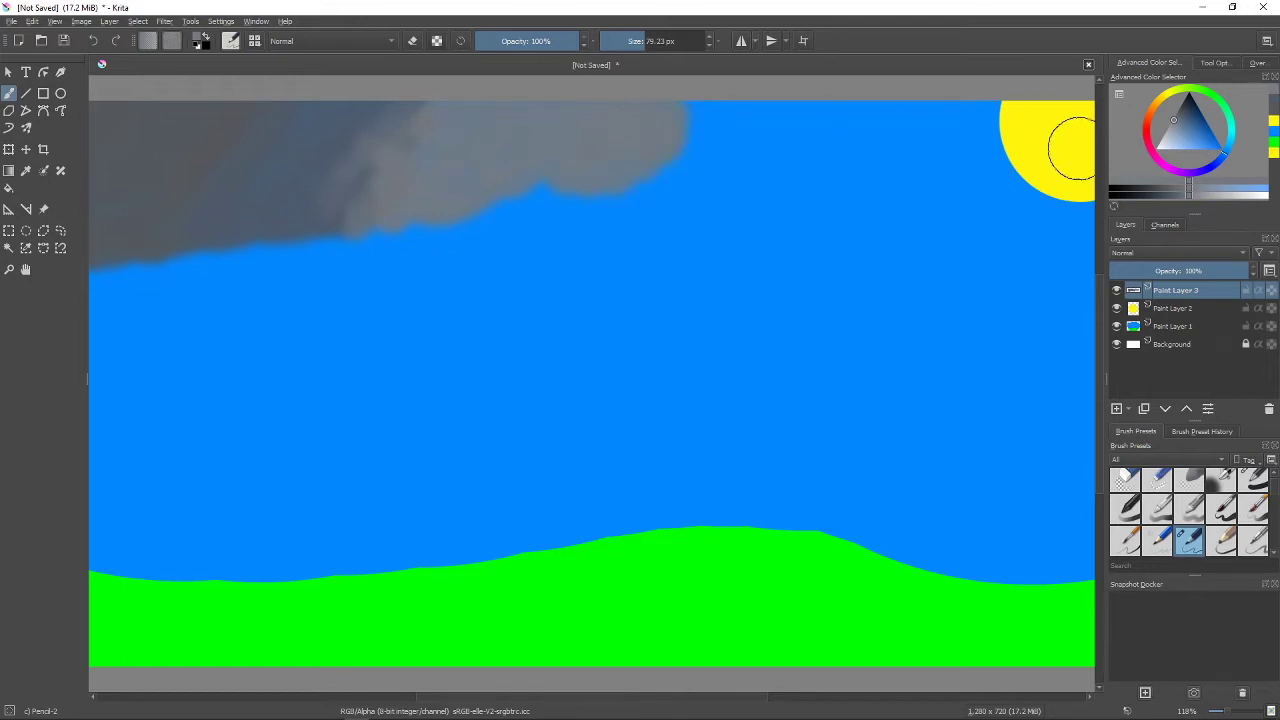
{"action": "left_click", "coordinate": [1160, 138]}
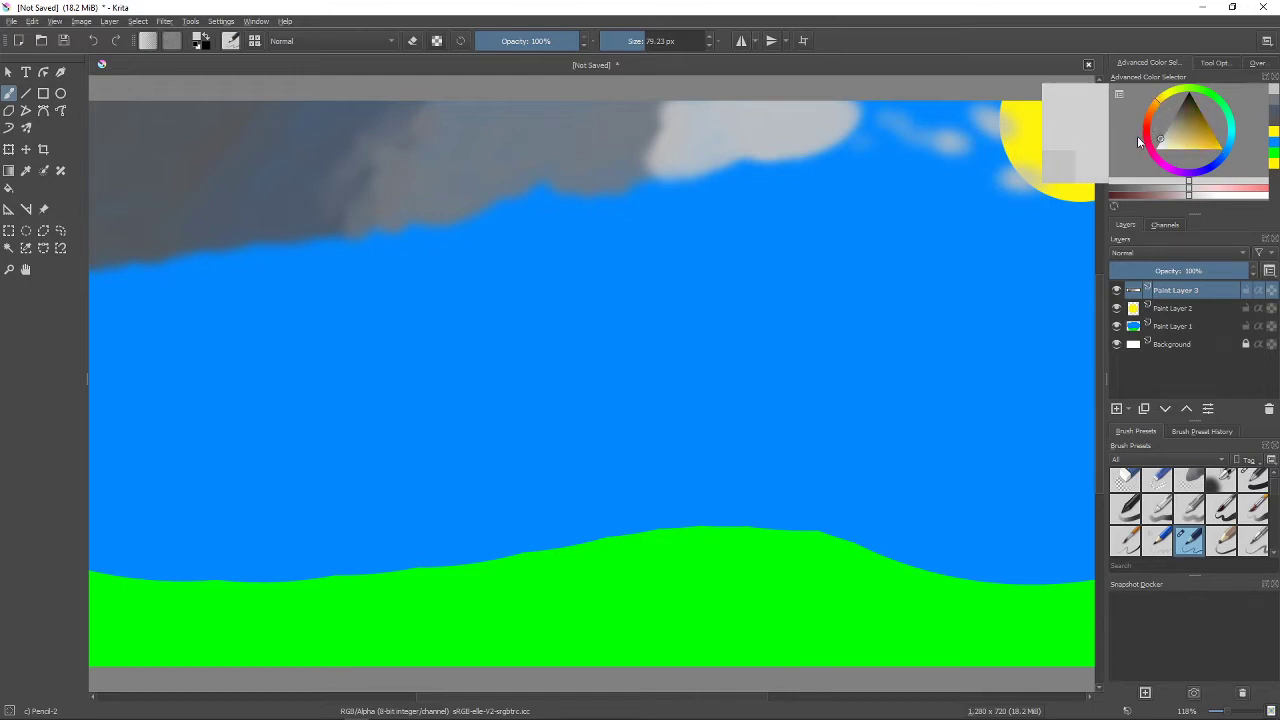
Activate Paint Layer 2 and set a pale yellow brush at 57% opacity.
{"action": "left_click", "coordinate": [1180, 308]}
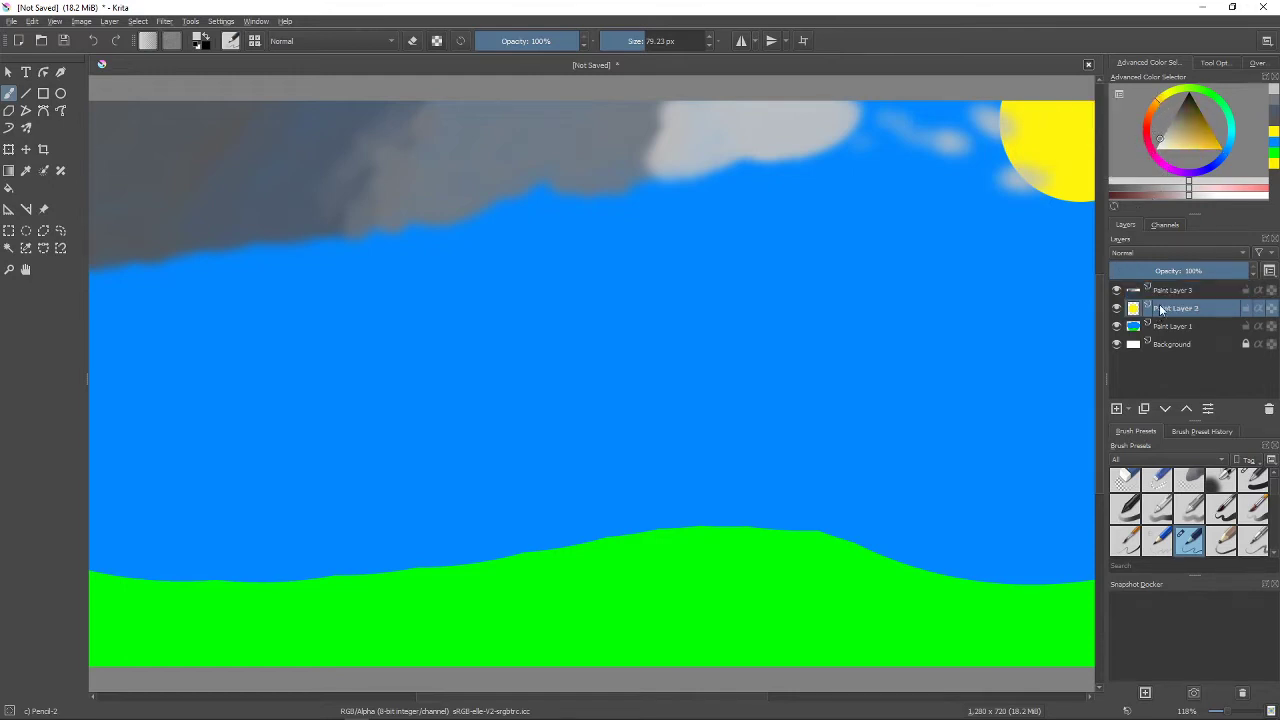
{"action": "left_click", "coordinate": [1168, 140]}
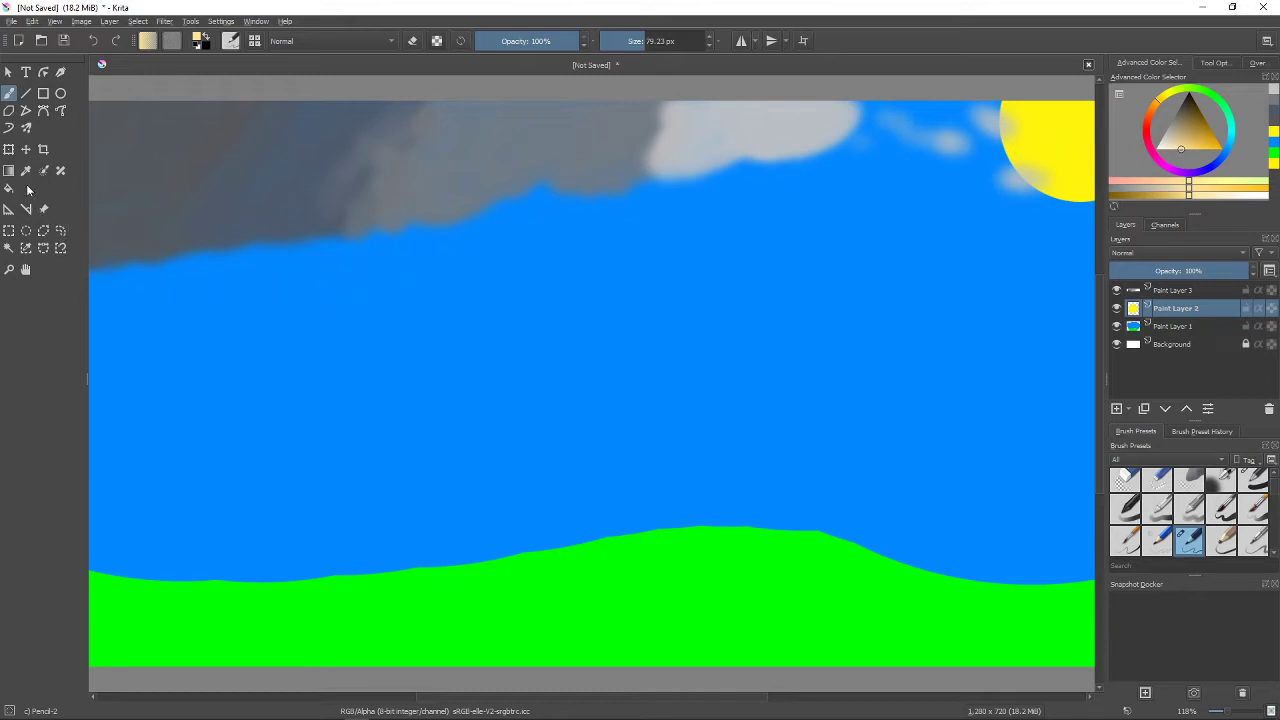
{"action": "left_click", "coordinate": [26, 170]}
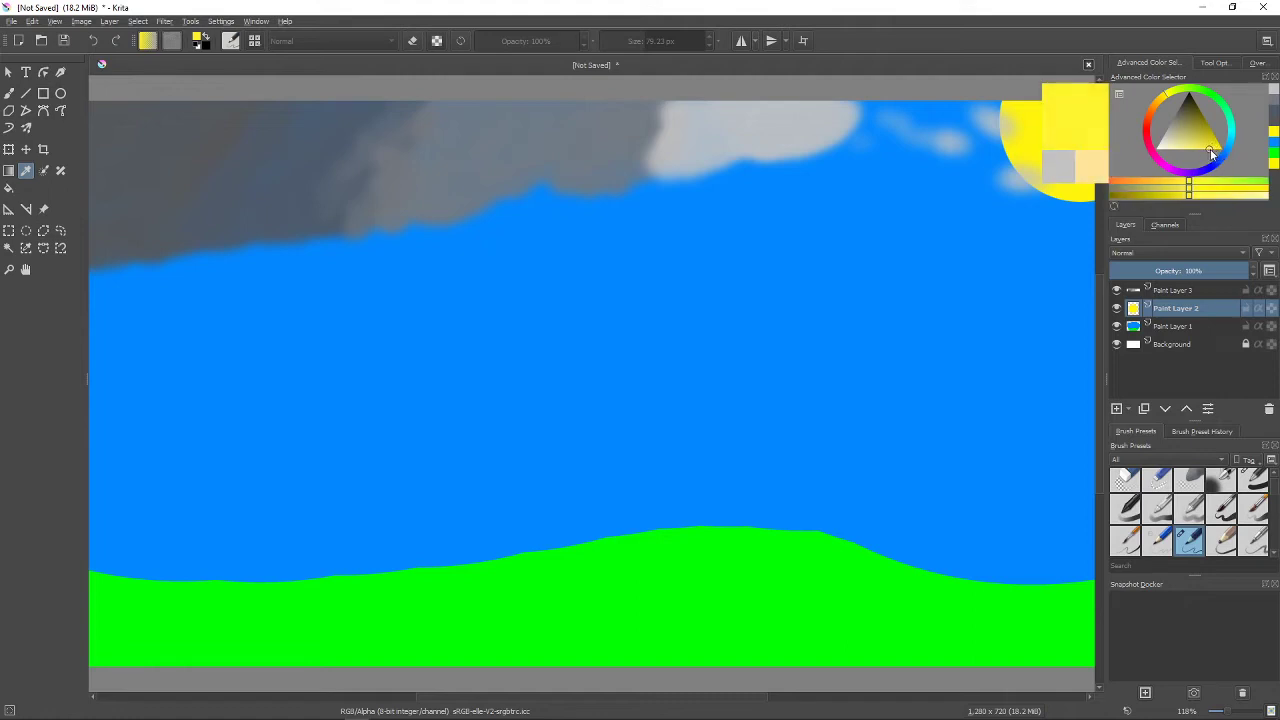
{"action": "mouse_move", "coordinate": [1196, 170]}
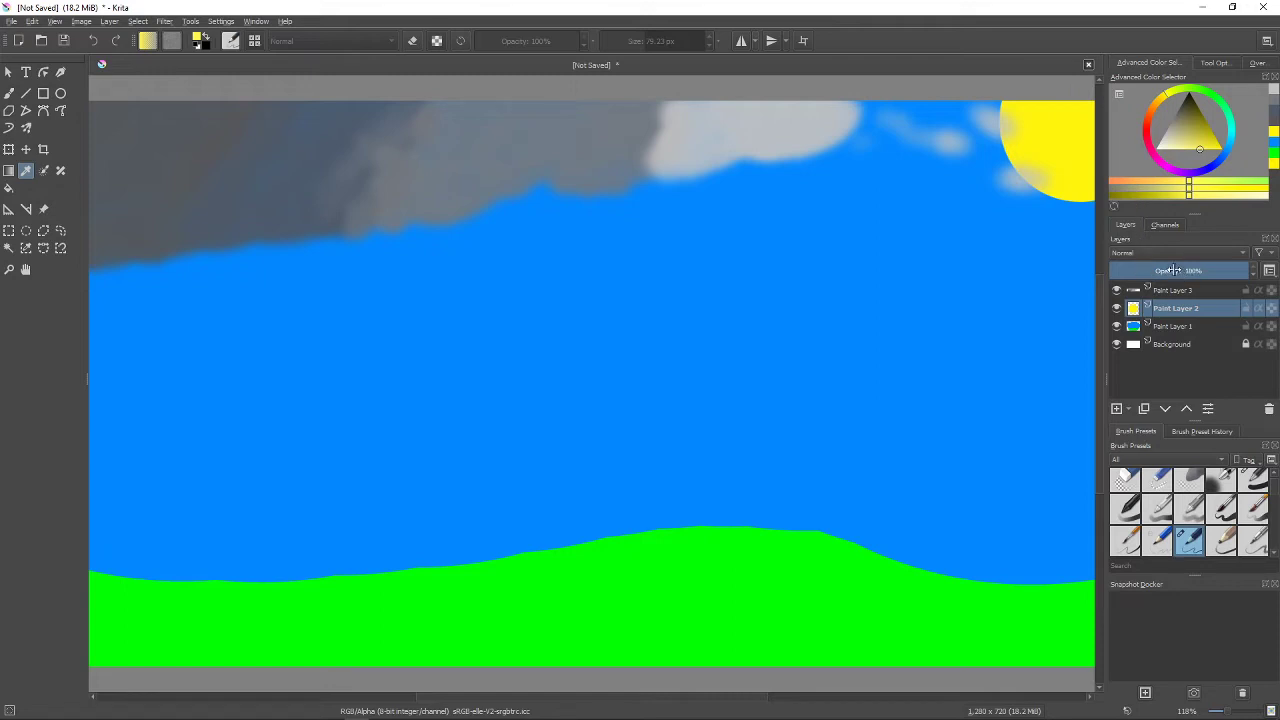
{"action": "mouse_move", "coordinate": [576, 48]}
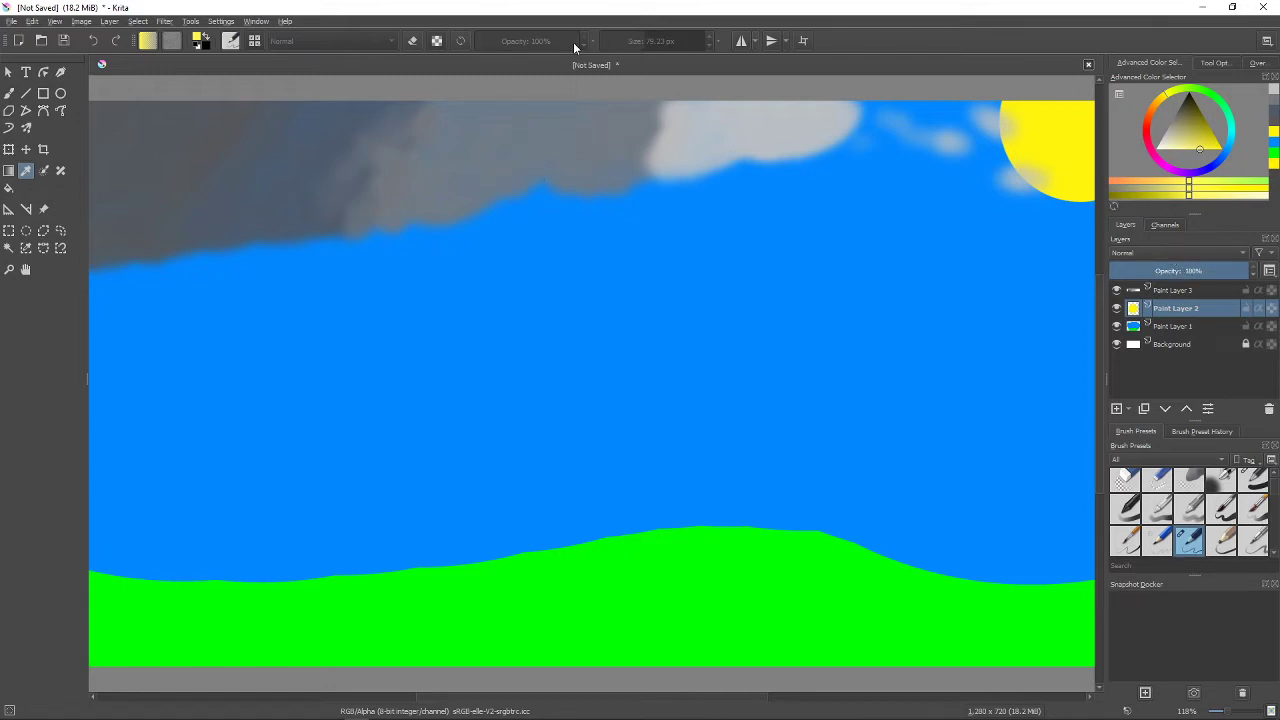
{"action": "mouse_move", "coordinate": [92, 164]}
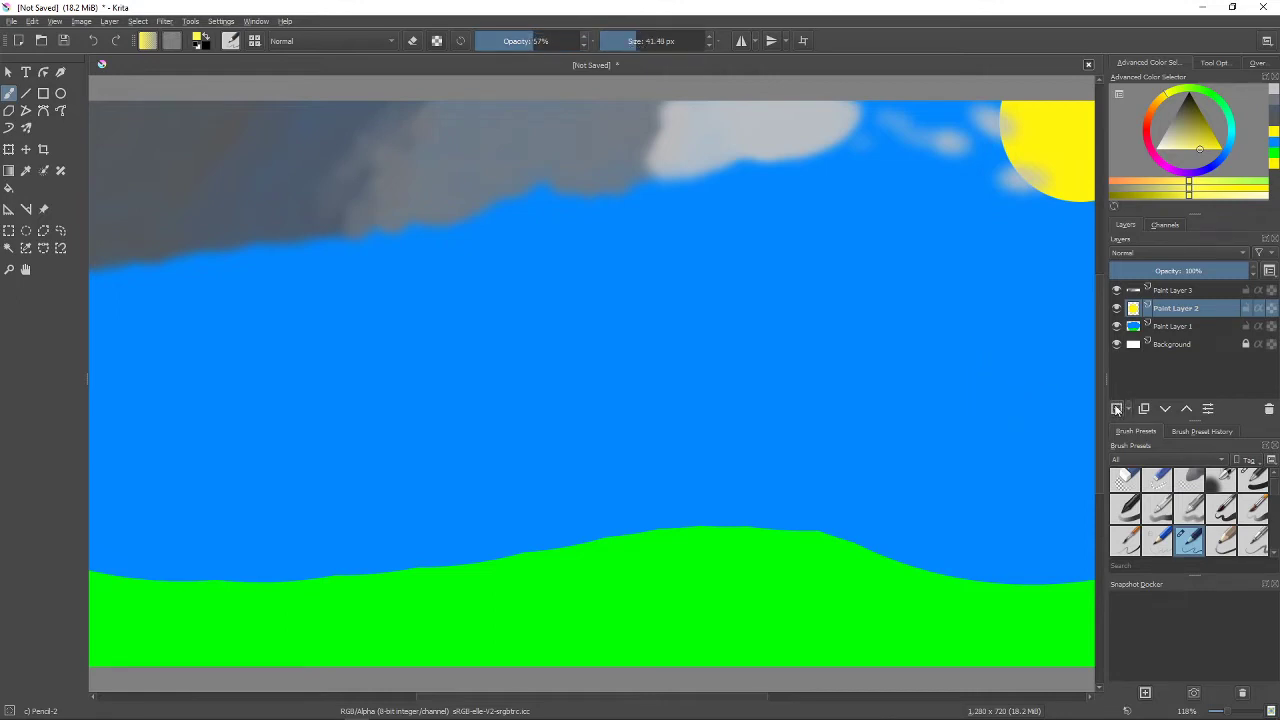
Add Paint Layer 4 and paint faint 25% opacity rays beneath the sun.
{"action": "left_click", "coordinate": [1116, 408]}
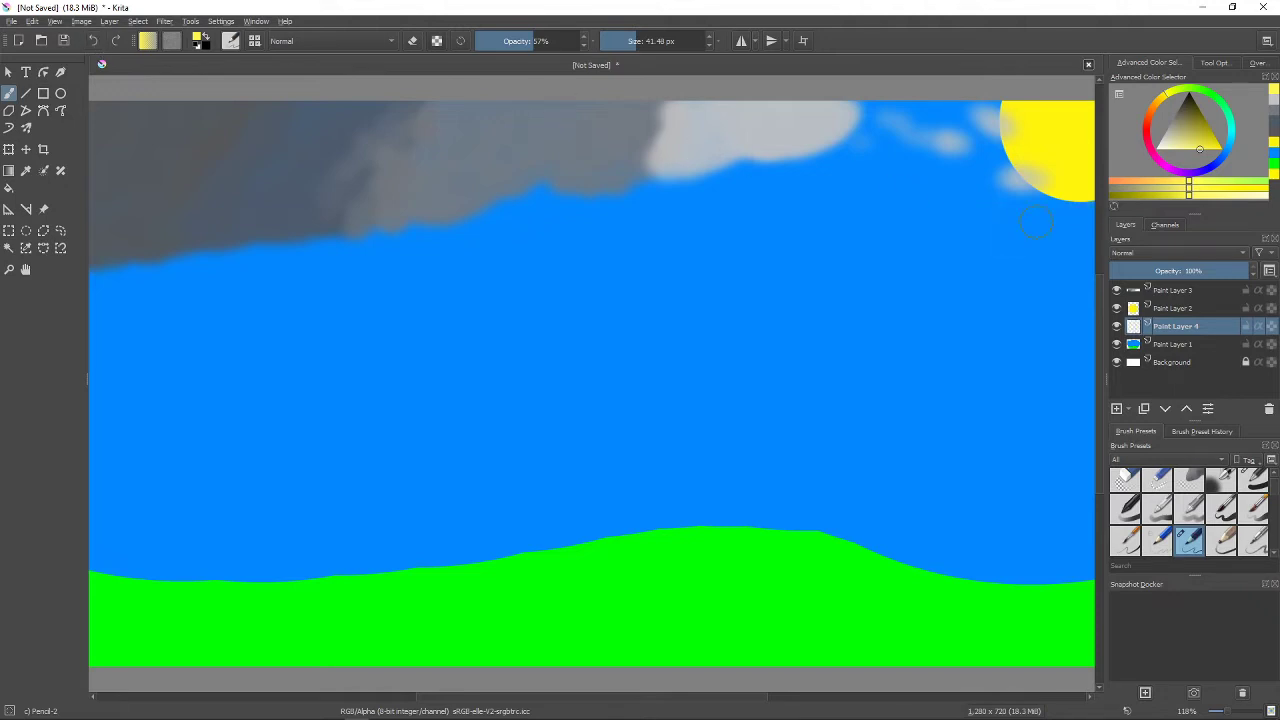
{"action": "mouse_move", "coordinate": [692, 170]}
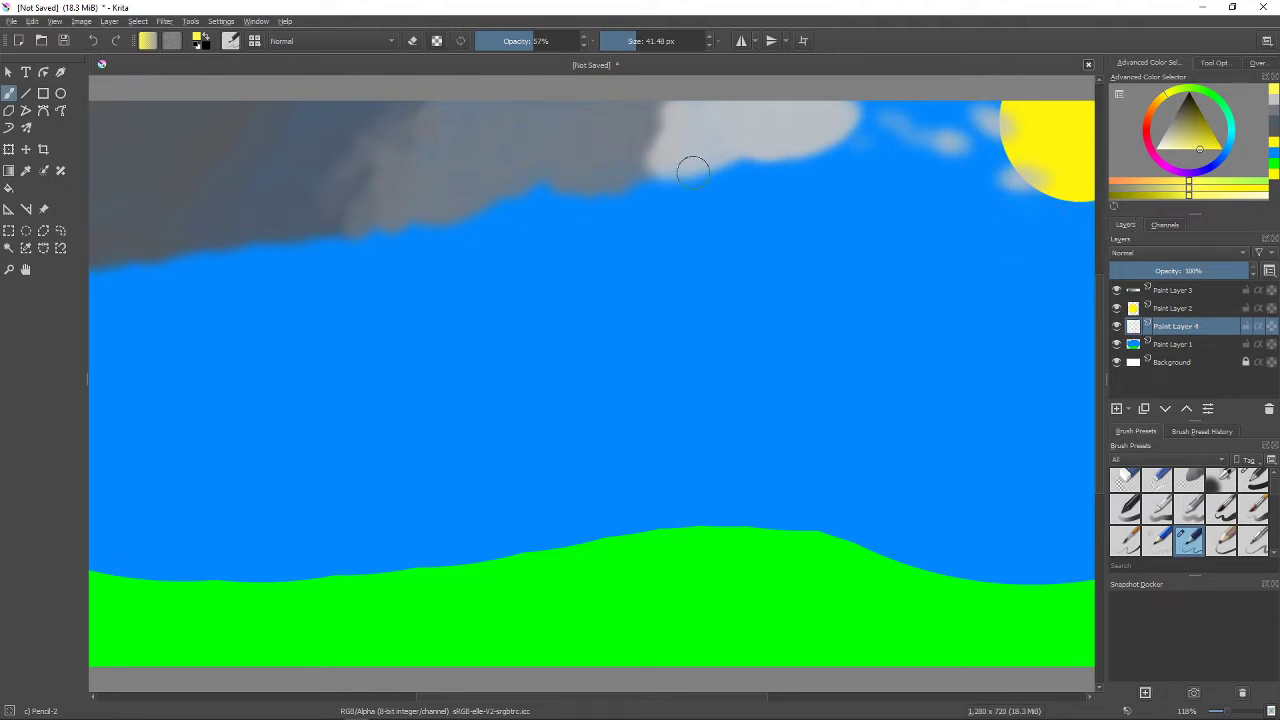
{"action": "left_click", "coordinate": [540, 40]}
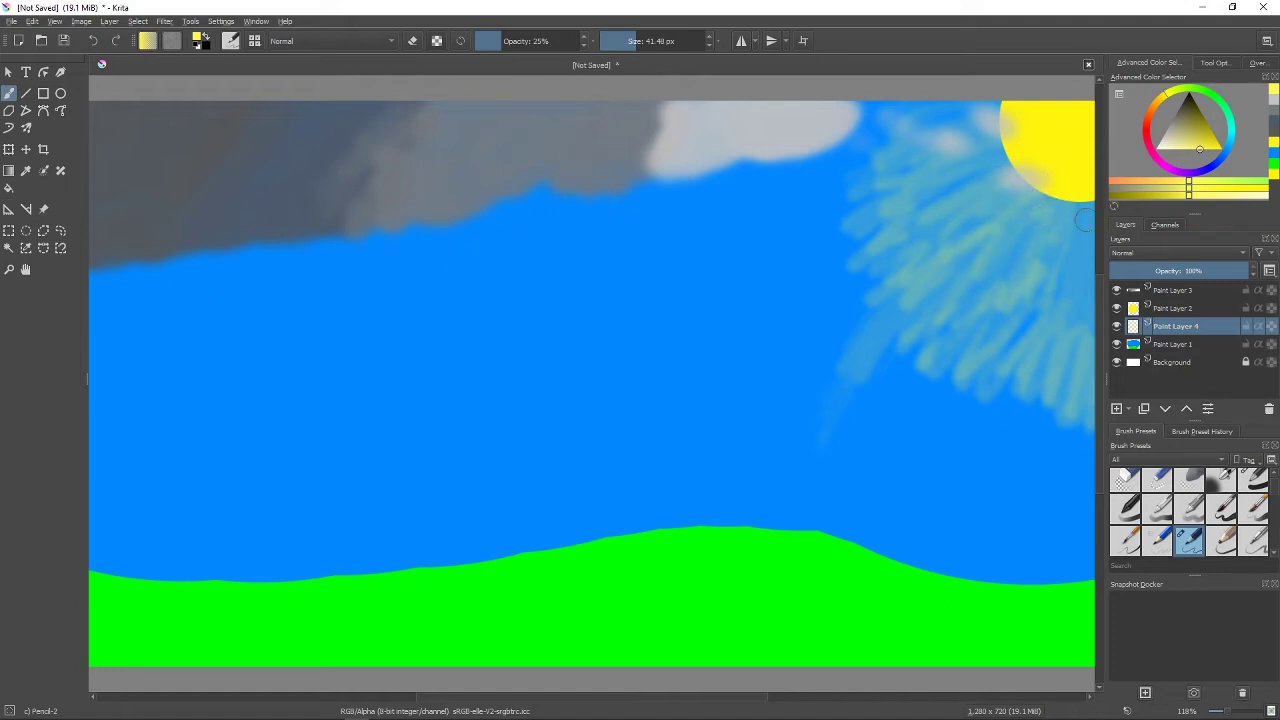
{"action": "mouse_move", "coordinate": [1096, 424]}
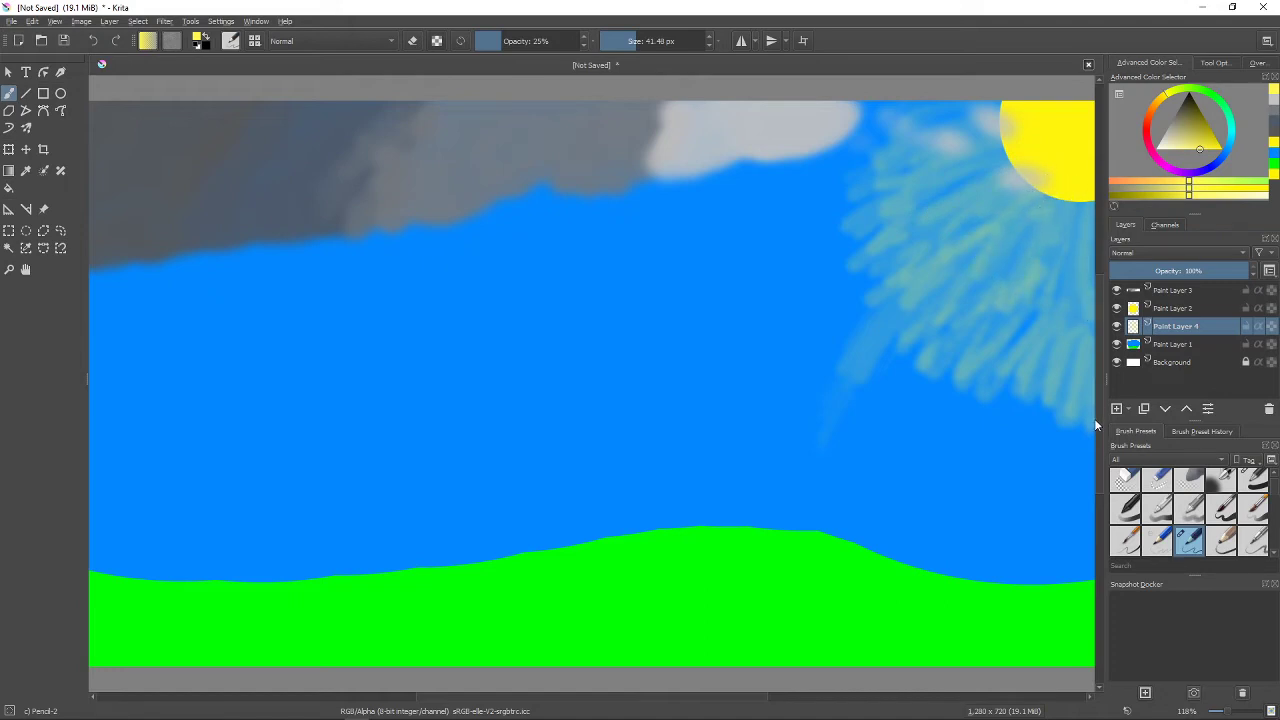
{"action": "mouse_move", "coordinate": [888, 244]}
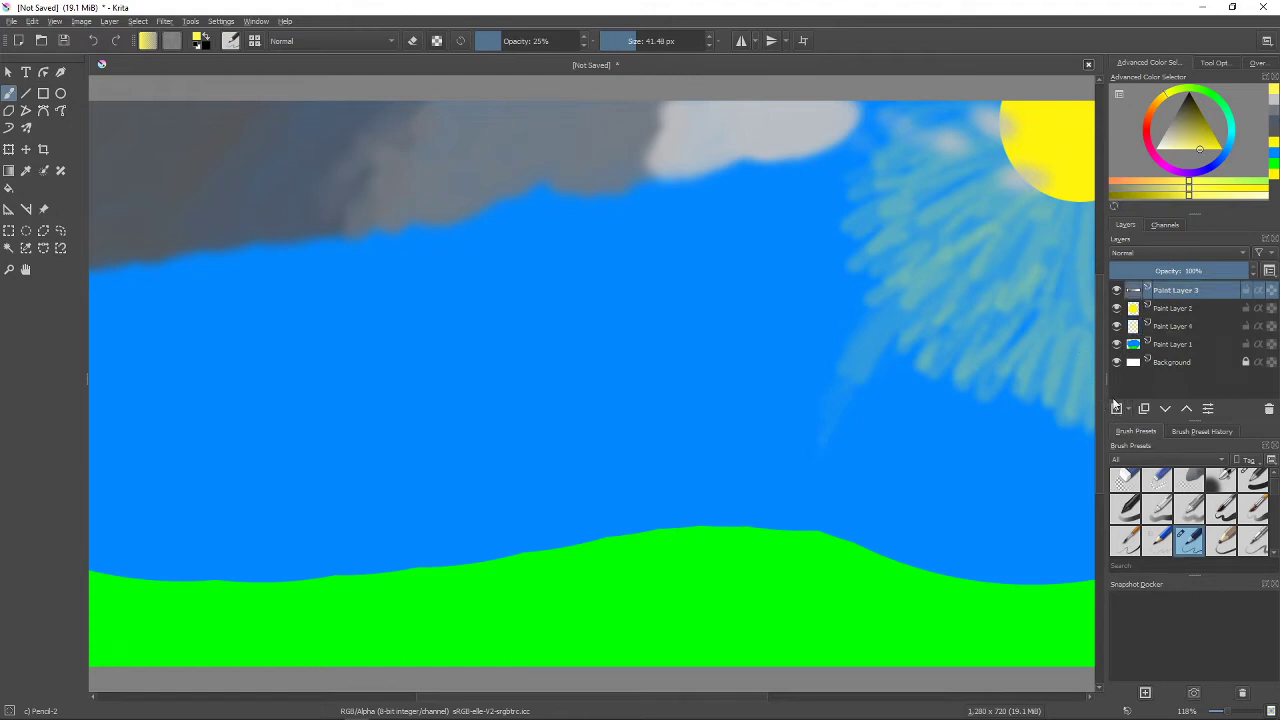
Add the empty Paint Layer 5 at the top of the layer stack.
{"action": "left_click", "coordinate": [1116, 408]}
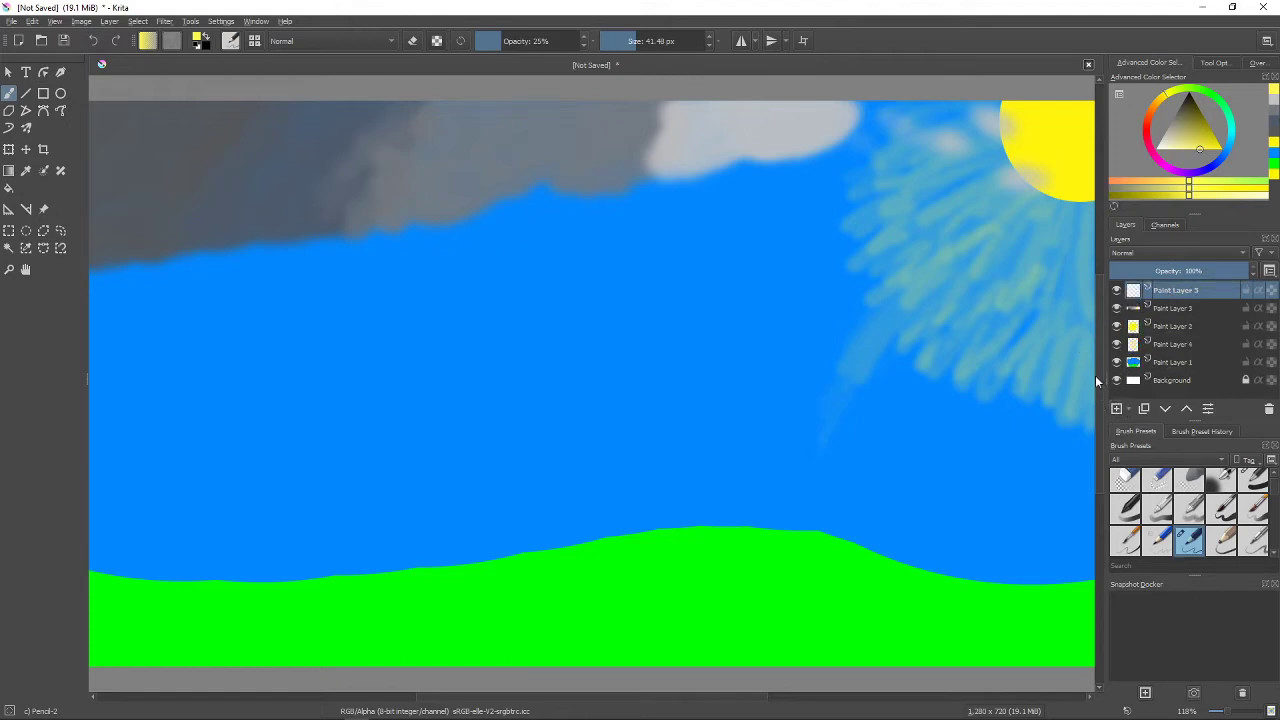
{"action": "mouse_move", "coordinate": [624, 352]}
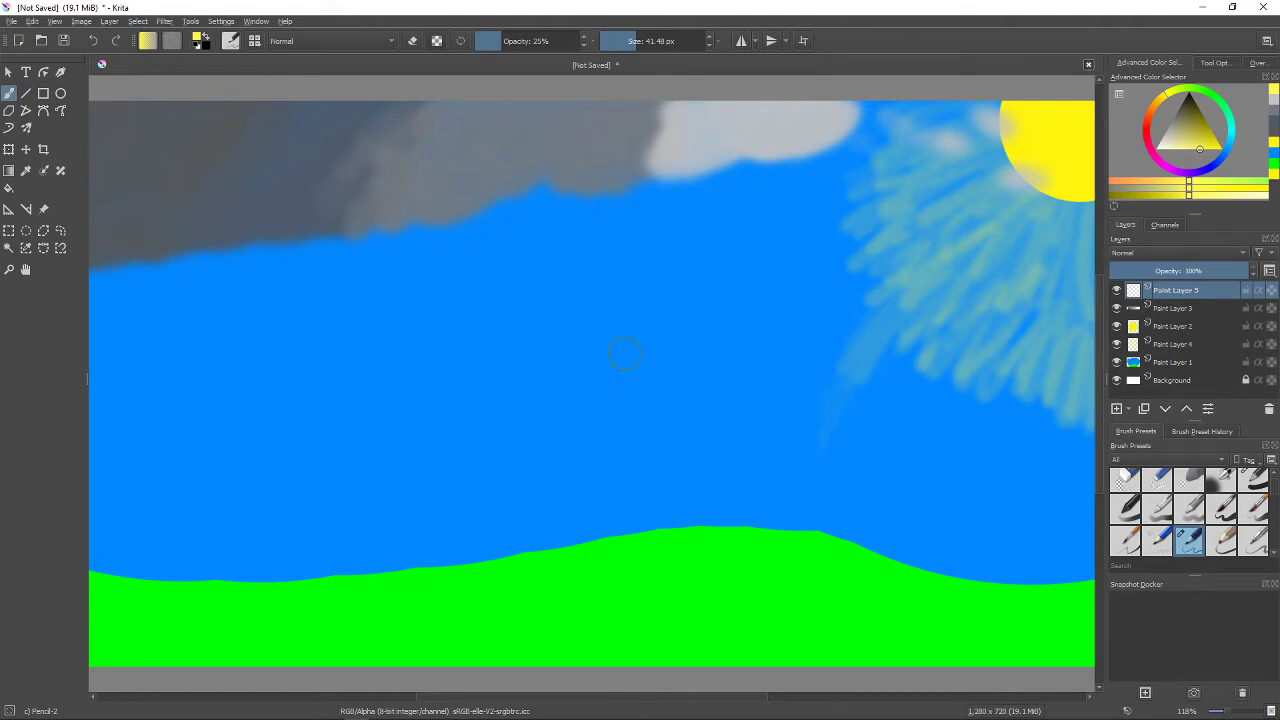
{"action": "mouse_move", "coordinate": [552, 280]}
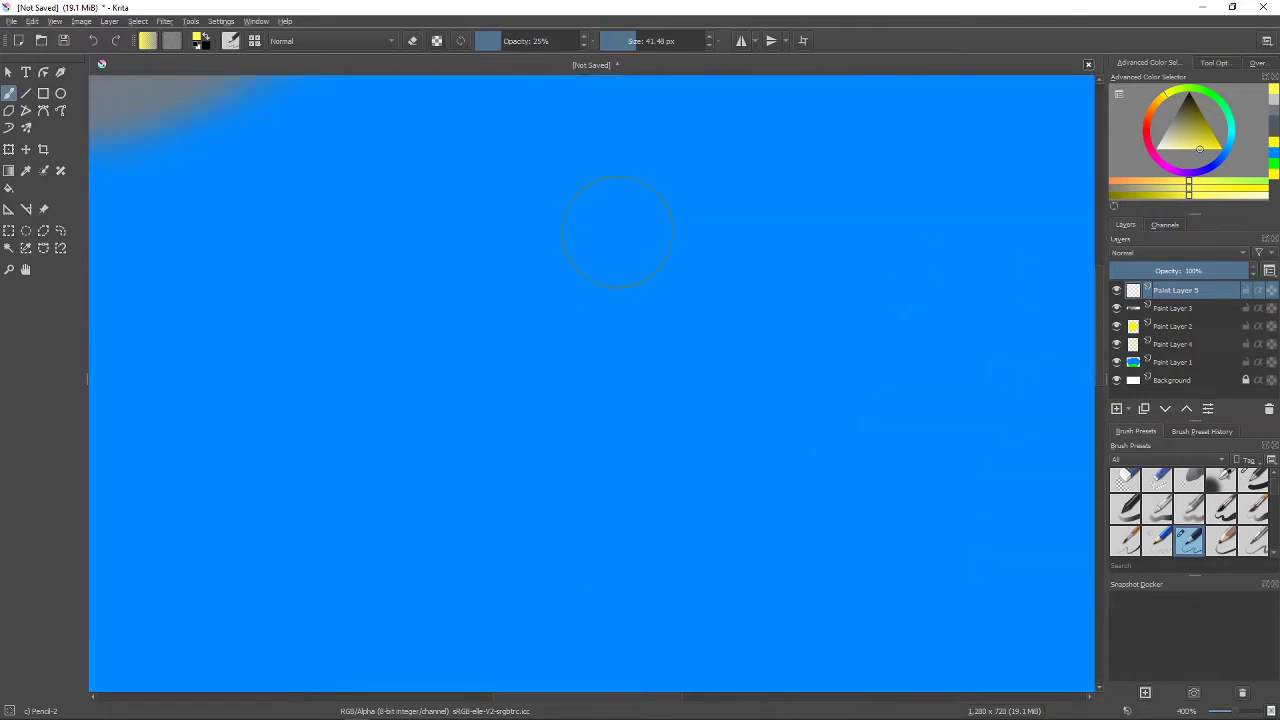
Switch to the Ellipse tool with black at 5 px for the head circle.
{"action": "left_click", "coordinate": [540, 40]}
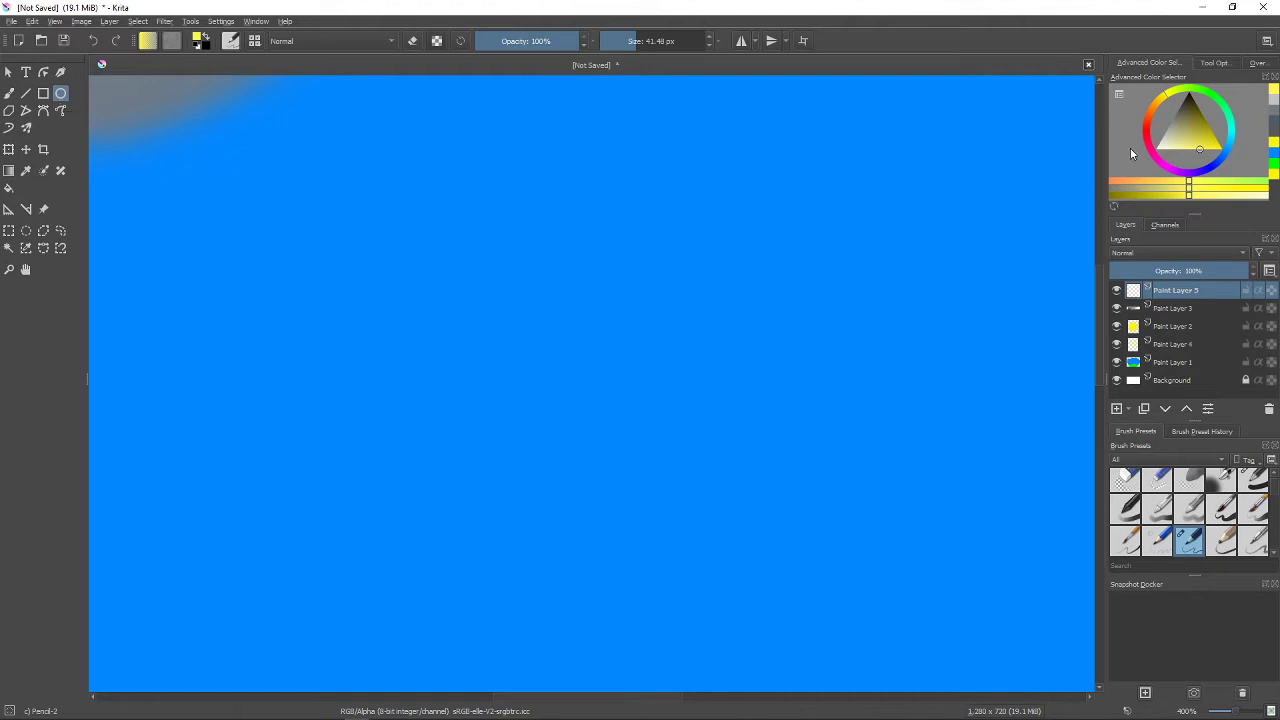
{"action": "left_click", "coordinate": [1188, 84]}
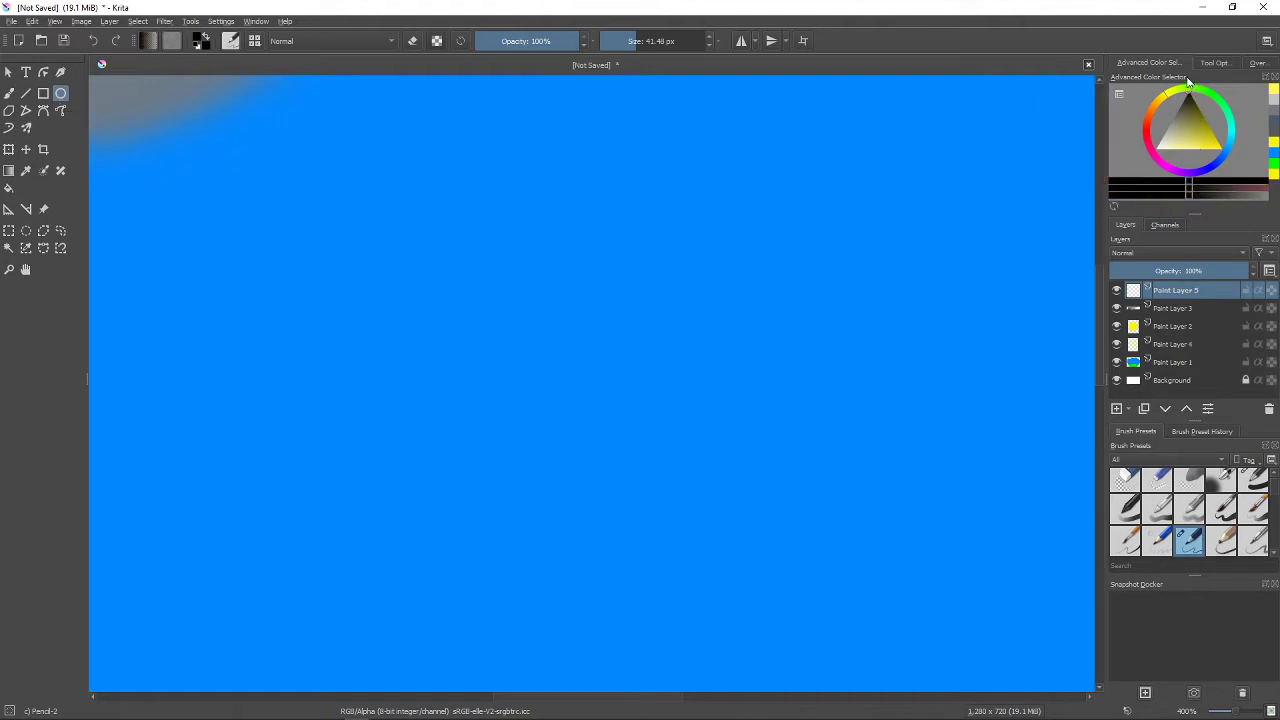
{"action": "mouse_move", "coordinate": [686, 56]}
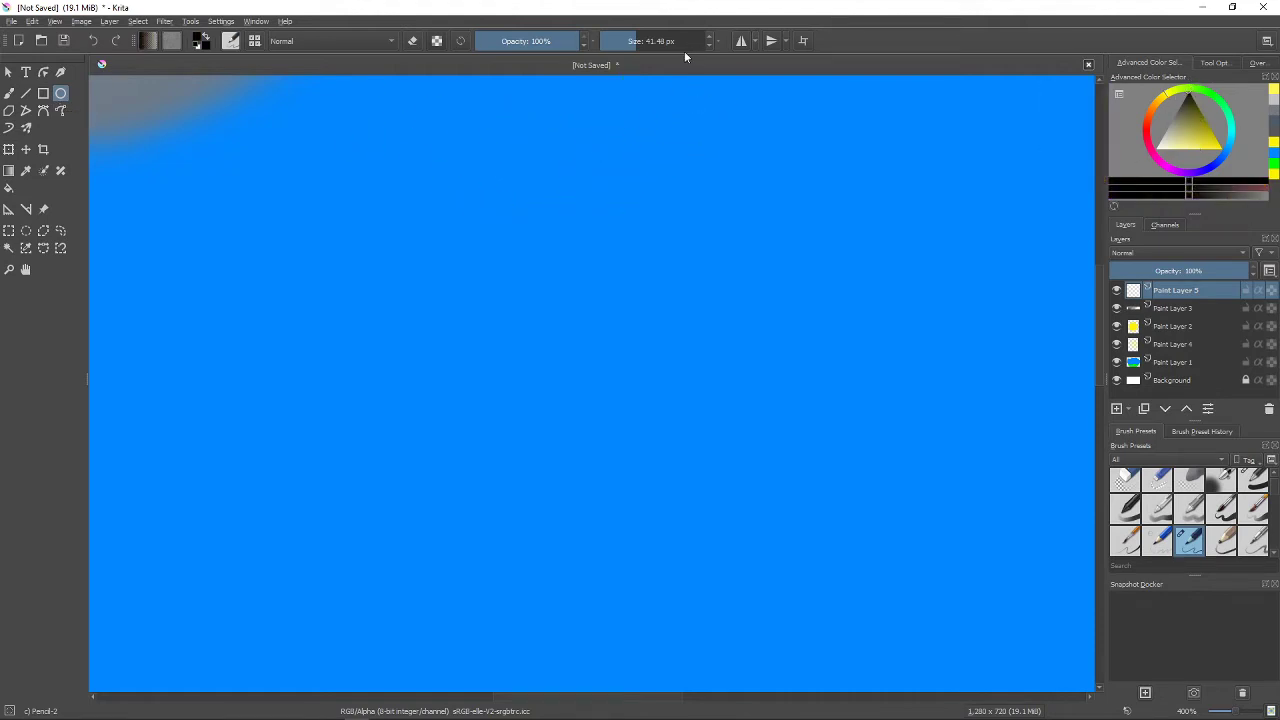
{"action": "triple_click", "coordinate": [660, 40]}
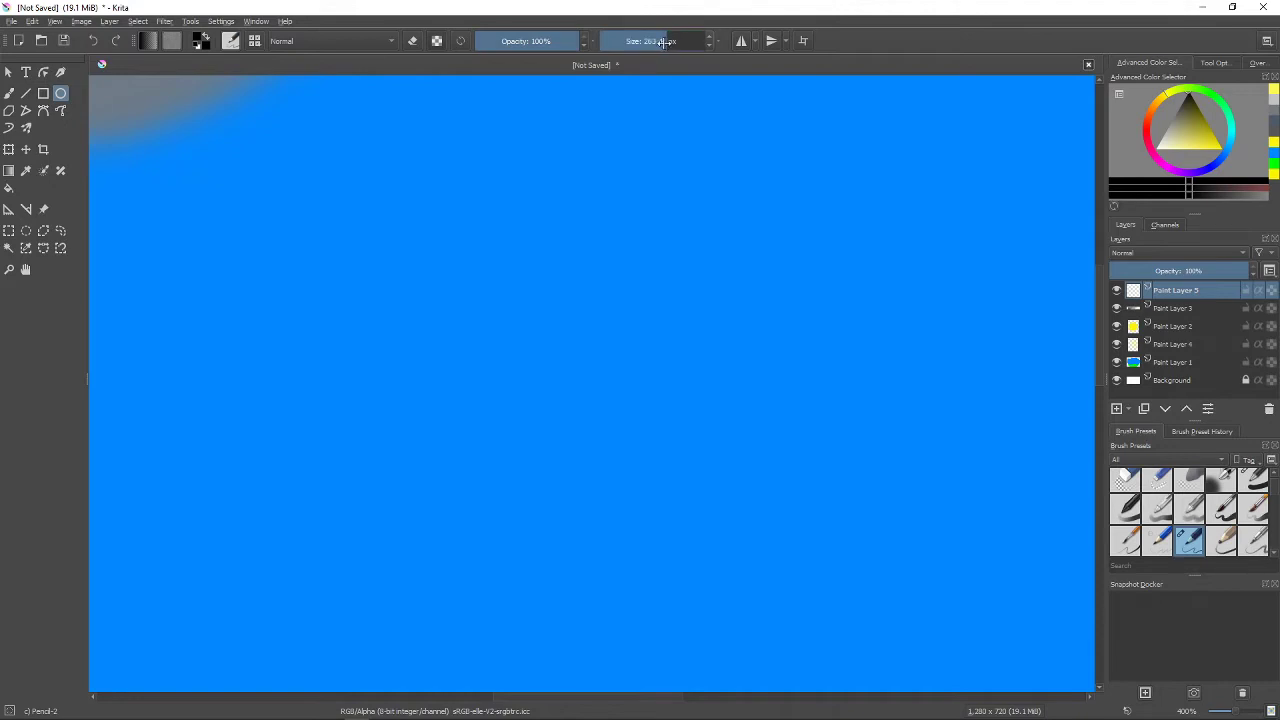
{"action": "triple_click", "coordinate": [656, 40]}
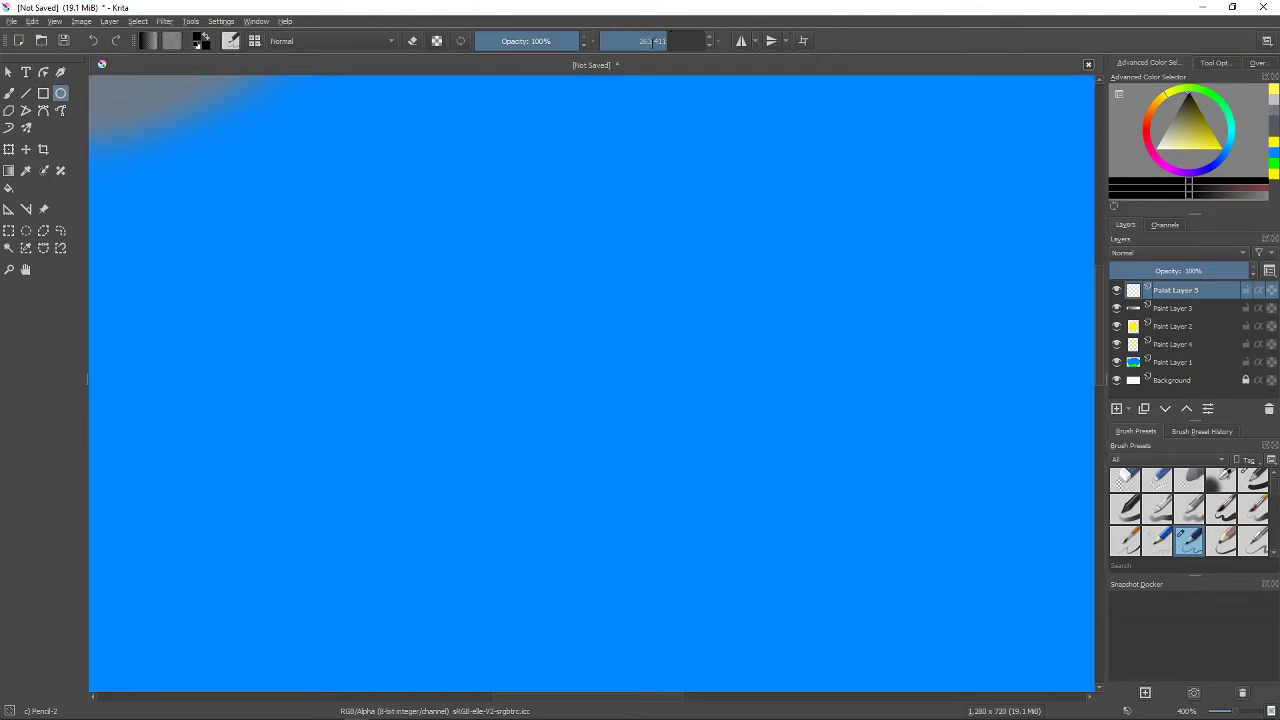
{"action": "mouse_move", "coordinate": [684, 66]}
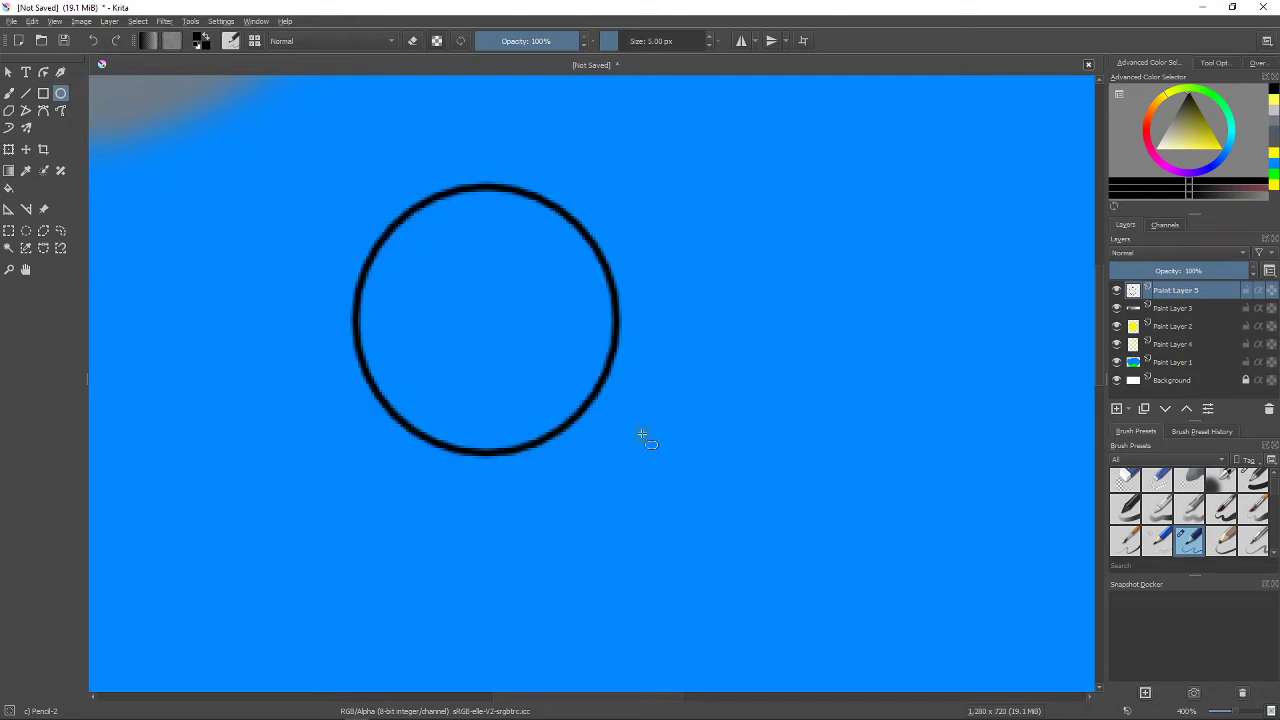
{"action": "mouse_move", "coordinate": [432, 284]}
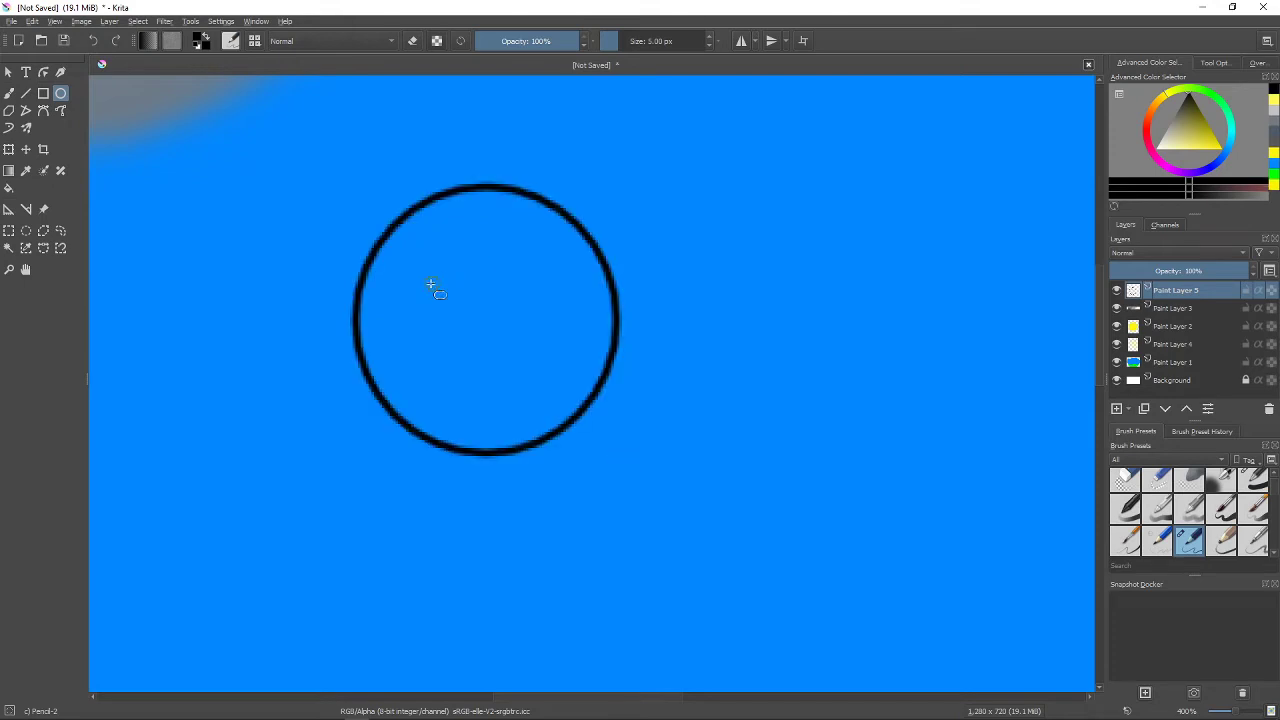
{"action": "mouse_move", "coordinate": [356, 360]}
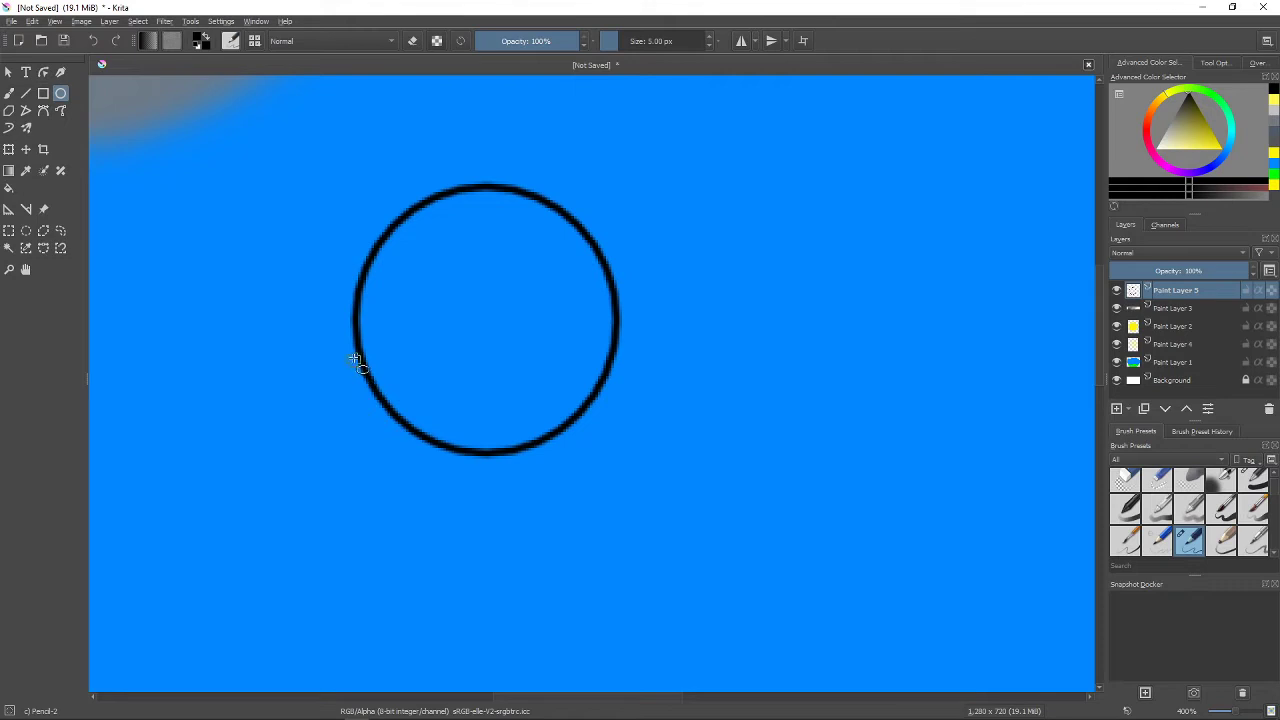
{"action": "mouse_move", "coordinate": [356, 340]}
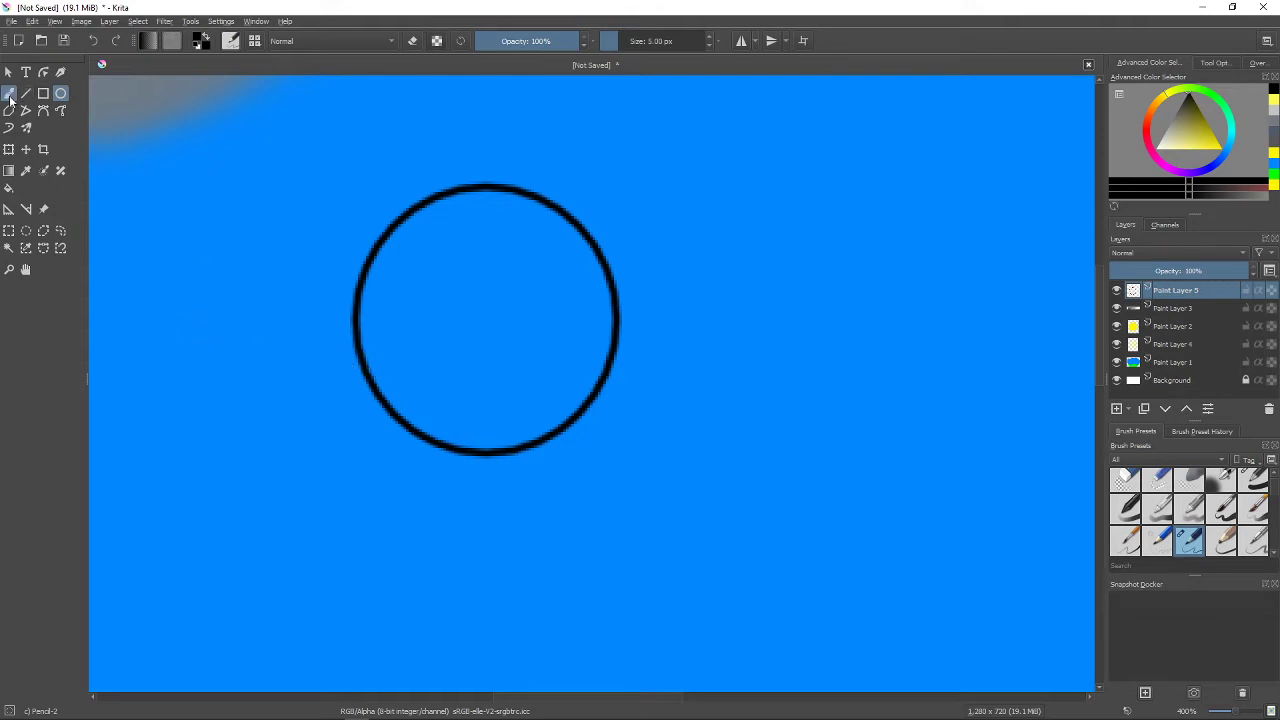
With the freehand sketch brush, draw a faint curving line beneath the head circle.
{"action": "left_click", "coordinate": [524, 40]}
{"action": "type", "text": "25"}
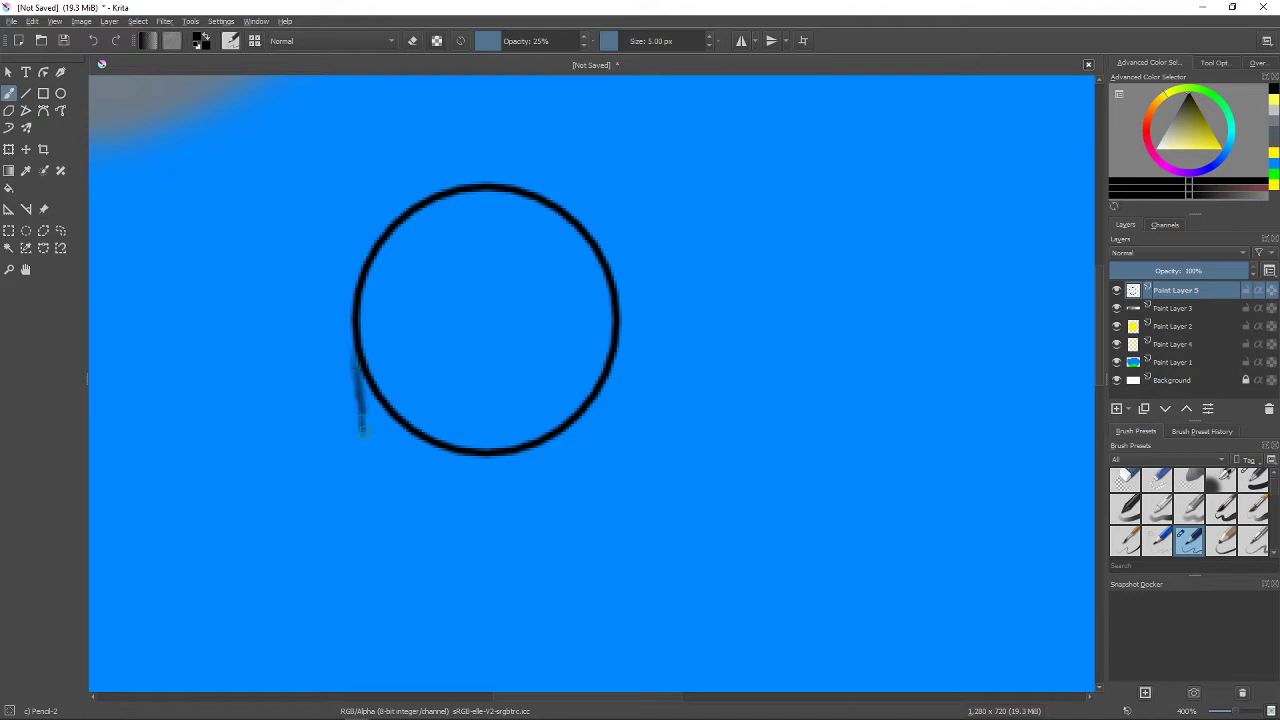
{"action": "left_click_drag", "start_coordinate": [362, 410], "coordinate": [384, 464]}
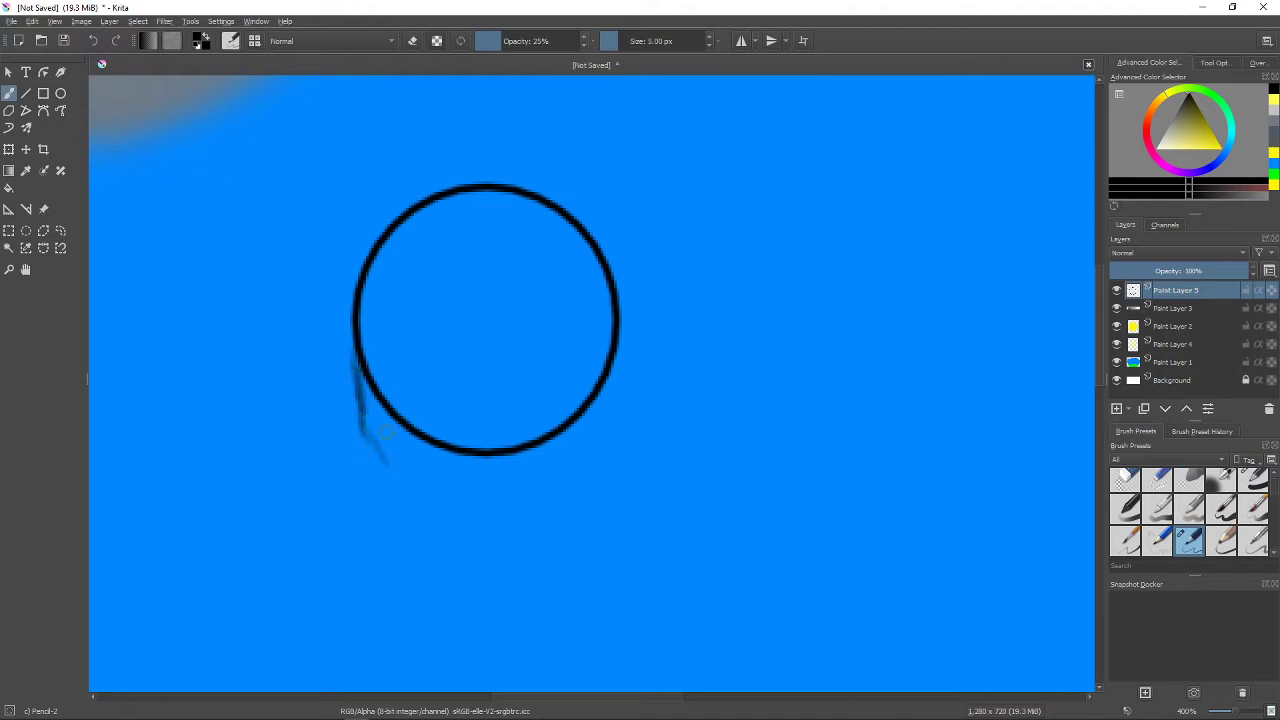
{"action": "left_click_drag", "start_coordinate": [370, 440], "coordinate": [410, 490]}
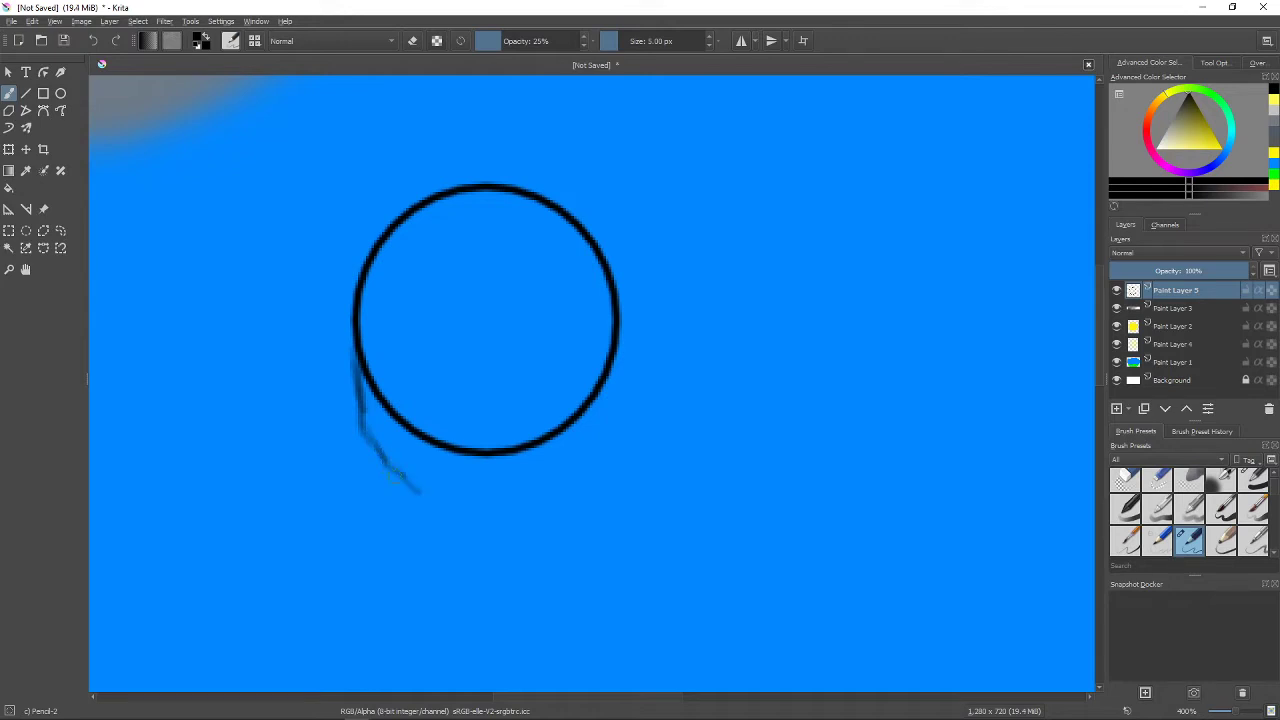
{"action": "left_click_drag", "start_coordinate": [392, 476], "coordinate": [470, 522]}
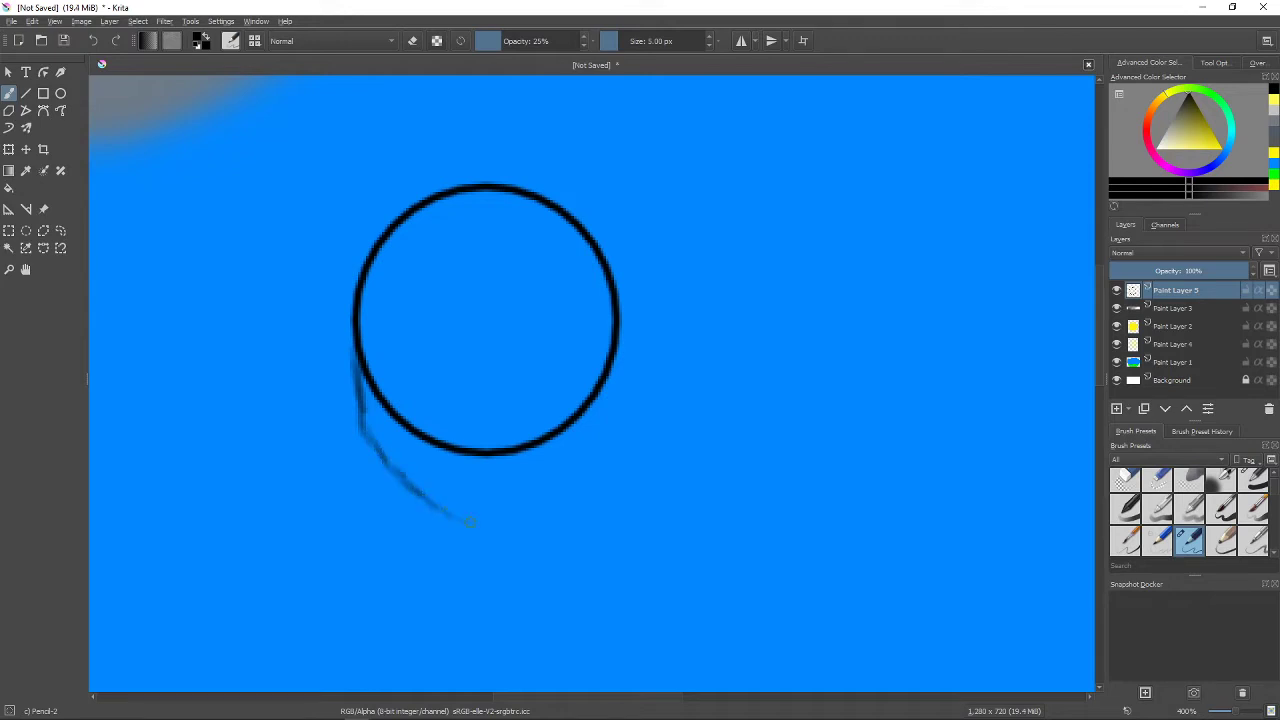
{"action": "mouse_move", "coordinate": [502, 524]}
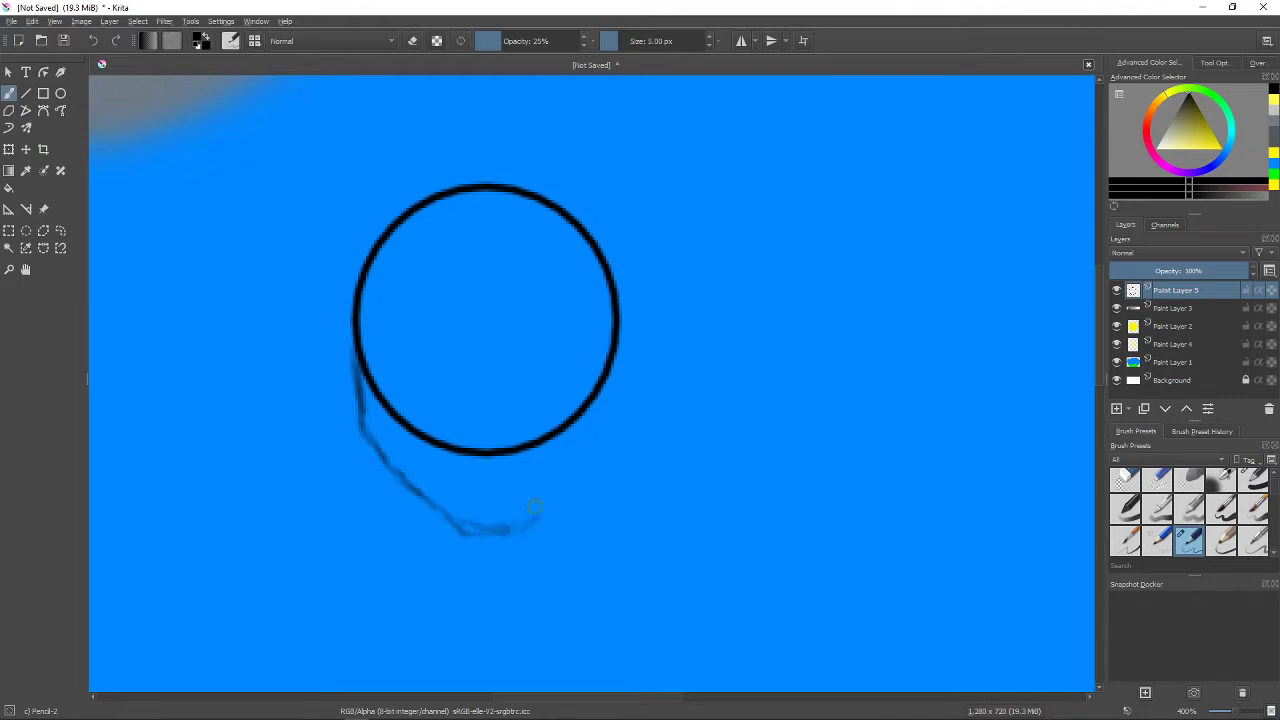
{"action": "left_click_drag", "start_coordinate": [536, 510], "coordinate": [576, 480]}
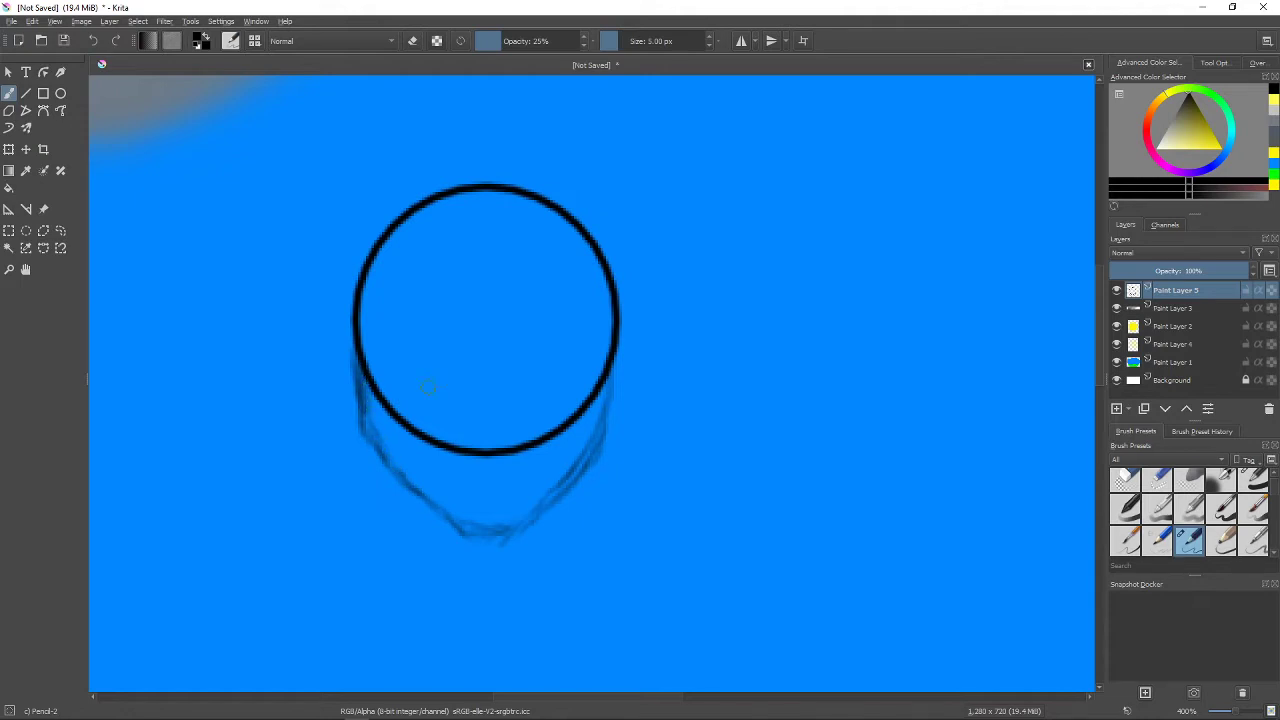
{"action": "mouse_move", "coordinate": [532, 368]}
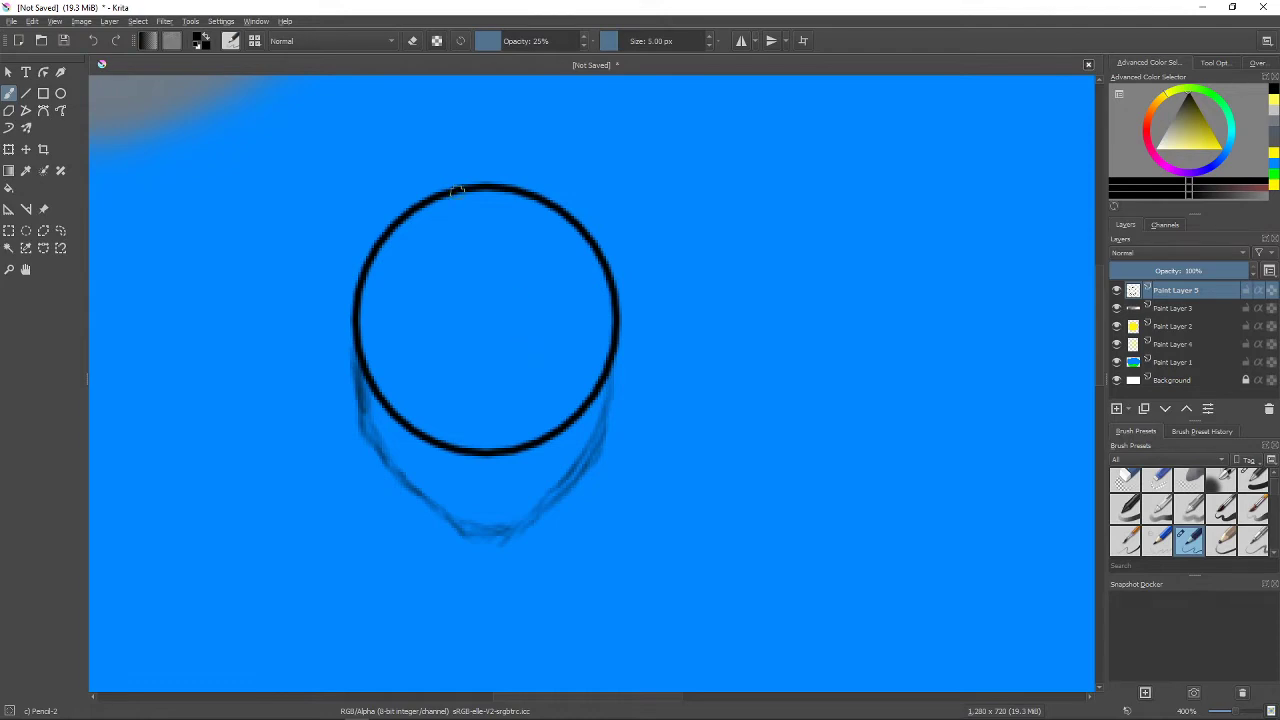
{"action": "mouse_move", "coordinate": [390, 228]}
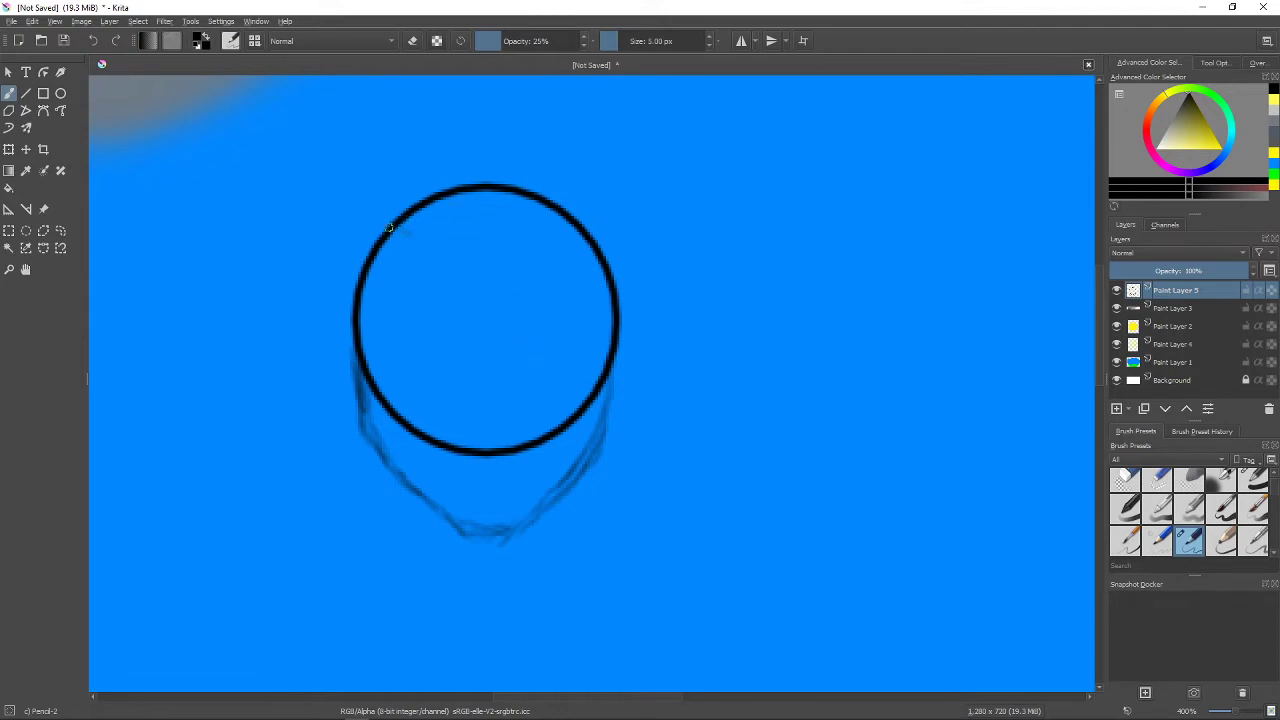
Sketch the top of the head, the eyes and a small face mark.
{"action": "left_click_drag", "start_coordinate": [390, 228], "coordinate": [472, 252]}
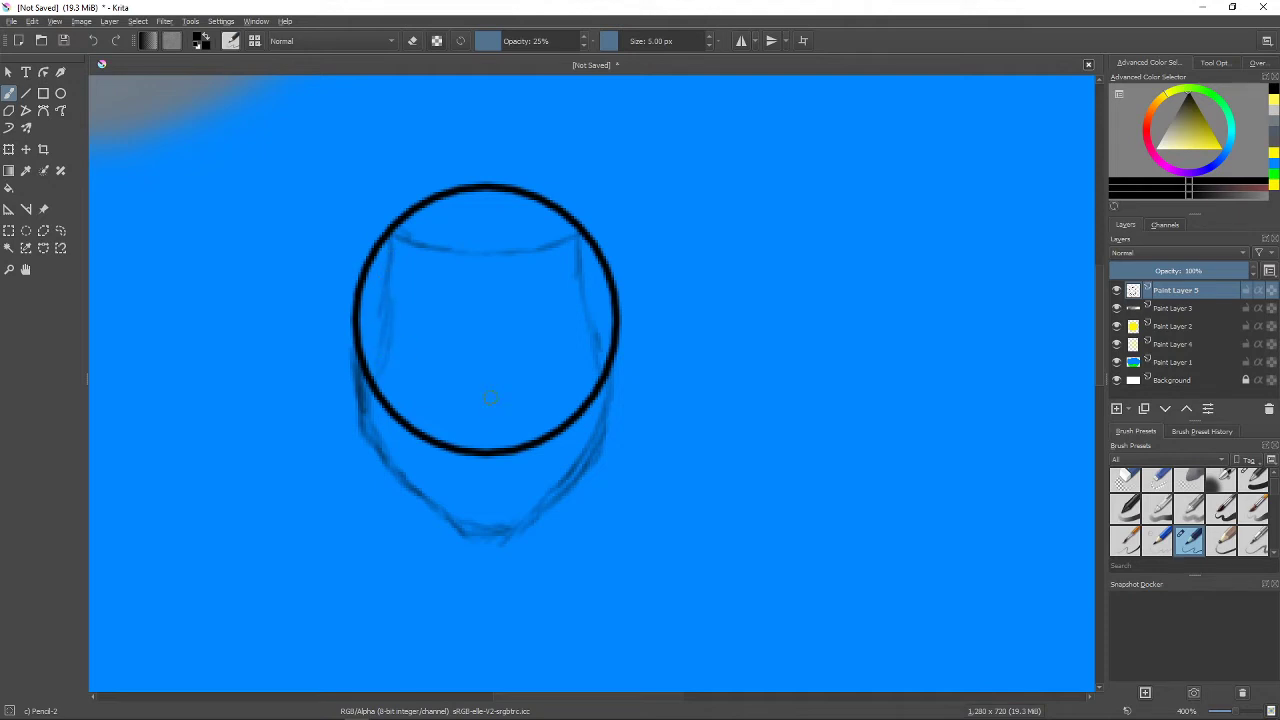
{"action": "mouse_move", "coordinate": [904, 292]}
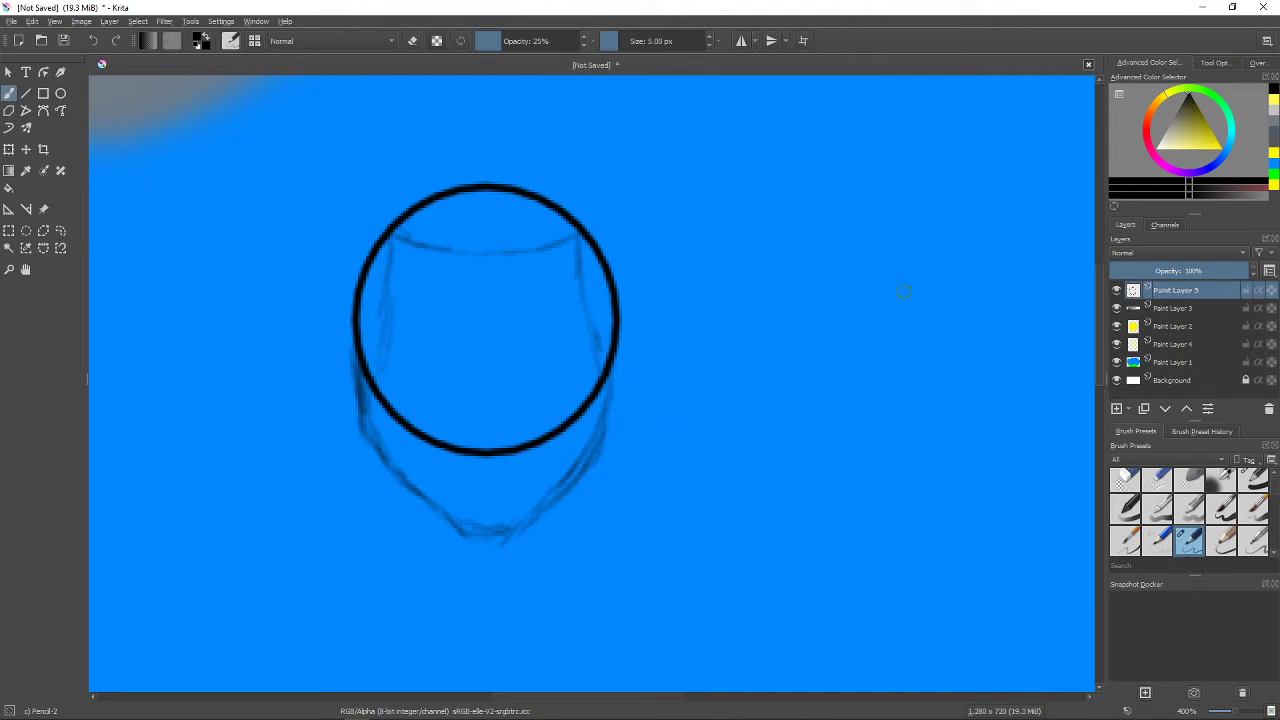
{"action": "mouse_move", "coordinate": [496, 320]}
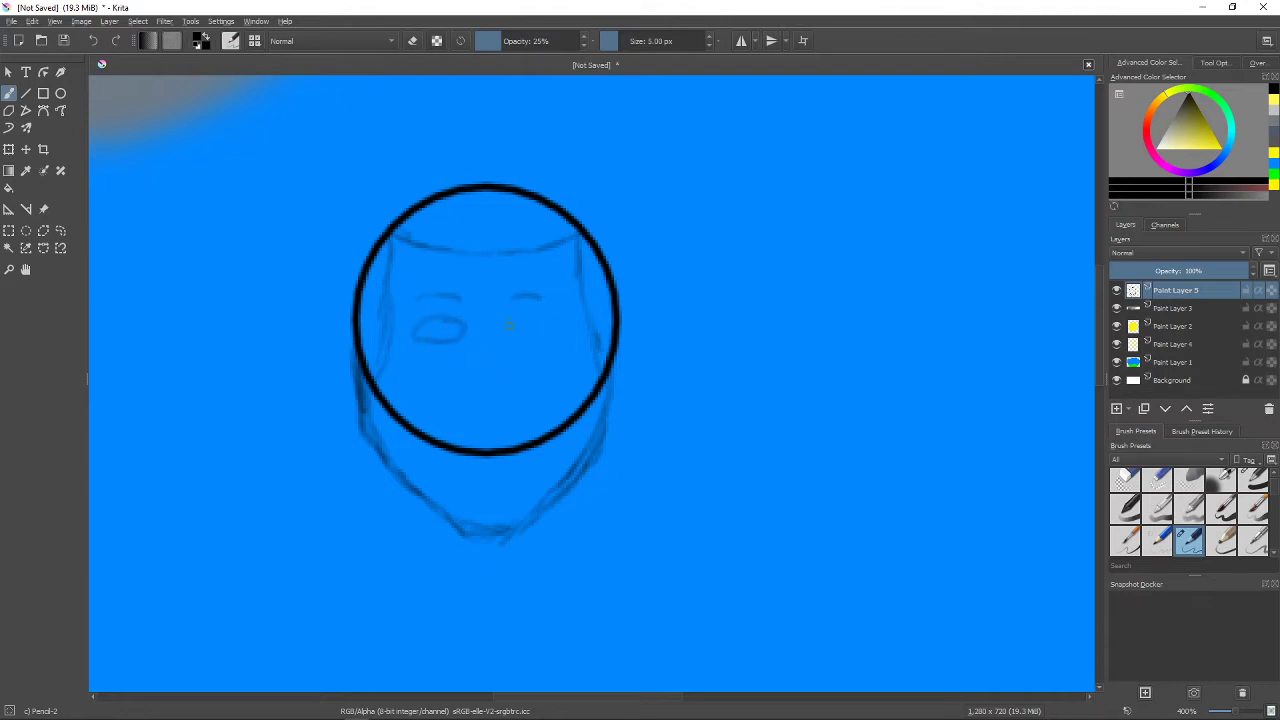
{"action": "left_click_drag", "start_coordinate": [510, 330], "coordinate": [540, 330]}
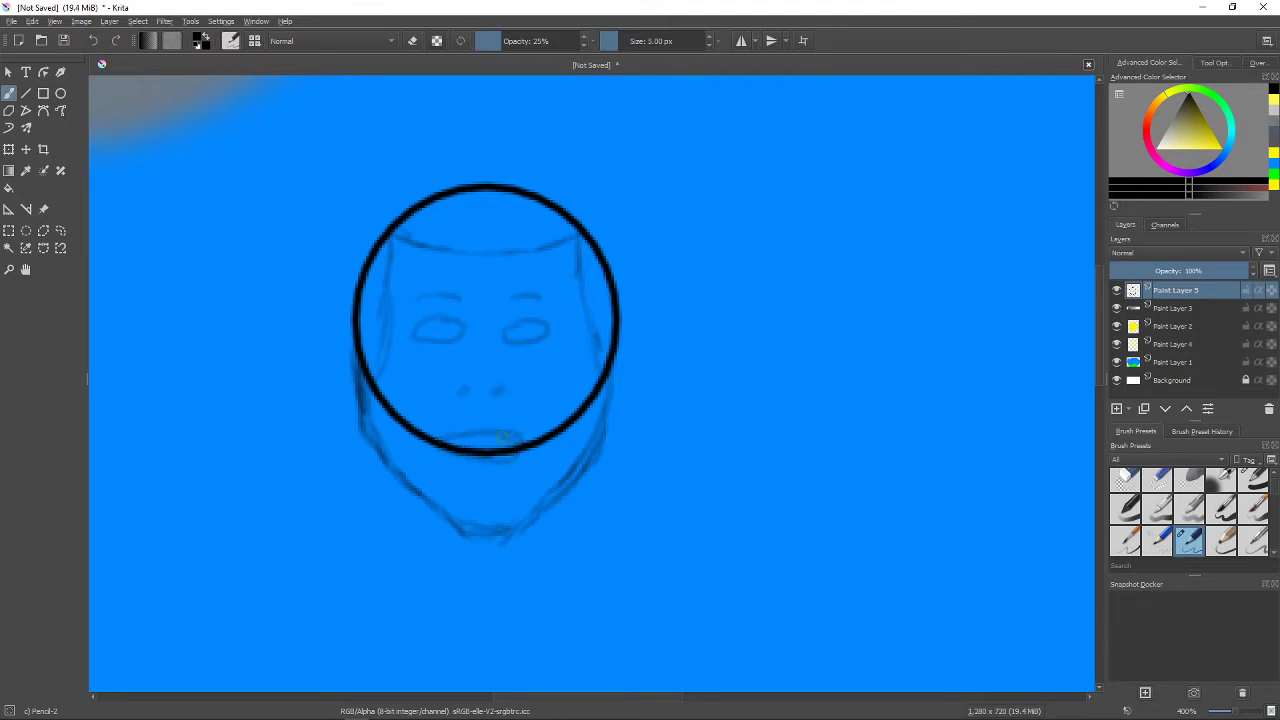
{"action": "left_click", "coordinate": [490, 436]}
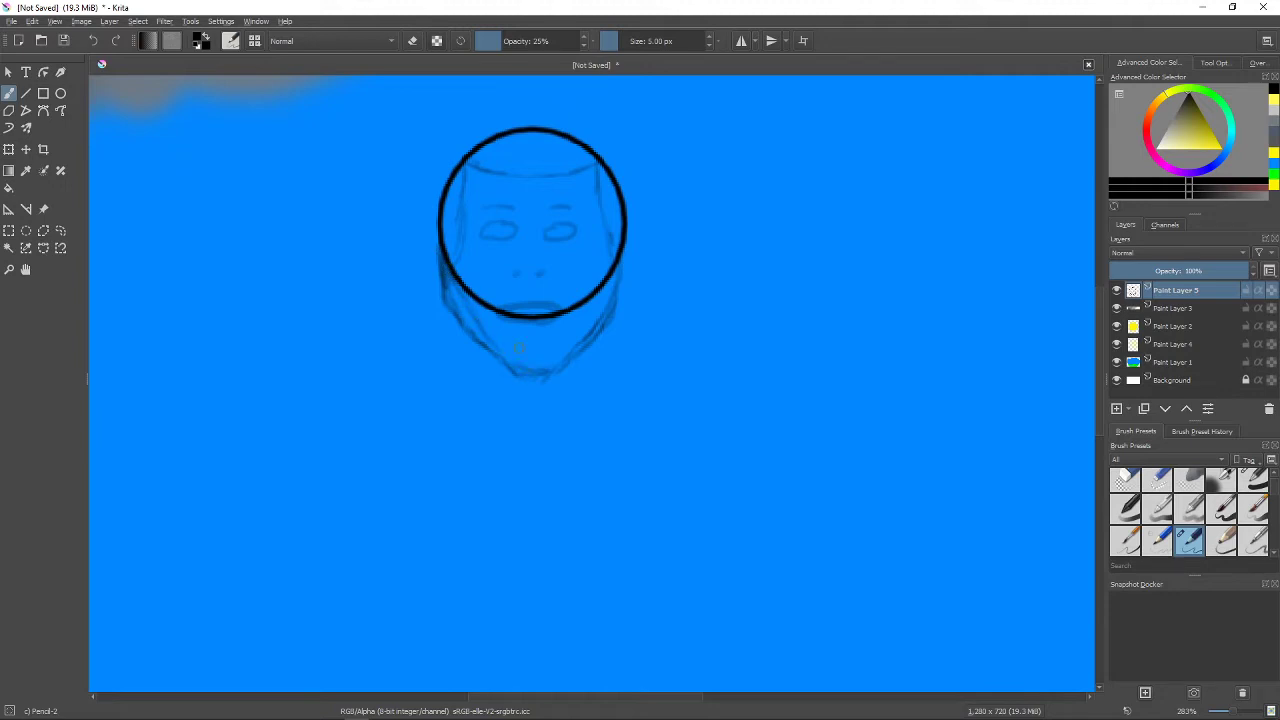
Refine the chin, then sketch the neck and a long shoulder line sloping down right.
{"action": "left_click_drag", "start_coordinate": [520, 360], "coordinate": [572, 336]}
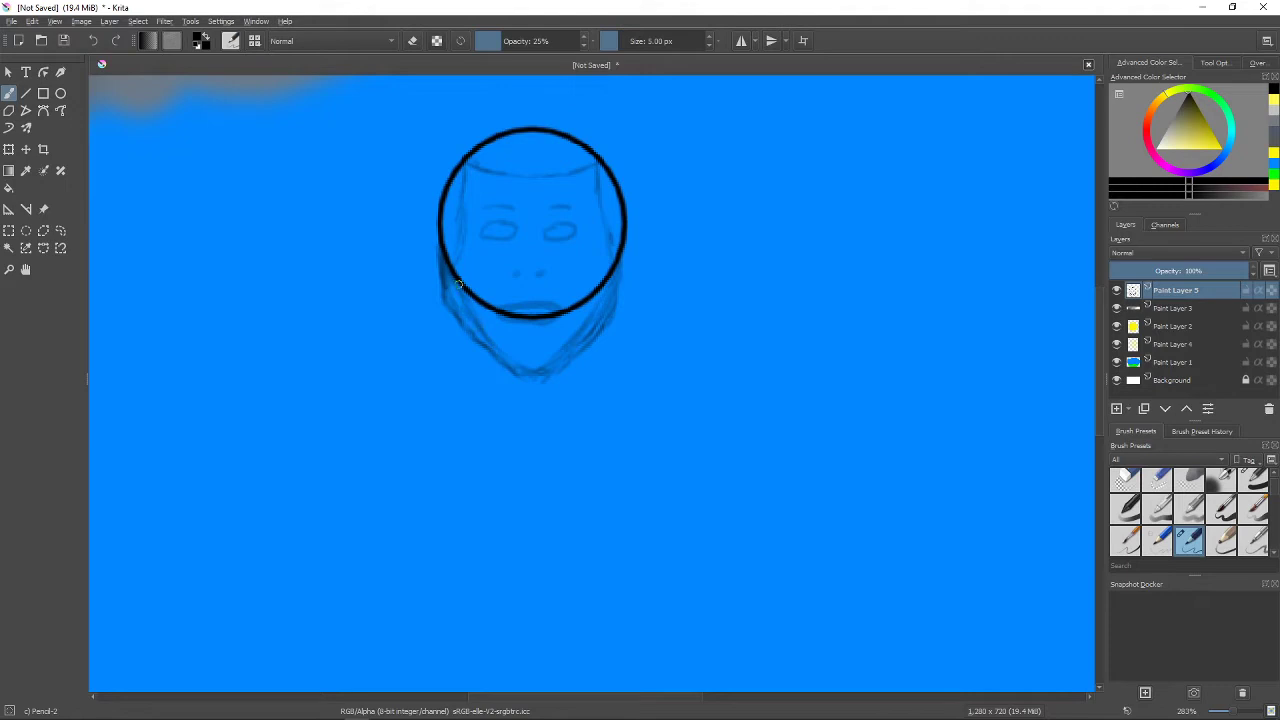
{"action": "mouse_move", "coordinate": [536, 432]}
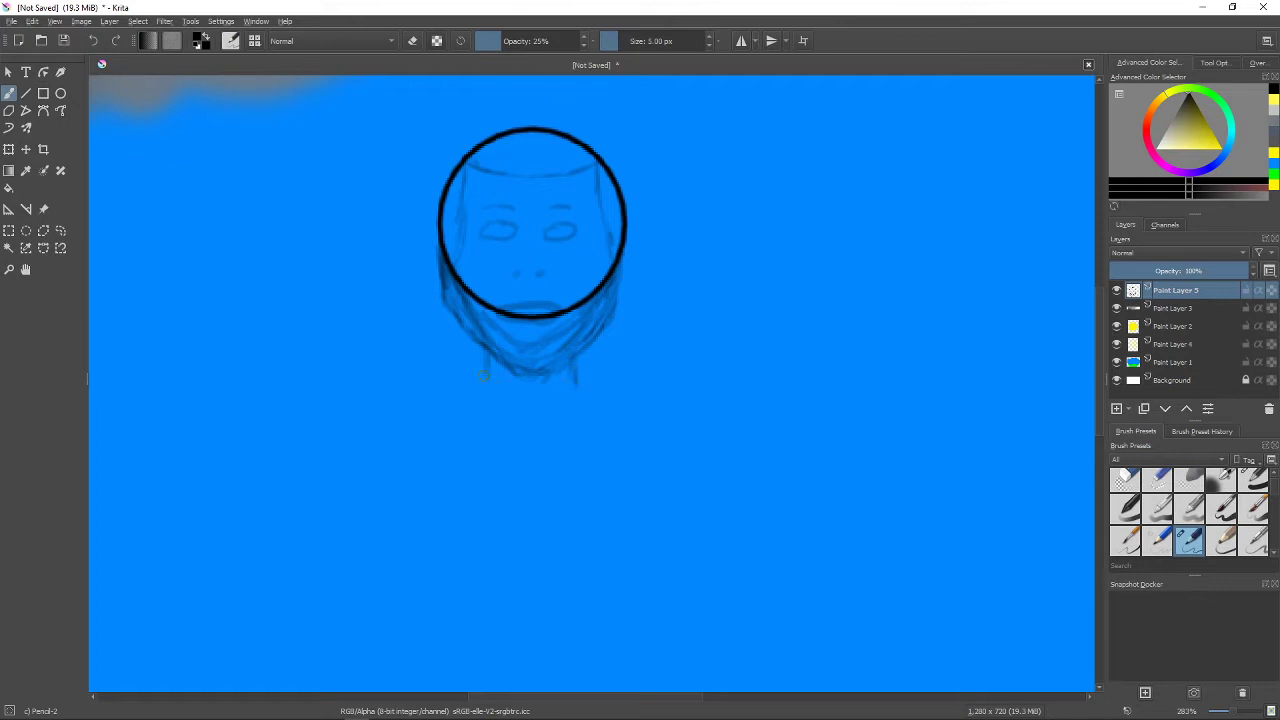
{"action": "left_click_drag", "start_coordinate": [484, 378], "coordinate": [548, 388]}
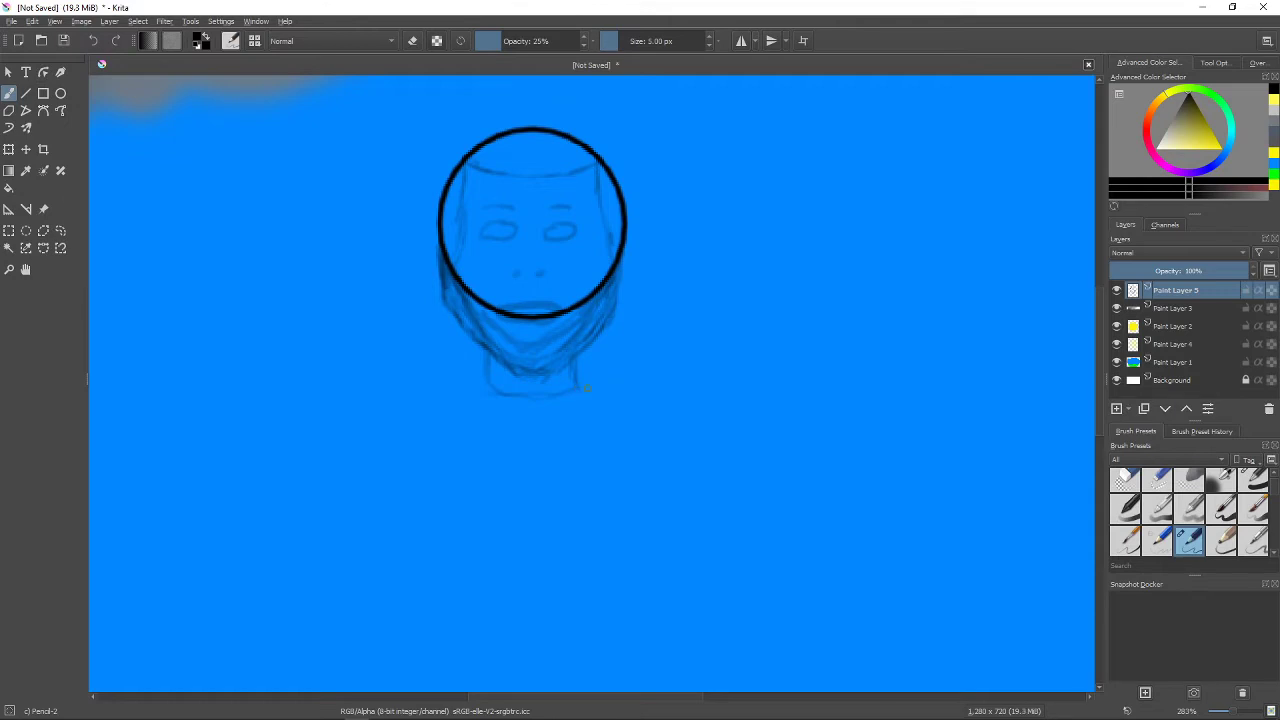
{"action": "left_click_drag", "start_coordinate": [588, 388], "coordinate": [636, 424]}
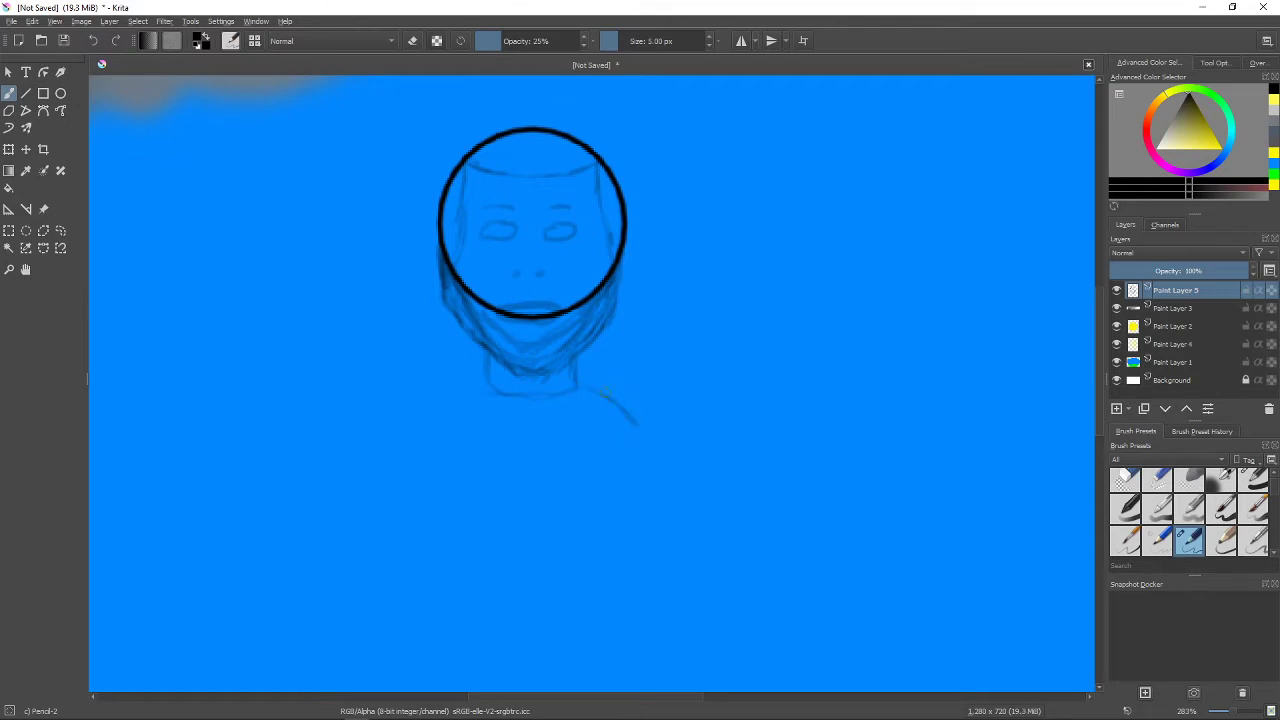
{"action": "left_click_drag", "start_coordinate": [600, 396], "coordinate": [644, 390]}
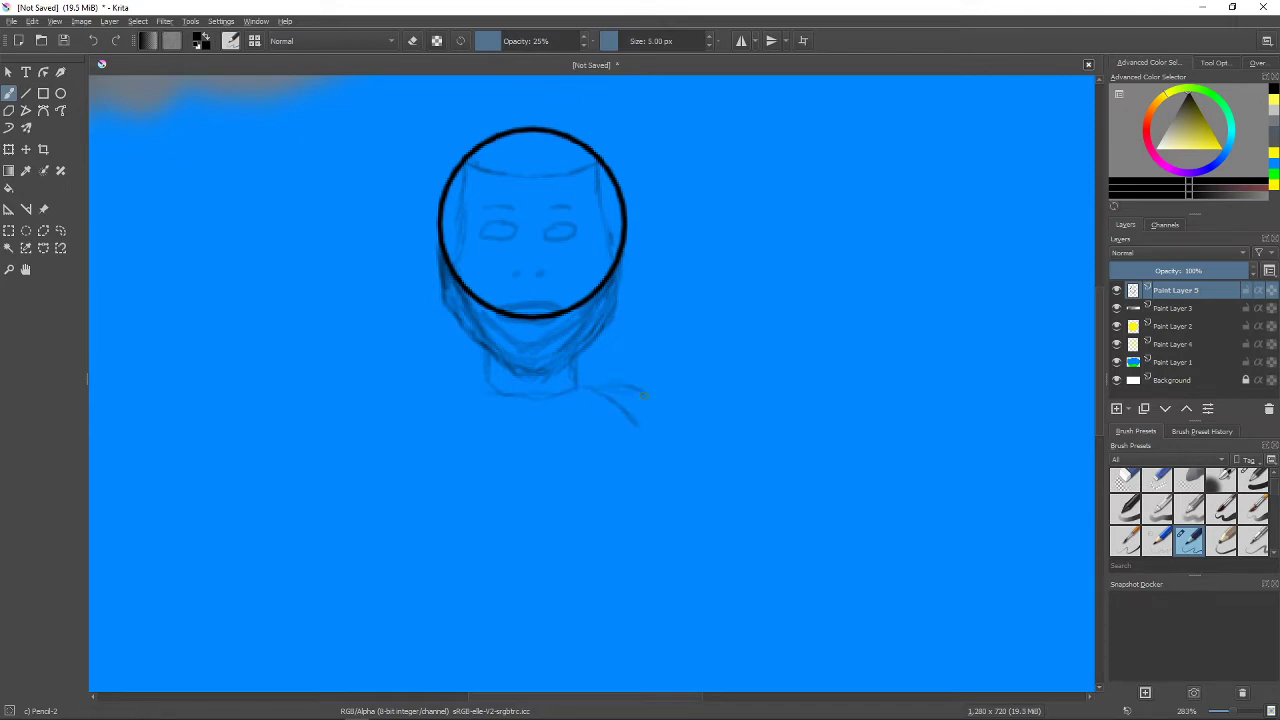
{"action": "left_click_drag", "start_coordinate": [640, 396], "coordinate": [672, 438]}
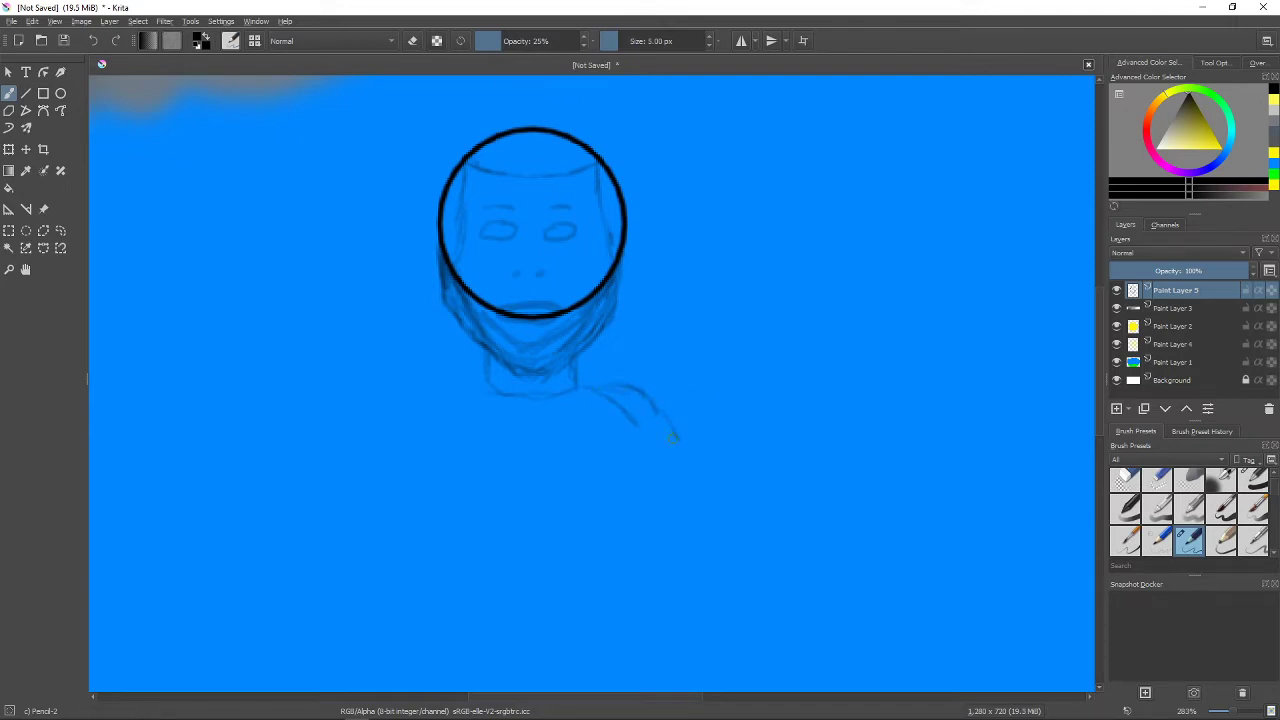
{"action": "left_click_drag", "start_coordinate": [670, 436], "coordinate": [716, 480]}
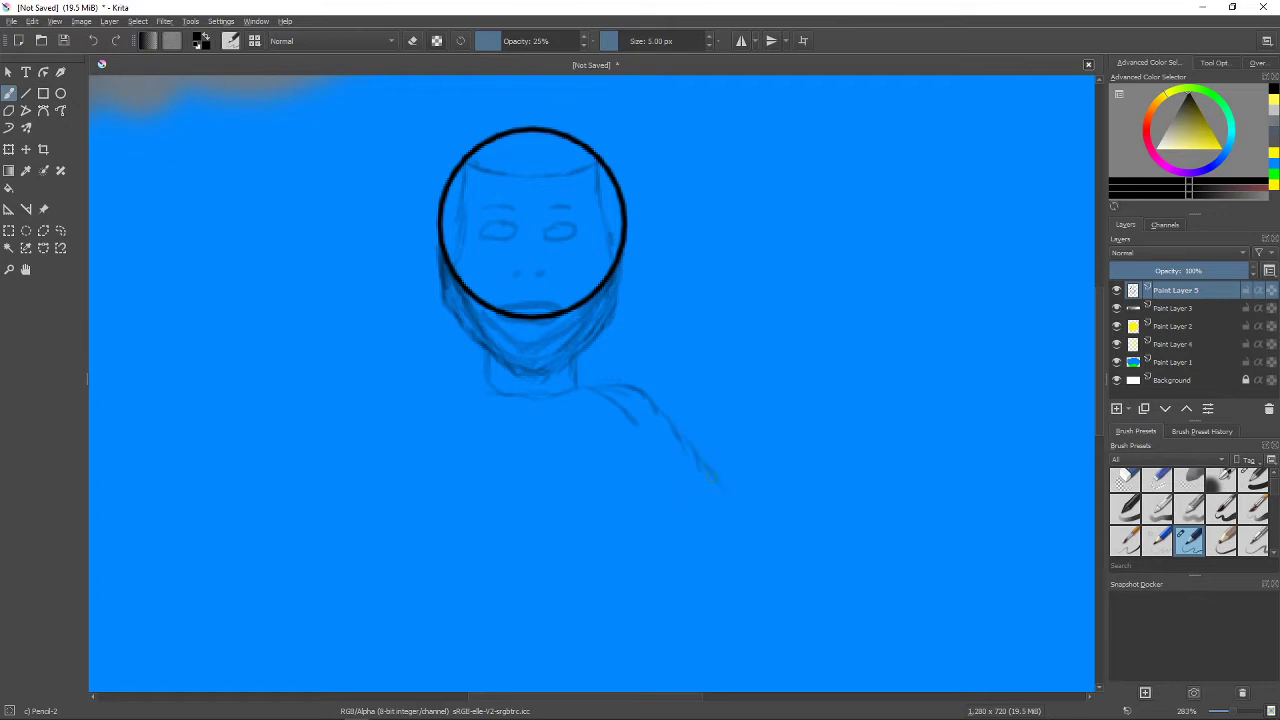
{"action": "left_click_drag", "start_coordinate": [716, 476], "coordinate": [764, 524]}
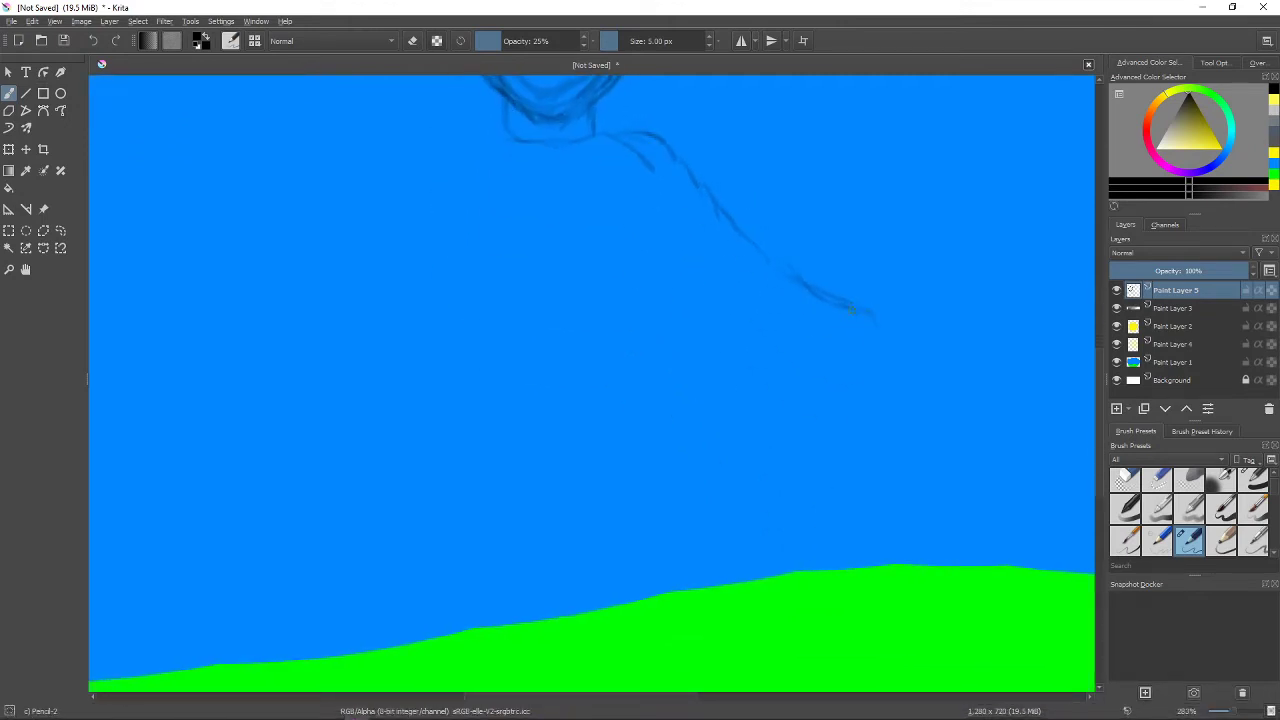
Sketch more of the angel's body and wings before transforming the figure.
{"action": "left_click_drag", "start_coordinate": [850, 310], "coordinate": [890, 376]}
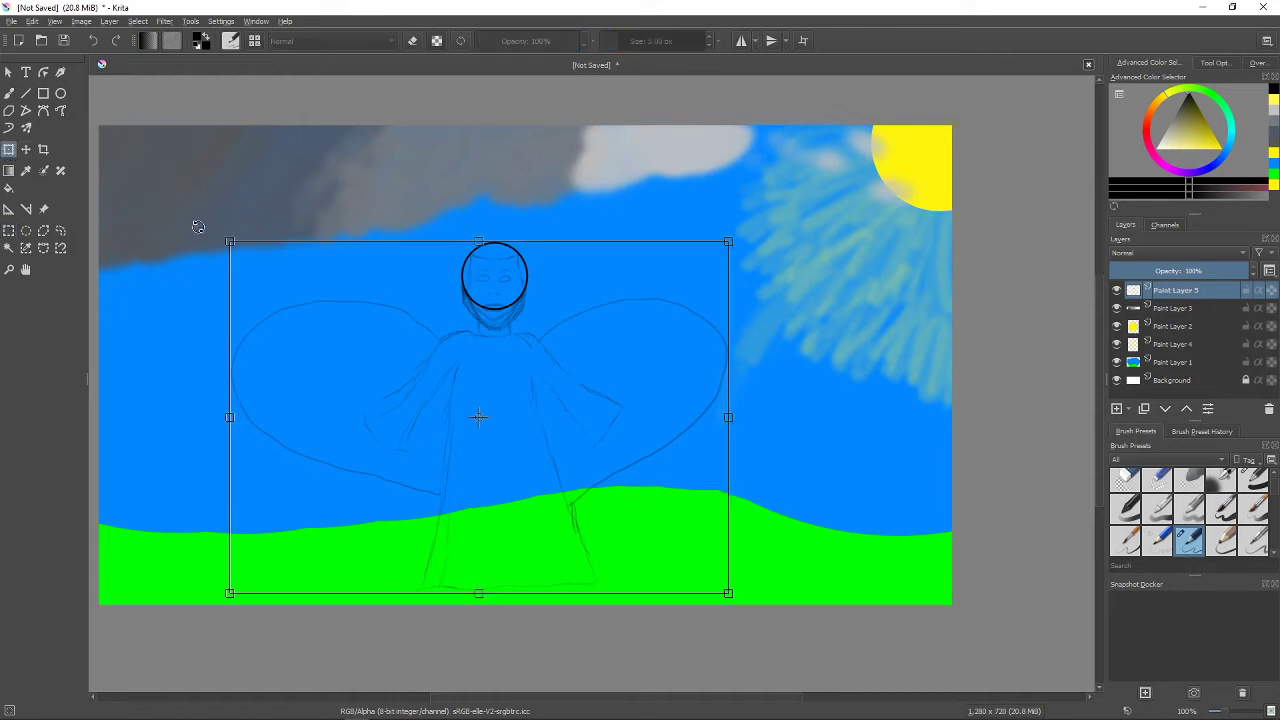
Scale the angel sketch smaller and narrower and shift it up into the sky.
{"action": "left_click_drag", "start_coordinate": [478, 418], "coordinate": [518, 350]}
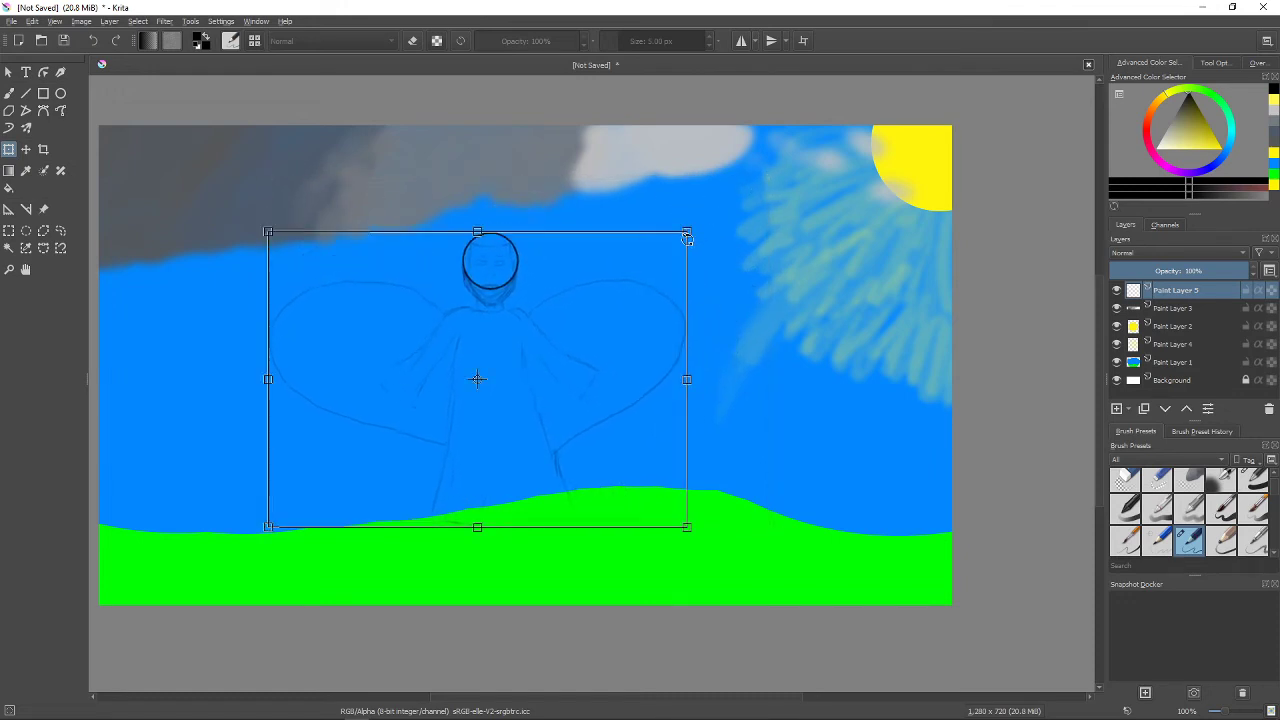
{"action": "left_click_drag", "start_coordinate": [476, 378], "coordinate": [510, 356]}
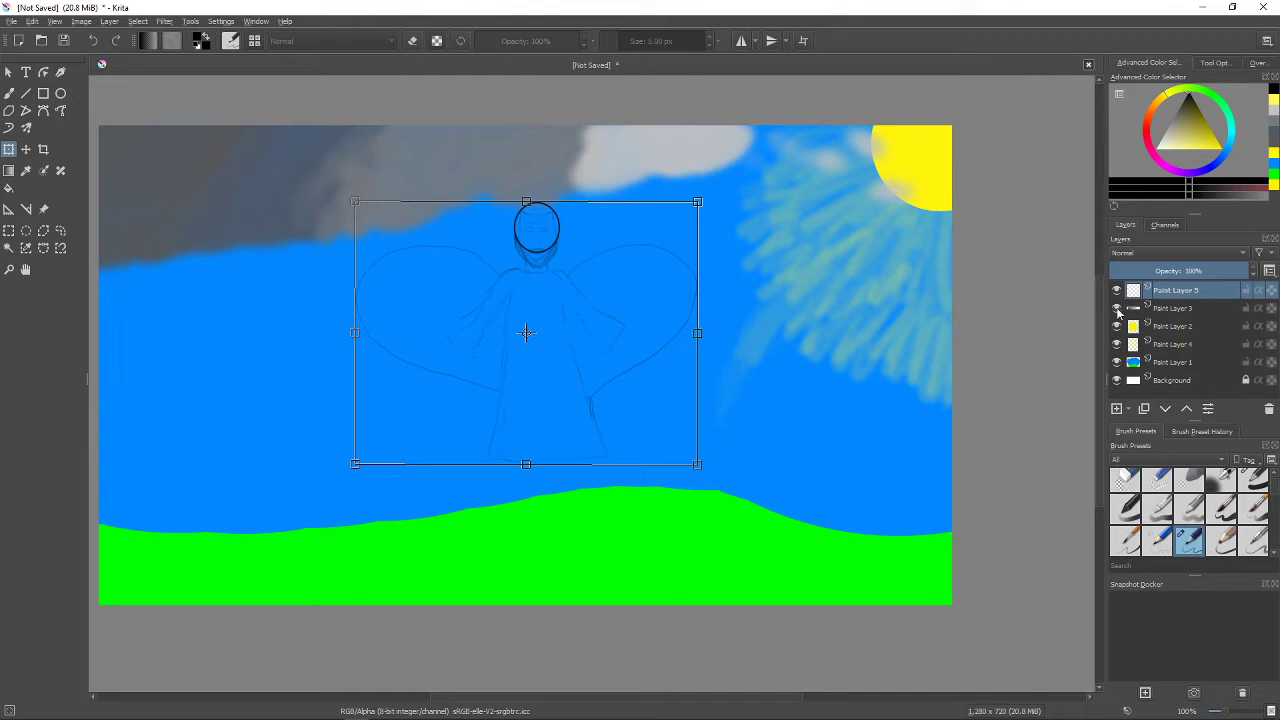
Add a layer above the sketch and brush pale strokes beside the face and along its outline.
{"action": "left_click", "coordinate": [1116, 408]}
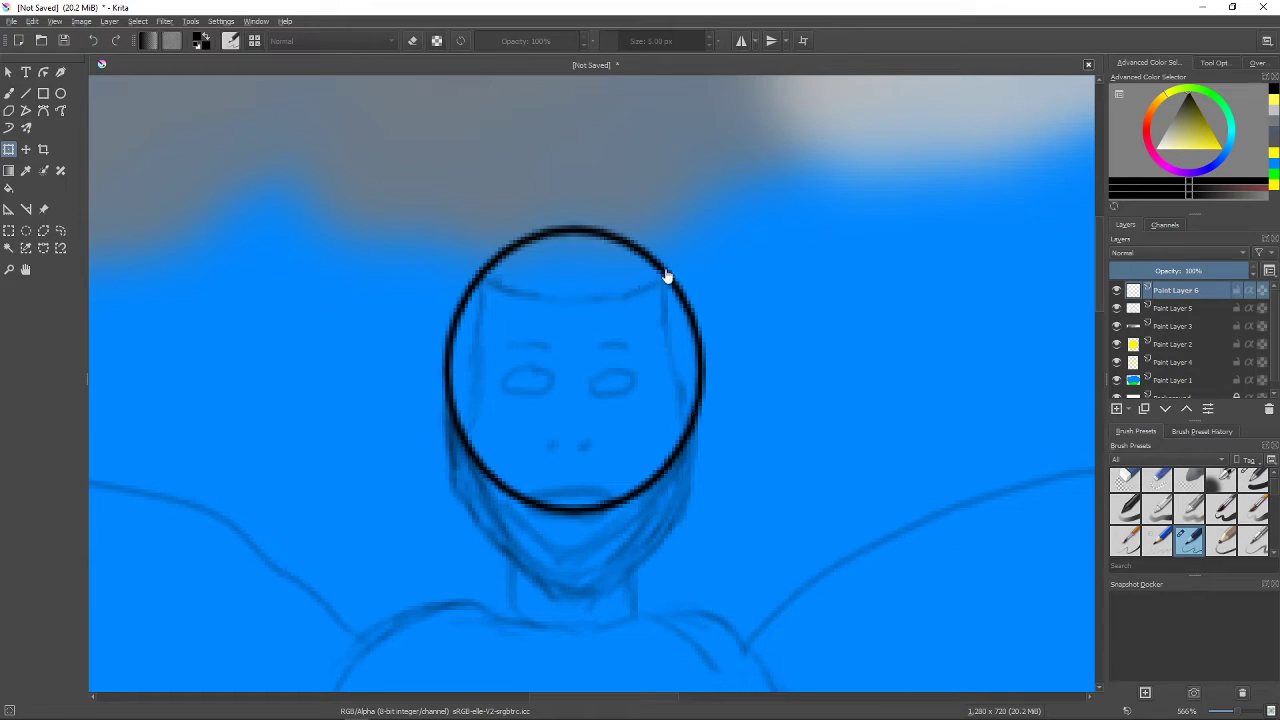
{"action": "mouse_move", "coordinate": [364, 368]}
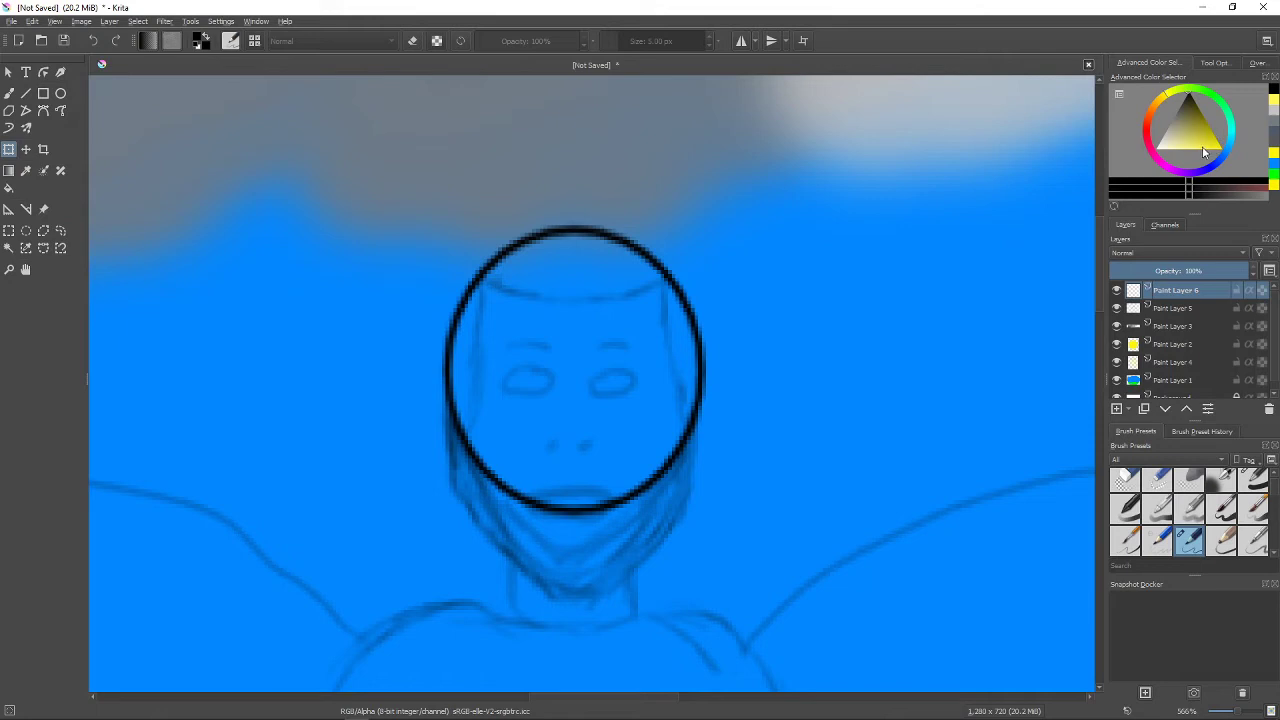
{"action": "left_click", "coordinate": [1216, 152]}
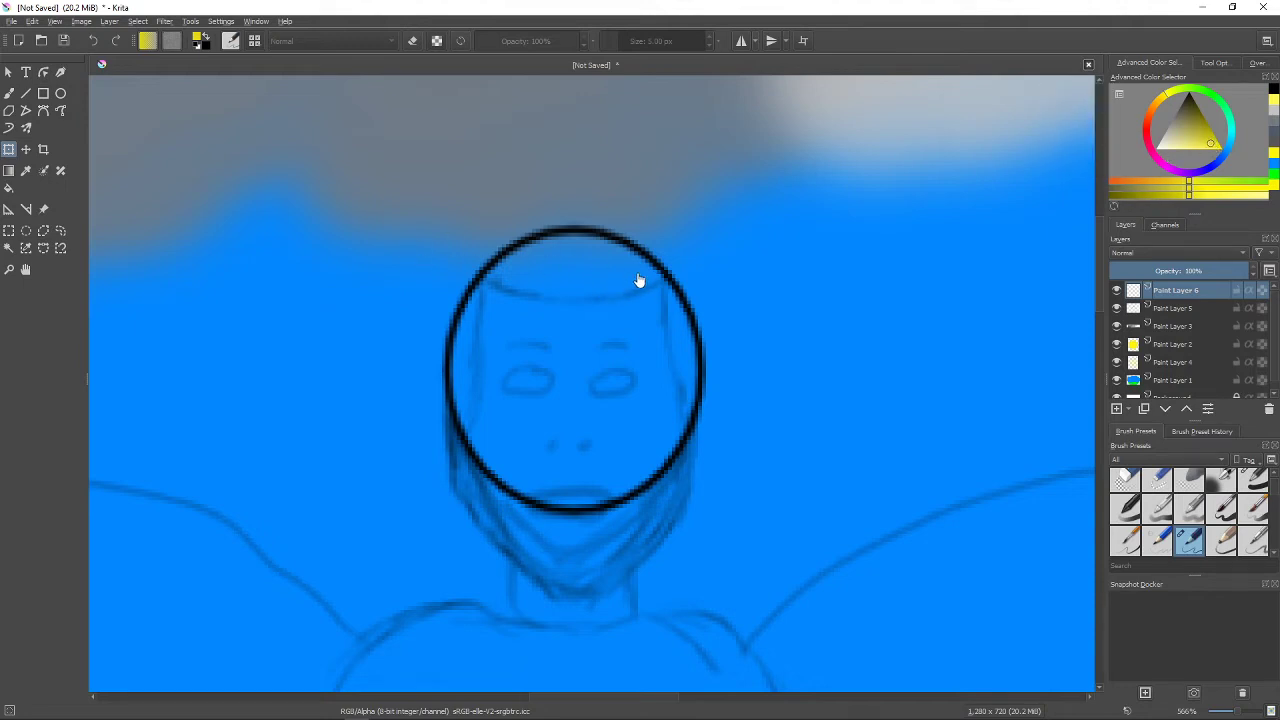
{"action": "mouse_move", "coordinate": [600, 300]}
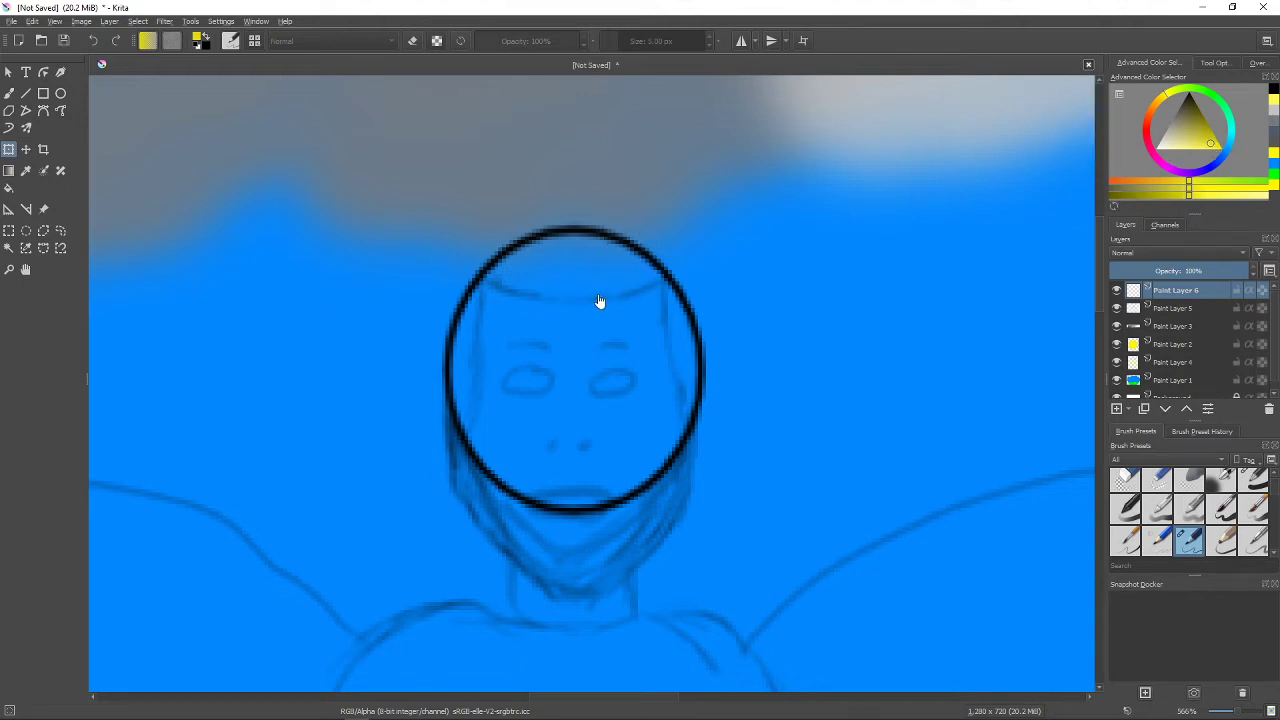
{"action": "mouse_move", "coordinate": [928, 276]}
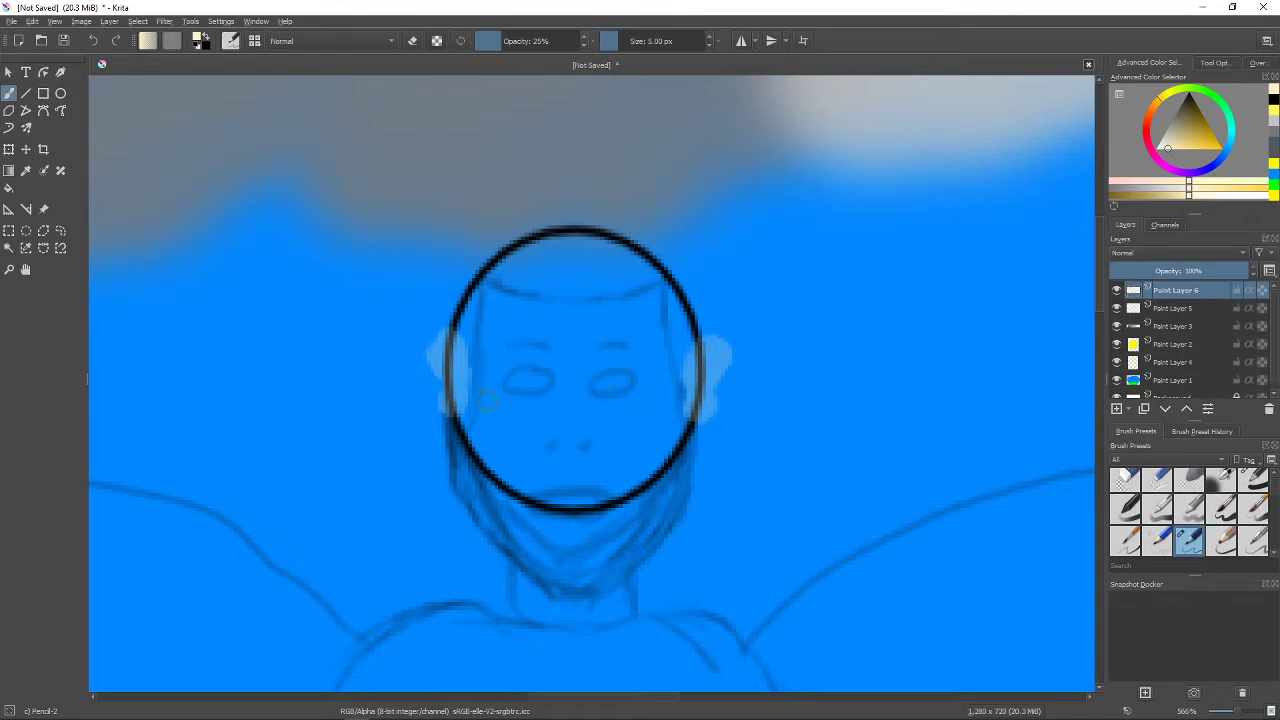
{"action": "mouse_move", "coordinate": [450, 424]}
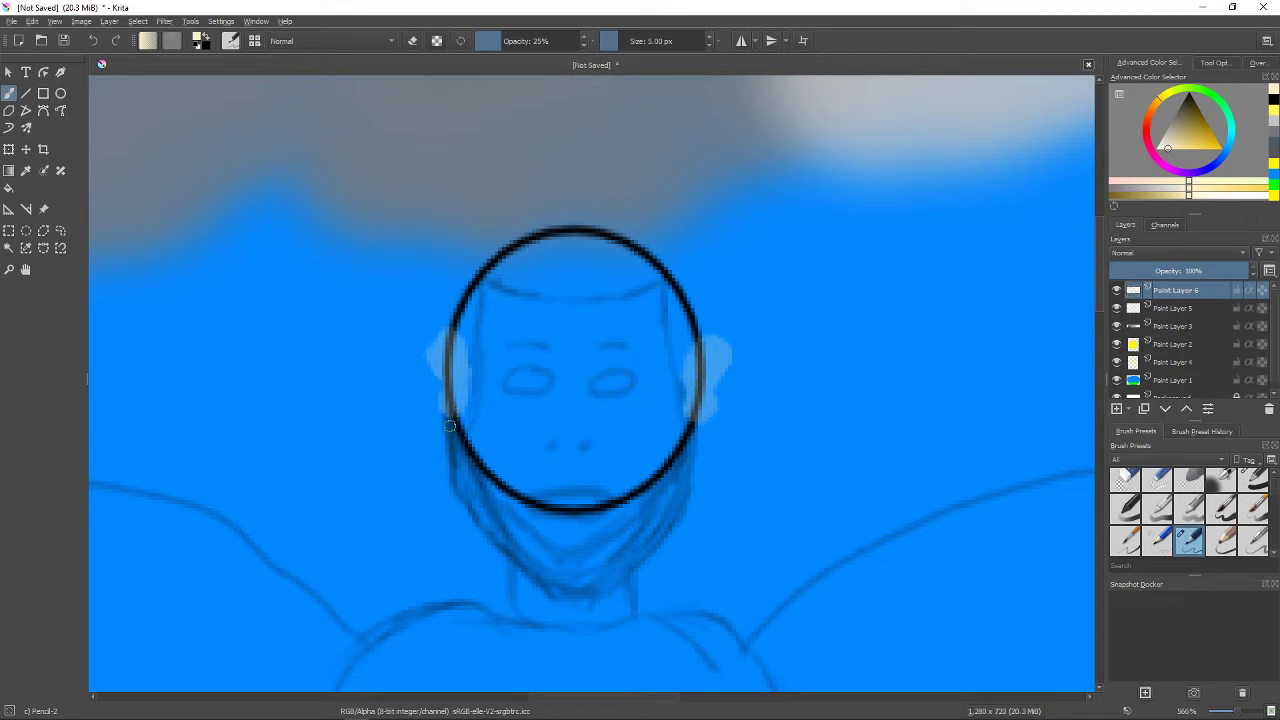
{"action": "left_click_drag", "start_coordinate": [450, 424], "coordinate": [684, 444]}
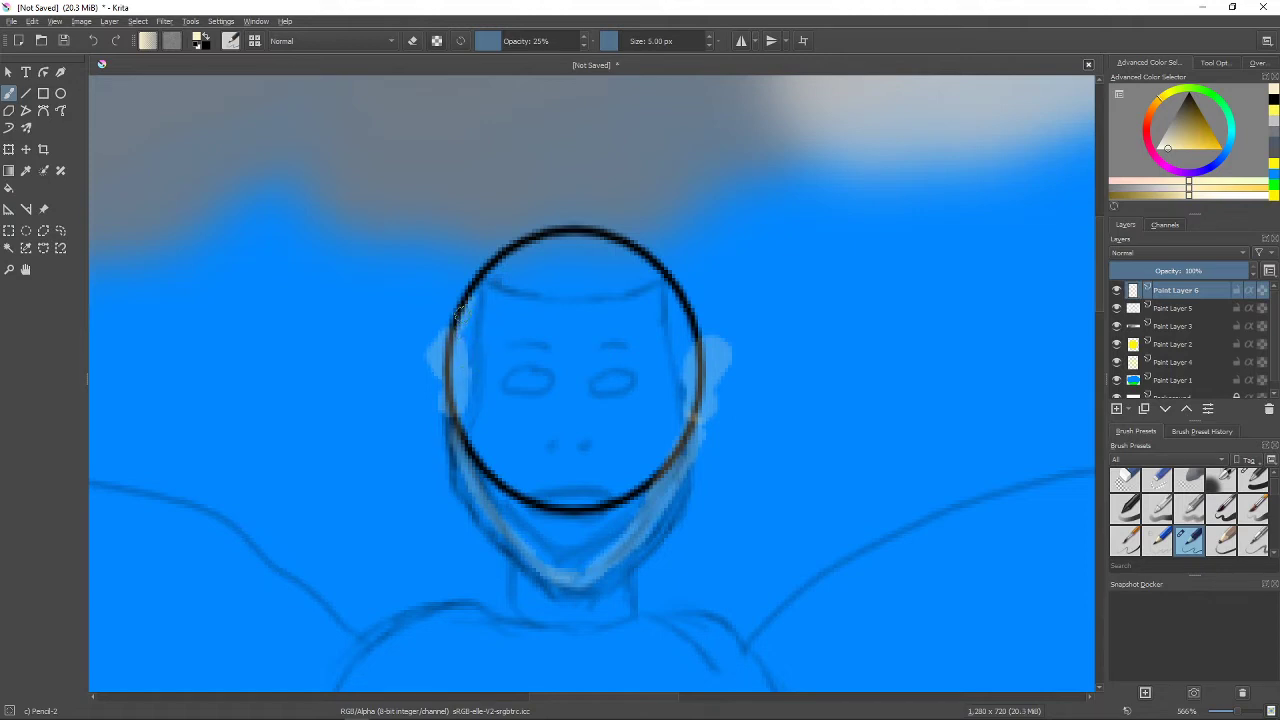
{"action": "left_click_drag", "start_coordinate": [464, 310], "coordinate": [544, 298]}
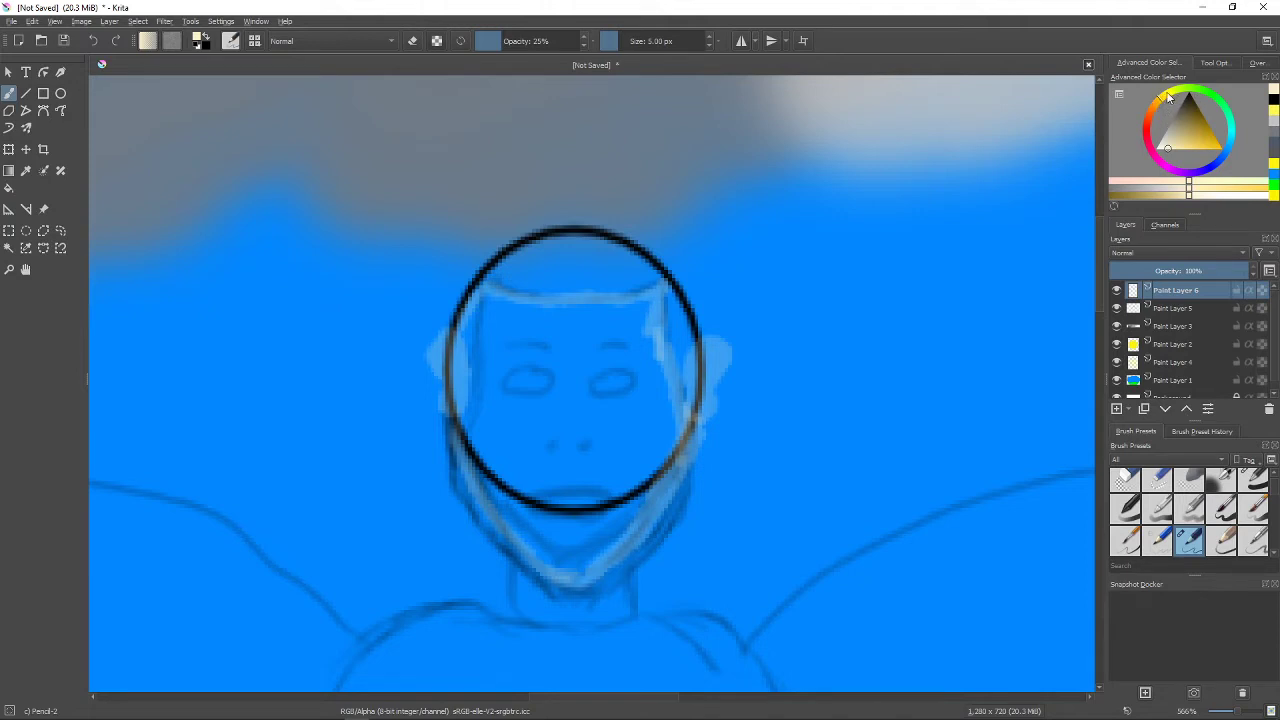
Paint bright yellow hair over the head with long strands flowing upward.
{"action": "left_click", "coordinate": [1200, 156]}
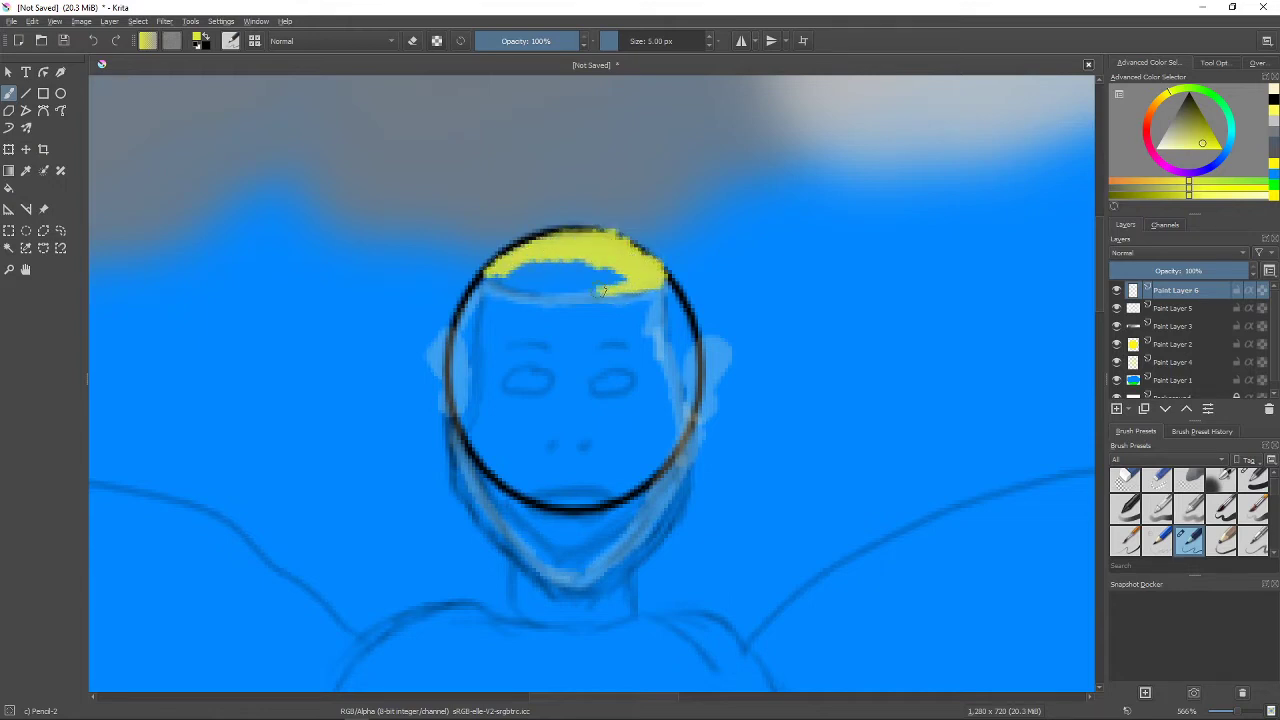
{"action": "left_click_drag", "start_coordinate": [600, 290], "coordinate": [520, 292]}
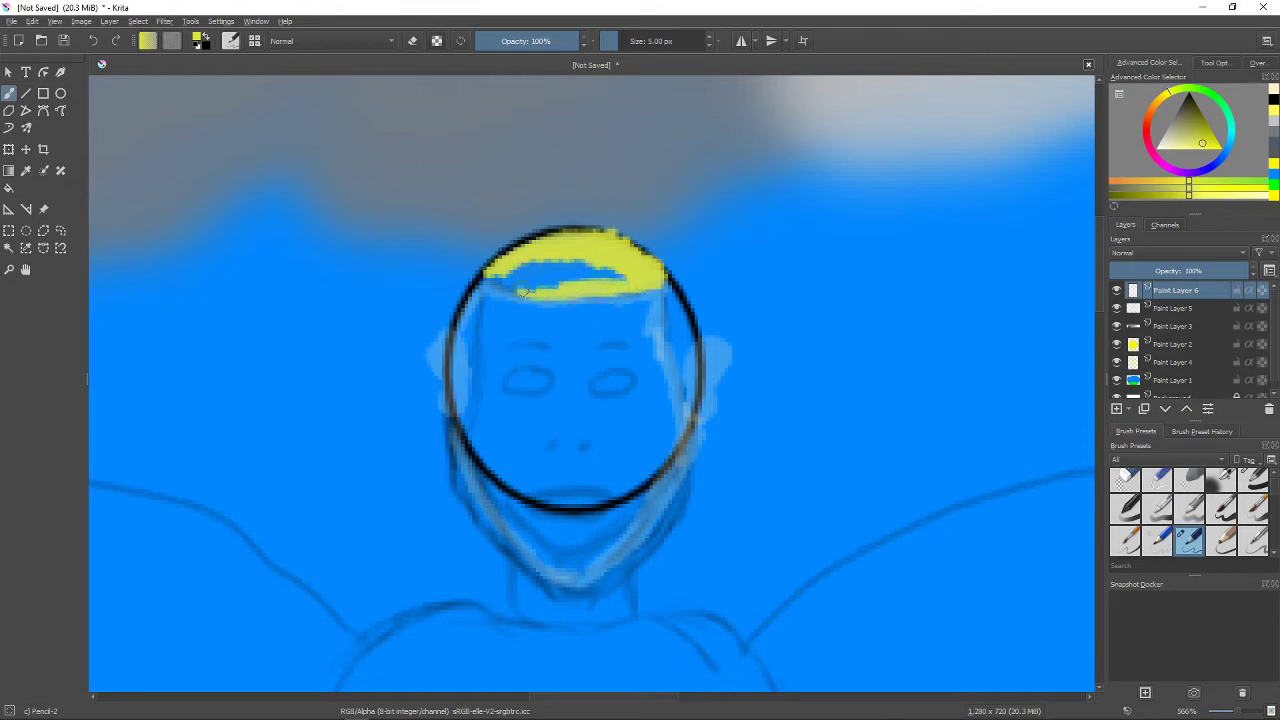
{"action": "left_click_drag", "start_coordinate": [500, 284], "coordinate": [590, 264]}
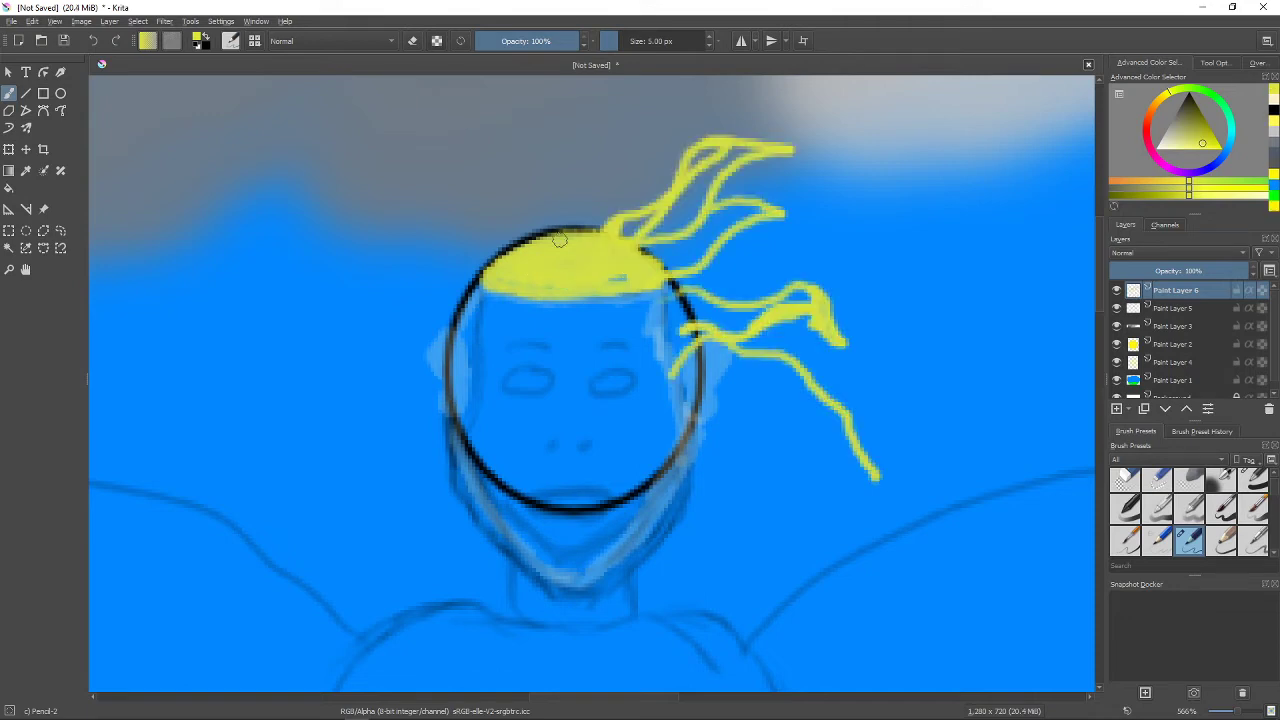
{"action": "left_click_drag", "start_coordinate": [560, 240], "coordinate": [578, 82]}
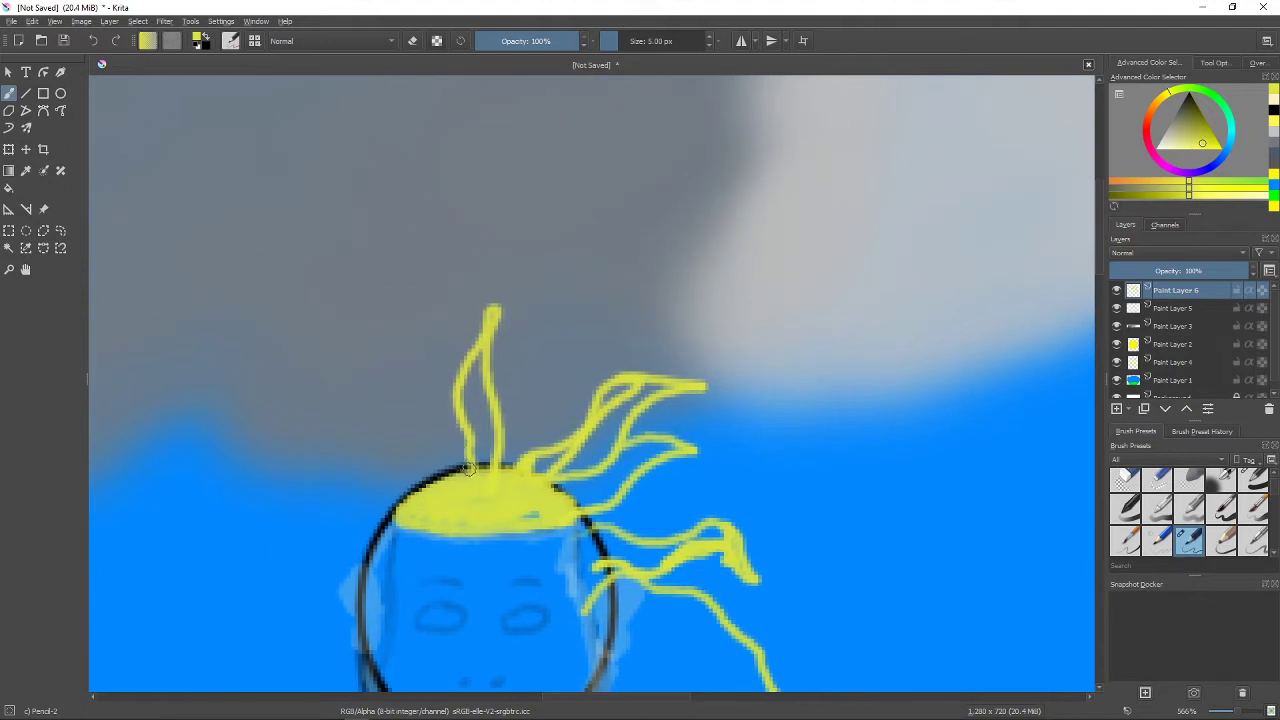
{"action": "left_click_drag", "start_coordinate": [470, 470], "coordinate": [484, 250]}
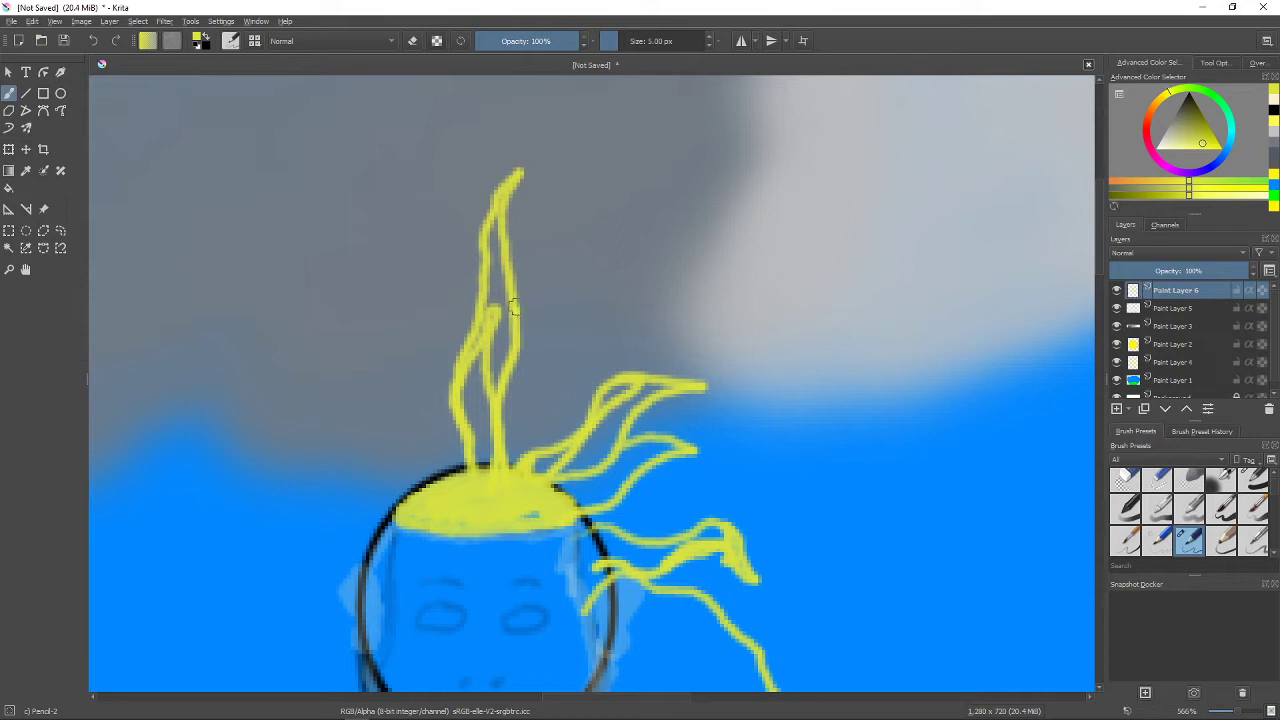
{"action": "left_click_drag", "start_coordinate": [512, 308], "coordinate": [608, 178]}
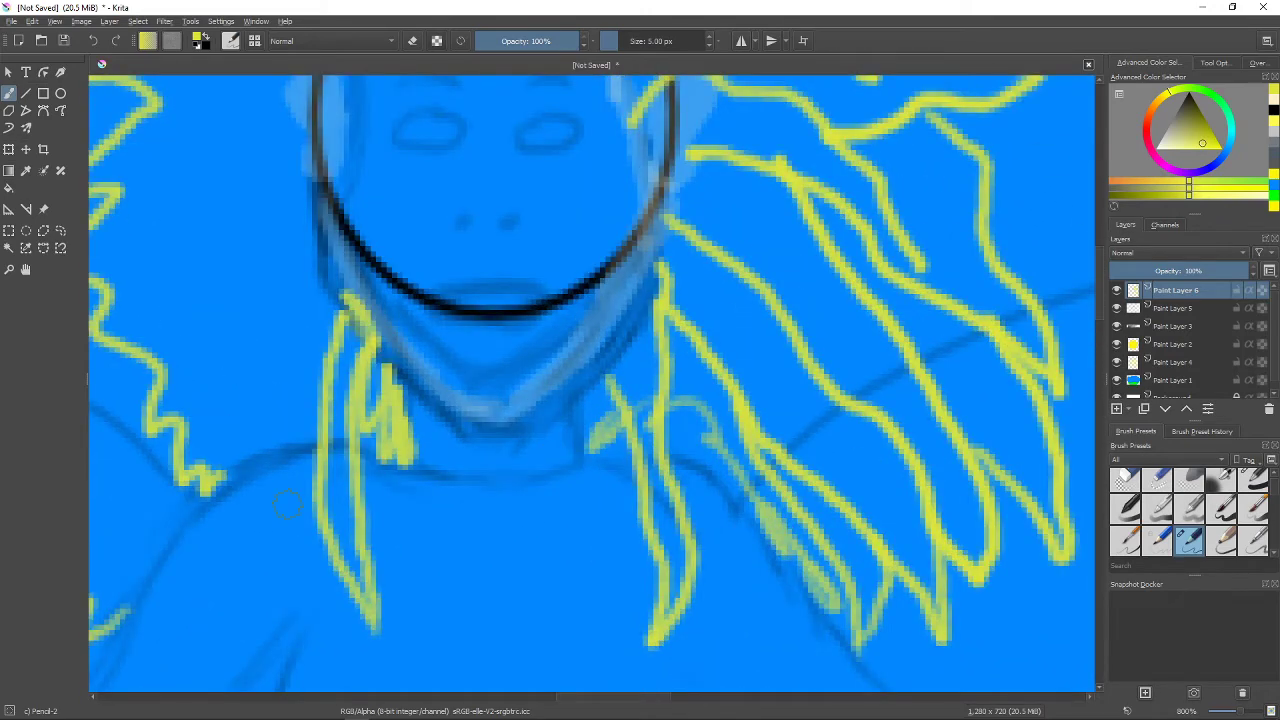
Extend yellow hair strands down the left side beside the neck.
{"action": "left_click_drag", "start_coordinate": [216, 496], "coordinate": [316, 444]}
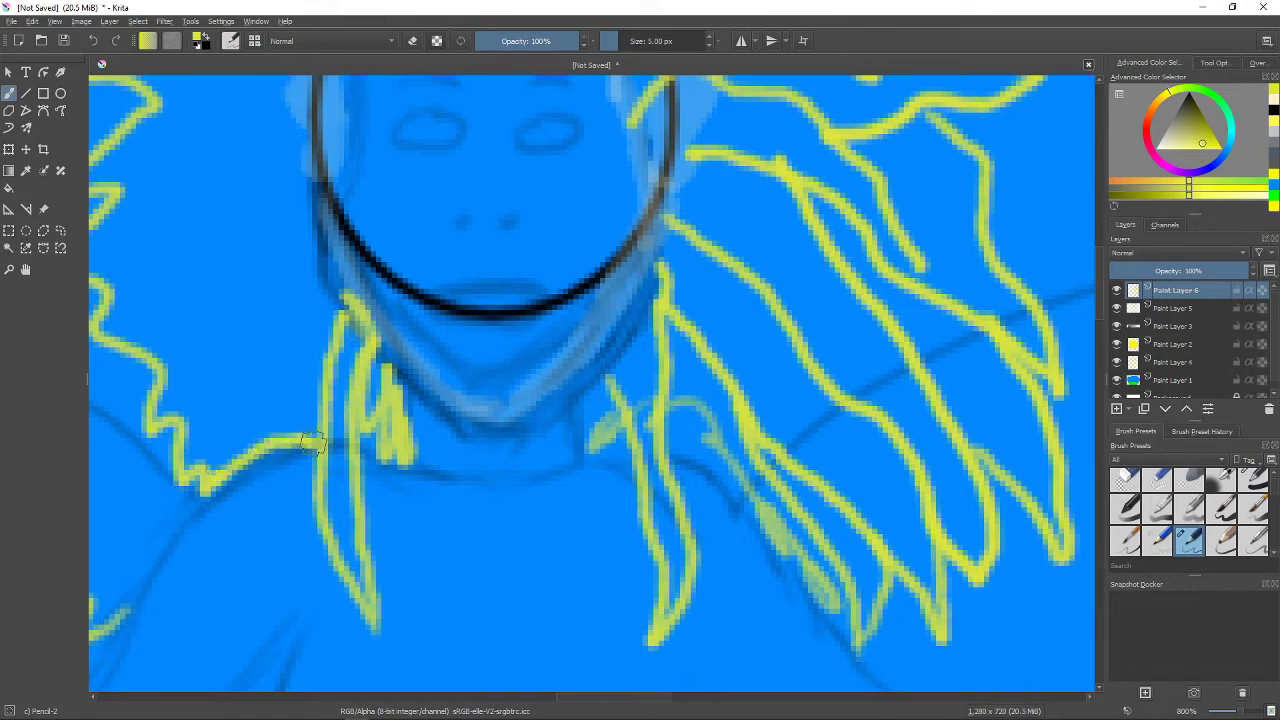
{"action": "left_click_drag", "start_coordinate": [310, 444], "coordinate": [150, 556]}
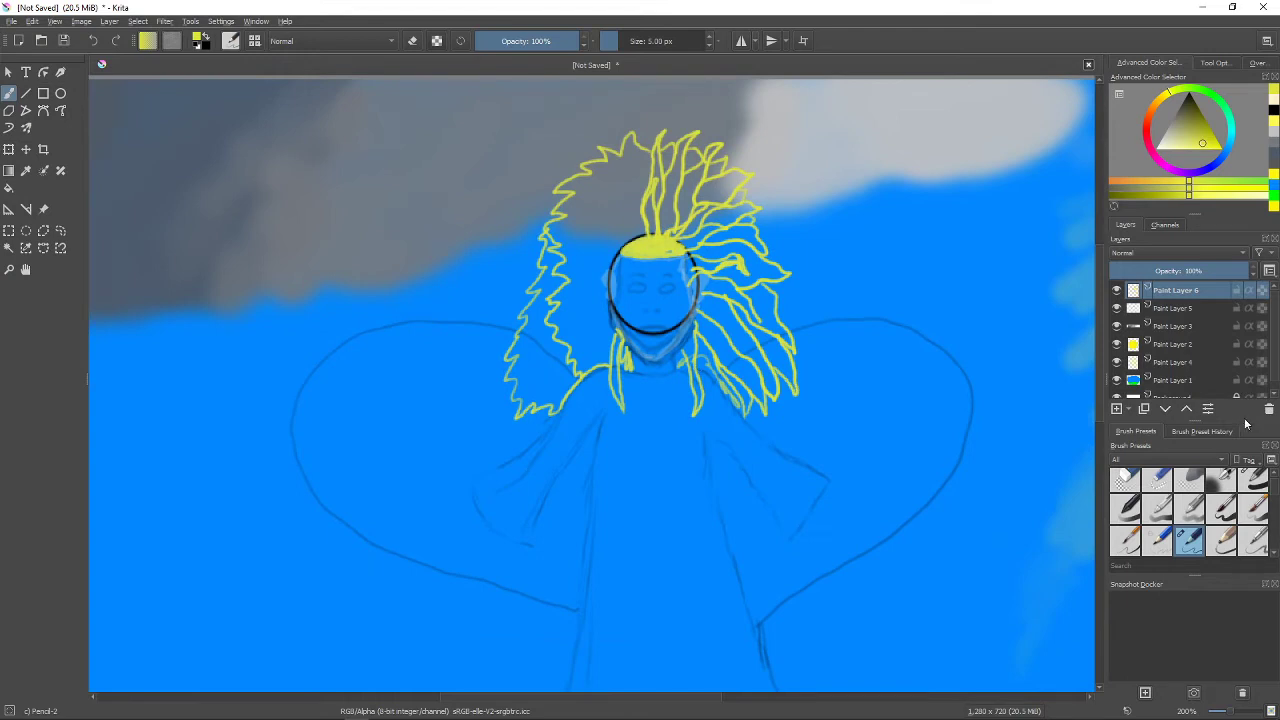
Paint the white left wing and select the area around it for copying.
{"action": "left_click", "coordinate": [1160, 138]}
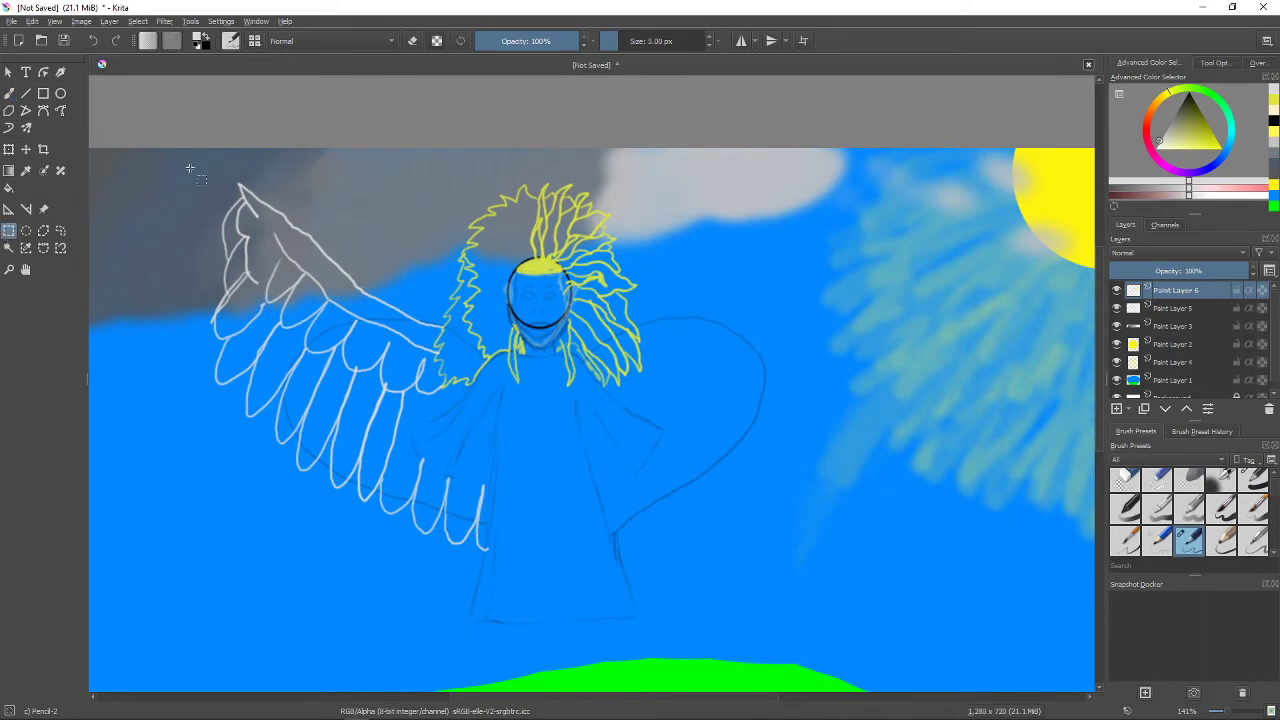
{"action": "left_click_drag", "start_coordinate": [190, 168], "coordinate": [480, 556]}
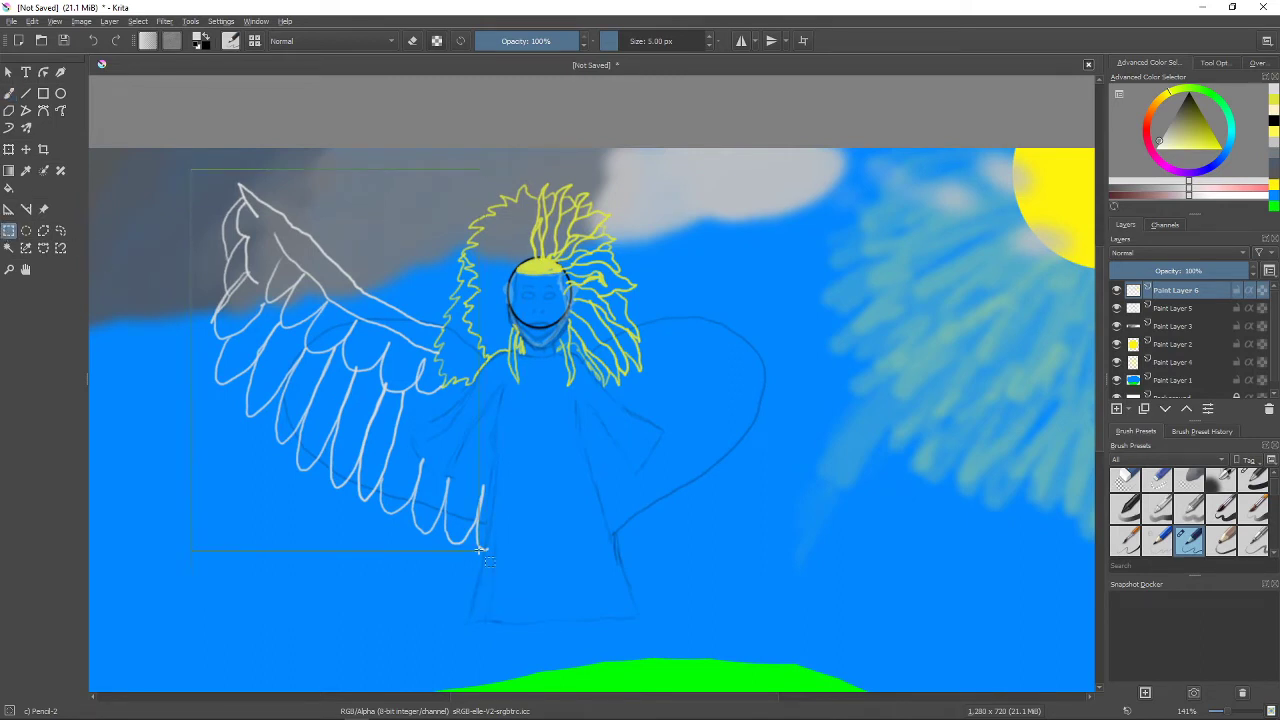
{"action": "left_click_drag", "start_coordinate": [190, 168], "coordinate": [498, 562]}
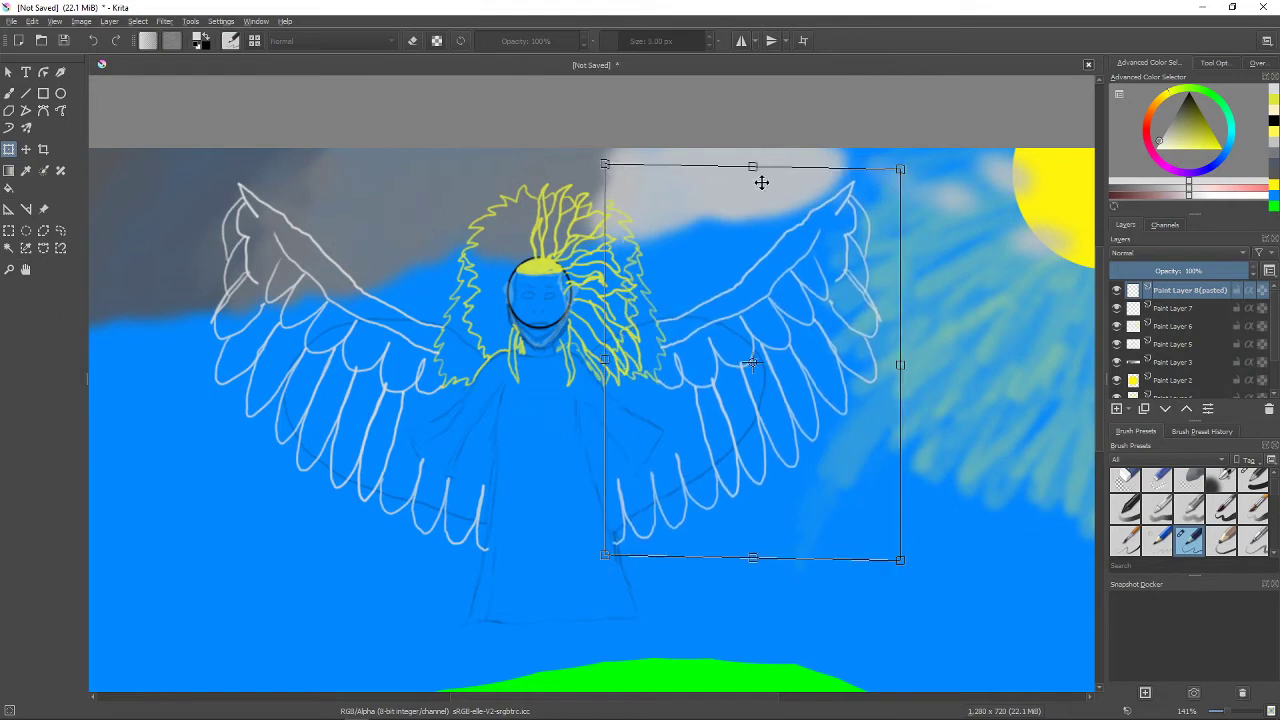
{"action": "mouse_move", "coordinate": [856, 352]}
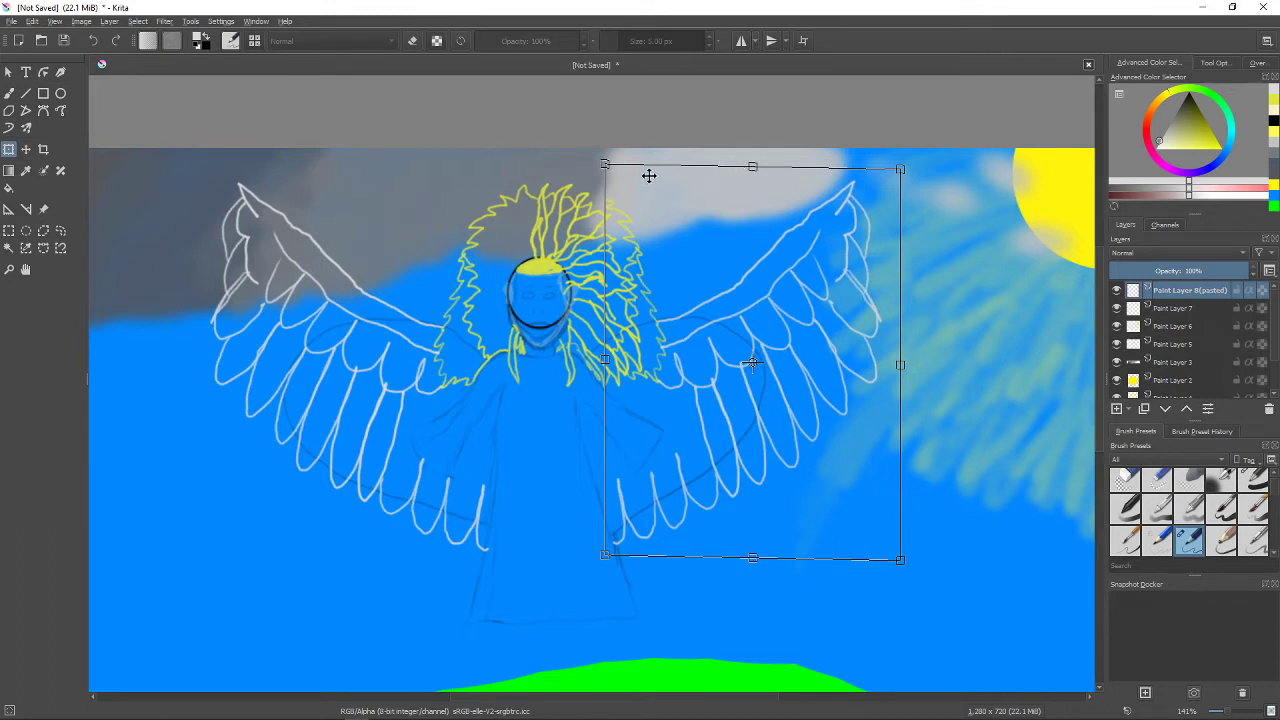
{"action": "mouse_move", "coordinate": [822, 484]}
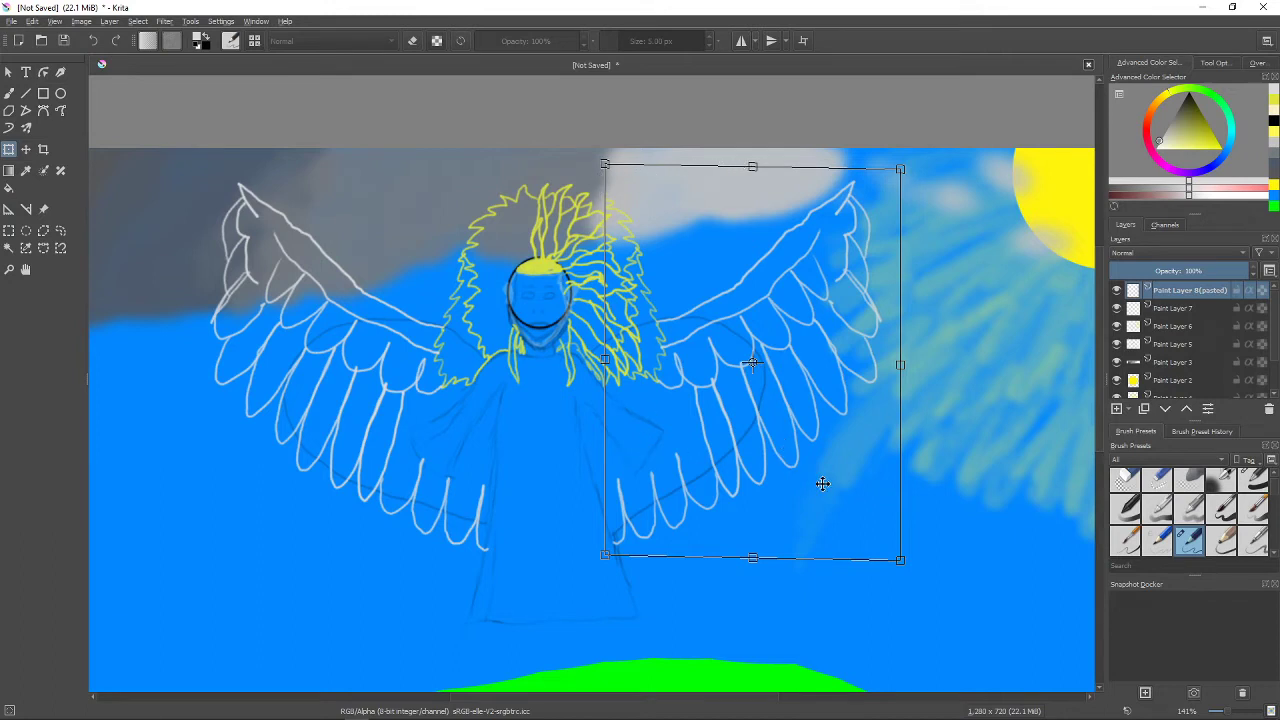
{"action": "mouse_move", "coordinate": [890, 550]}
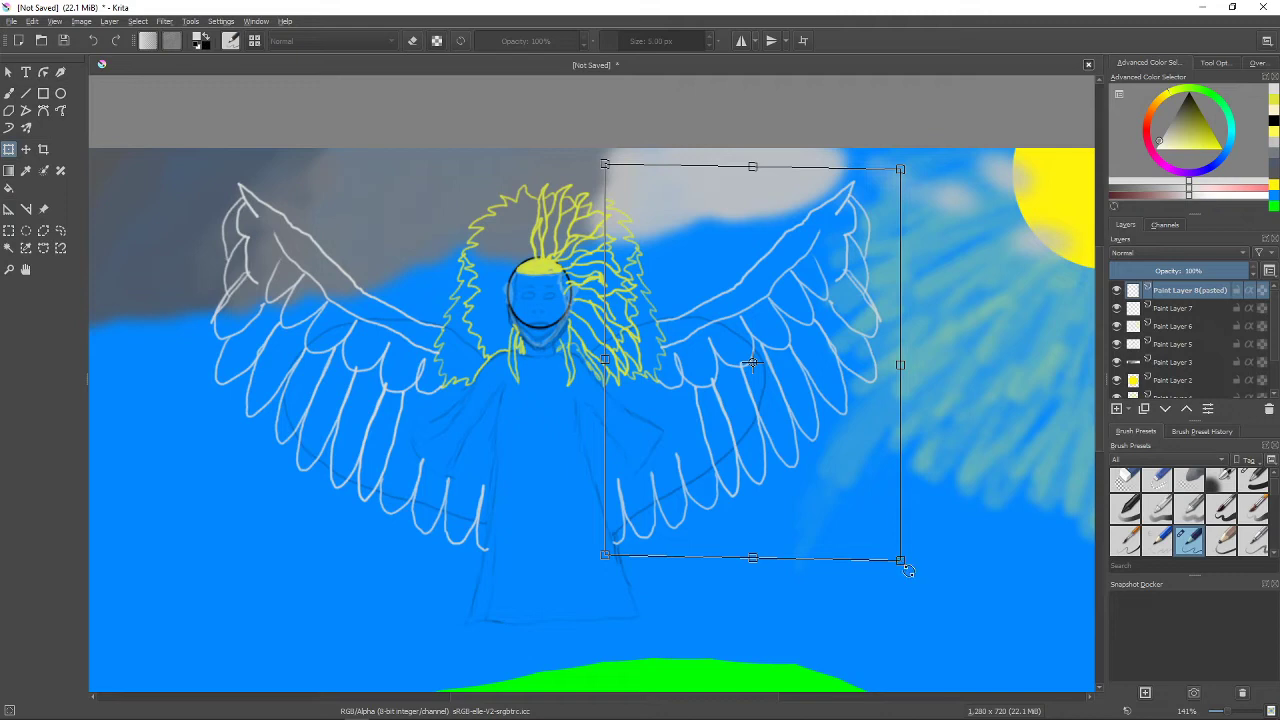
Rotate the pasted right-hand wing to a tilted angle from the shoulder.
{"action": "left_click_drag", "start_coordinate": [900, 560], "coordinate": [924, 538]}
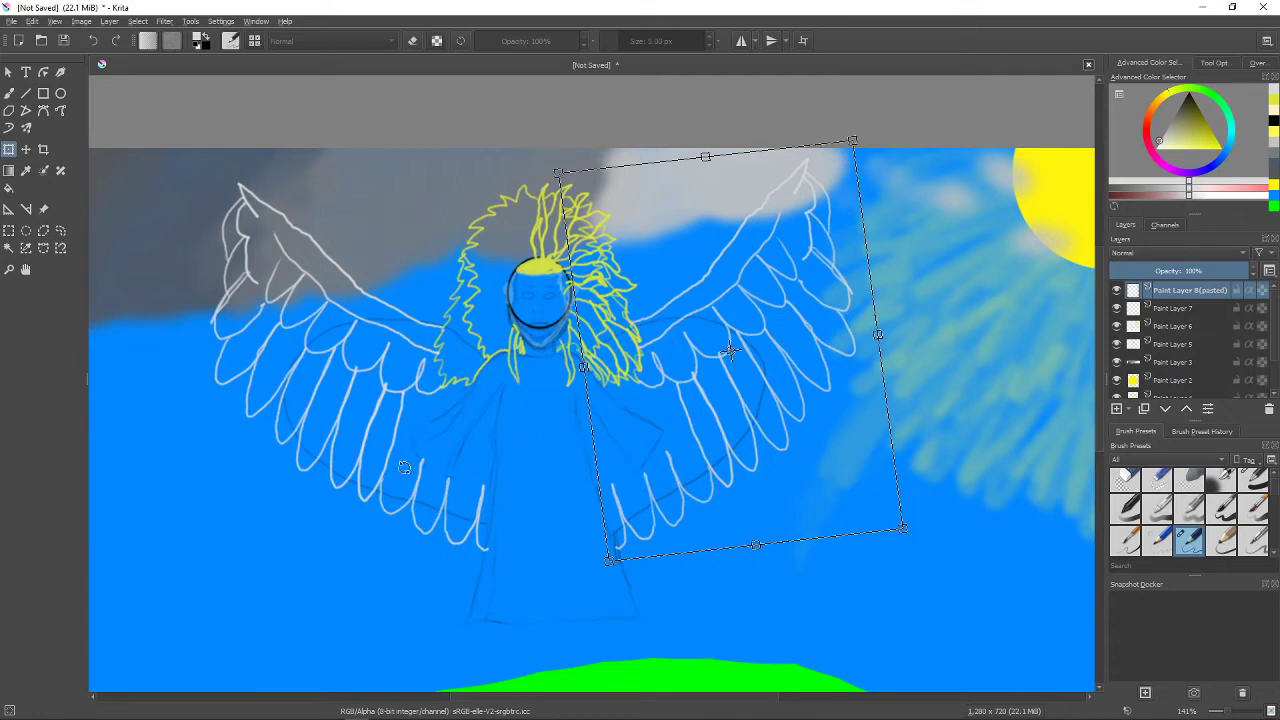
{"action": "mouse_move", "coordinate": [928, 228]}
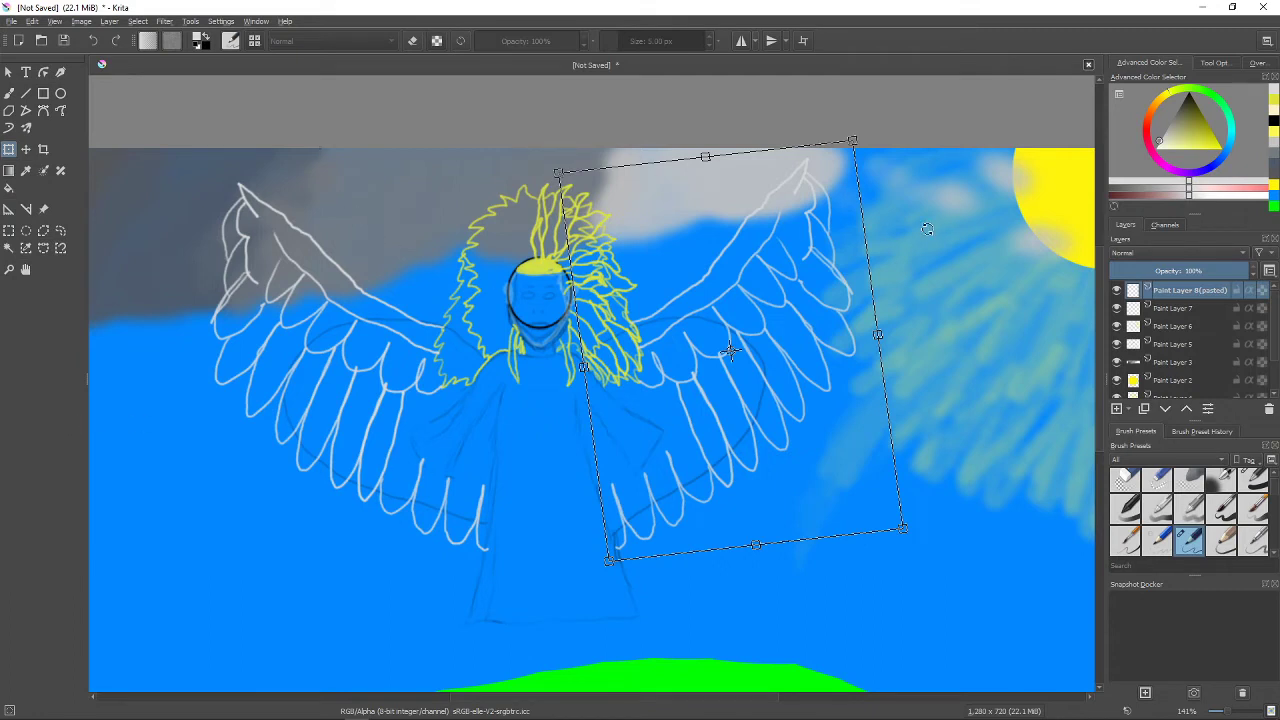
{"action": "mouse_move", "coordinate": [912, 268]}
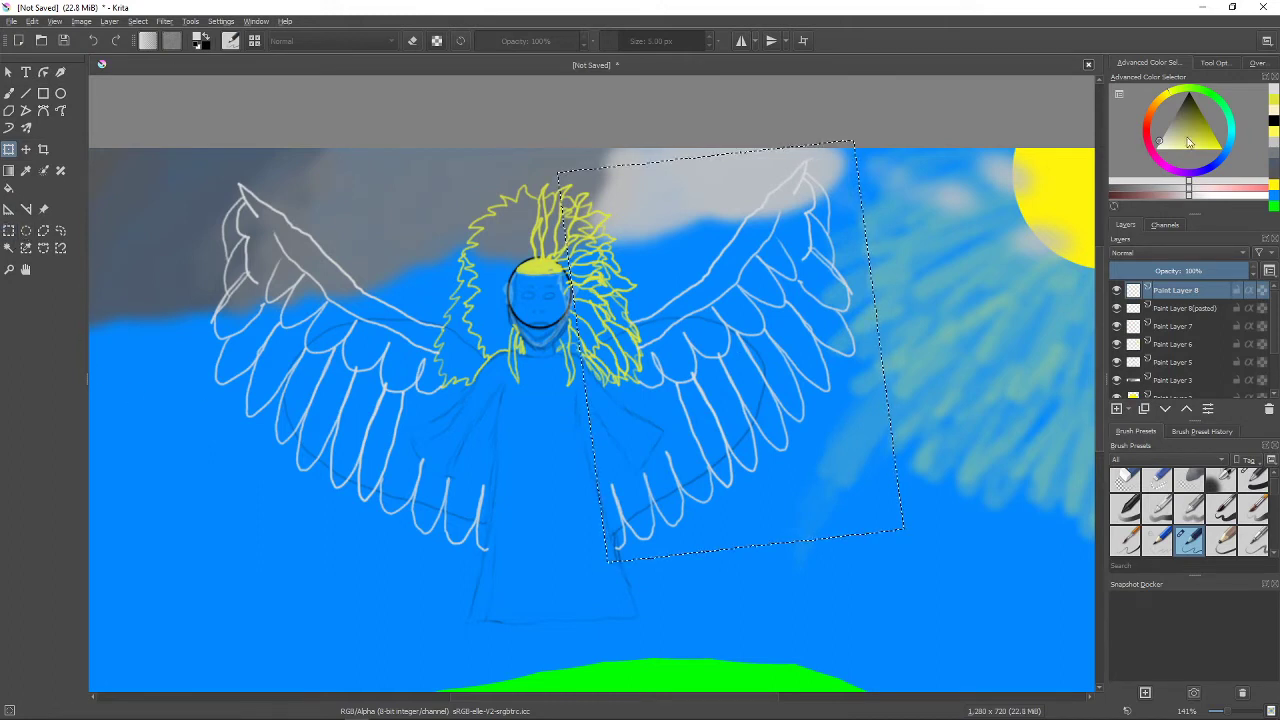
{"action": "mouse_move", "coordinate": [1230, 150]}
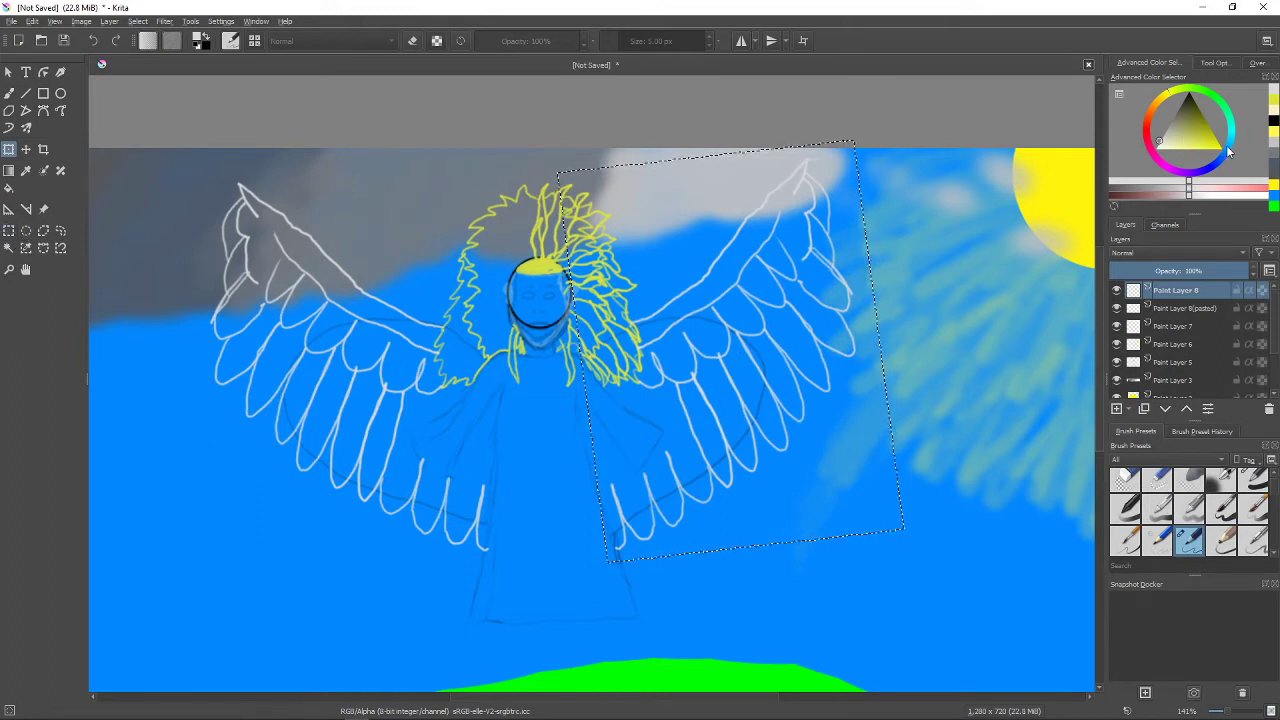
Try foreground colours in the Advanced Color Selector, from blue through orange toward red.
{"action": "left_click", "coordinate": [1224, 150]}
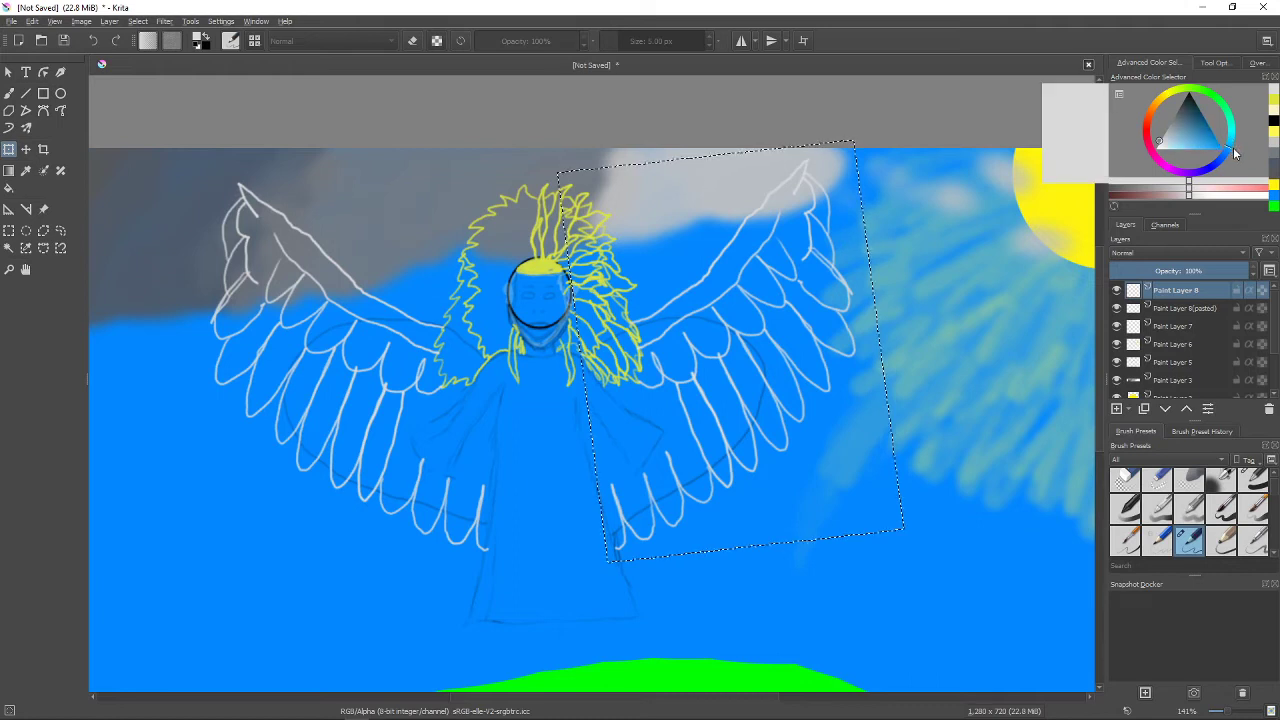
{"action": "mouse_move", "coordinate": [1196, 146]}
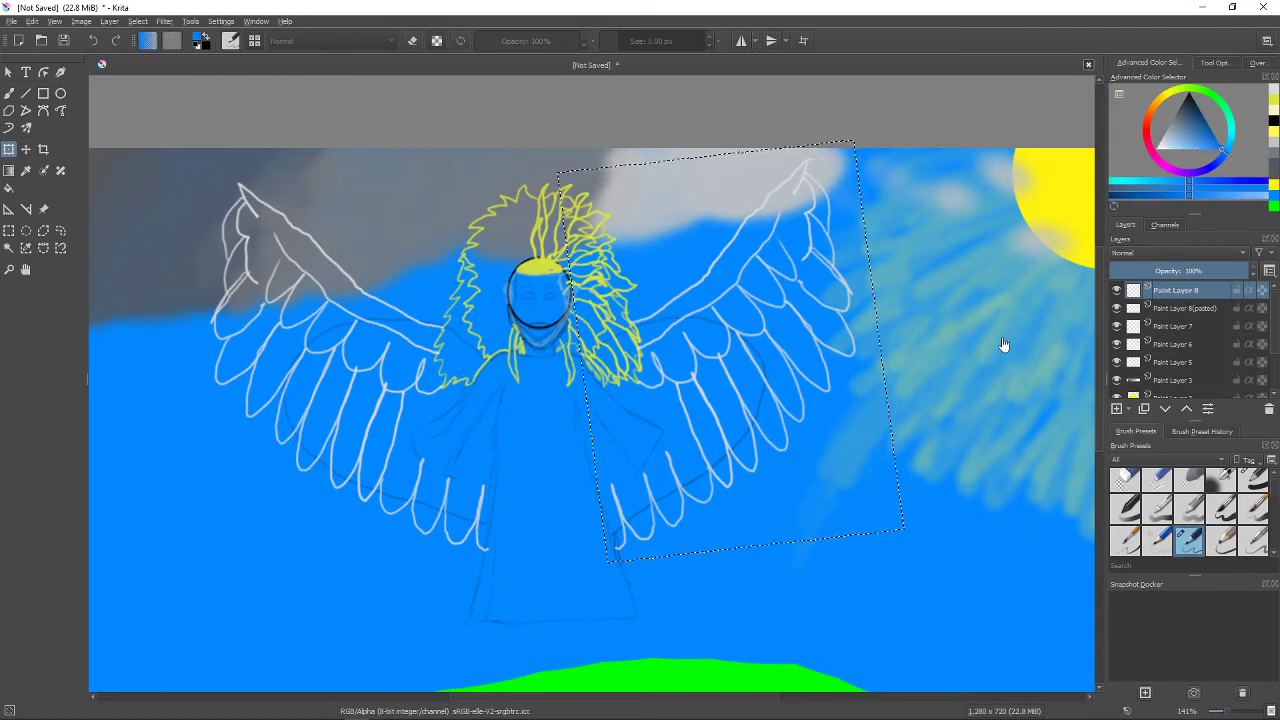
{"action": "left_click", "coordinate": [1210, 136]}
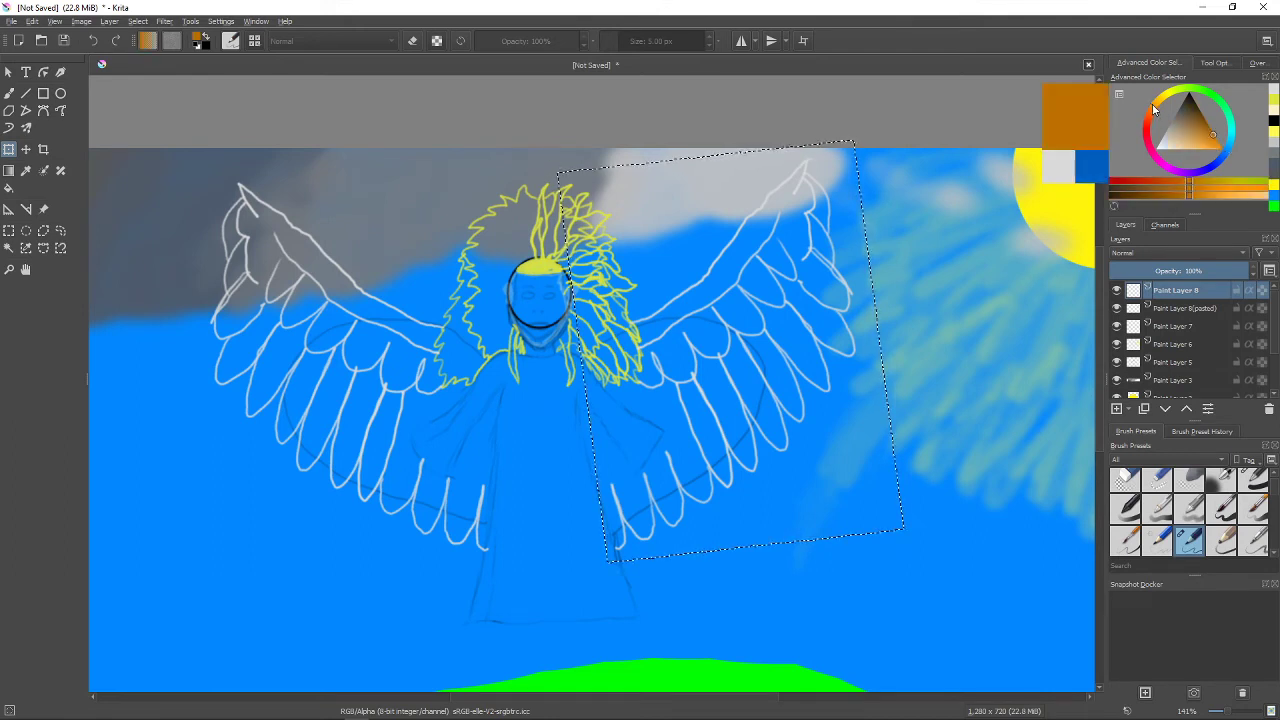
{"action": "left_click", "coordinate": [1148, 128]}
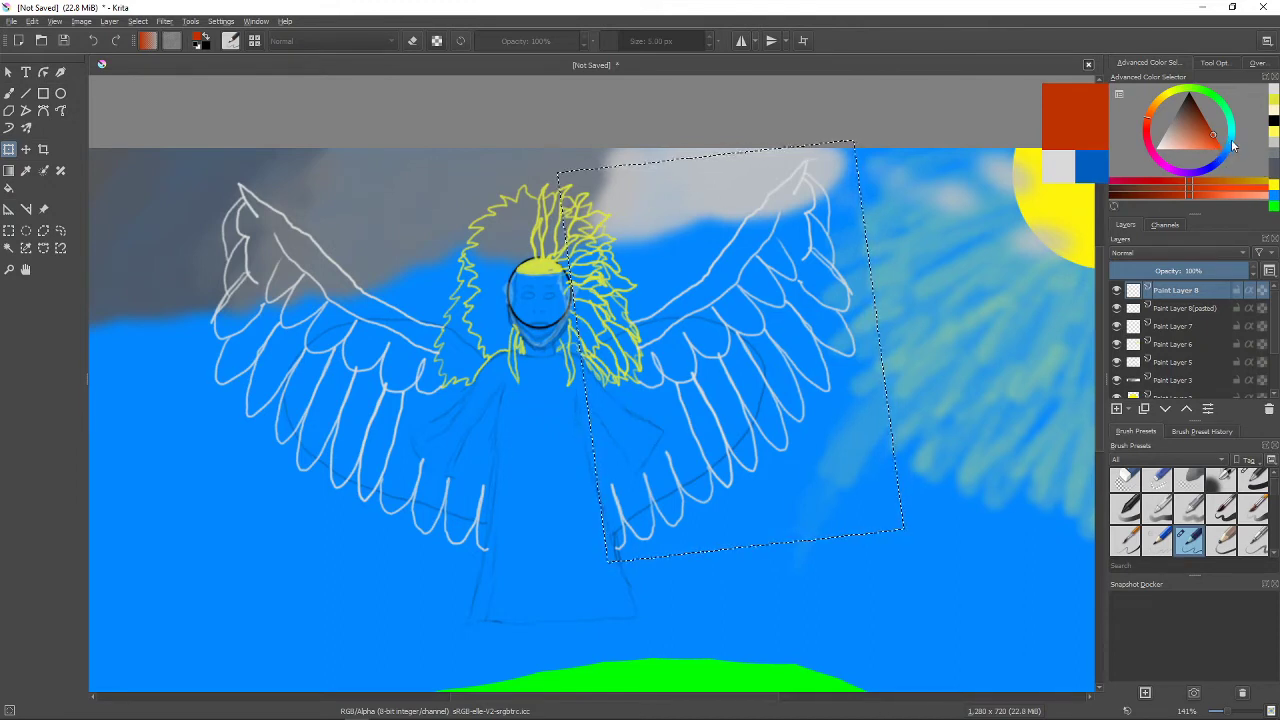
{"action": "left_click", "coordinate": [1212, 136]}
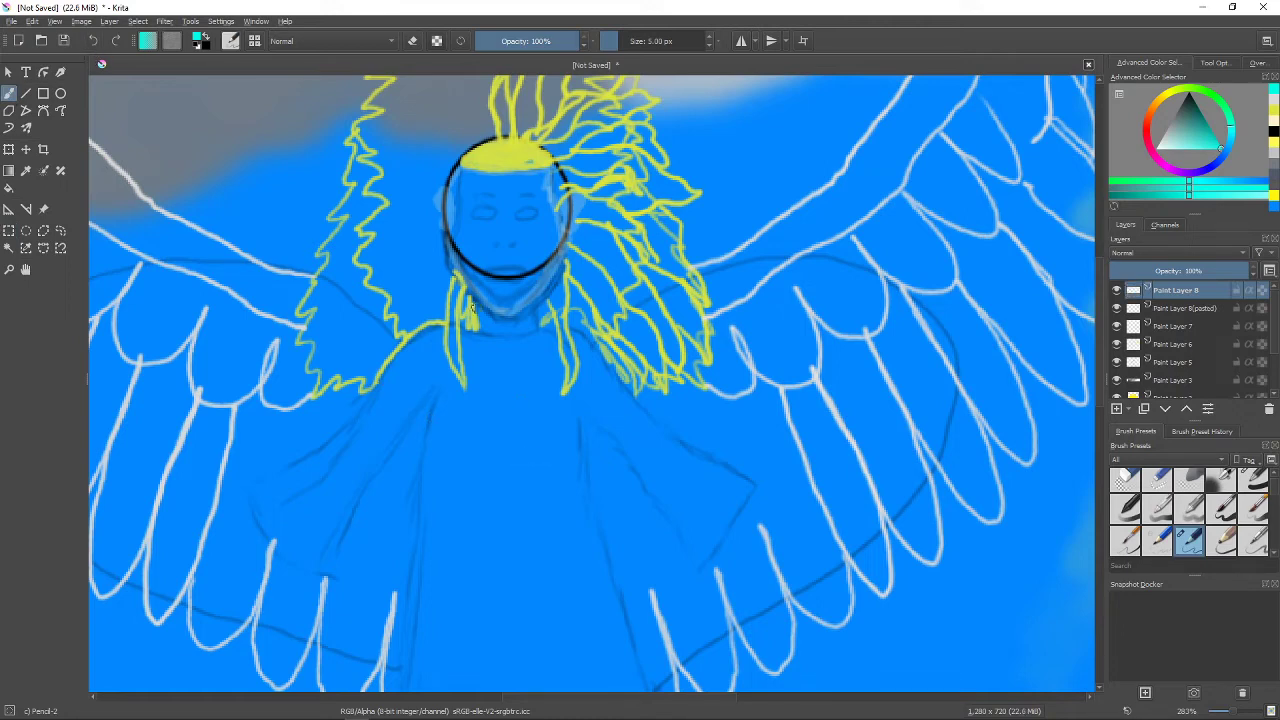
Draw the teal dress neckline and the outline sloping down below it.
{"action": "left_click_drag", "start_coordinate": [470, 336], "coordinate": [536, 340]}
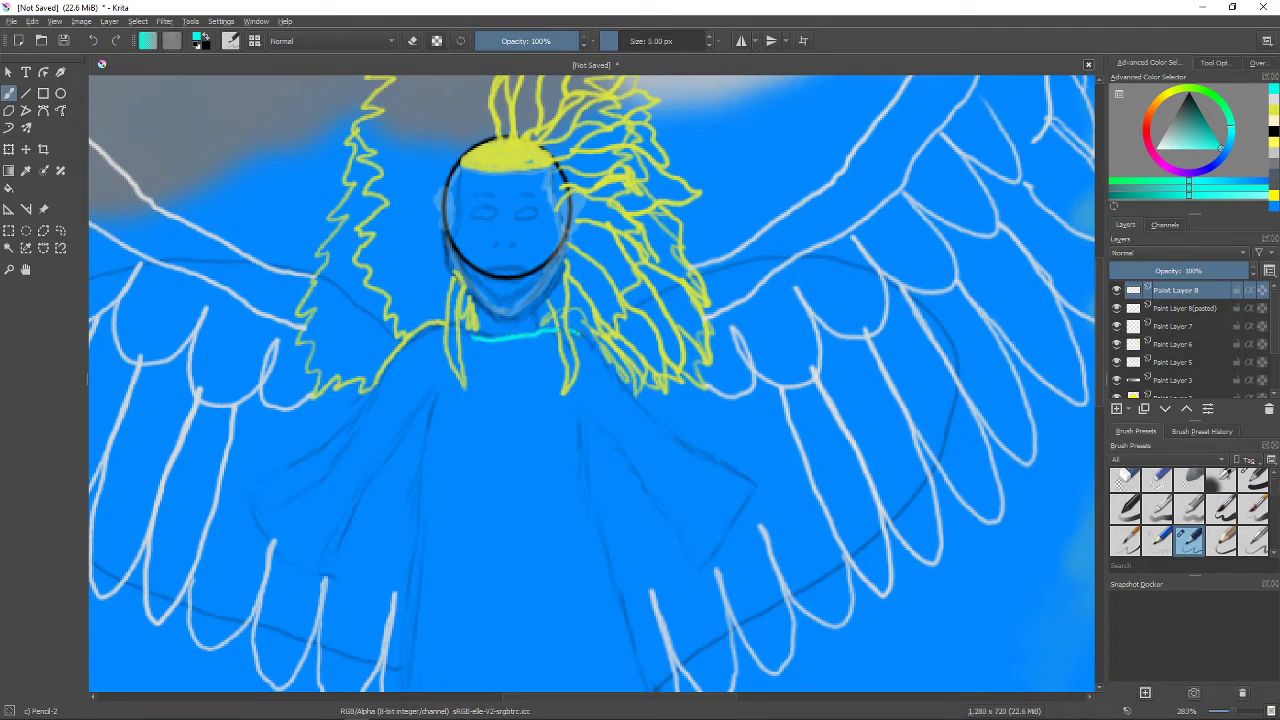
{"action": "left_click_drag", "start_coordinate": [578, 332], "coordinate": [644, 410]}
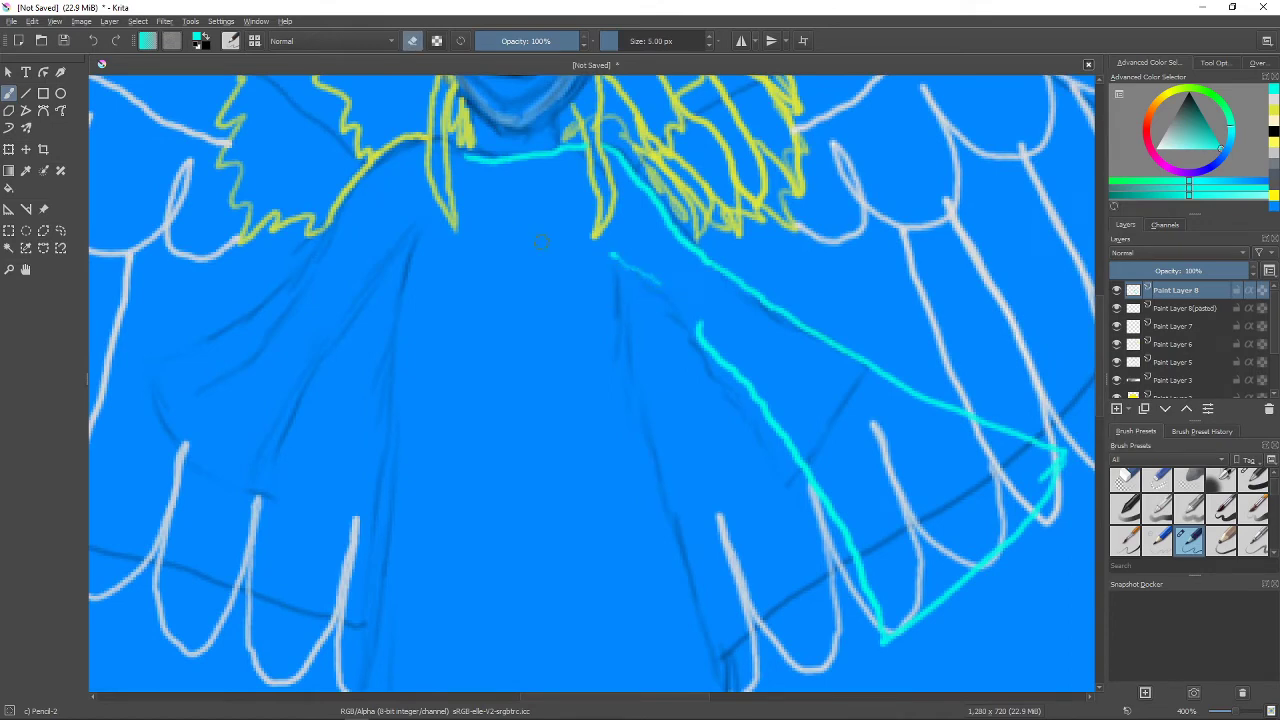
{"action": "mouse_move", "coordinate": [604, 310]}
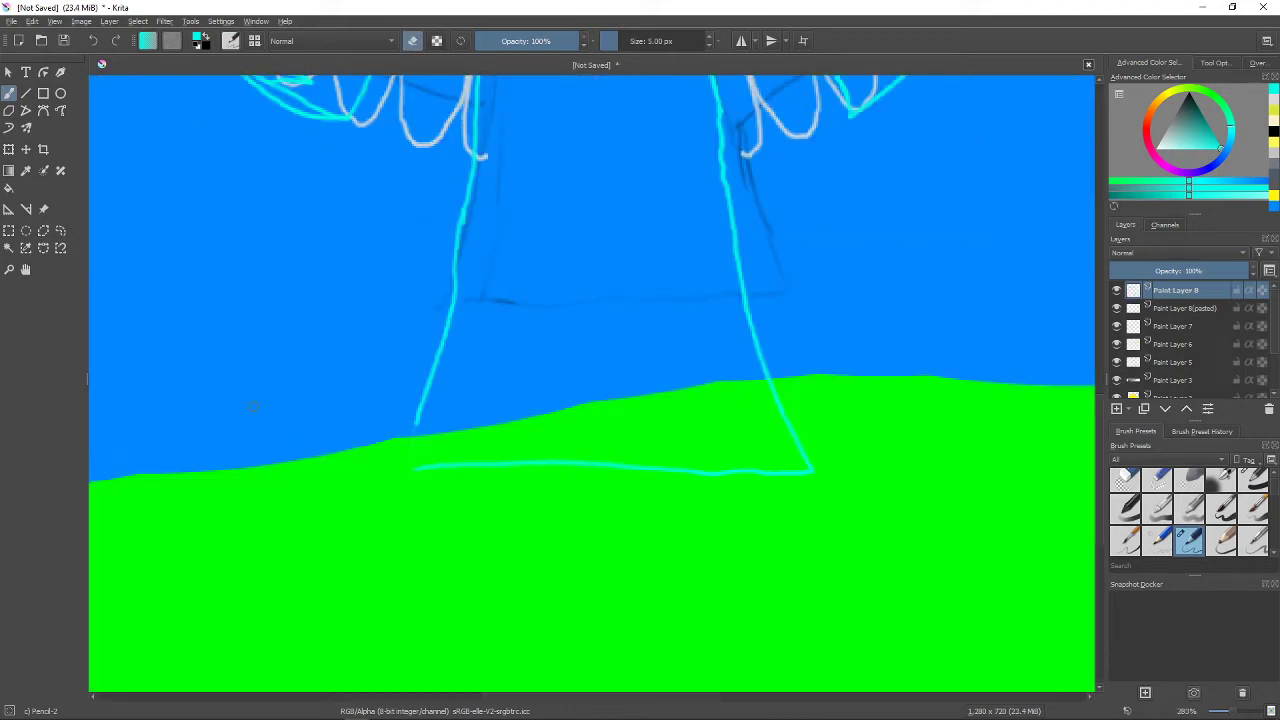
{"action": "mouse_move", "coordinate": [392, 492]}
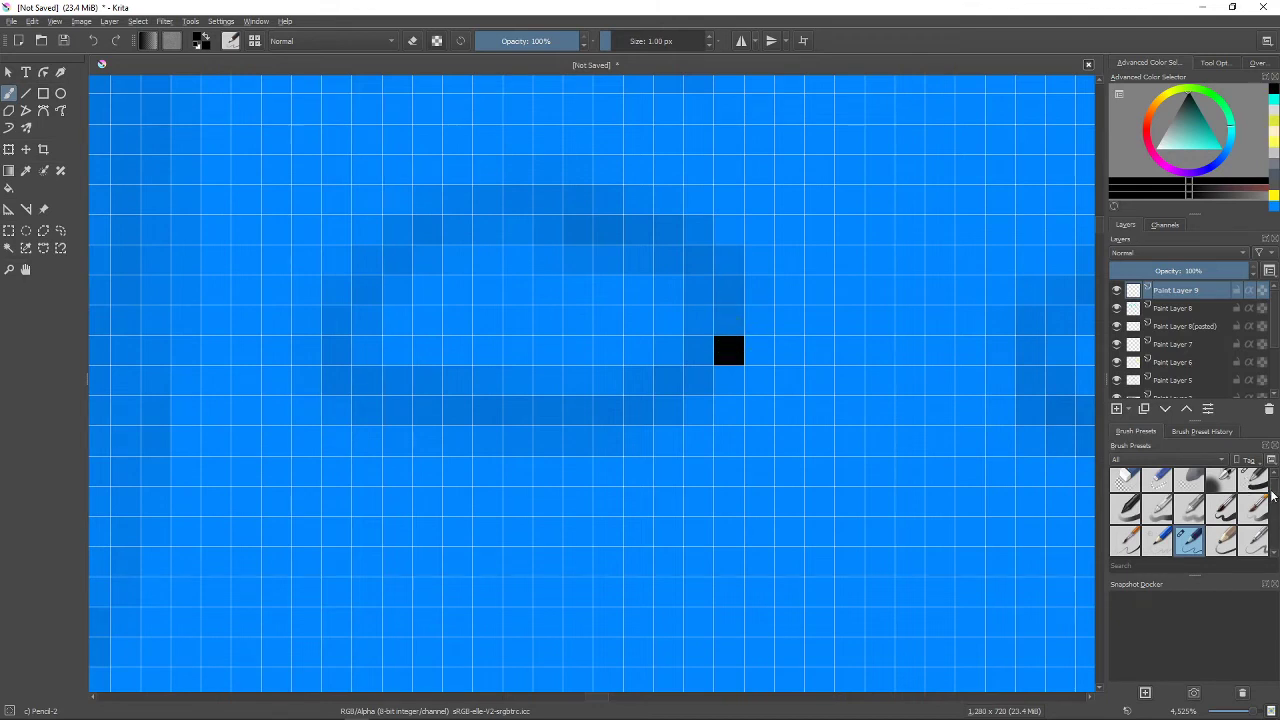
{"action": "left_click", "coordinate": [1252, 484]}
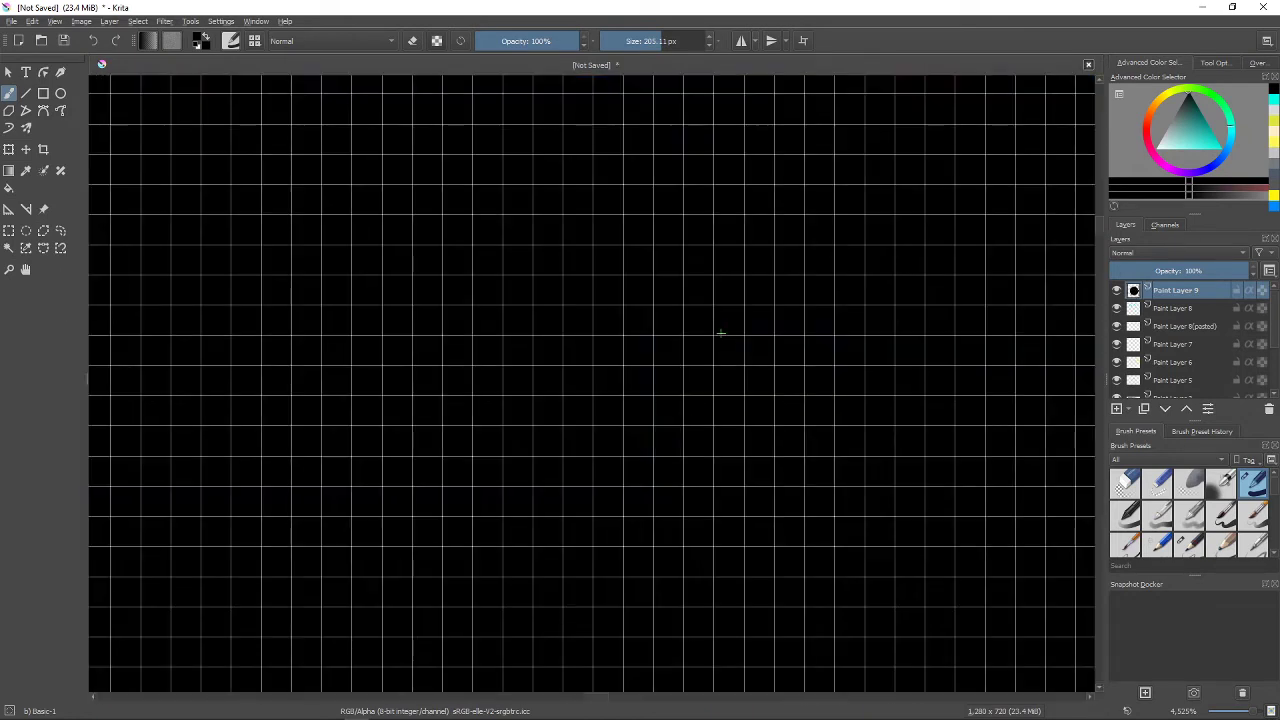
{"action": "mouse_move", "coordinate": [676, 328]}
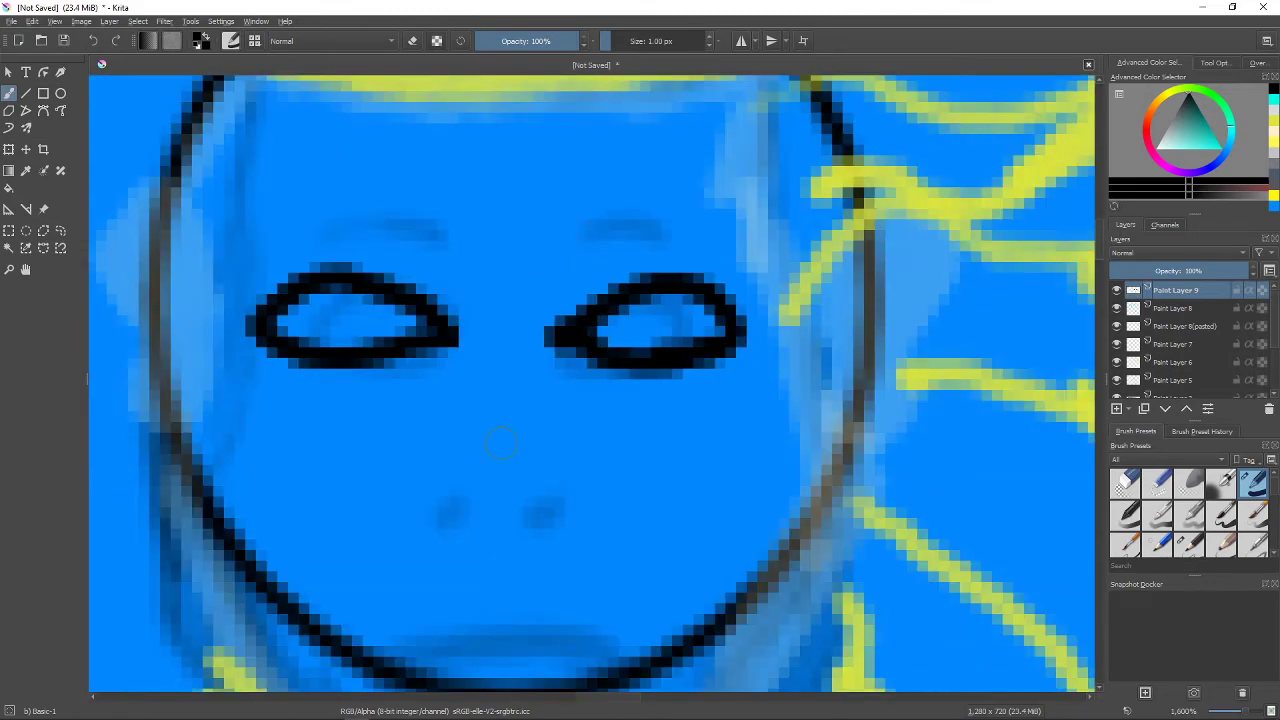
{"action": "mouse_move", "coordinate": [462, 508]}
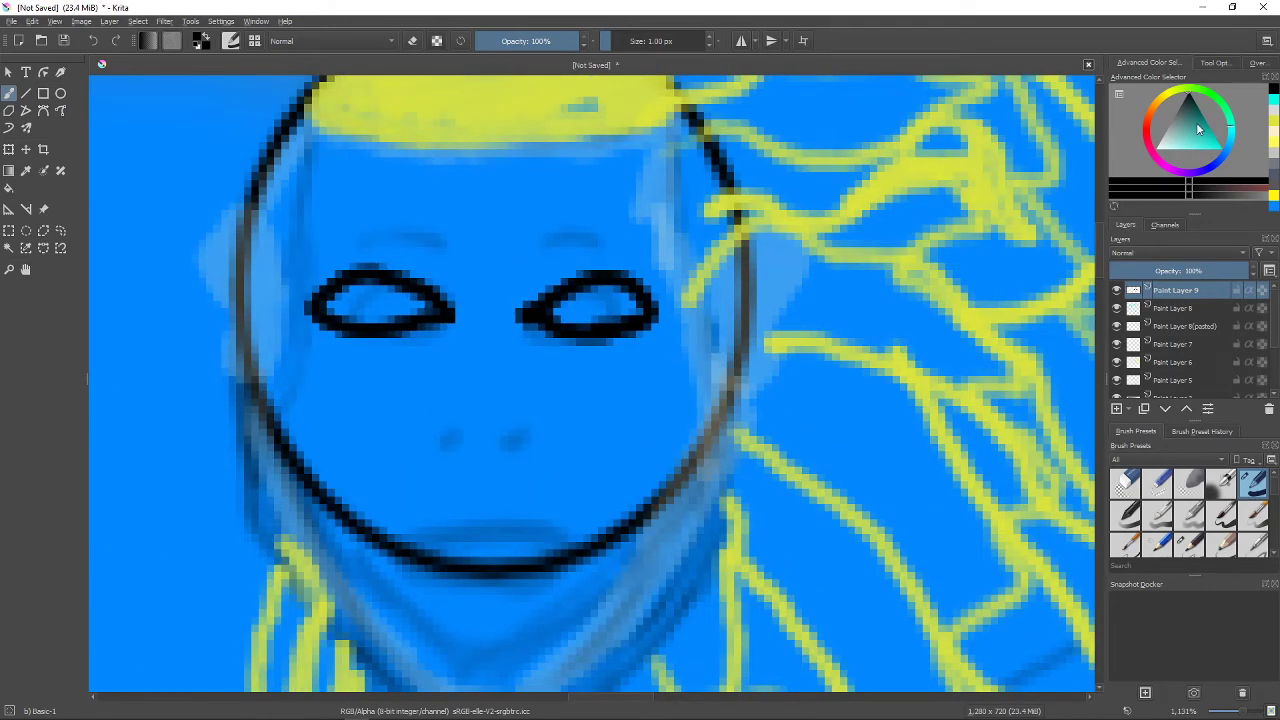
Fill the right and left eye outlines with grey, then pick a paler tone and touch up the right eye.
{"action": "left_click", "coordinate": [1188, 128]}
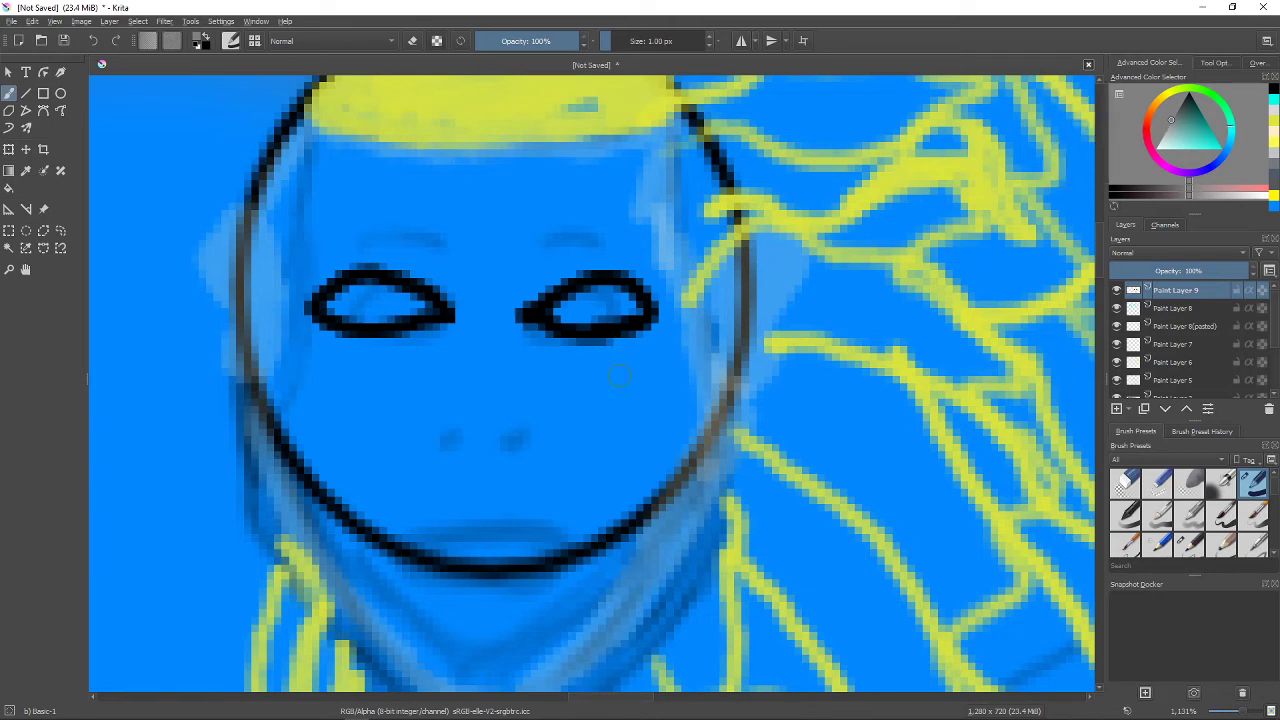
{"action": "left_click", "coordinate": [600, 310]}
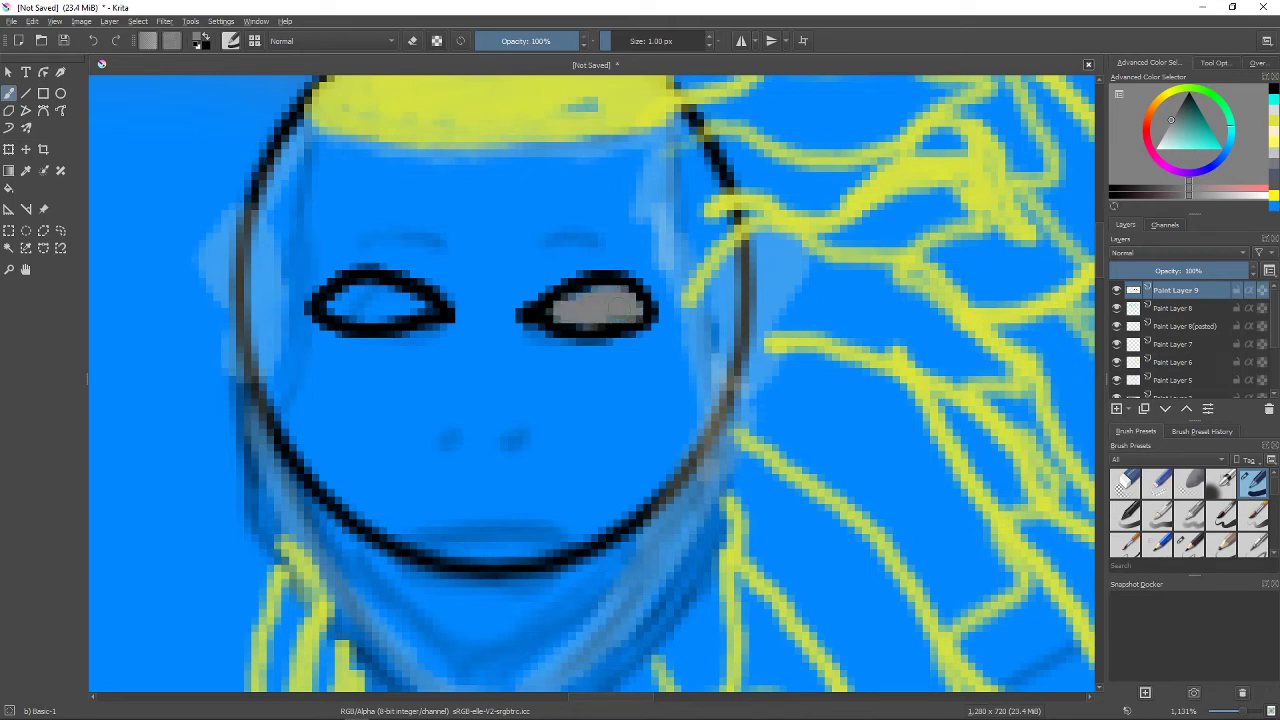
{"action": "left_click", "coordinate": [356, 308]}
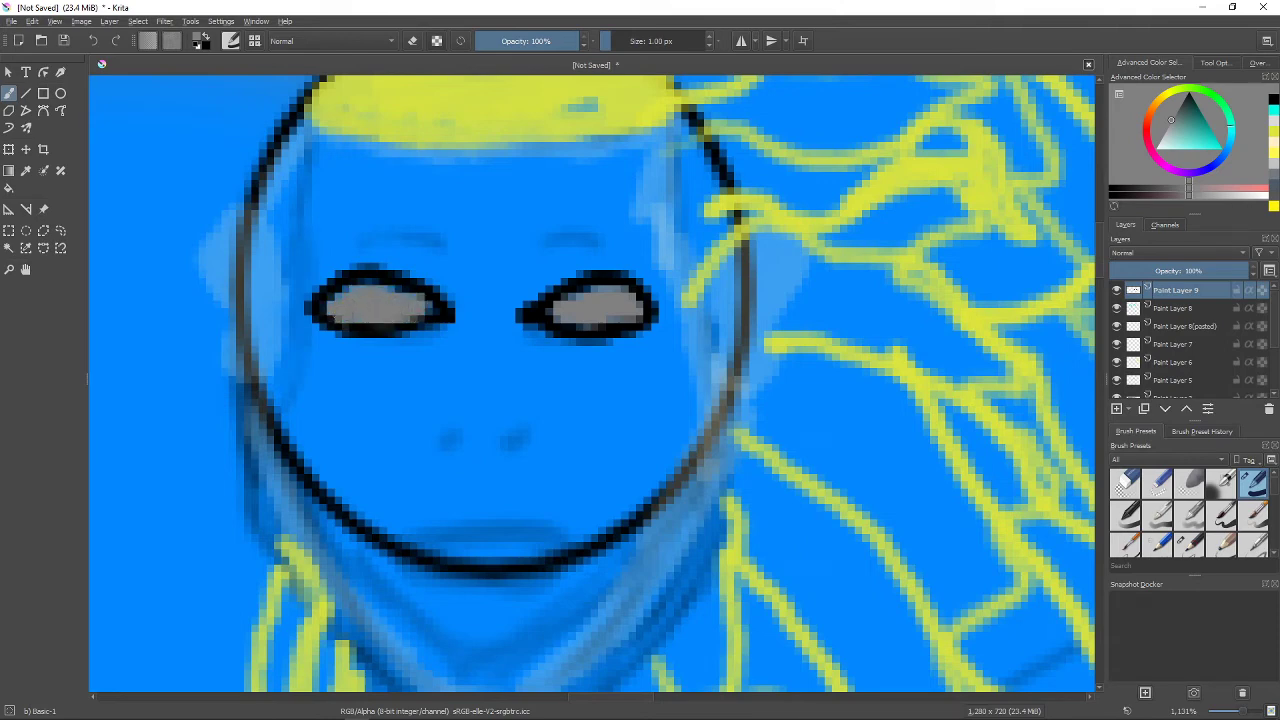
{"action": "left_click", "coordinate": [1164, 132]}
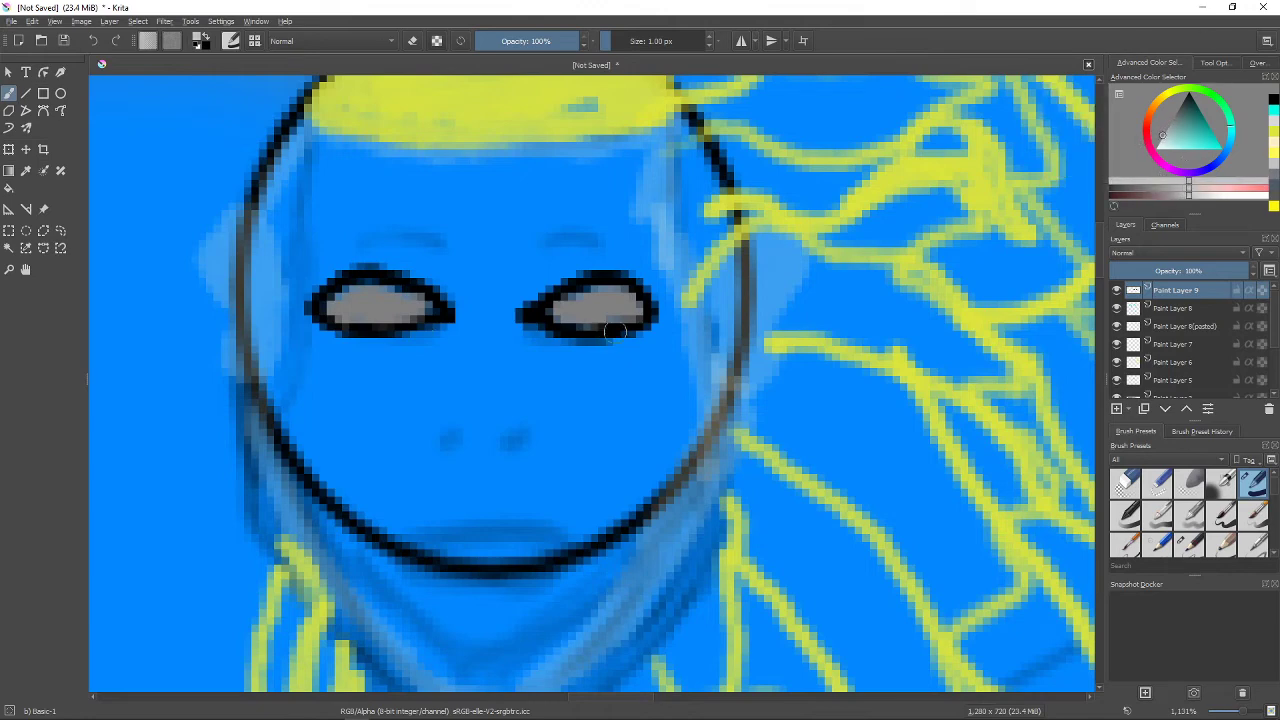
{"action": "left_click_drag", "start_coordinate": [616, 330], "coordinate": [576, 308]}
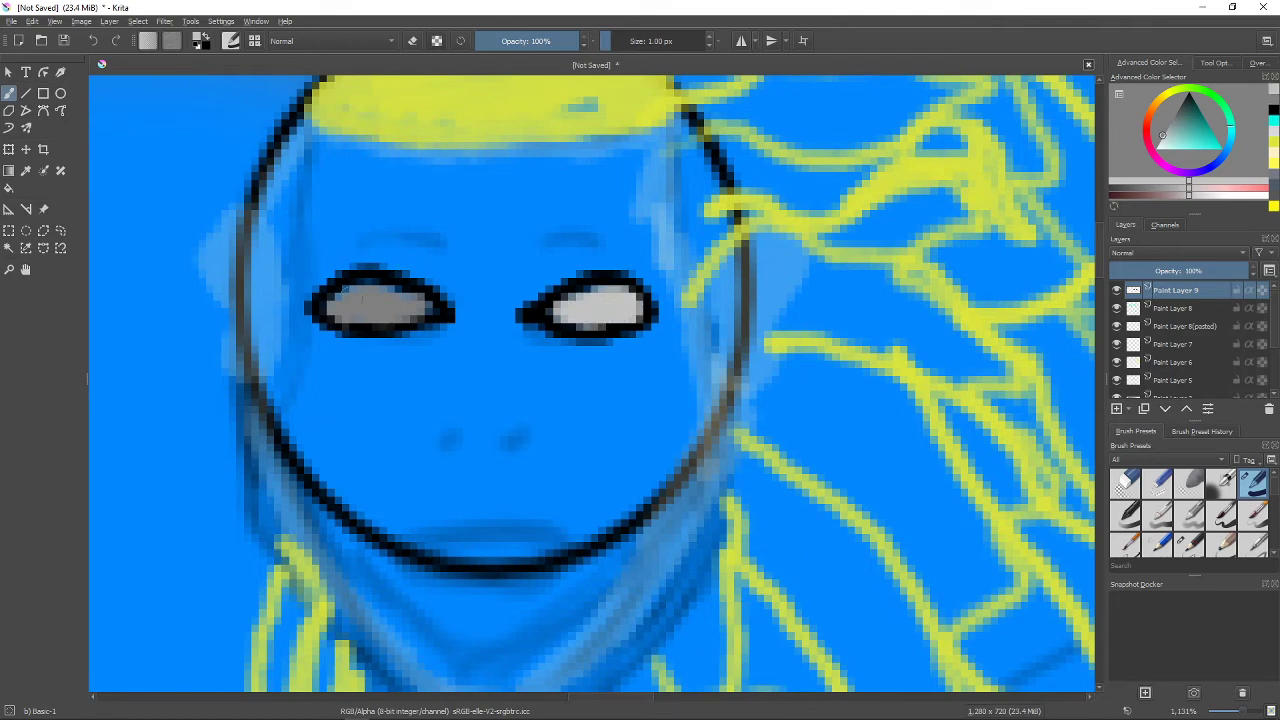
Pick a pale skin tone and paint it over the forehead, left cheek, mouth and lower face.
{"action": "left_click", "coordinate": [384, 308]}
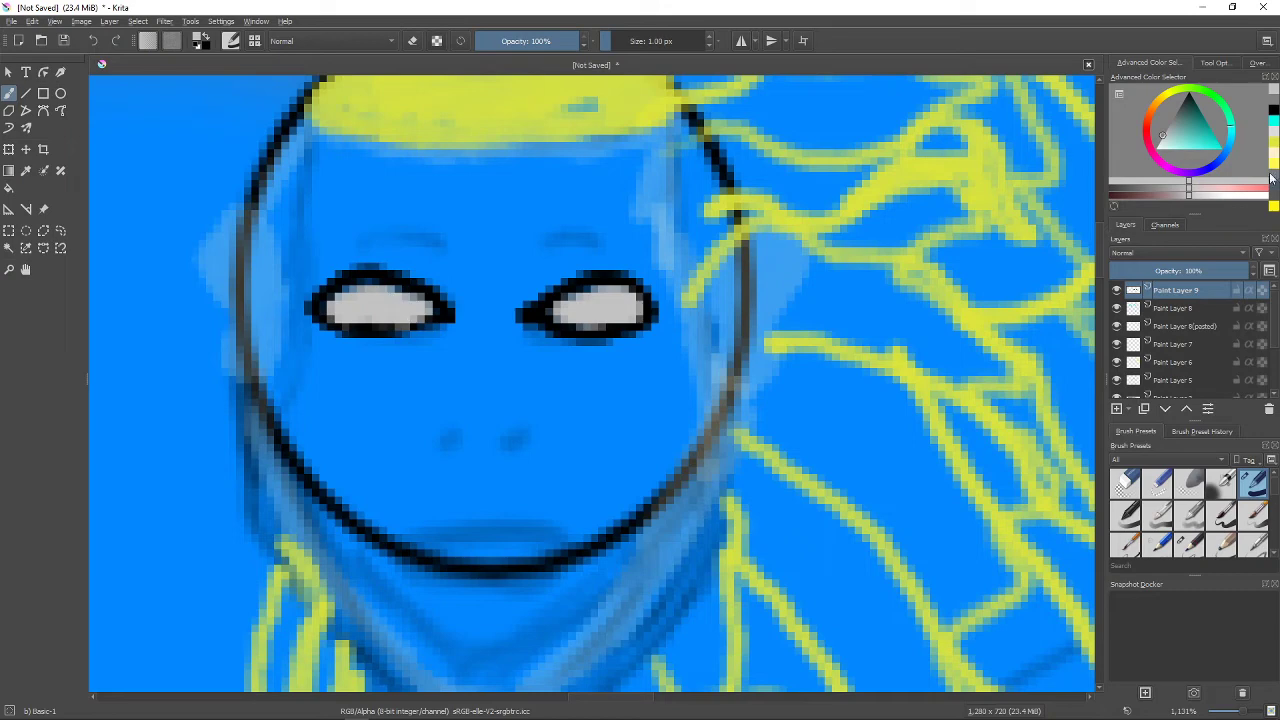
{"action": "mouse_move", "coordinate": [1152, 114]}
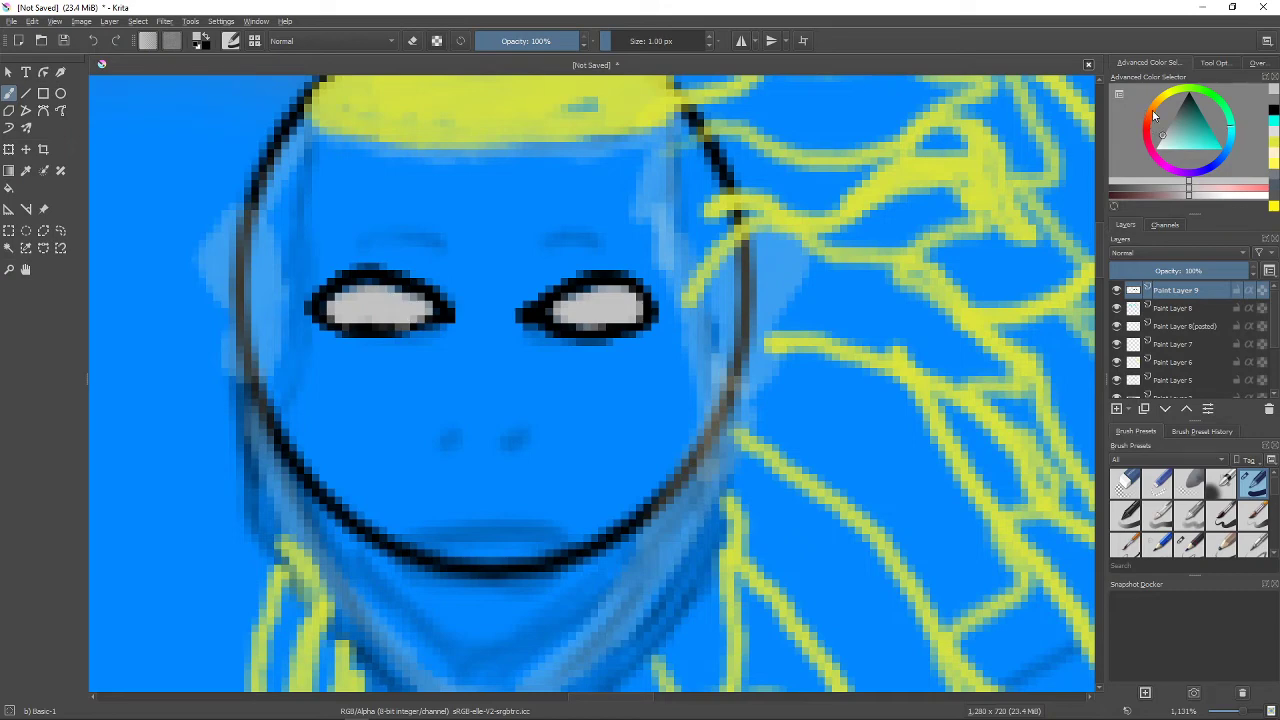
{"action": "left_click", "coordinate": [1164, 168]}
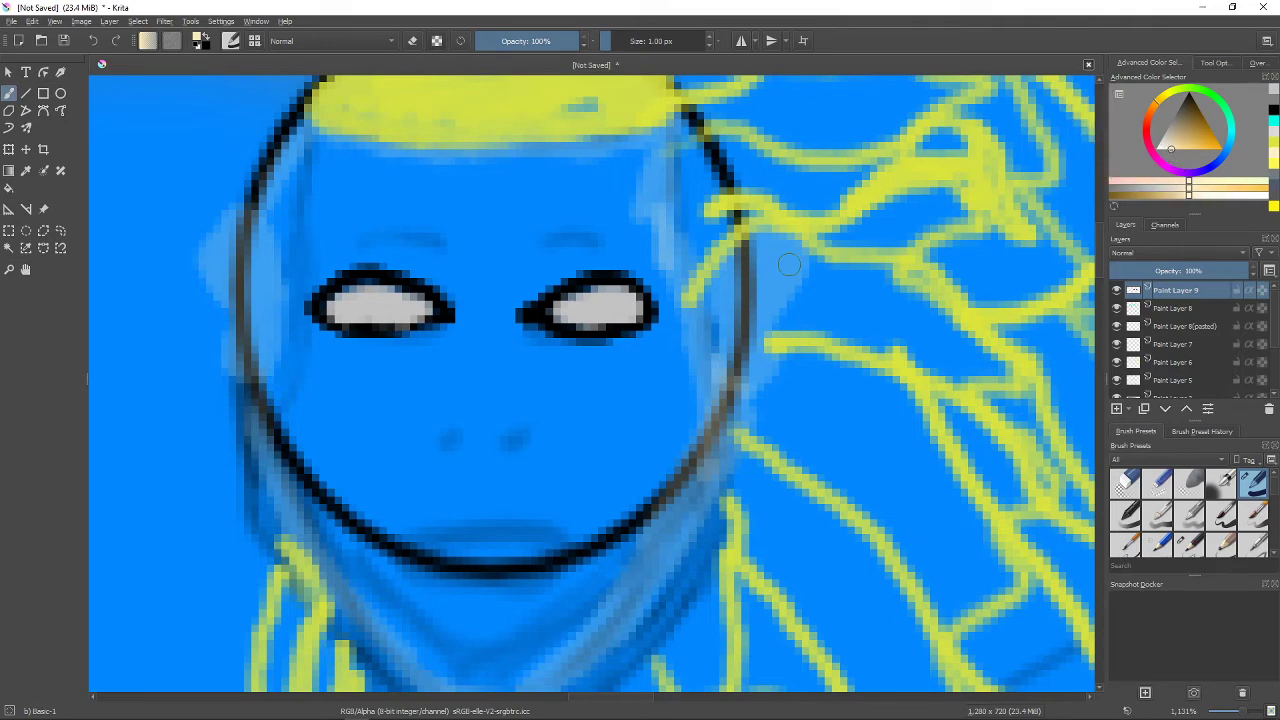
{"action": "left_click_drag", "start_coordinate": [330, 414], "coordinate": [356, 480]}
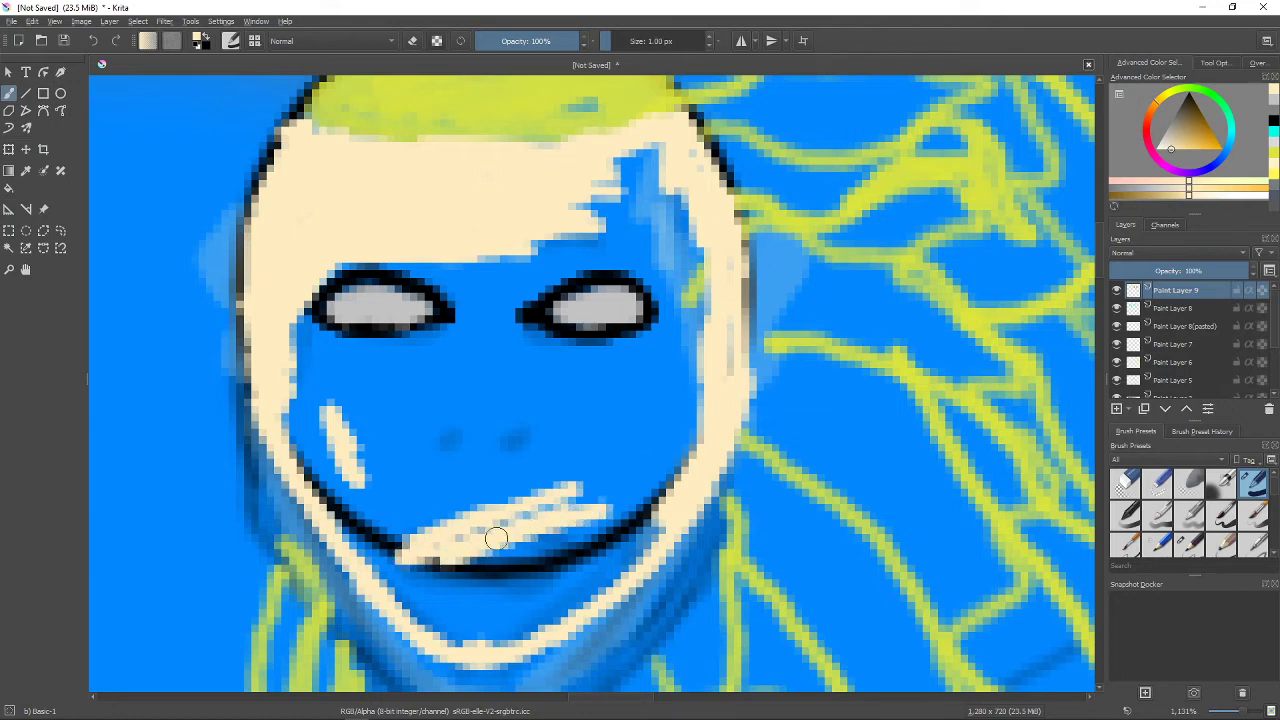
{"action": "left_click_drag", "start_coordinate": [498, 538], "coordinate": [488, 572]}
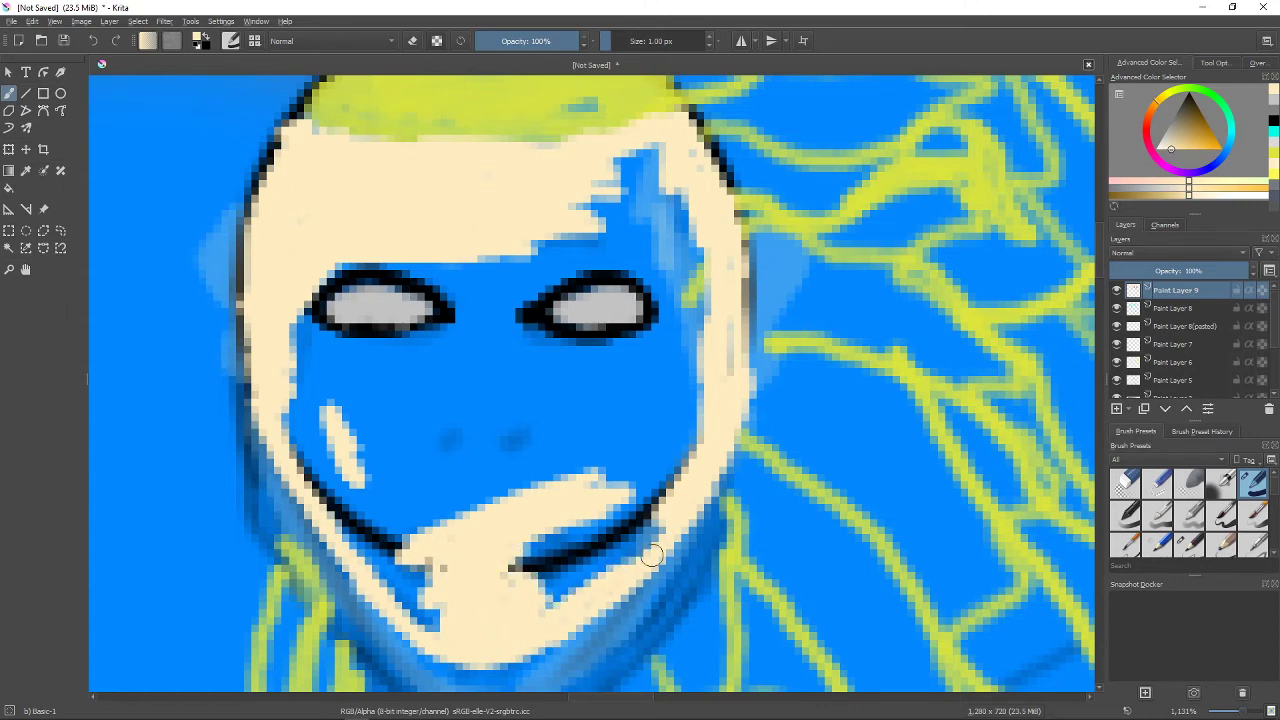
{"action": "left_click_drag", "start_coordinate": [650, 556], "coordinate": [556, 248]}
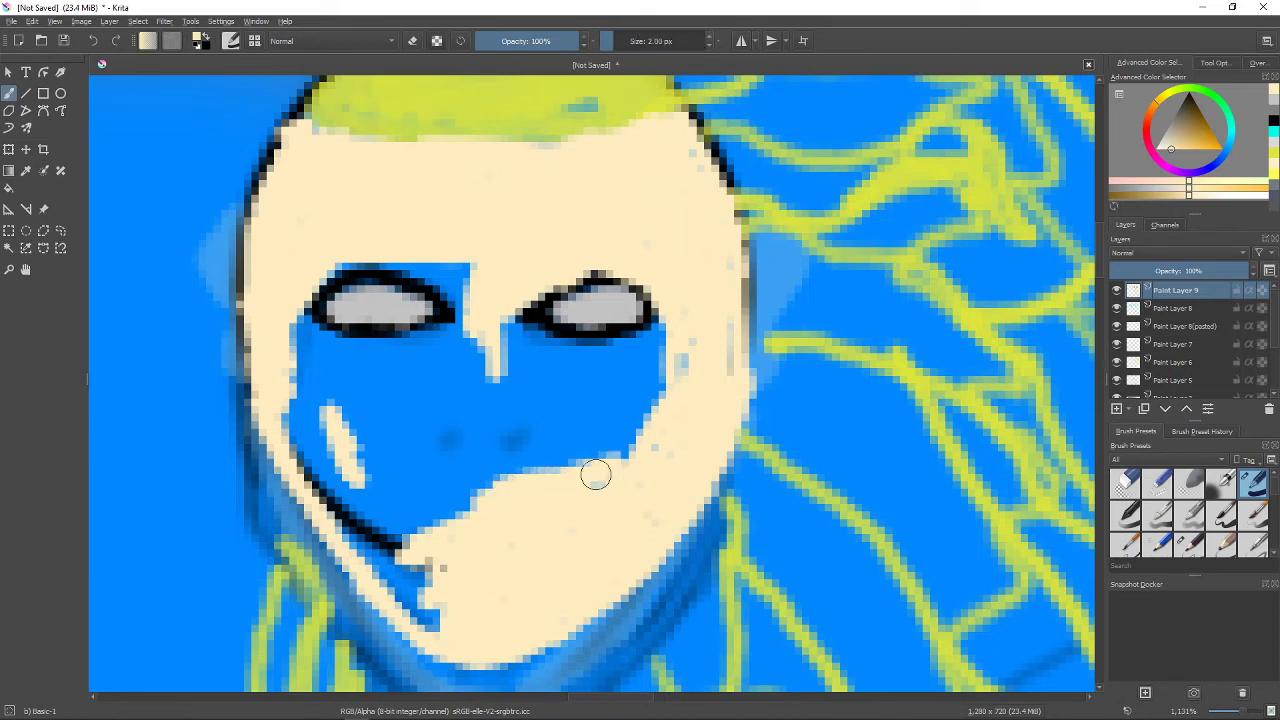
Cover the blue between and around both eyes and the right cheek with skin tone.
{"action": "left_click_drag", "start_coordinate": [596, 476], "coordinate": [496, 340]}
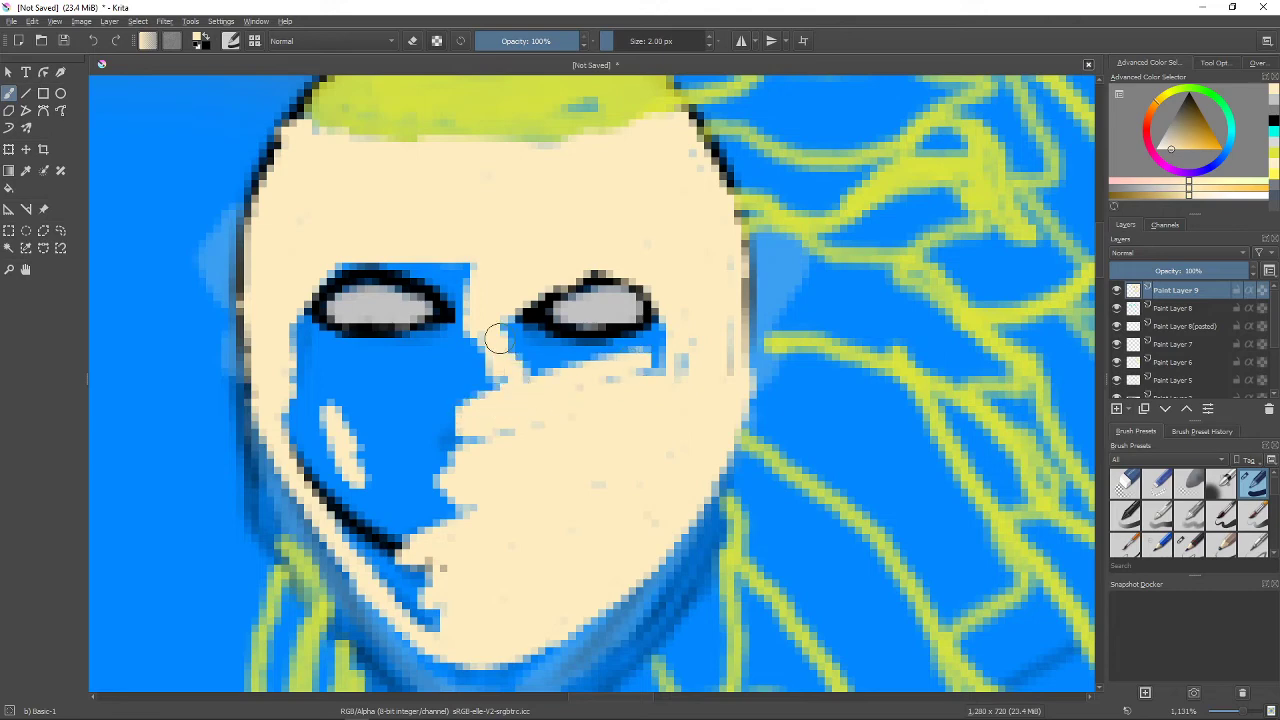
{"action": "left_click_drag", "start_coordinate": [510, 340], "coordinate": [640, 350]}
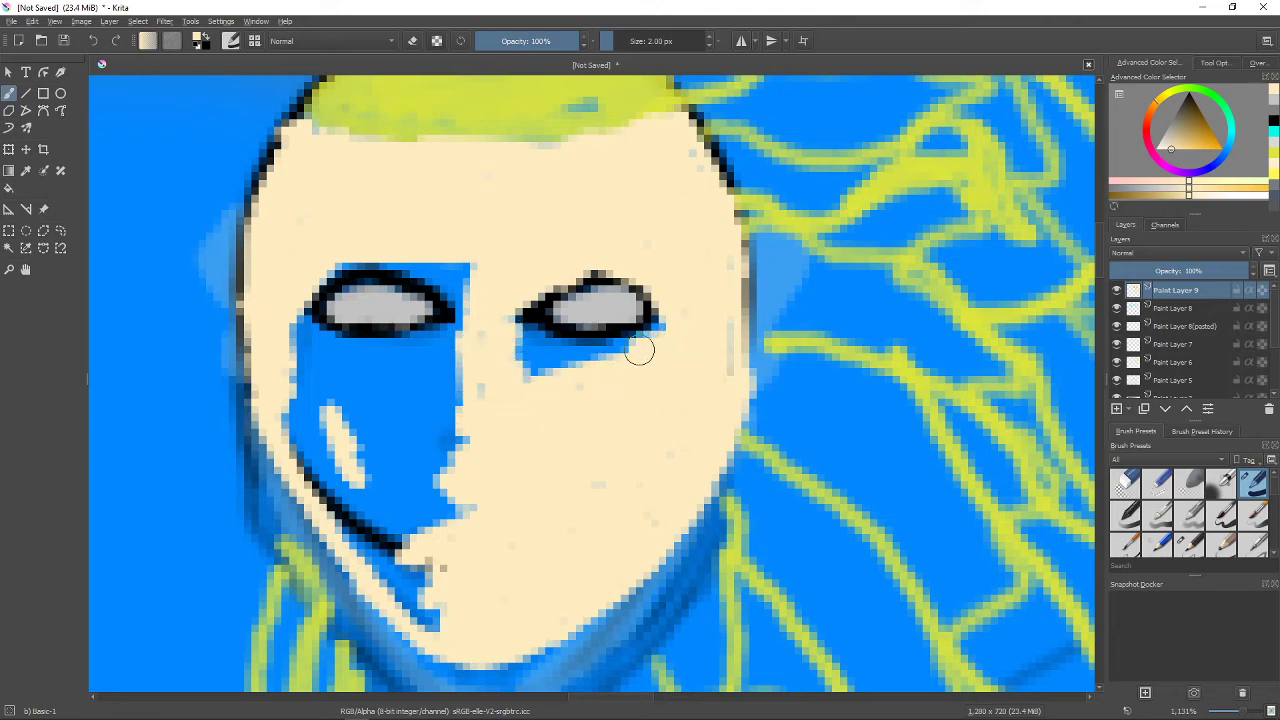
{"action": "left_click_drag", "start_coordinate": [640, 350], "coordinate": [556, 390]}
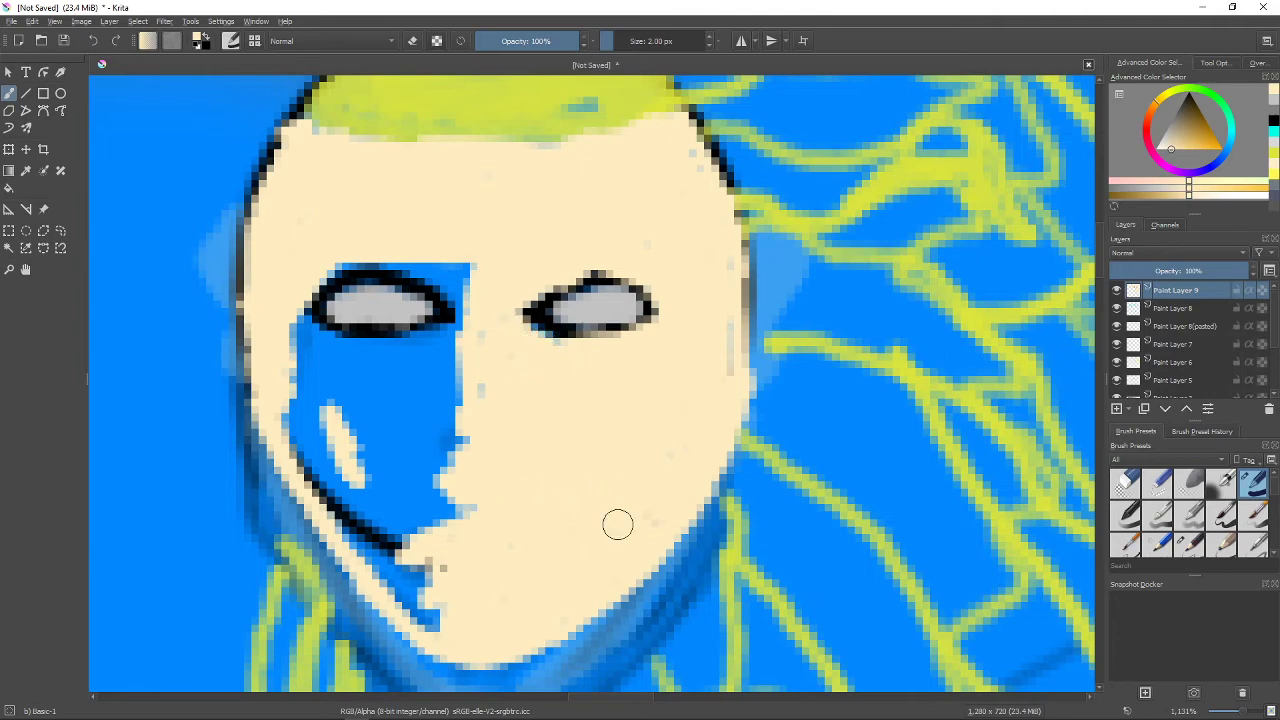
{"action": "mouse_move", "coordinate": [480, 548]}
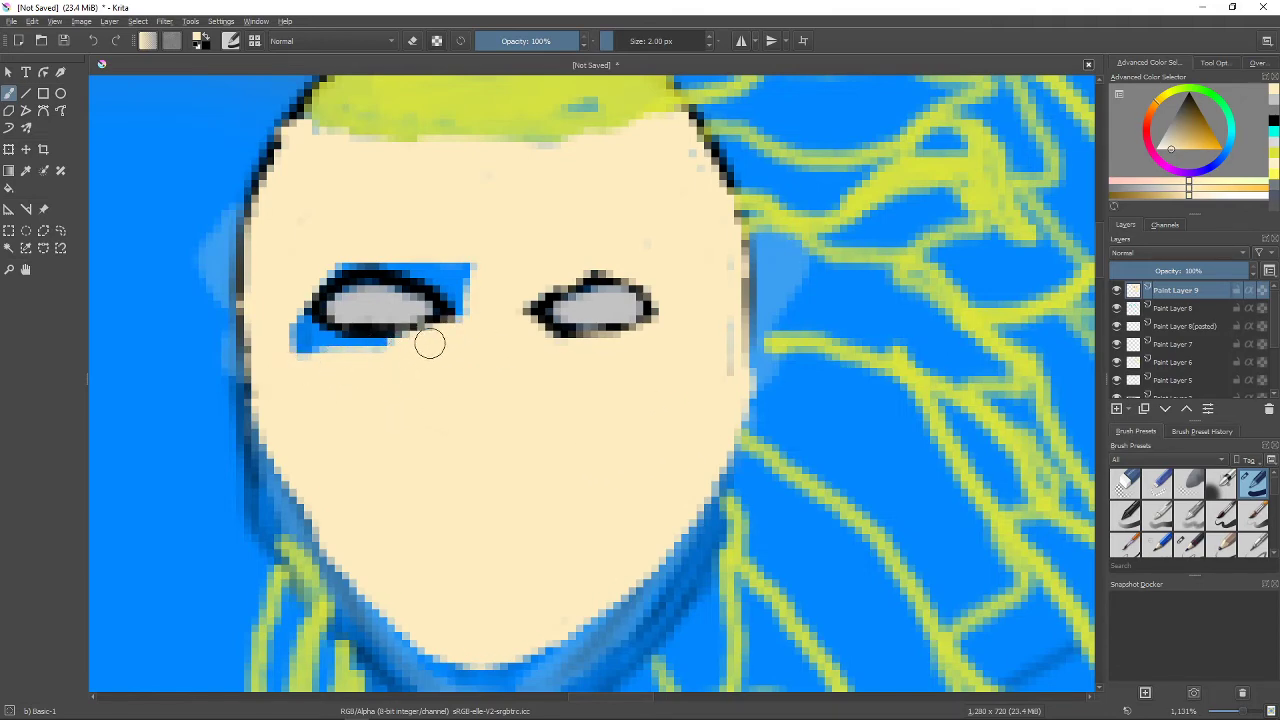
{"action": "left_click_drag", "start_coordinate": [430, 344], "coordinate": [460, 300]}
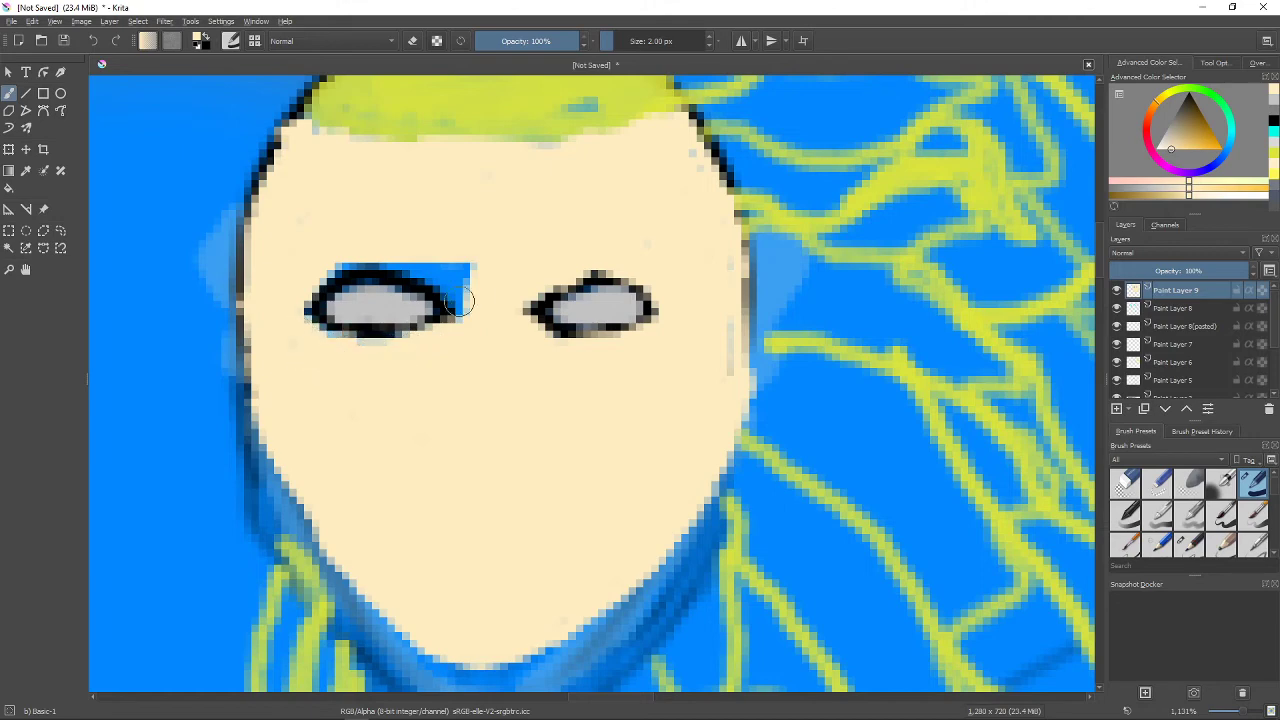
{"action": "left_click_drag", "start_coordinate": [460, 300], "coordinate": [430, 264]}
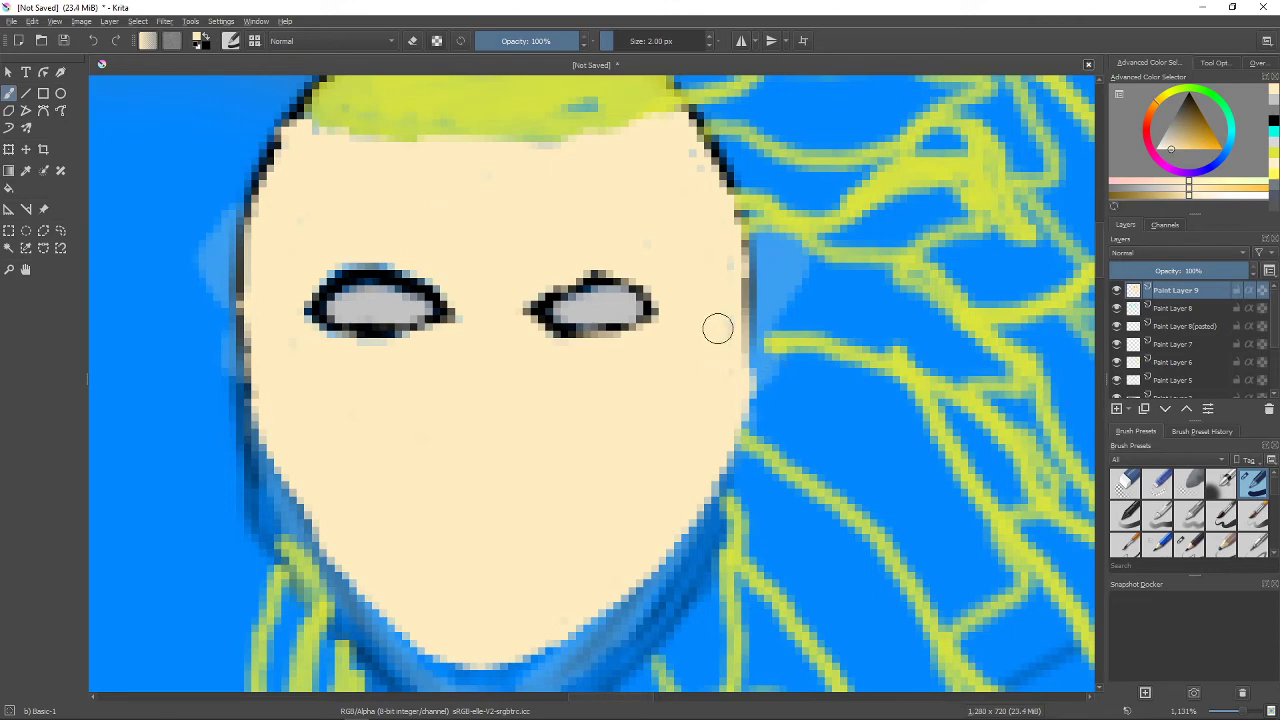
{"action": "mouse_move", "coordinate": [696, 382]}
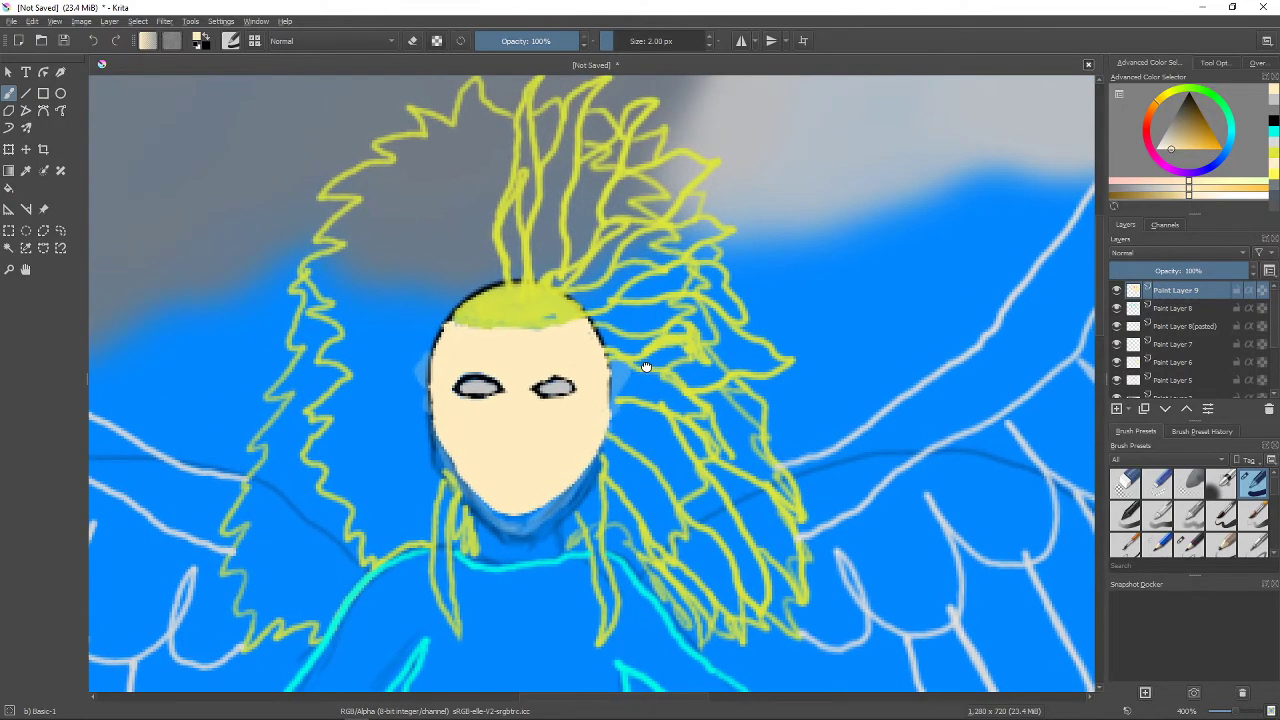
{"action": "mouse_move", "coordinate": [704, 342]}
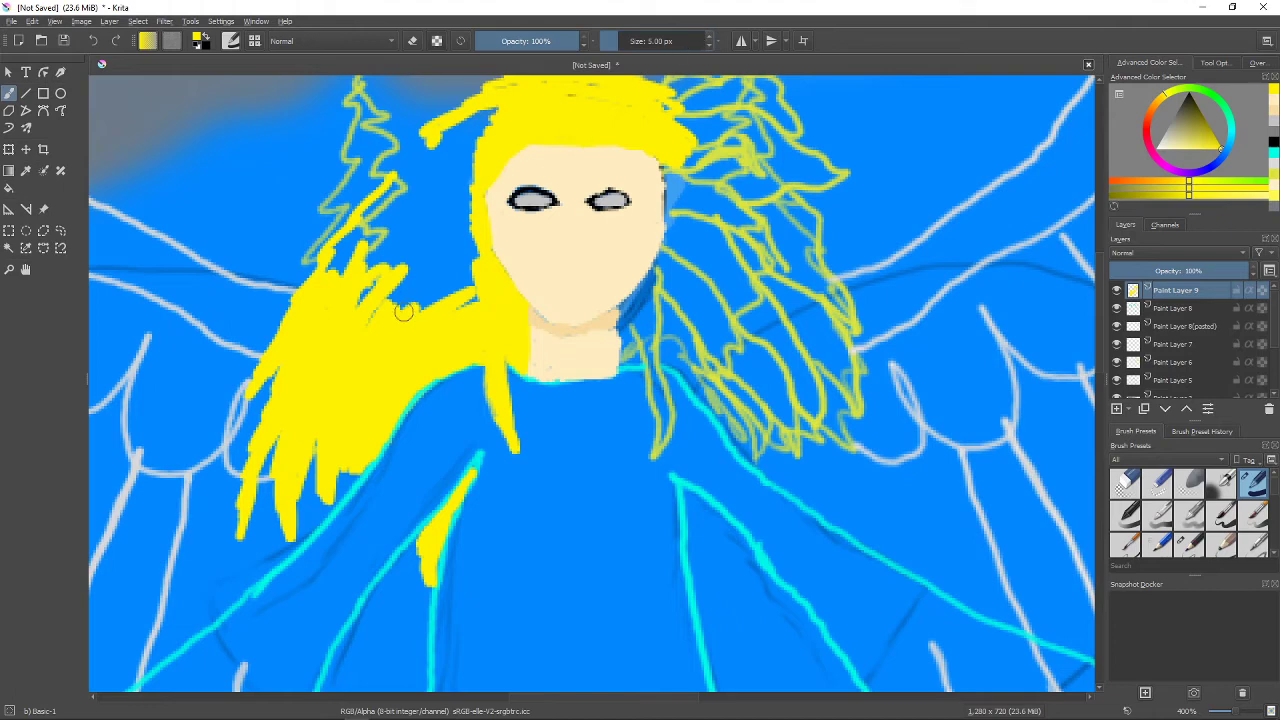
Fill the hair left of the face and the upper left strands with solid yellow.
{"action": "left_click_drag", "start_coordinate": [400, 310], "coordinate": [404, 204]}
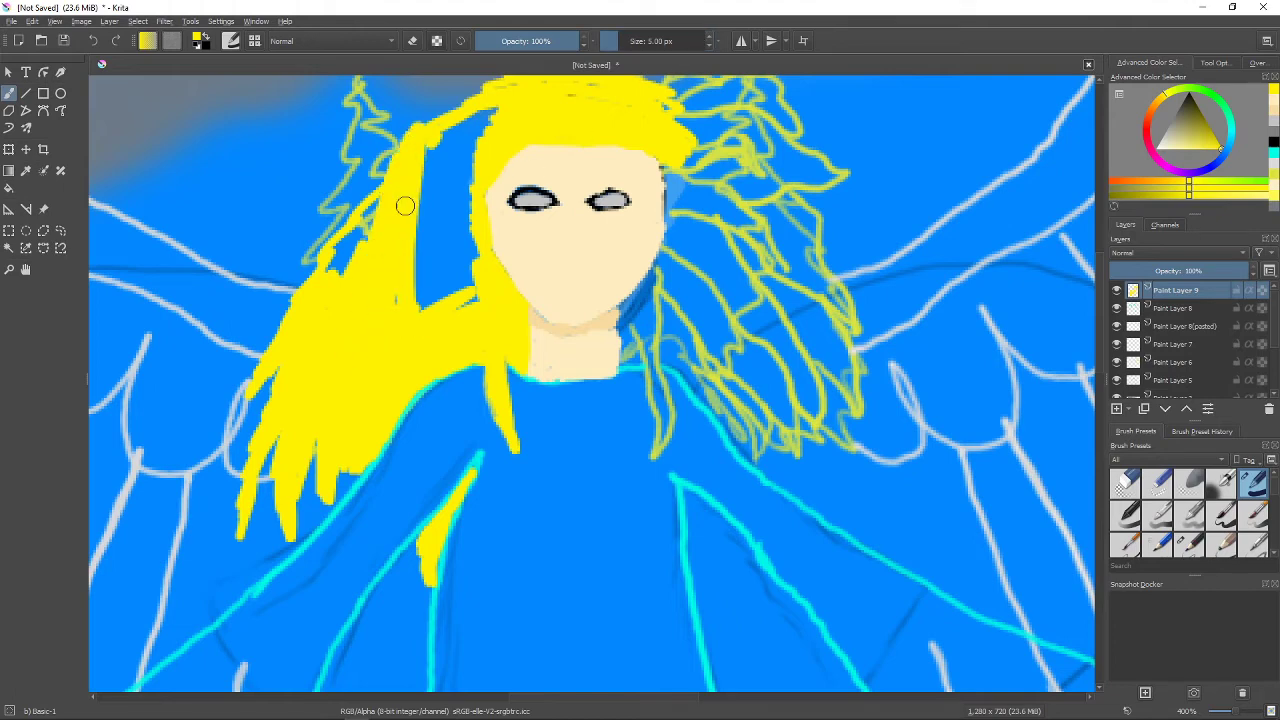
{"action": "left_click_drag", "start_coordinate": [404, 206], "coordinate": [472, 312]}
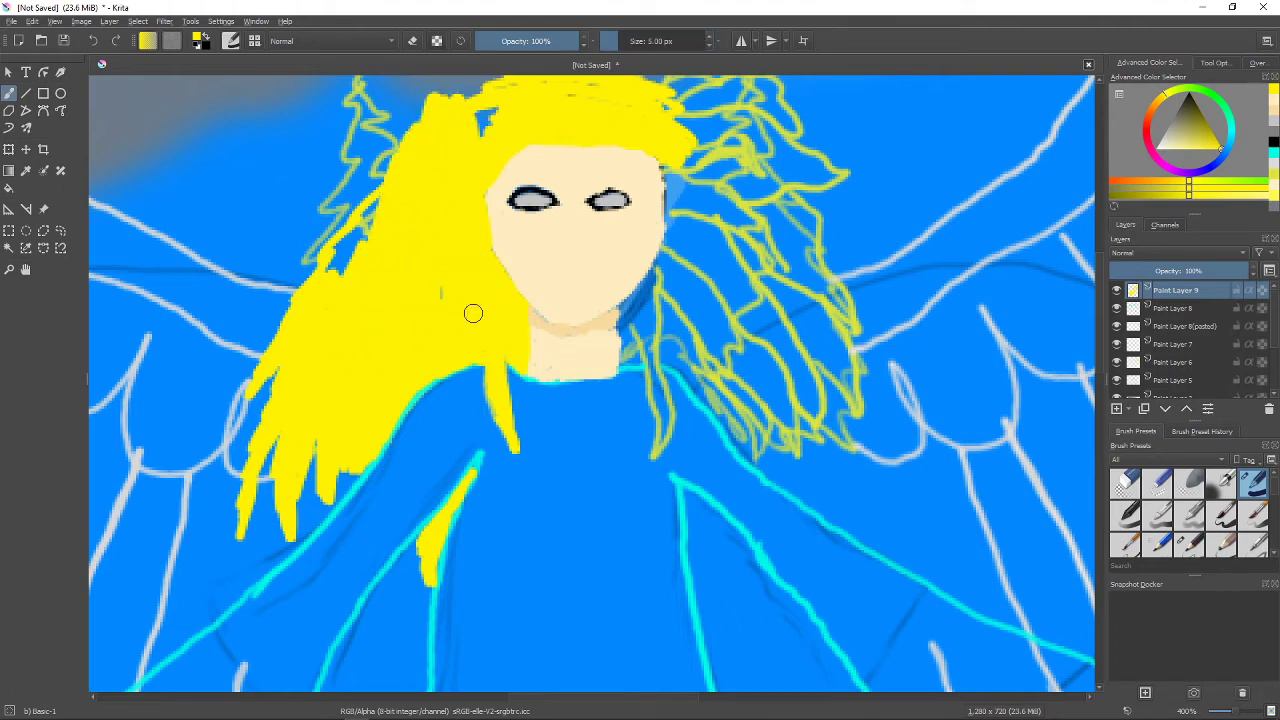
{"action": "mouse_move", "coordinate": [408, 302]}
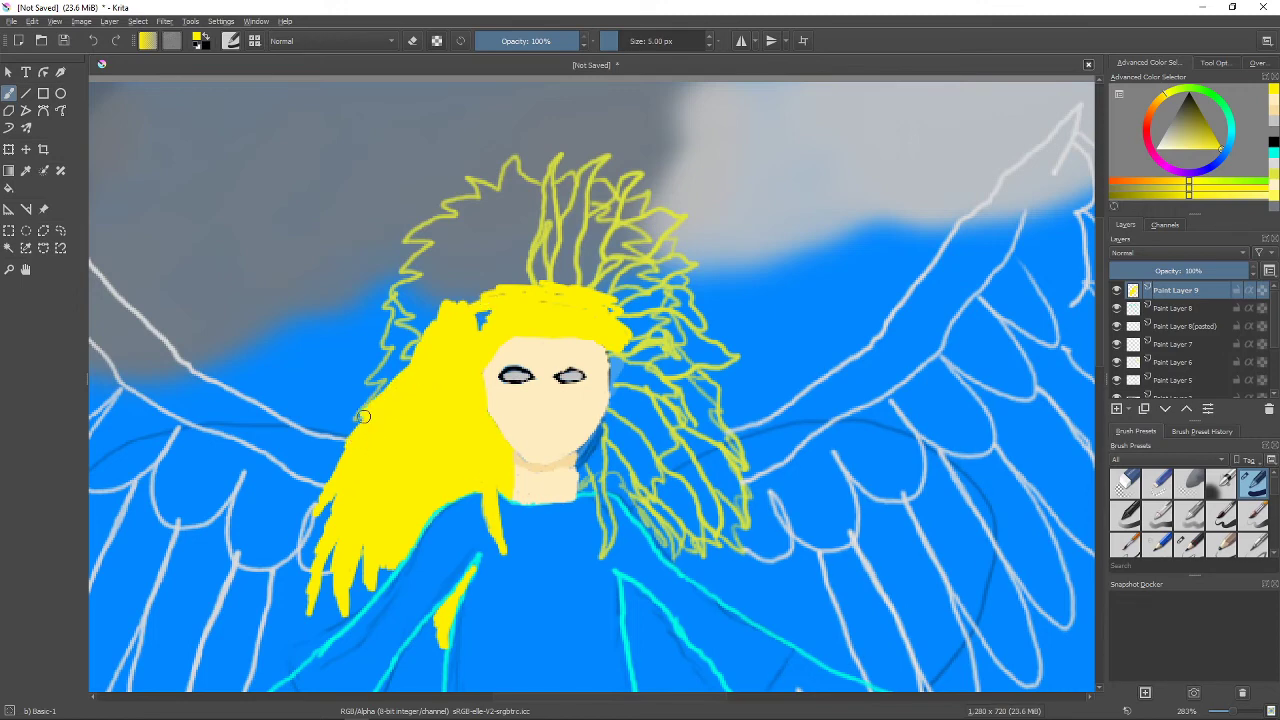
{"action": "left_click_drag", "start_coordinate": [360, 414], "coordinate": [380, 260]}
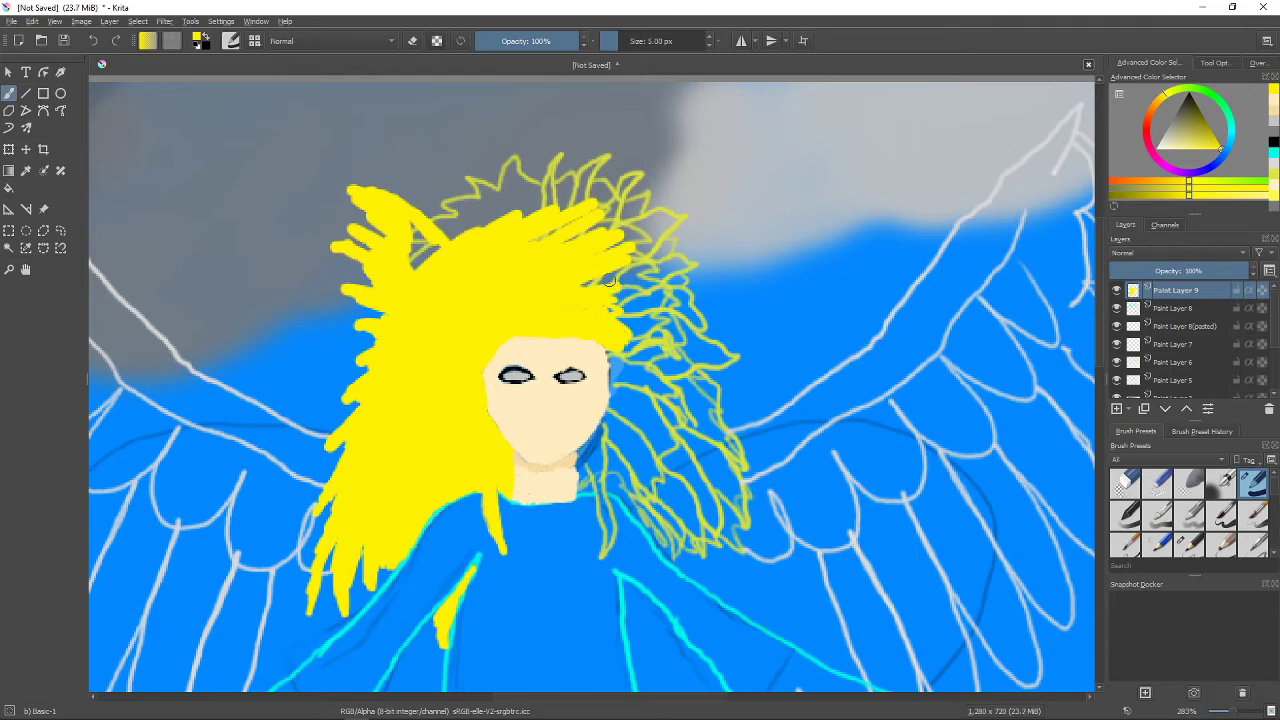
{"action": "mouse_move", "coordinate": [392, 232]}
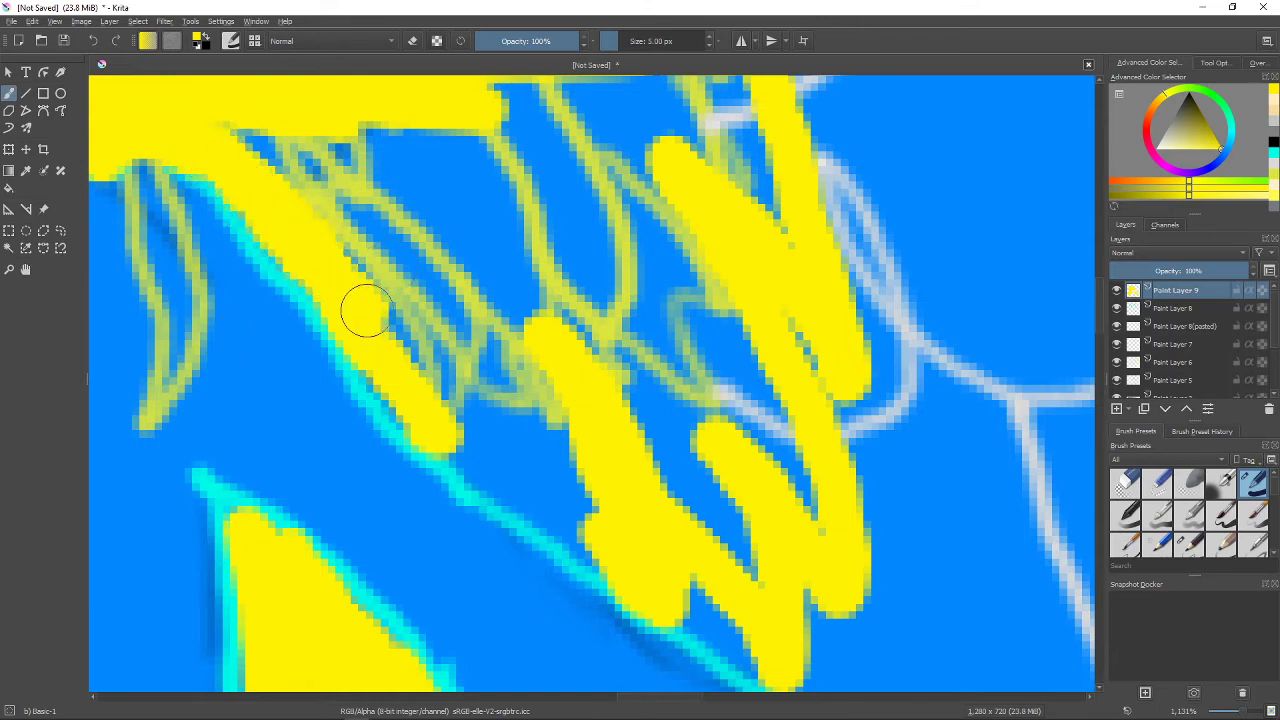
Cover the remaining sketched hair strands around the head and shoulders with solid yellow.
{"action": "left_click_drag", "start_coordinate": [370, 310], "coordinate": [556, 410]}
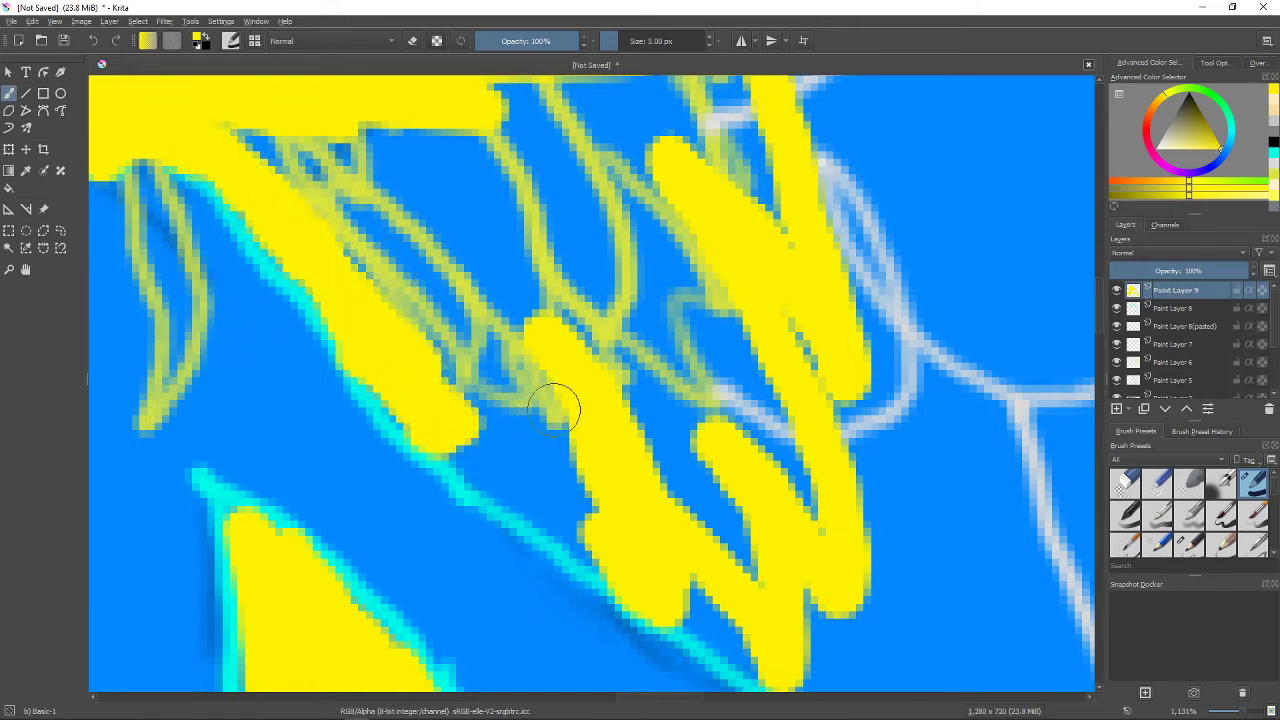
{"action": "left_click_drag", "start_coordinate": [556, 410], "coordinate": [610, 536]}
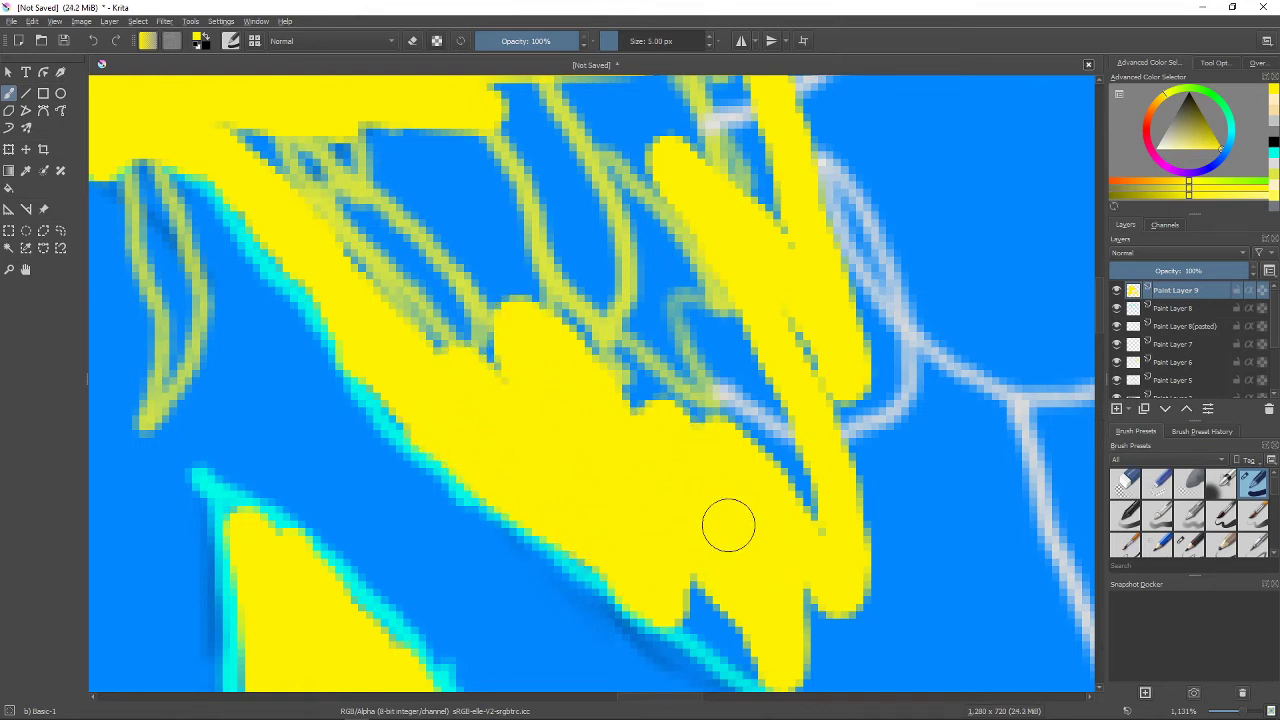
{"action": "left_click_drag", "start_coordinate": [728, 524], "coordinate": [756, 376]}
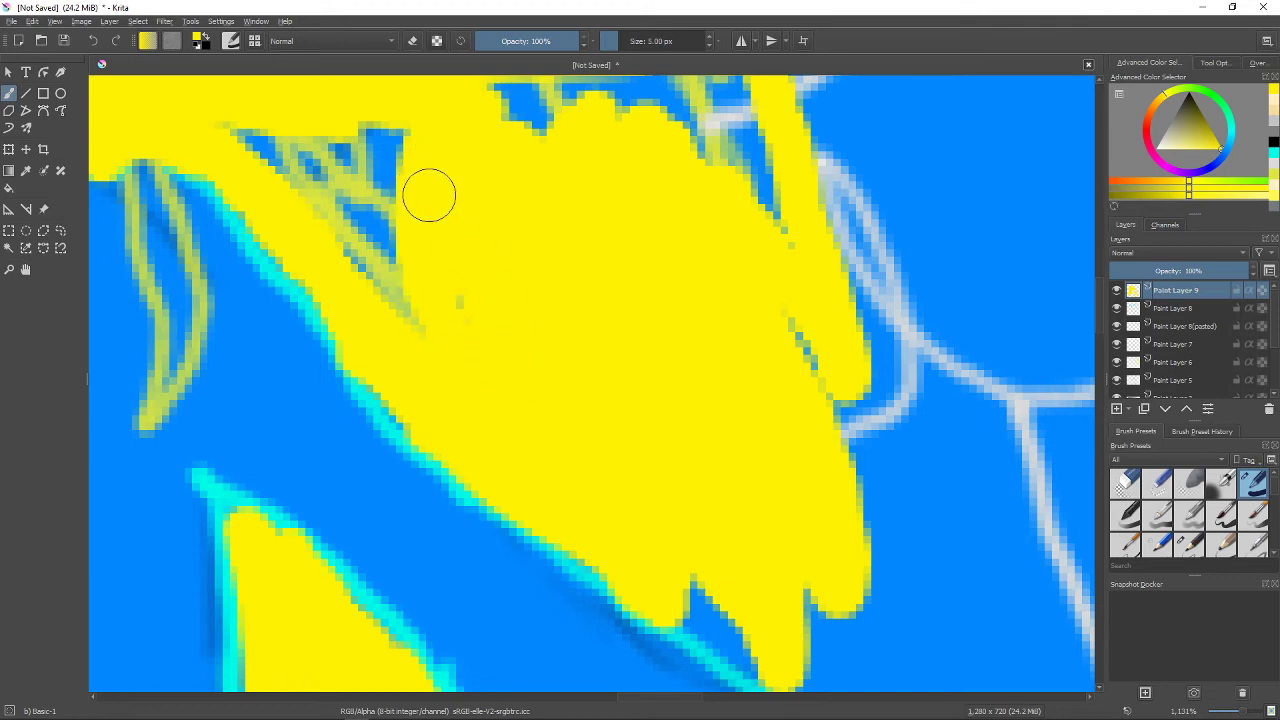
{"action": "left_click_drag", "start_coordinate": [430, 196], "coordinate": [378, 292]}
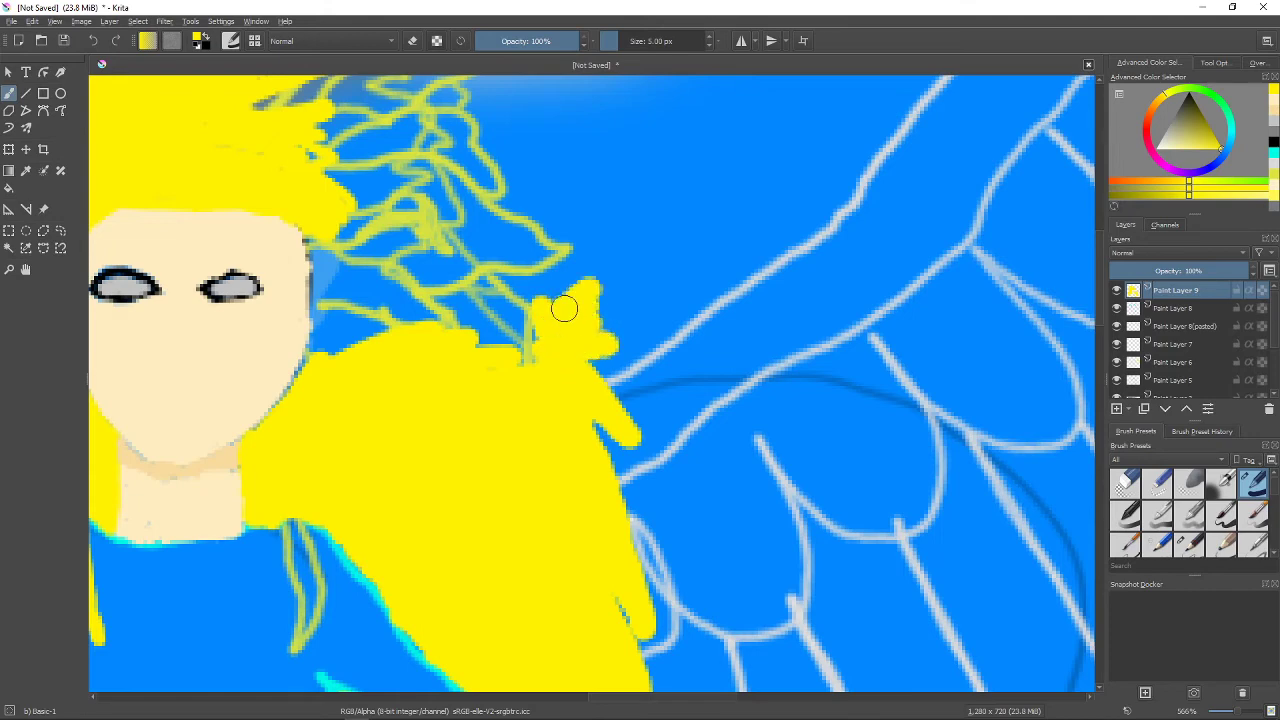
{"action": "left_click_drag", "start_coordinate": [564, 308], "coordinate": [568, 210]}
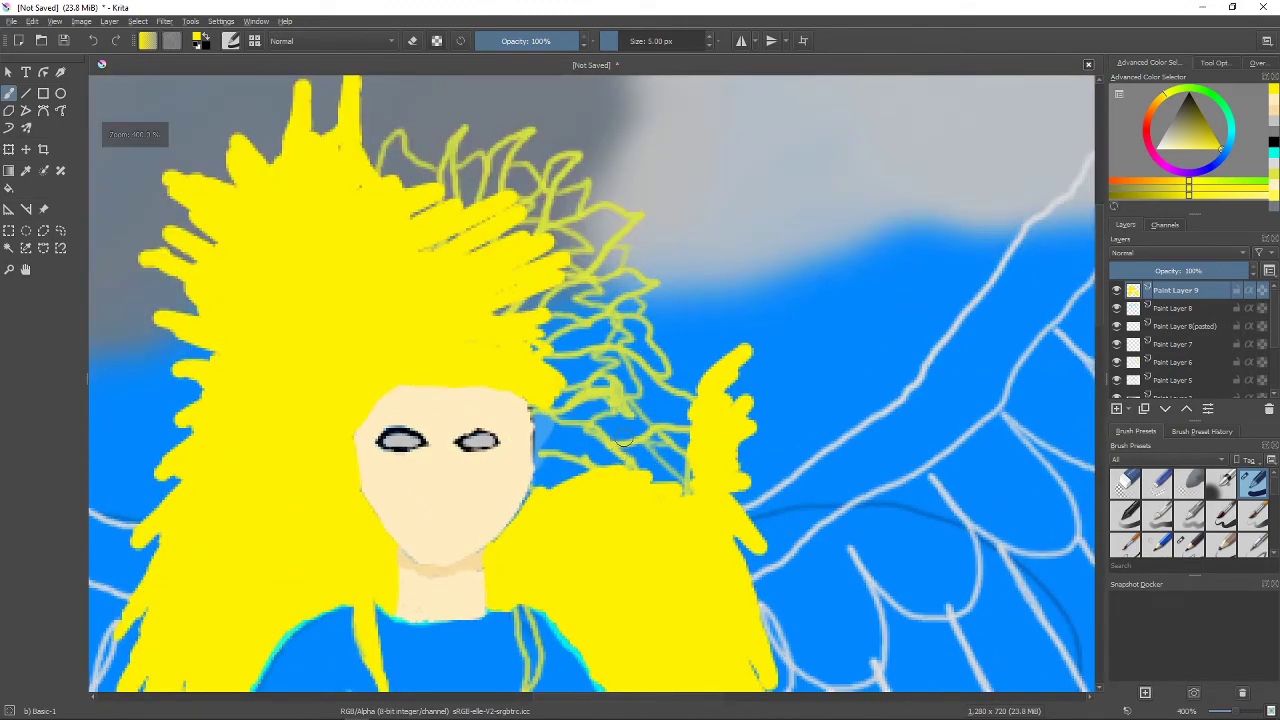
{"action": "mouse_move", "coordinate": [728, 458]}
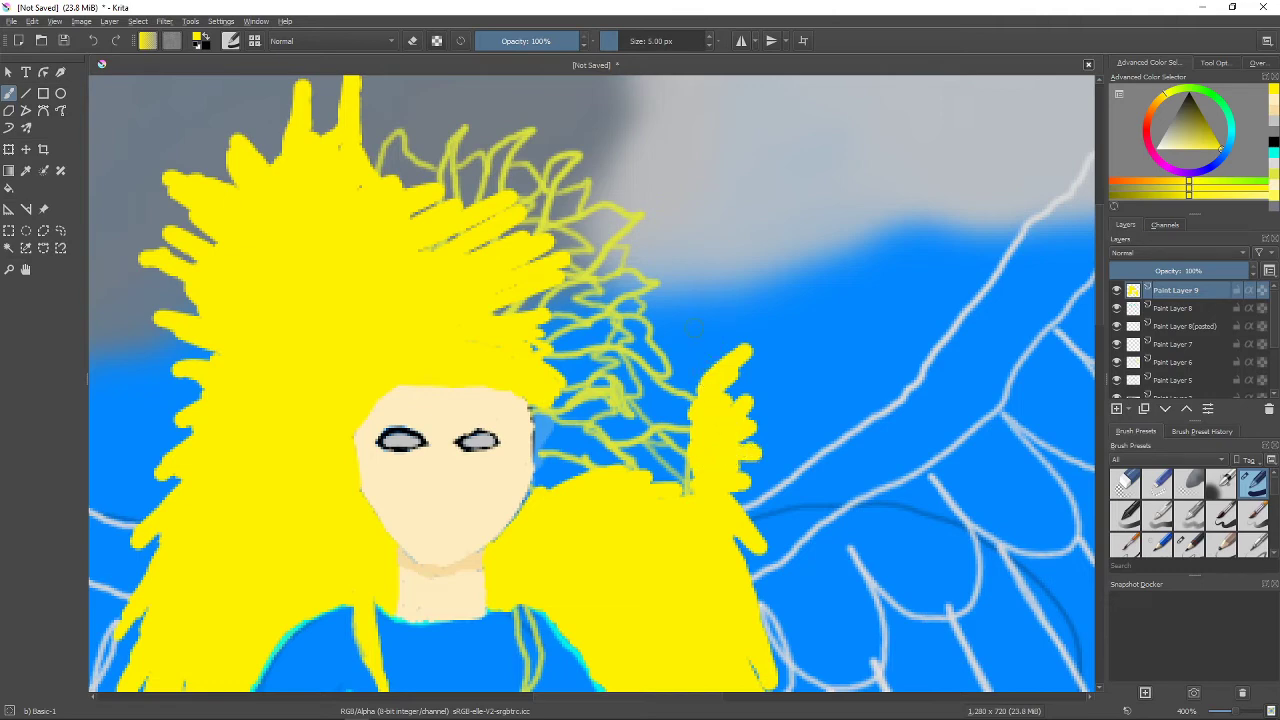
{"action": "mouse_move", "coordinate": [342, 102]}
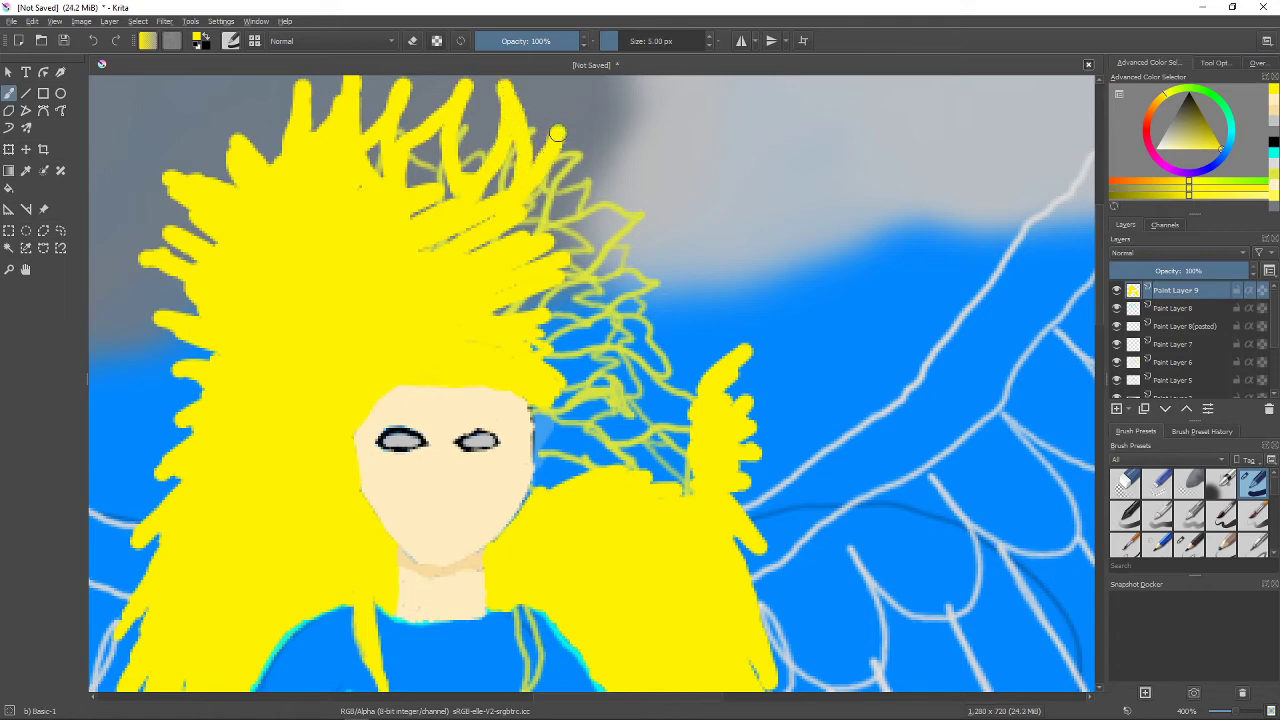
Add yellow spikes on top of the hair and fill its right side solid.
{"action": "left_click_drag", "start_coordinate": [556, 132], "coordinate": [628, 154]}
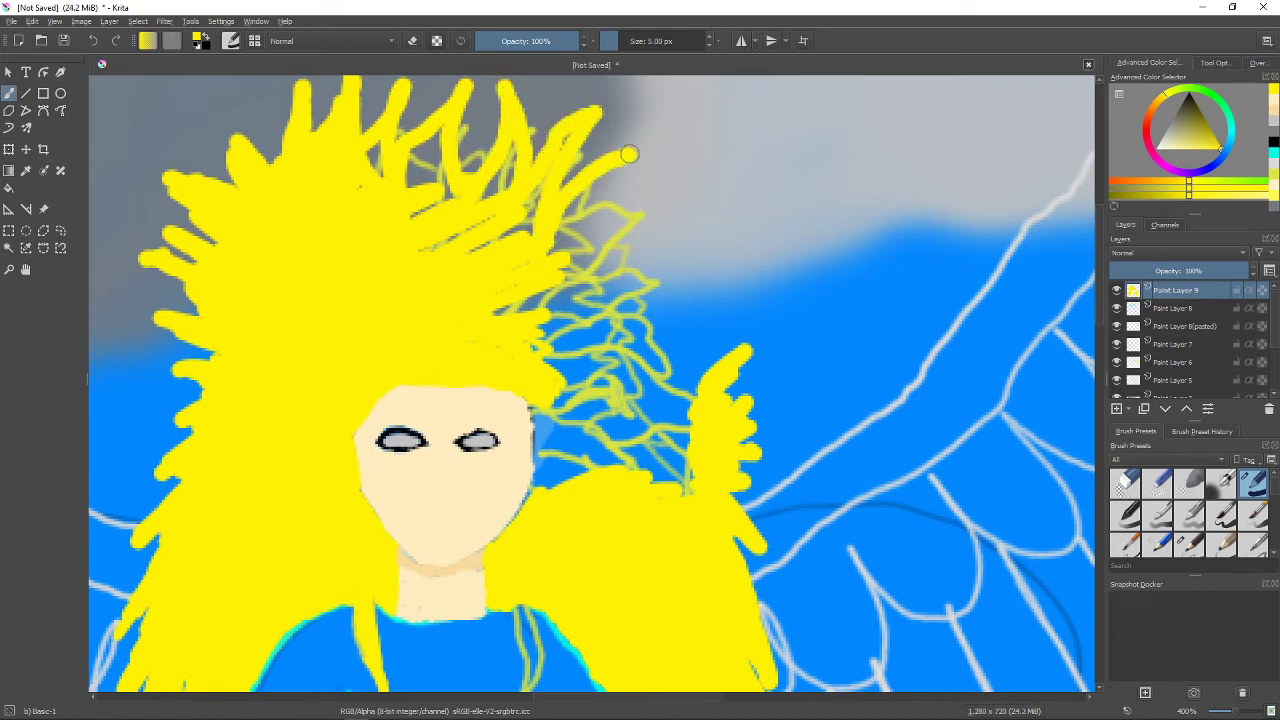
{"action": "left_click_drag", "start_coordinate": [630, 156], "coordinate": [610, 436]}
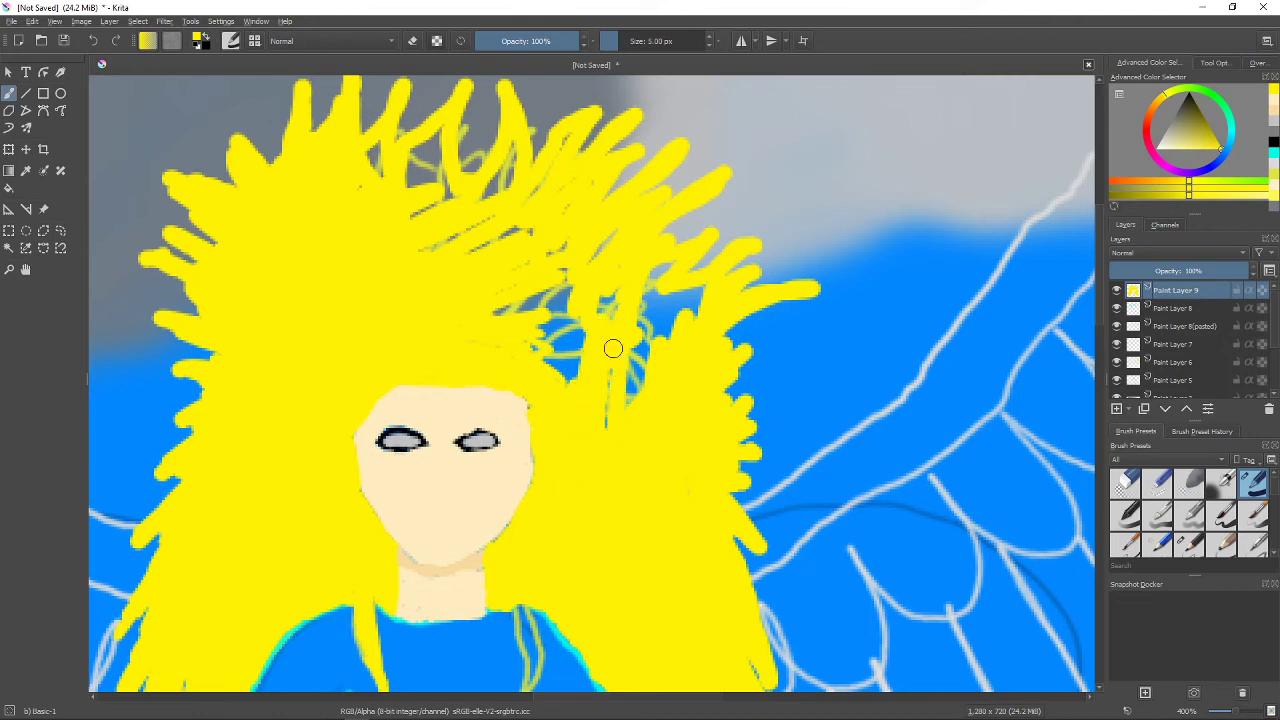
{"action": "left_click_drag", "start_coordinate": [612, 348], "coordinate": [528, 332]}
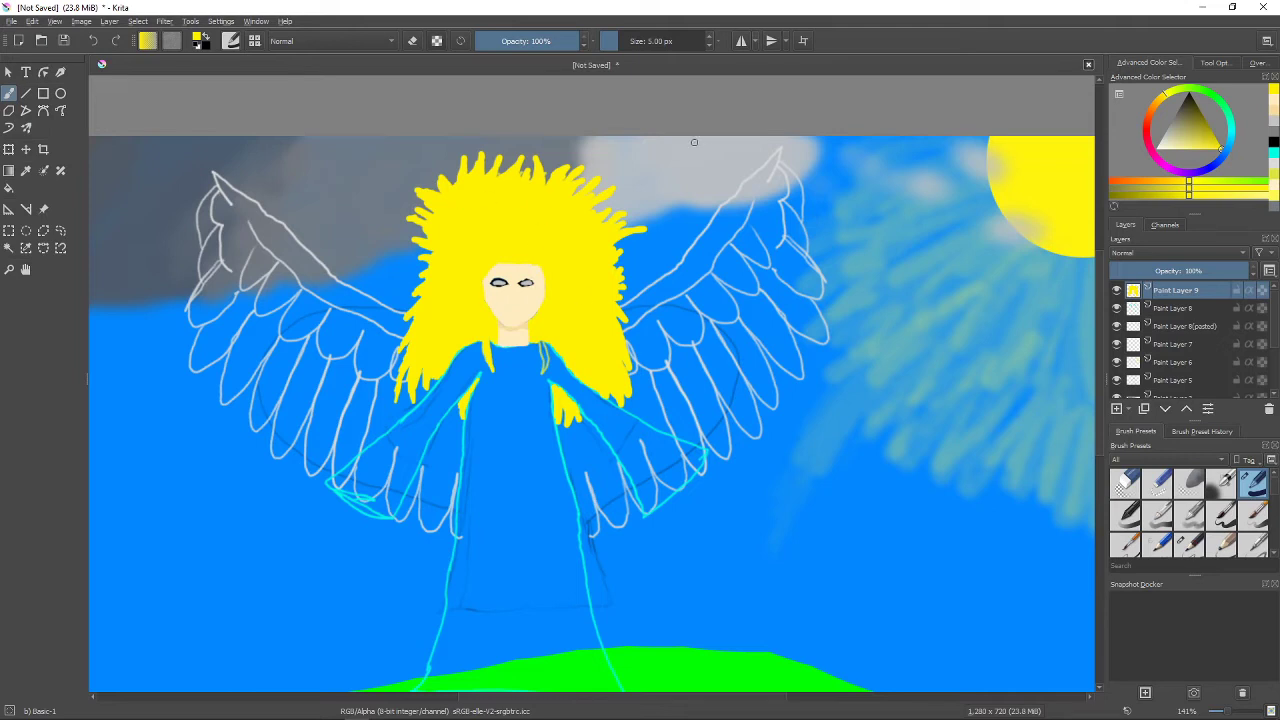
{"action": "mouse_move", "coordinate": [500, 176]}
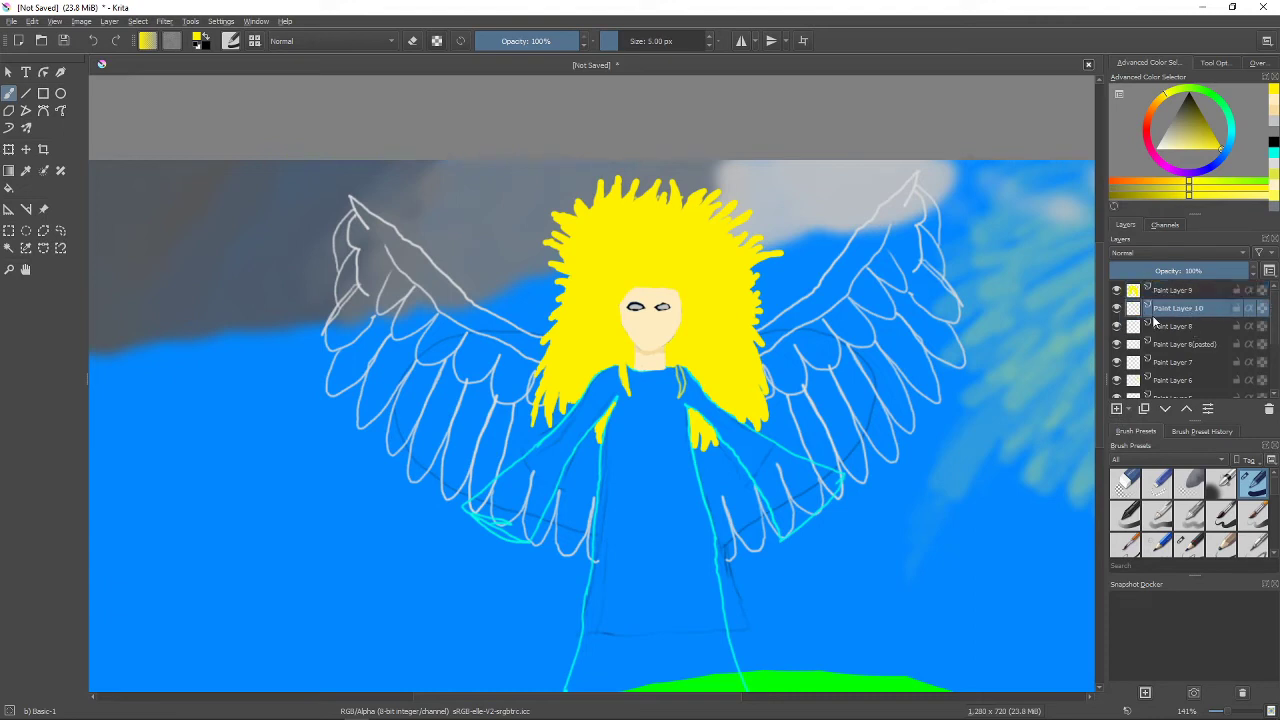
Choose a layer for the wing outlines and stroke the left wing's edge in thick white.
{"action": "left_click", "coordinate": [1180, 326]}
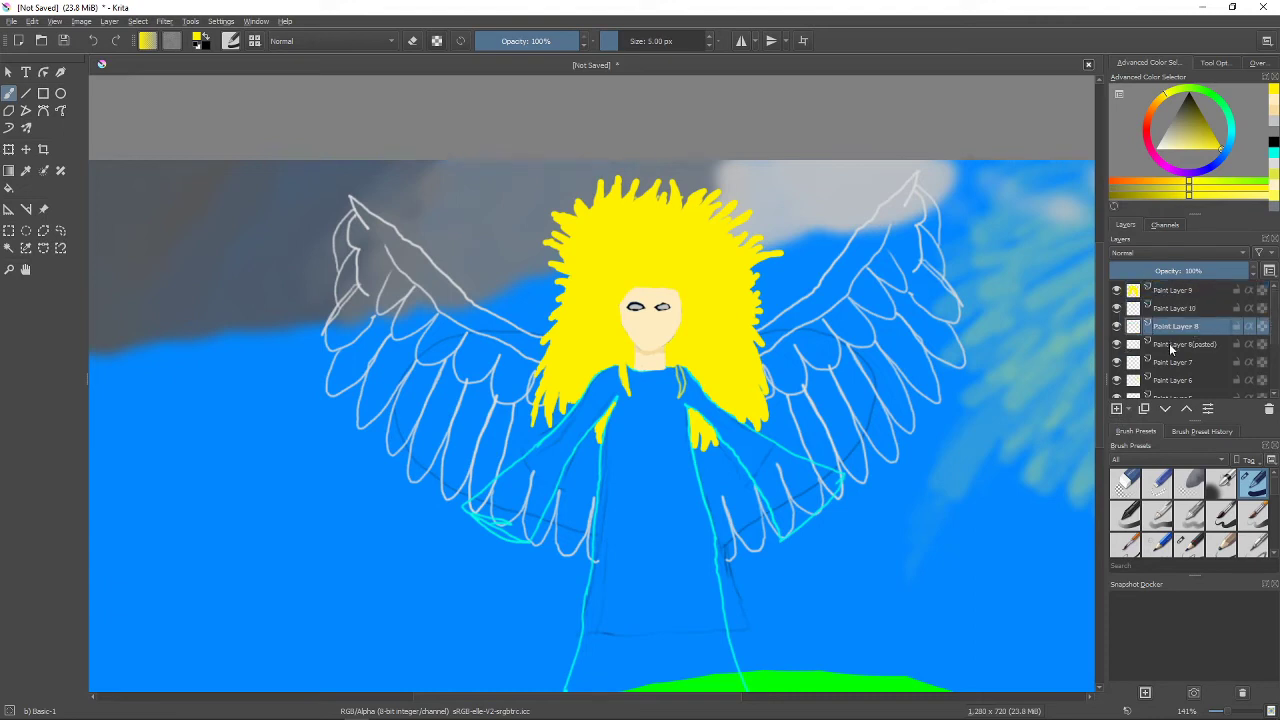
{"action": "left_click", "coordinate": [1178, 308]}
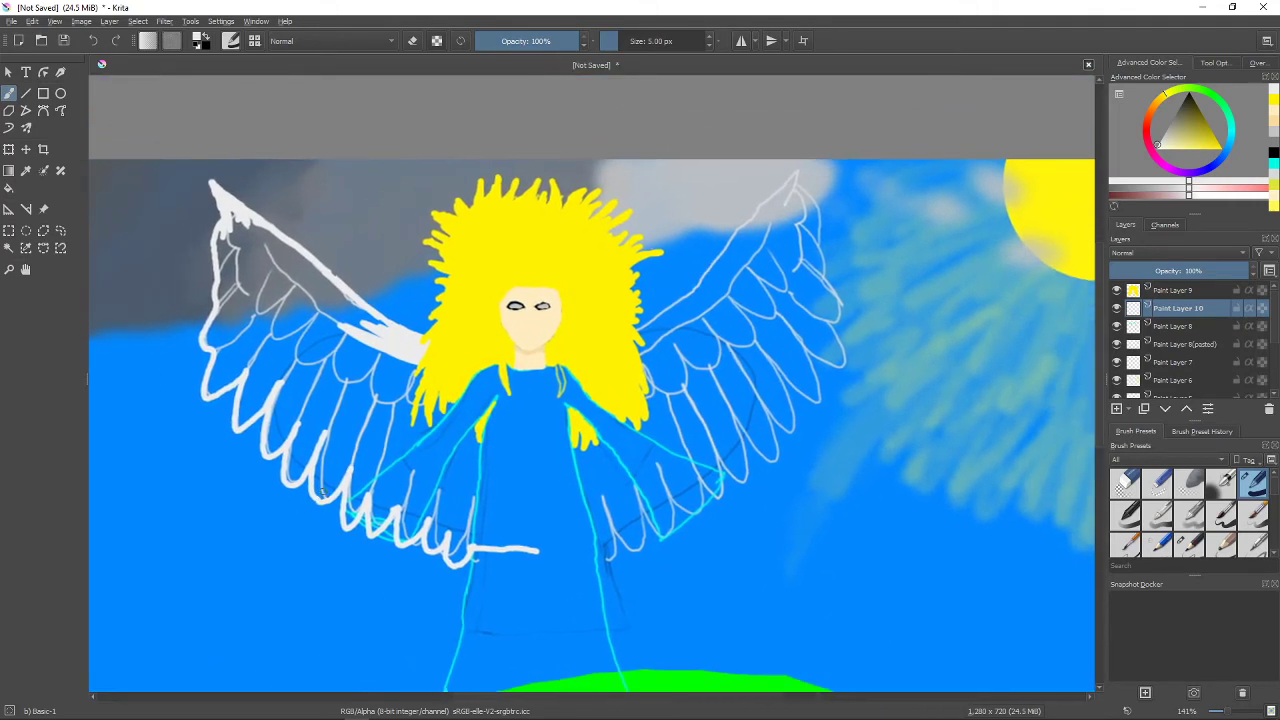
{"action": "left_click", "coordinate": [8, 148]}
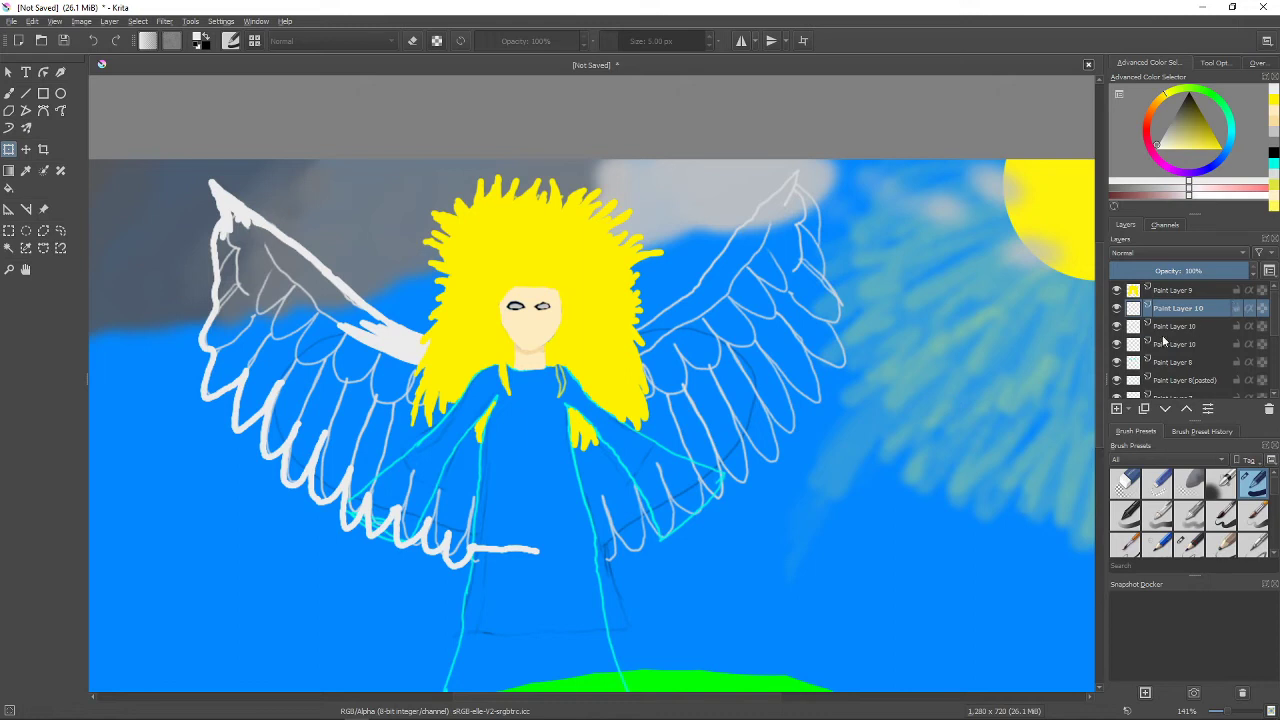
Locate the white wing outline layer, toggle its visibility and copy it.
{"action": "left_click", "coordinate": [1176, 326]}
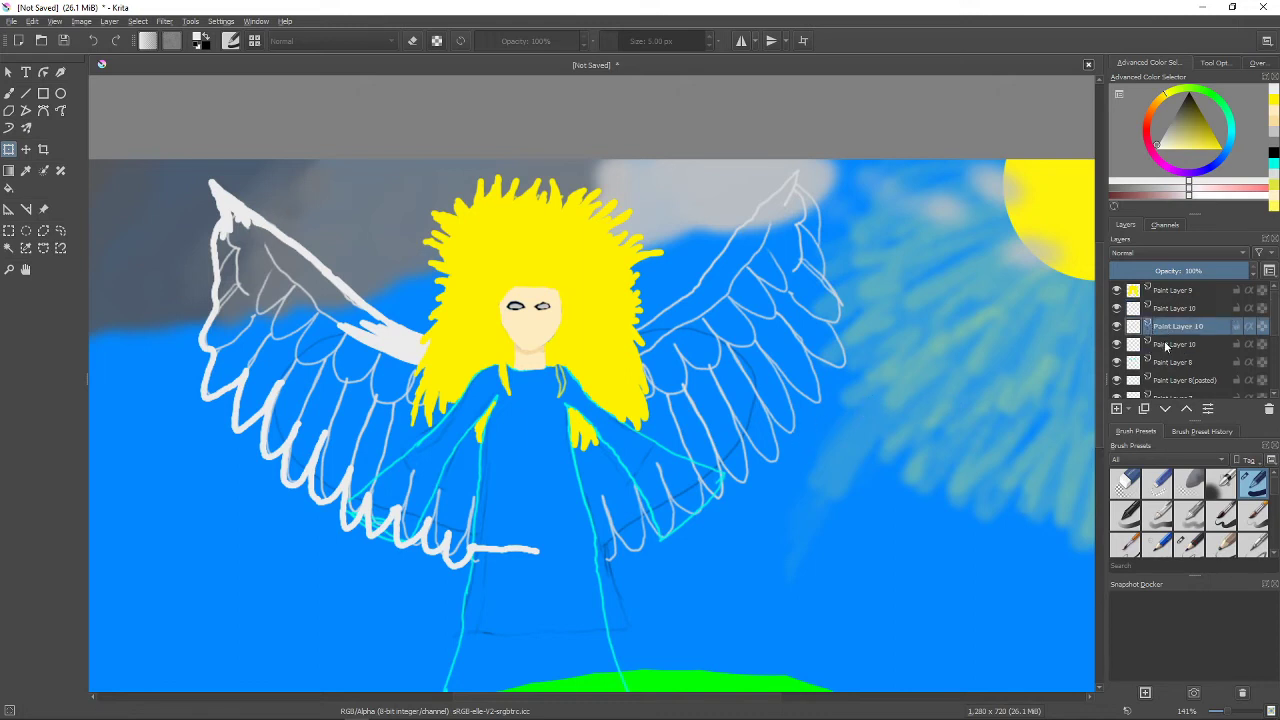
{"action": "left_click", "coordinate": [1176, 344]}
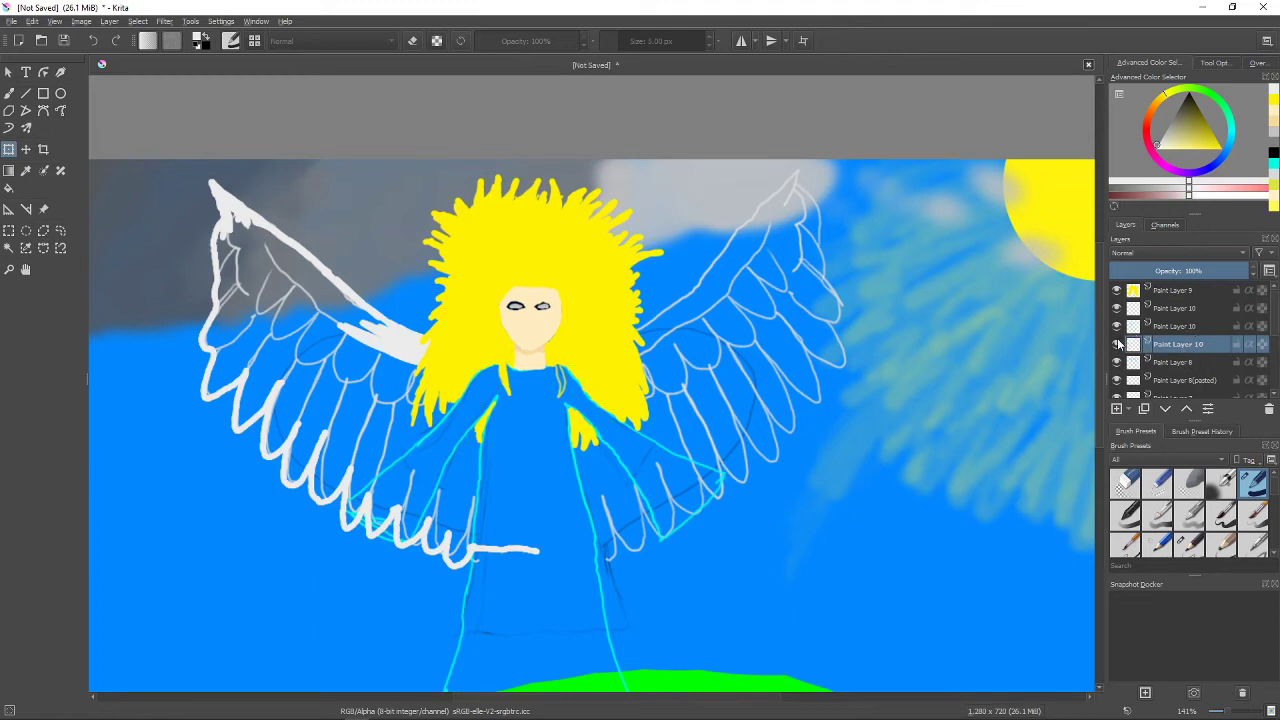
{"action": "left_click", "coordinate": [1116, 344]}
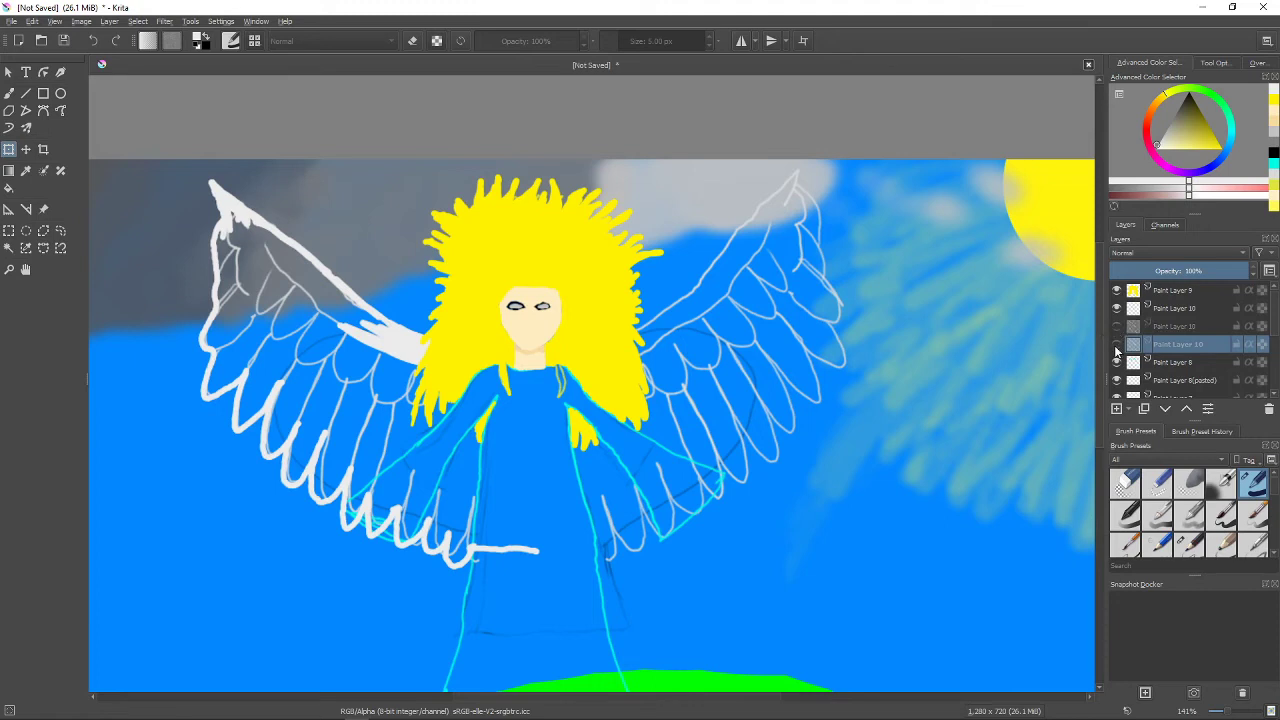
{"action": "left_click", "coordinate": [1116, 344]}
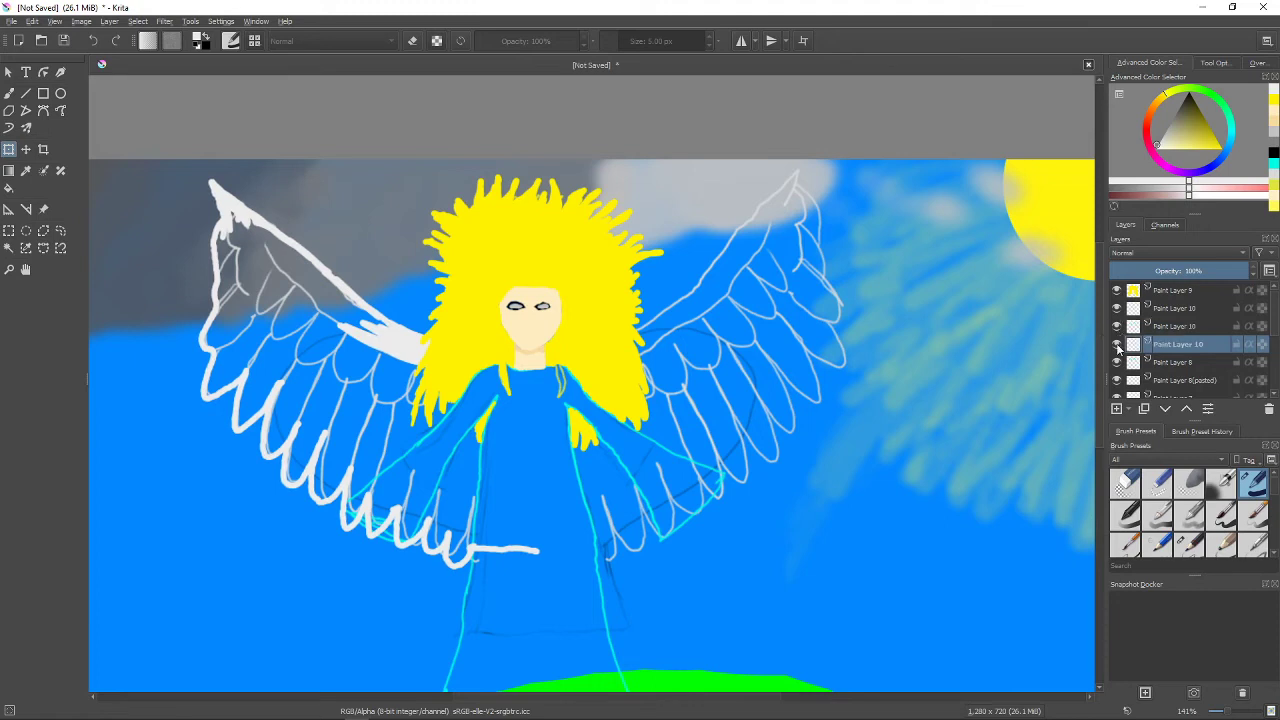
{"action": "right_click", "coordinate": [1176, 344]}
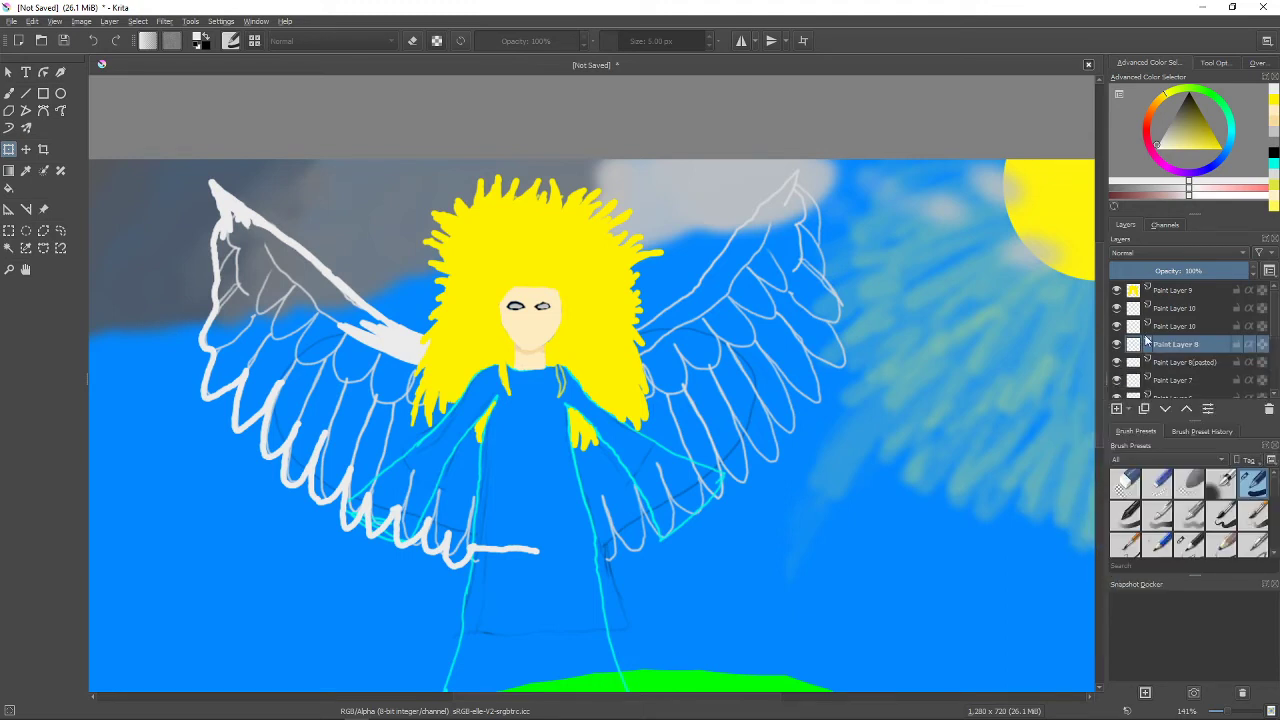
{"action": "right_click", "coordinate": [1176, 344]}
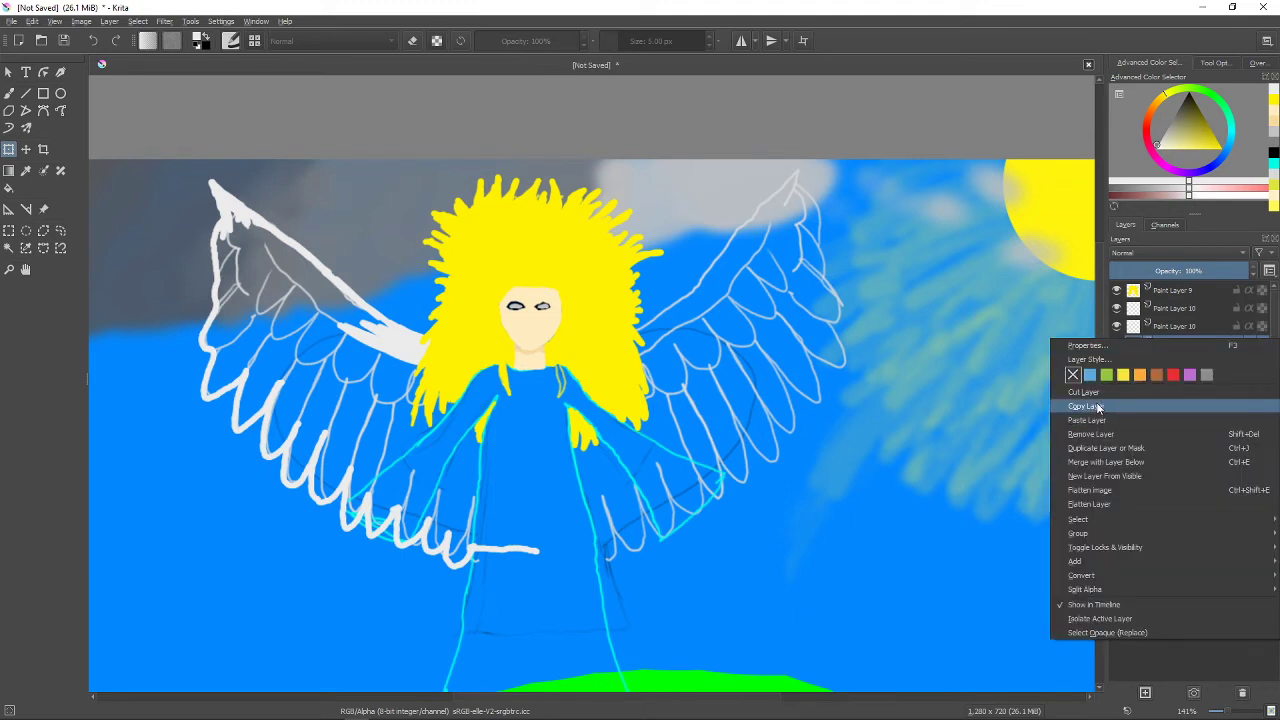
{"action": "left_click", "coordinate": [1084, 420]}
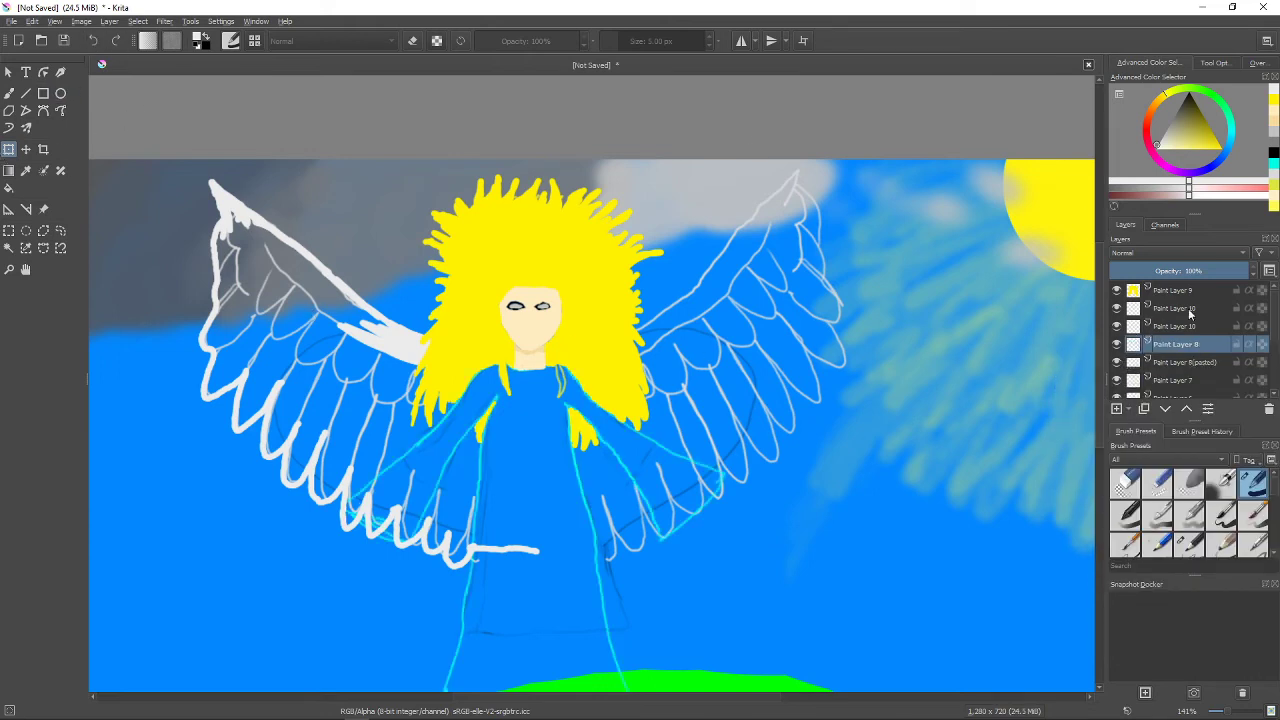
Paste a duplicate of the wing outline layer and mirror it over the right wing.
{"action": "left_click", "coordinate": [1176, 308]}
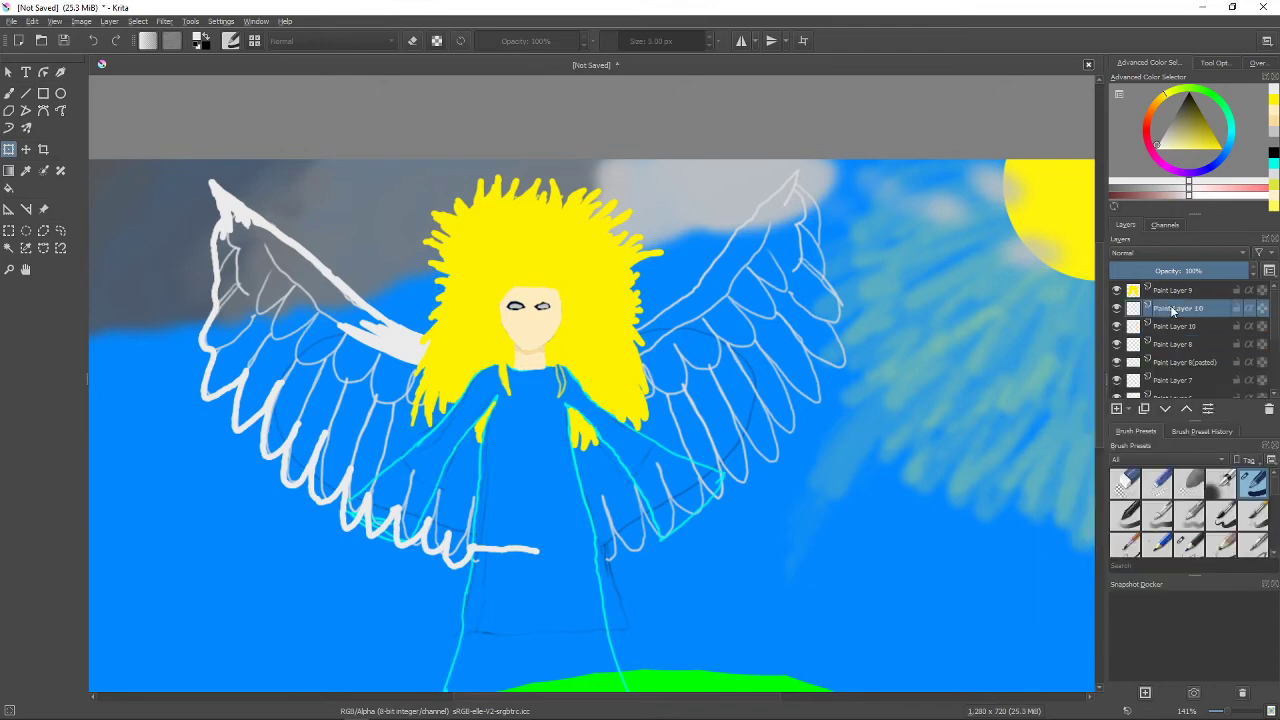
{"action": "right_click", "coordinate": [1178, 308]}
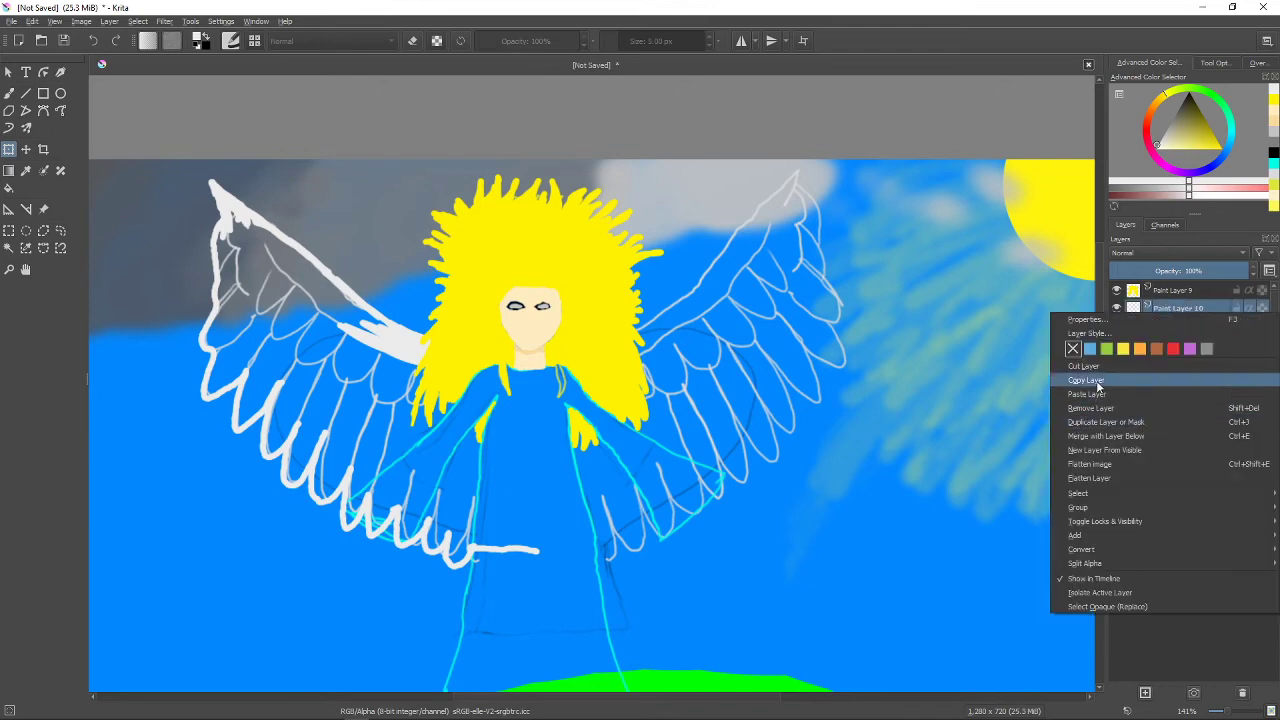
{"action": "left_click", "coordinate": [1086, 392]}
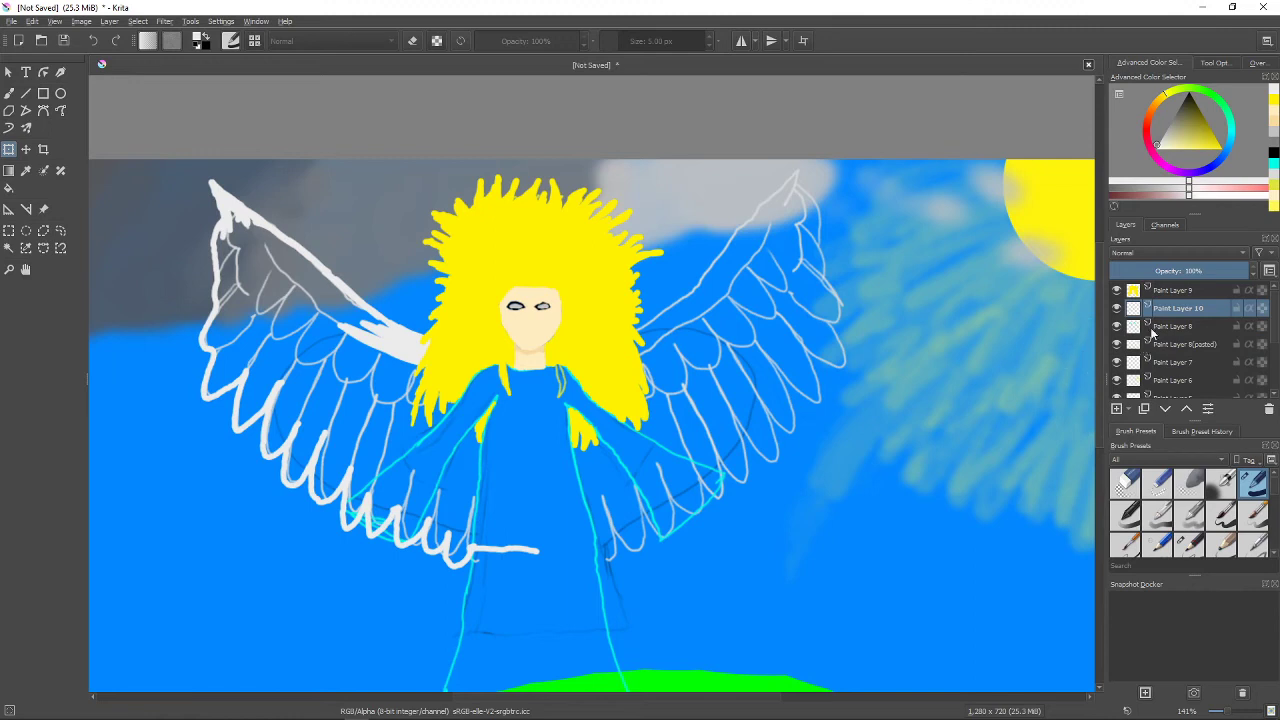
{"action": "right_click", "coordinate": [1178, 308]}
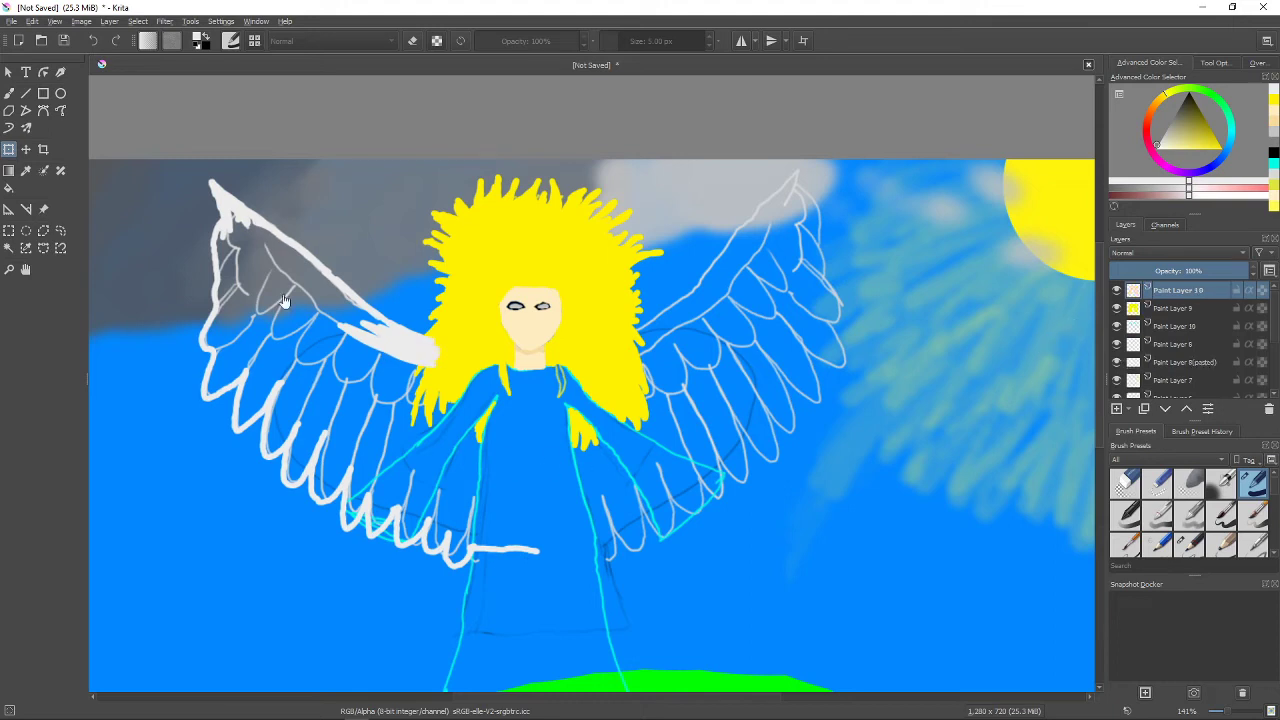
{"action": "mouse_move", "coordinate": [1276, 308]}
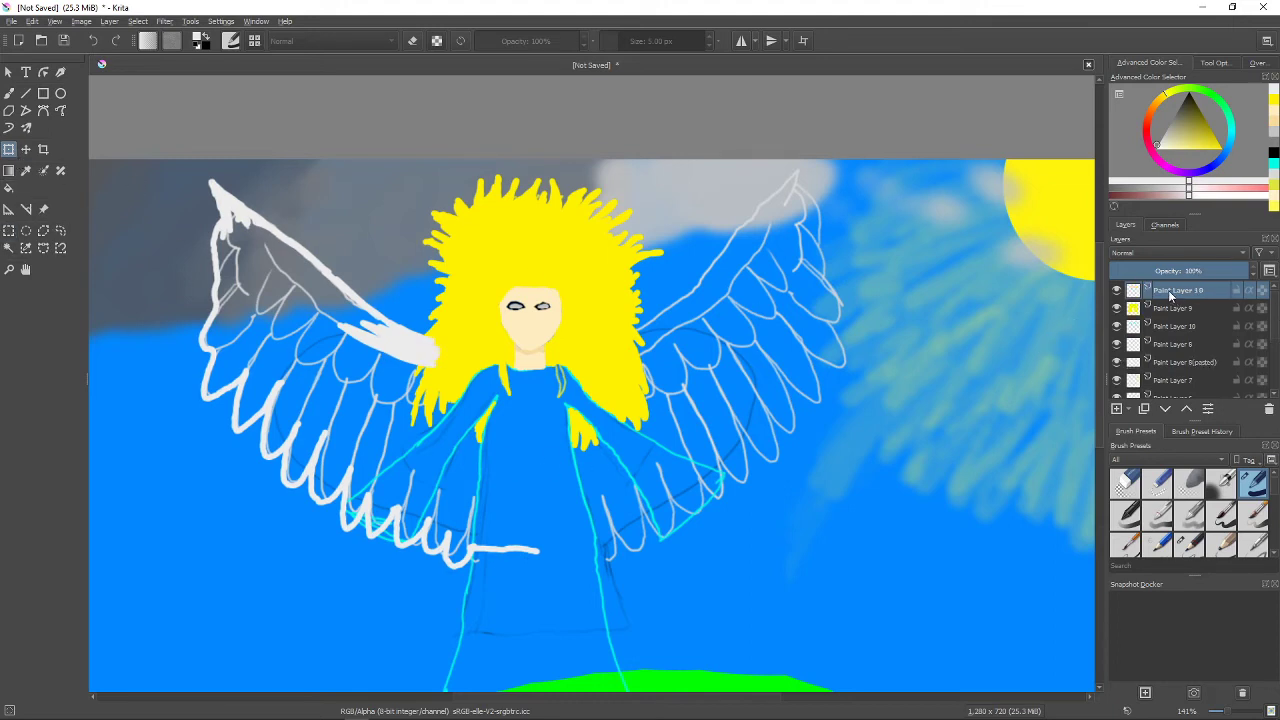
{"action": "left_click", "coordinate": [1170, 308]}
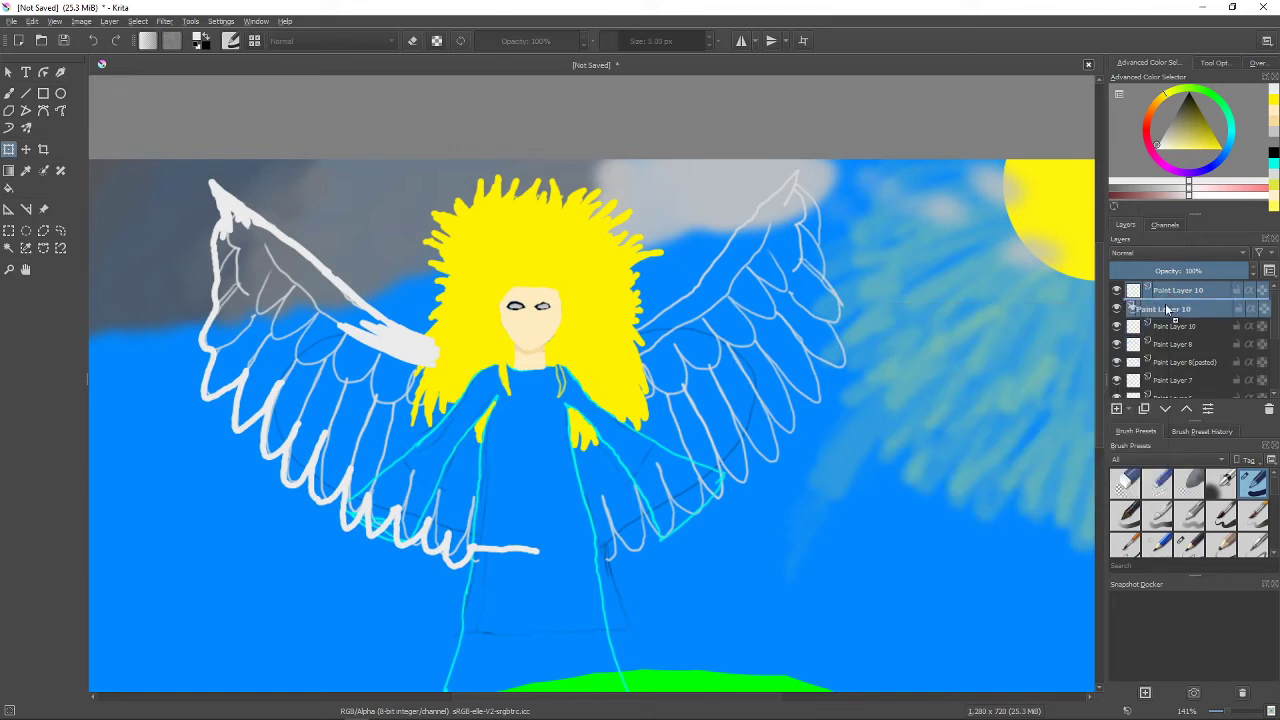
{"action": "left_click", "coordinate": [1178, 290]}
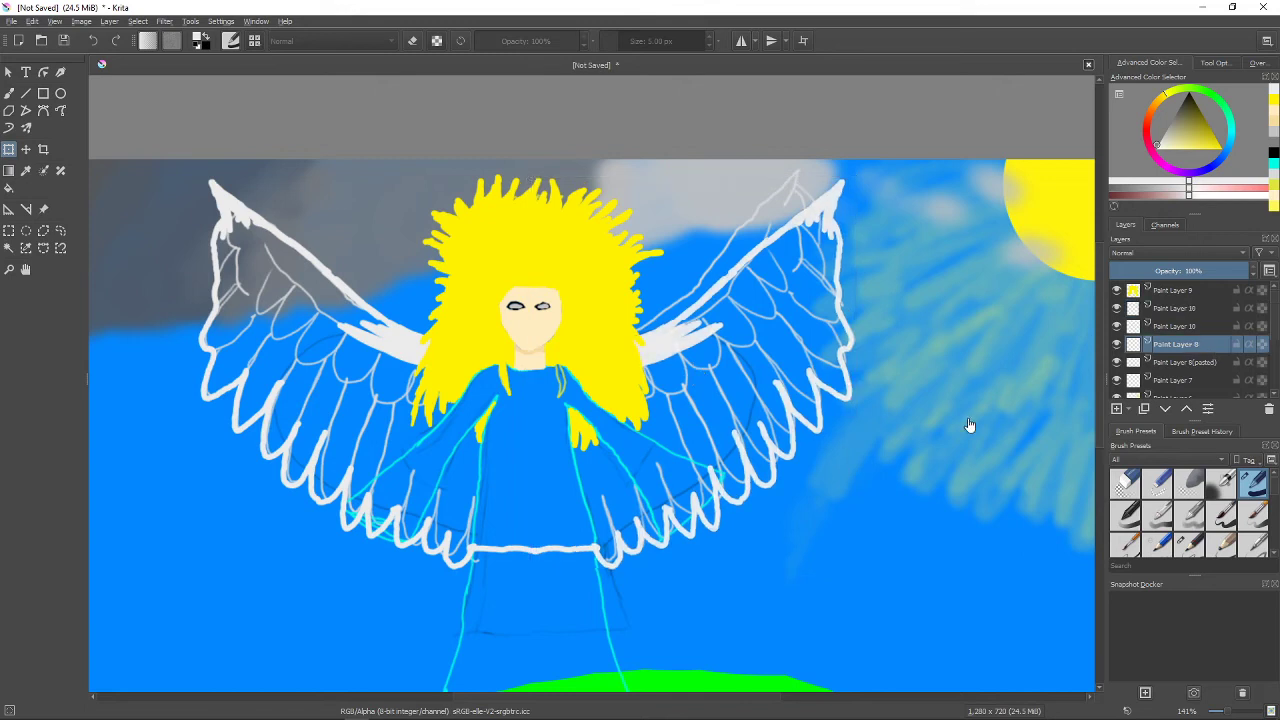
{"action": "mouse_move", "coordinate": [960, 390]}
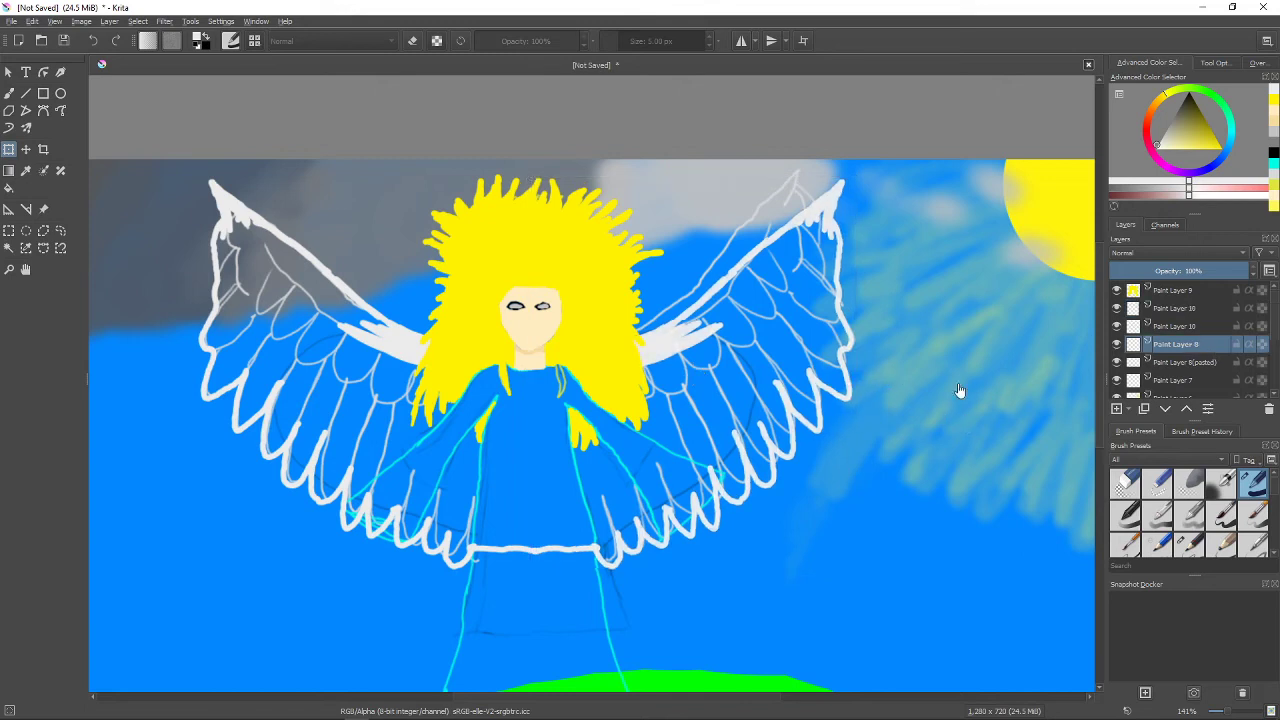
{"action": "mouse_move", "coordinate": [1040, 376]}
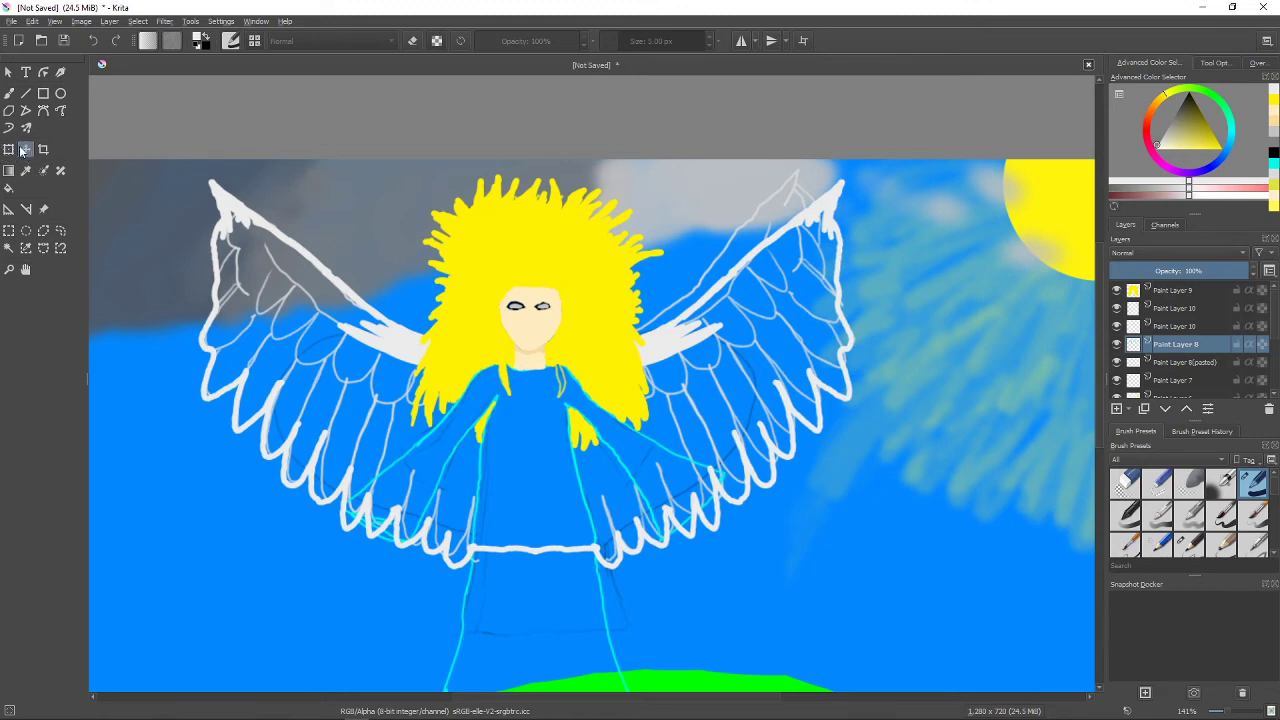
{"action": "left_click", "coordinate": [24, 148]}
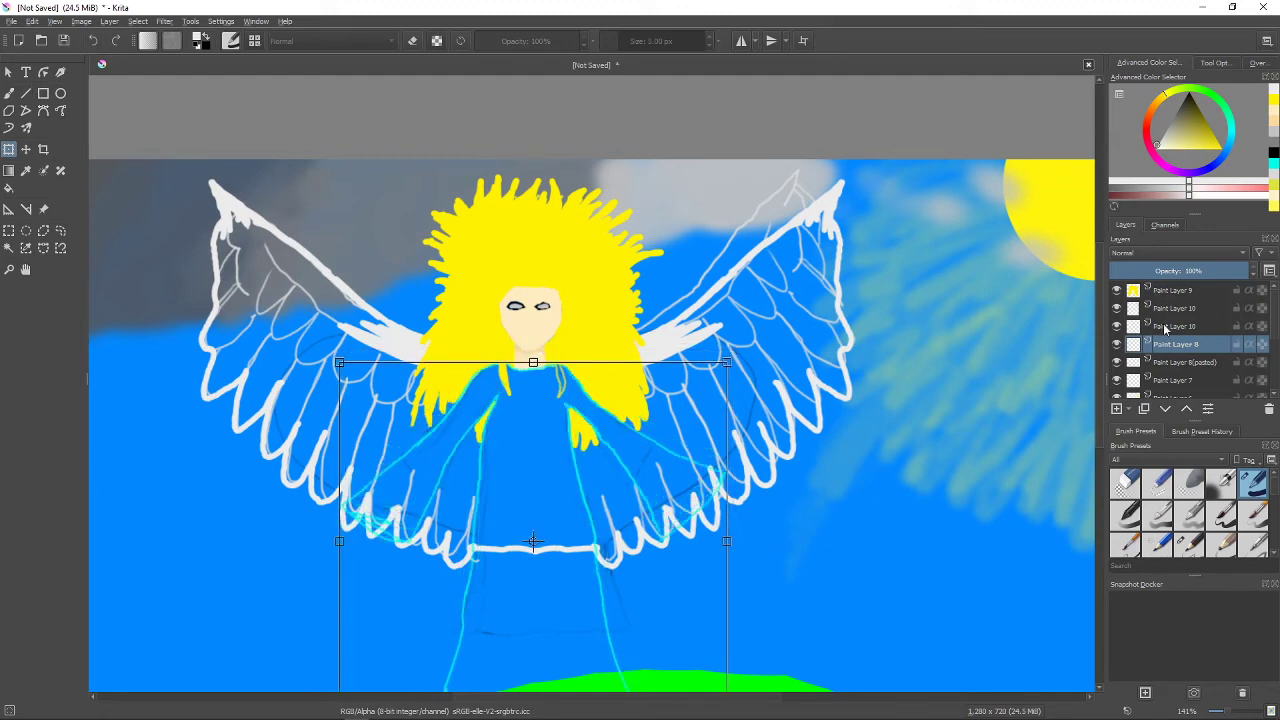
Switch to a new top layer and choose a turquoise colour for the dress.
{"action": "left_click", "coordinate": [1176, 326]}
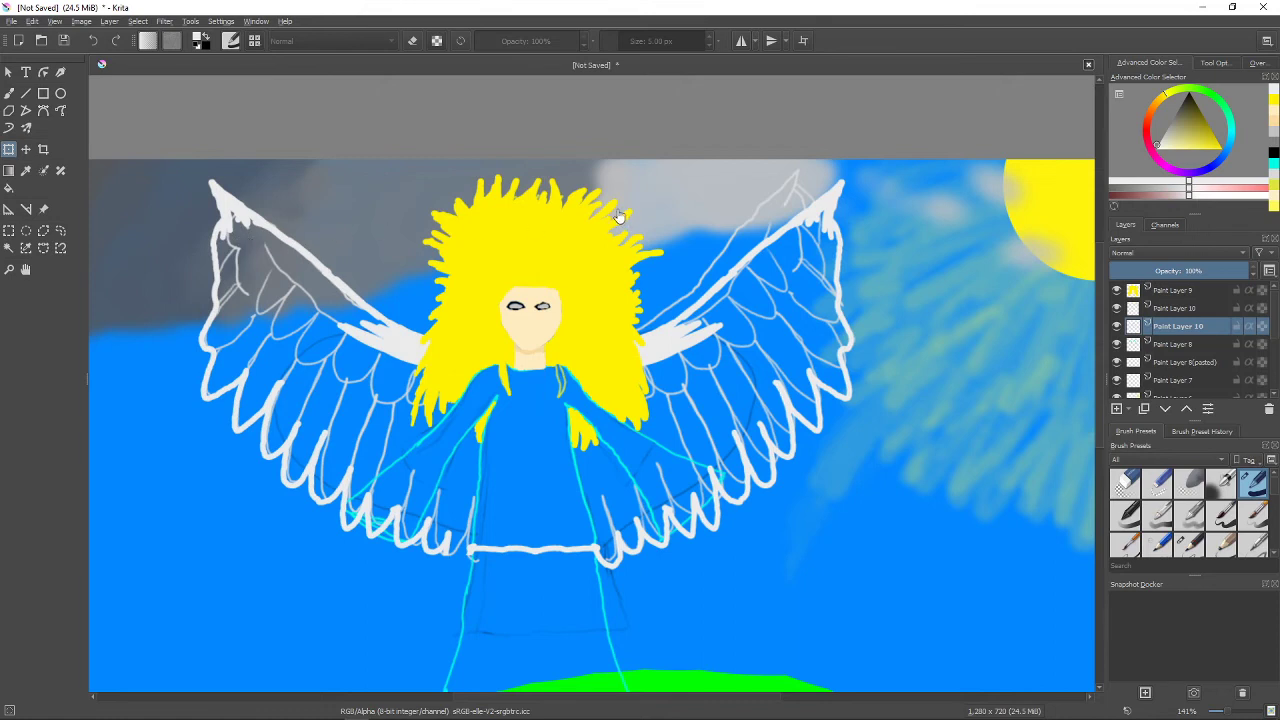
{"action": "left_click", "coordinate": [1178, 308]}
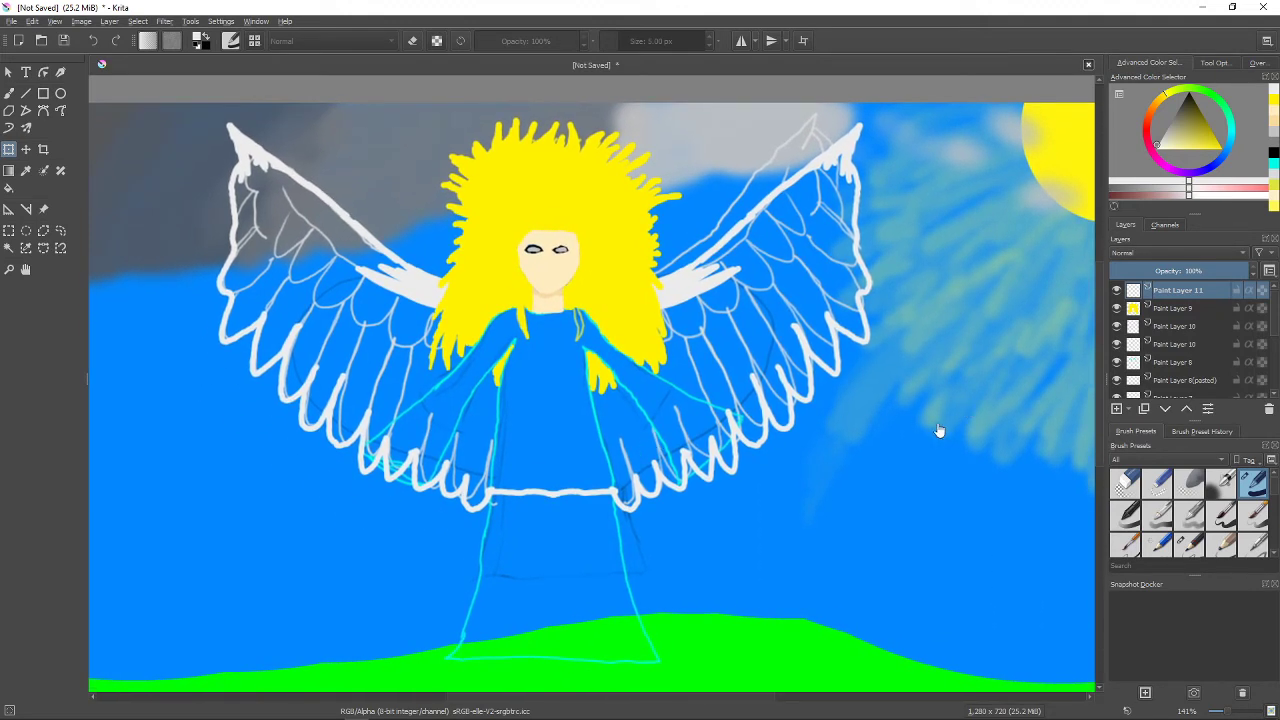
{"action": "mouse_move", "coordinate": [936, 420]}
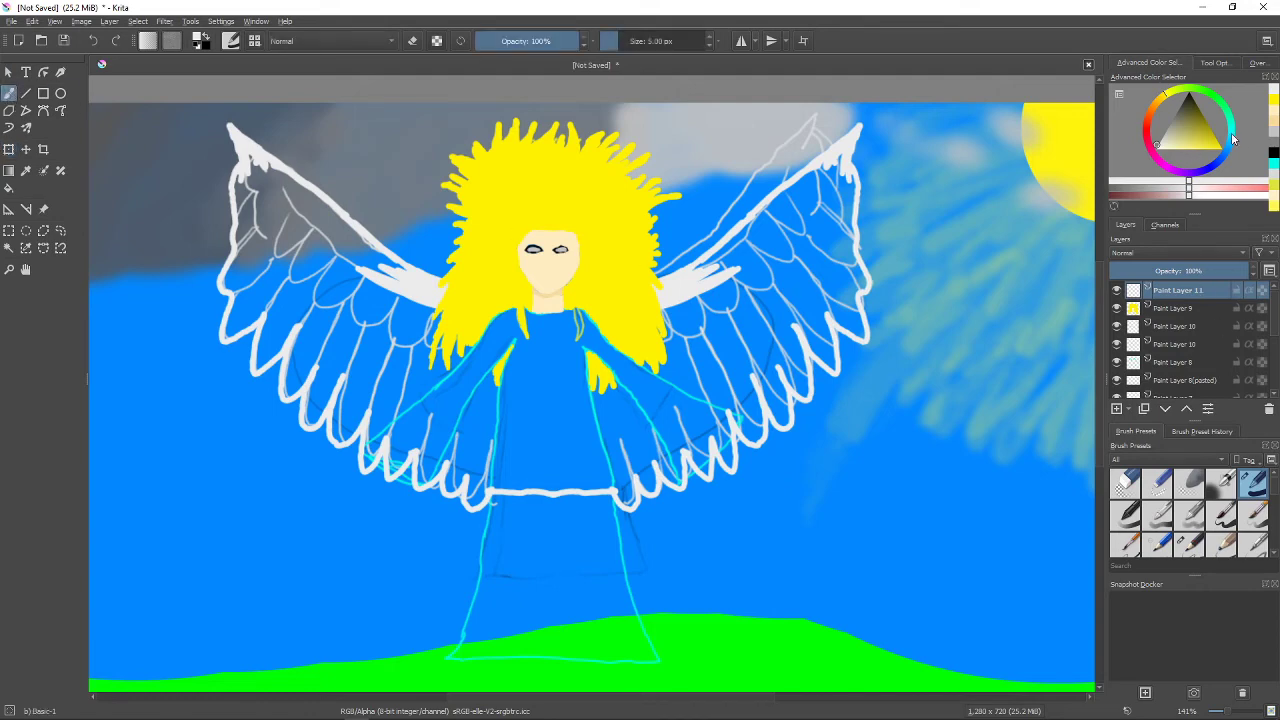
{"action": "left_click", "coordinate": [1208, 124]}
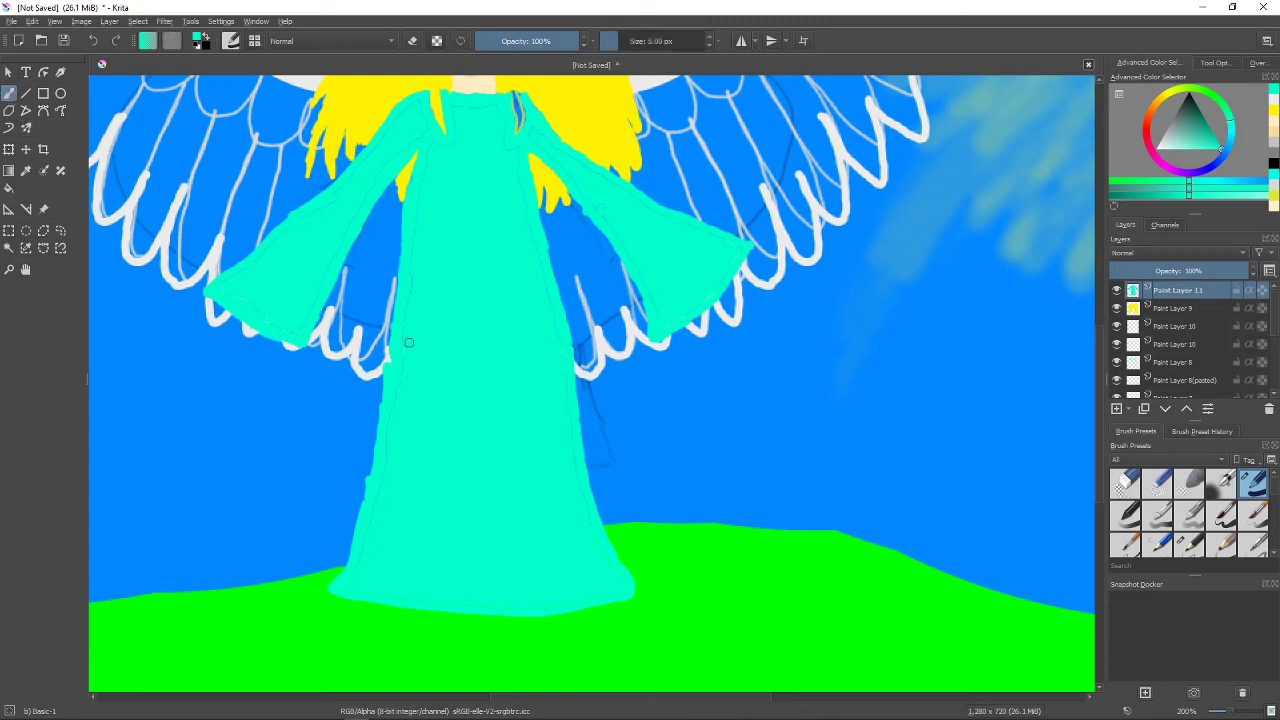
{"action": "mouse_move", "coordinate": [408, 112]}
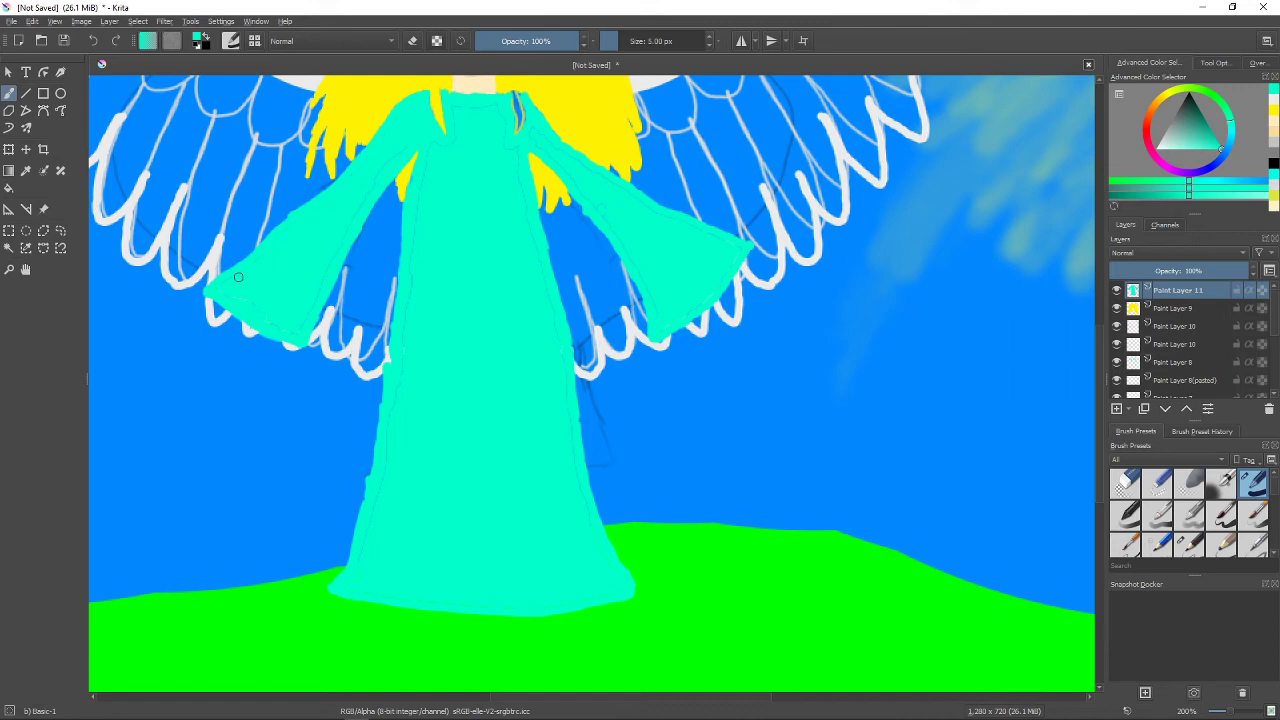
{"action": "mouse_move", "coordinate": [260, 300]}
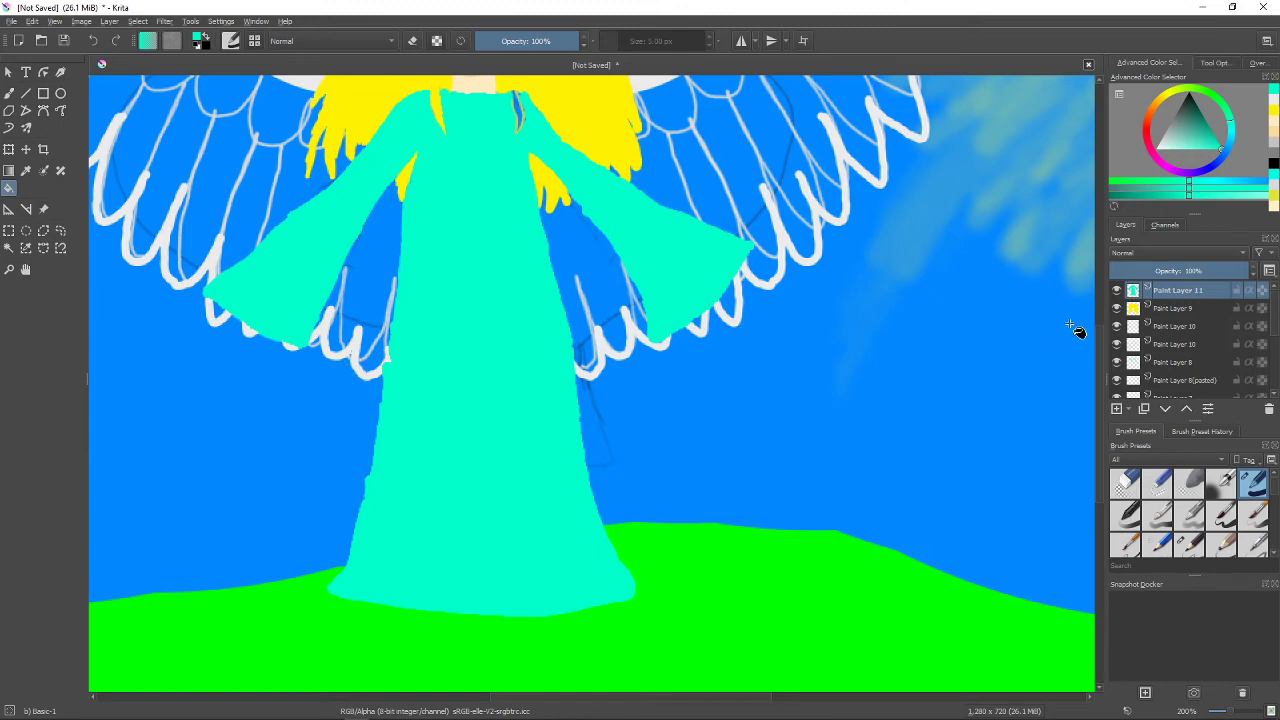
Return to the yellow hair layer after filling the teal dress and sleeves.
{"action": "left_click", "coordinate": [1176, 308]}
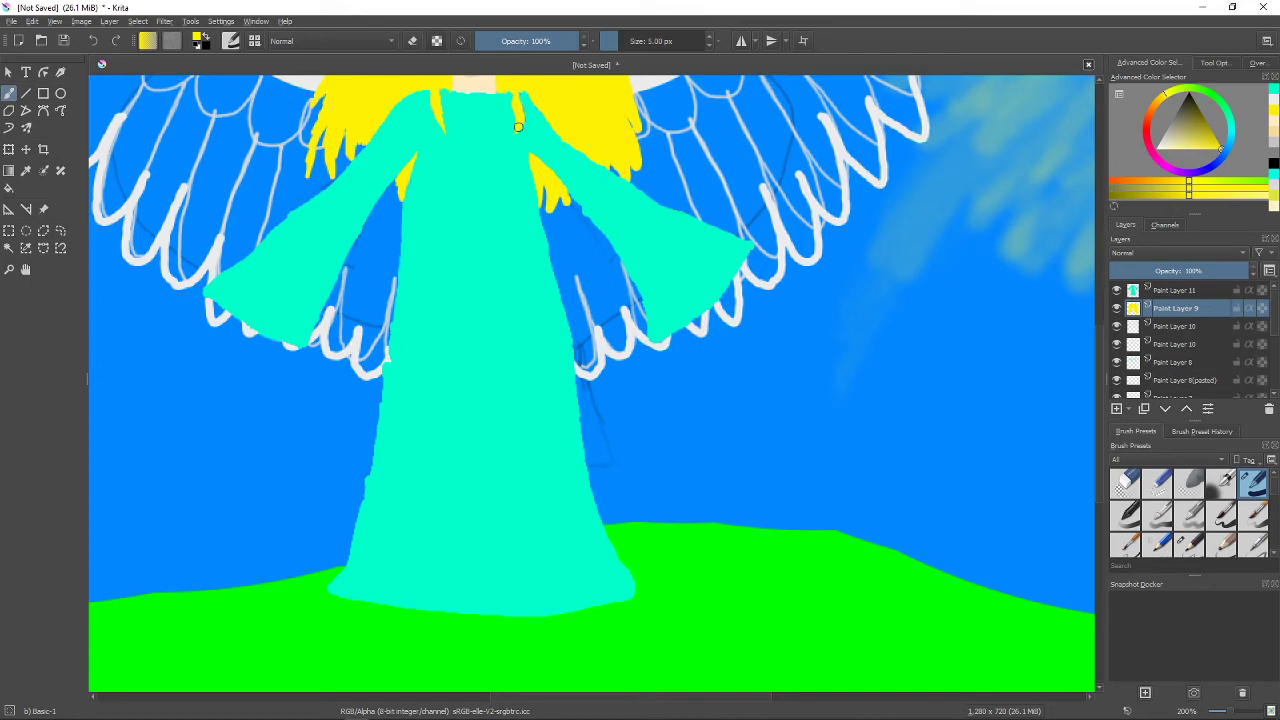
{"action": "mouse_move", "coordinate": [502, 108]}
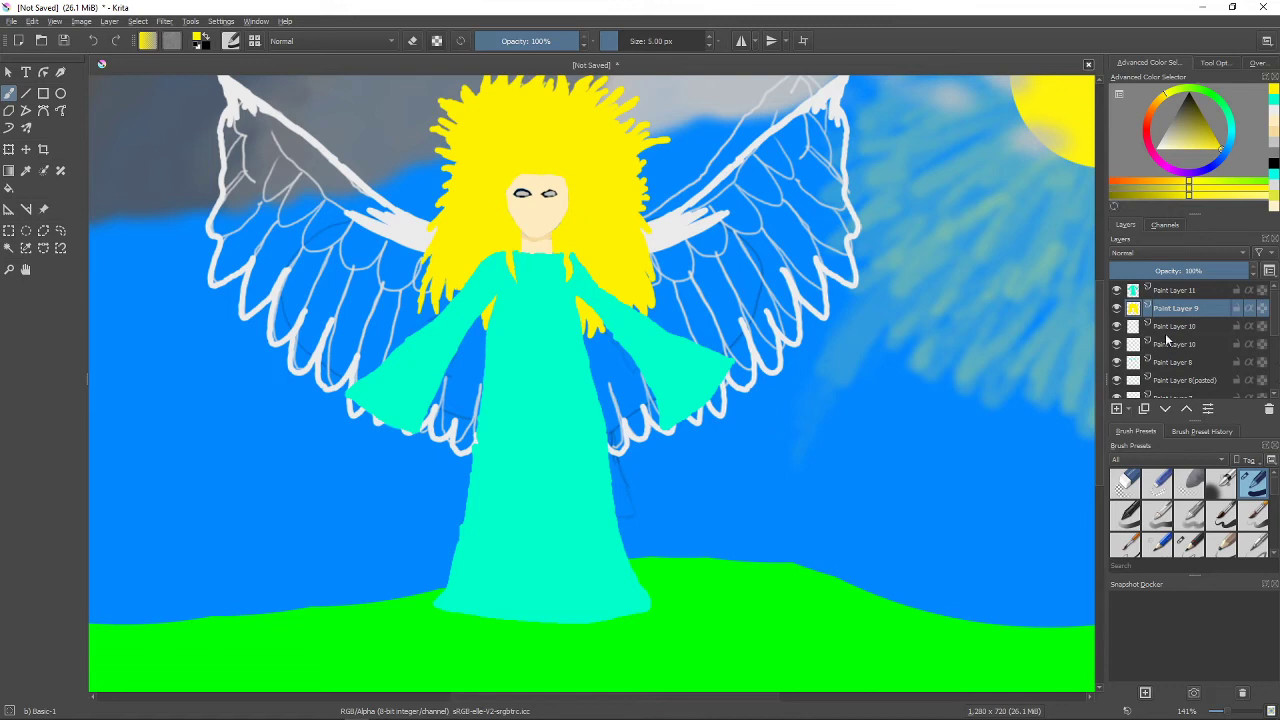
Make the white wing-outline layer active and choose a pale whitish colour.
{"action": "left_click", "coordinate": [1178, 326]}
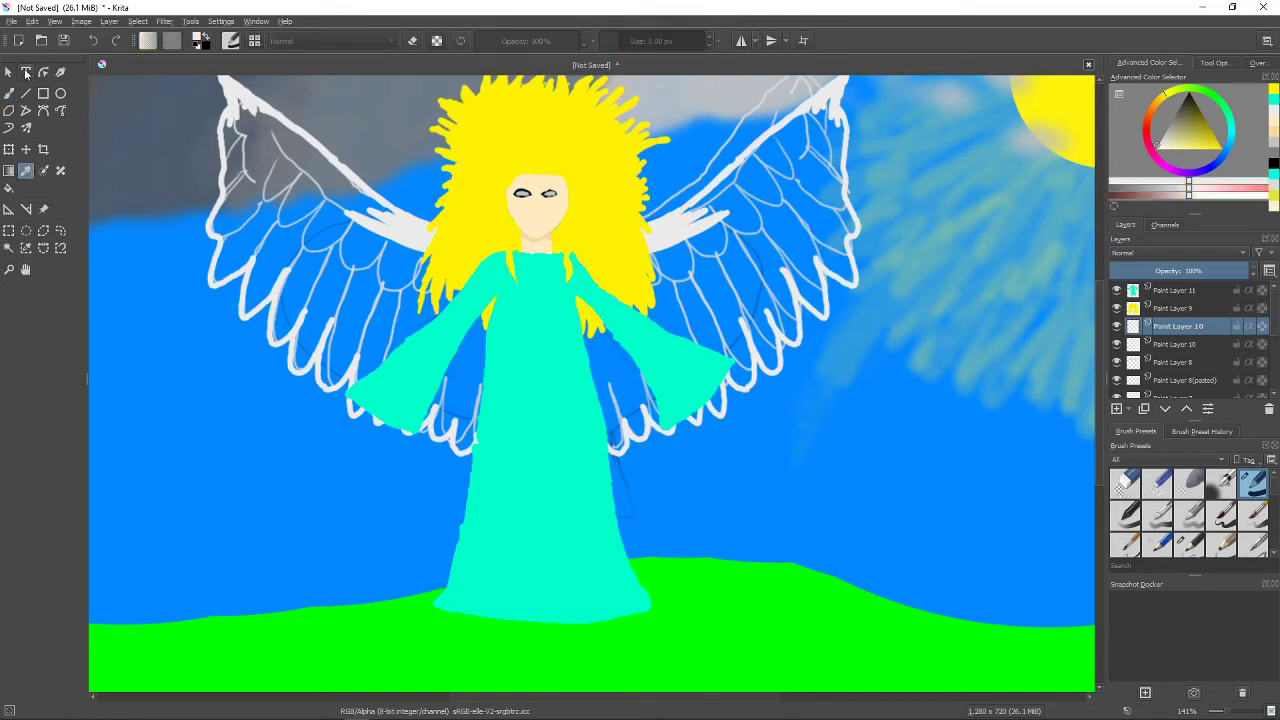
{"action": "left_click", "coordinate": [10, 92]}
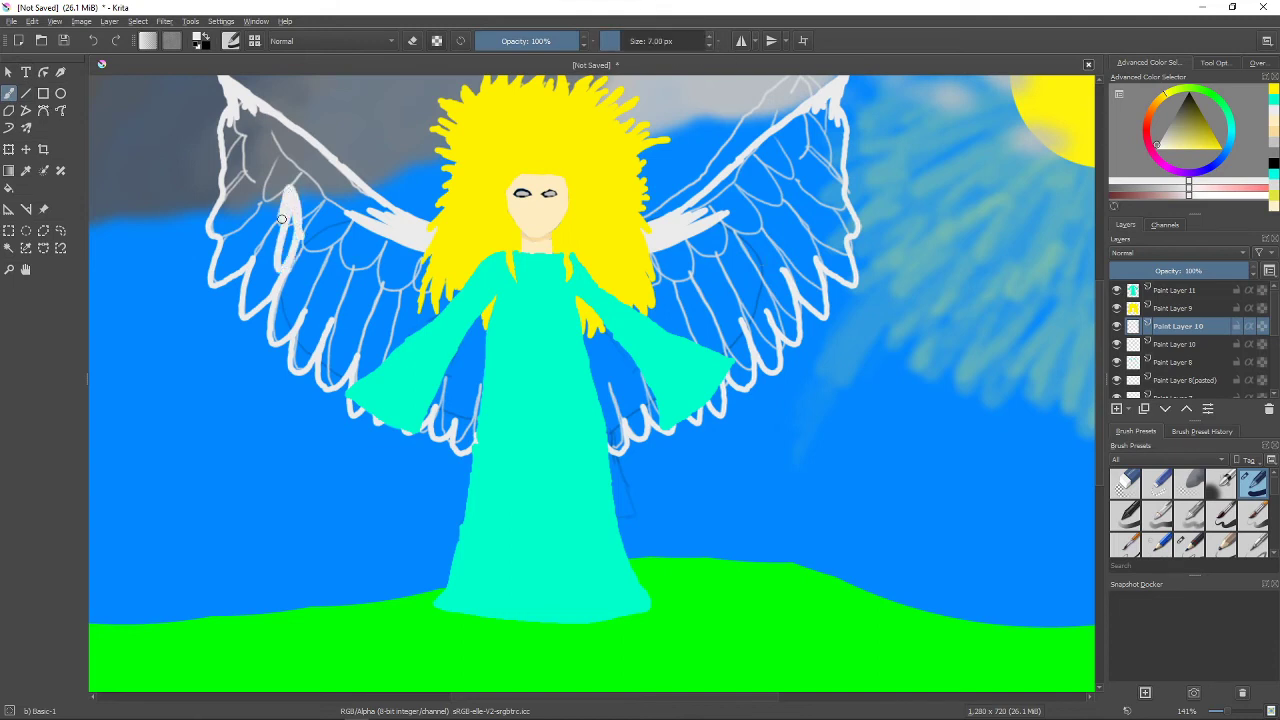
{"action": "left_click", "coordinate": [282, 218]}
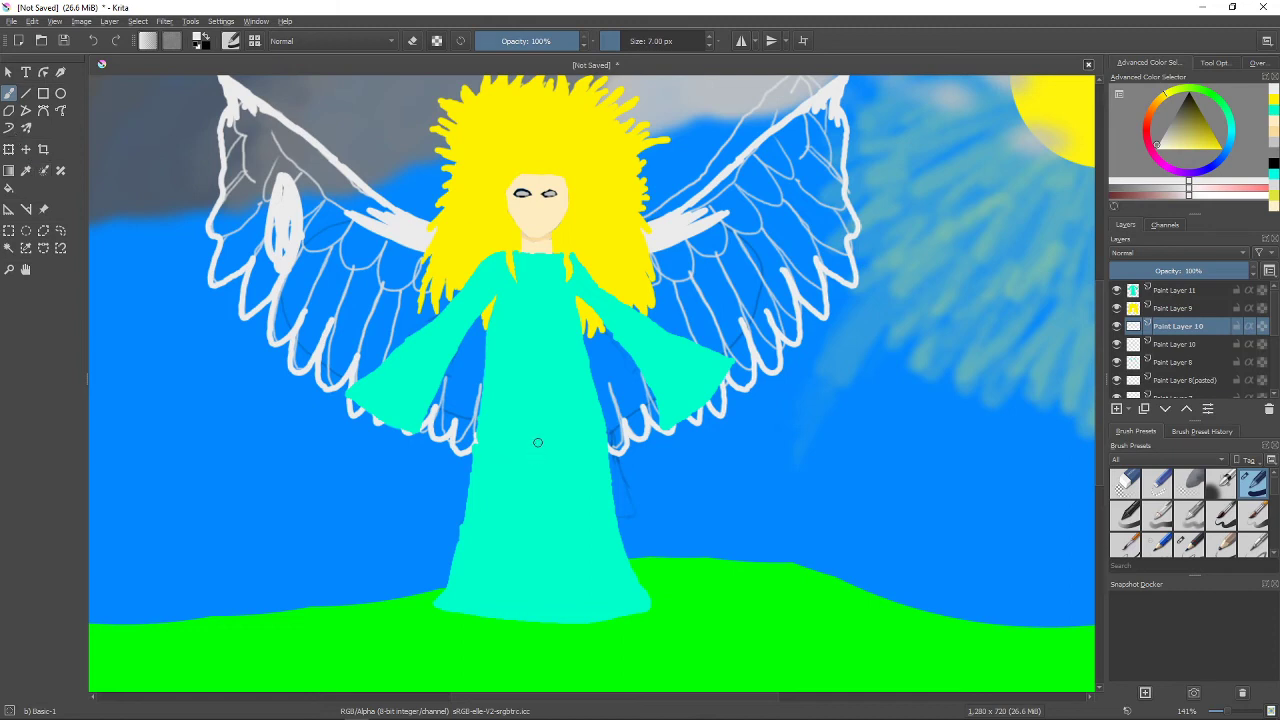
{"action": "mouse_move", "coordinate": [556, 330]}
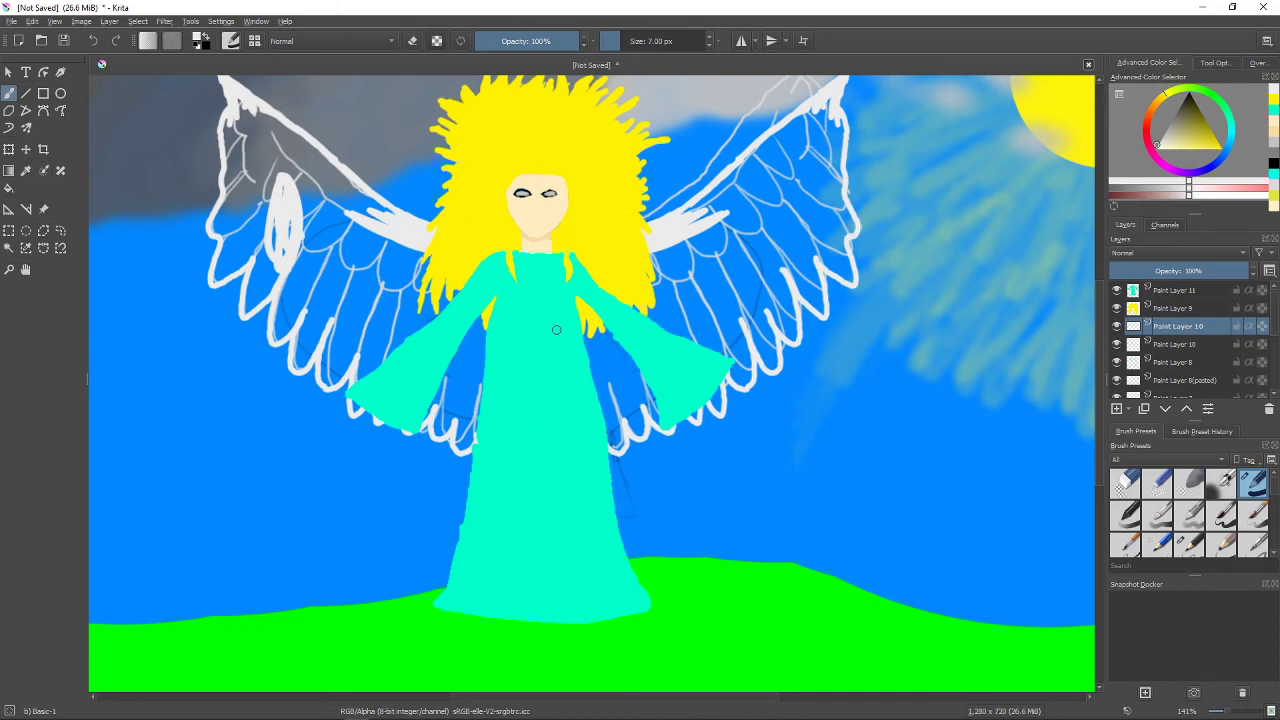
{"action": "mouse_move", "coordinate": [512, 376]}
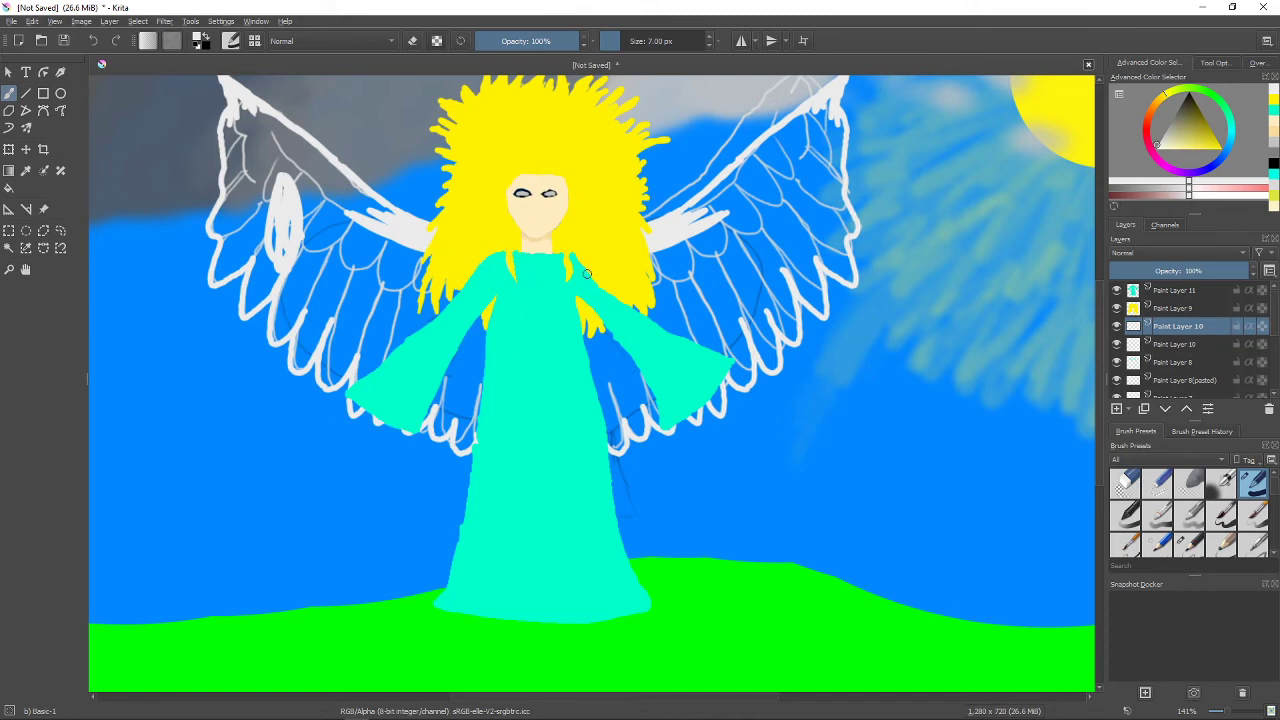
{"action": "mouse_move", "coordinate": [566, 448]}
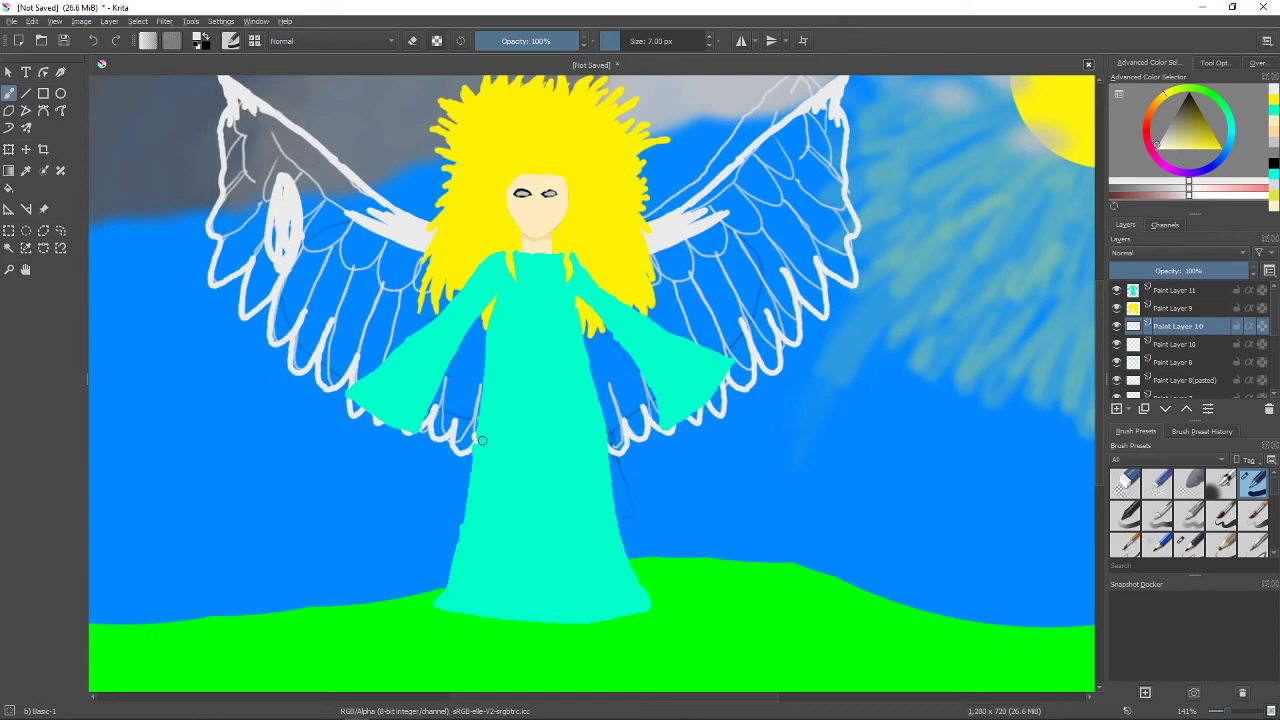
{"action": "mouse_move", "coordinate": [504, 284]}
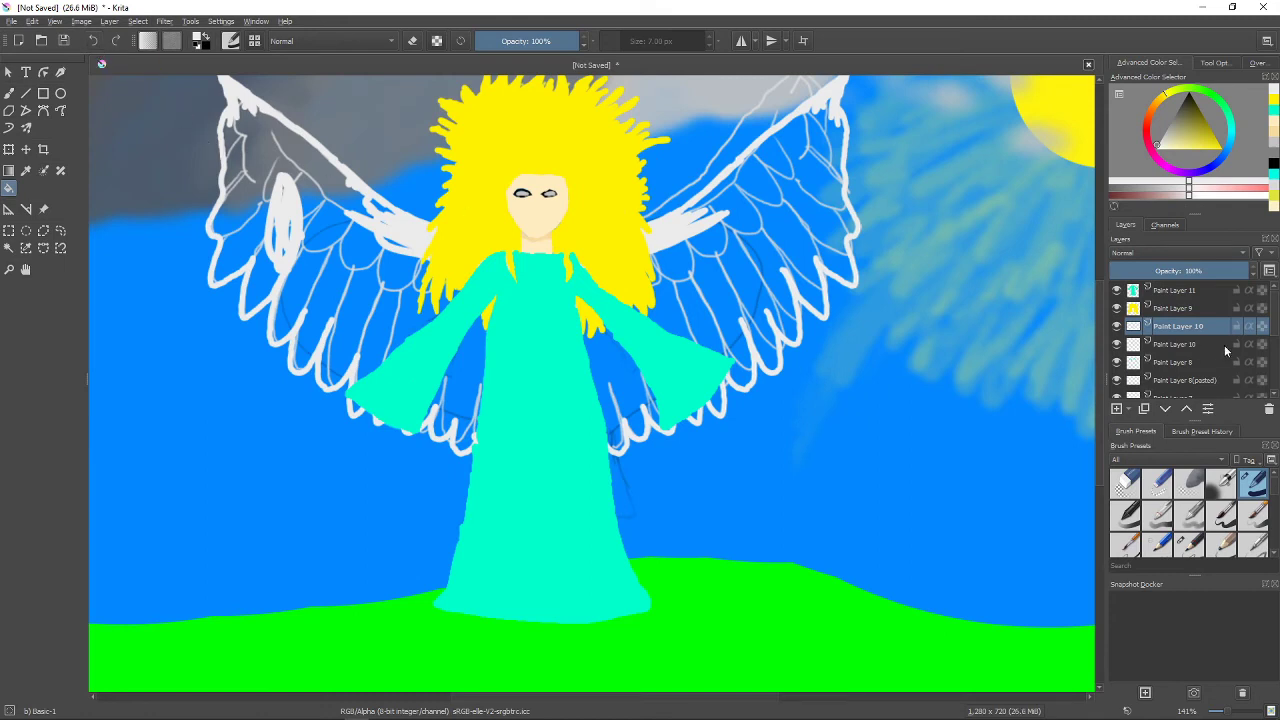
Paint both wings solid light grey behind the scalloped white feather edges.
{"action": "left_click", "coordinate": [1116, 290]}
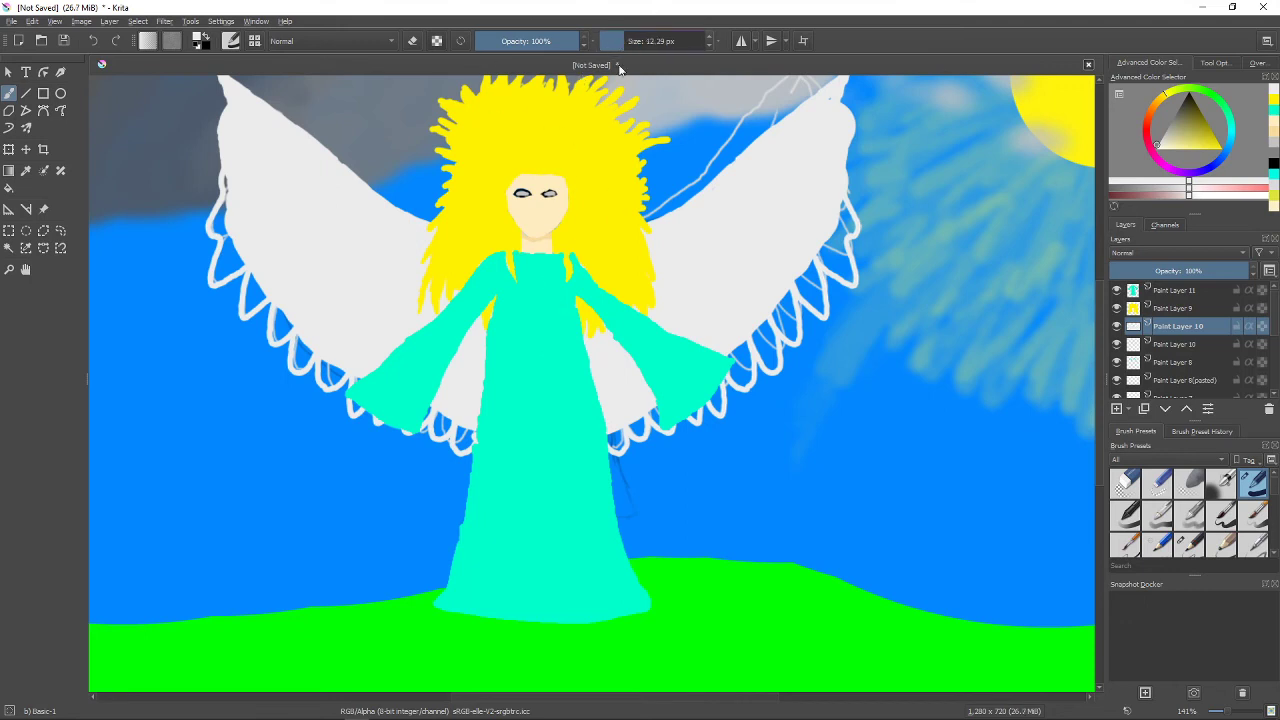
{"action": "mouse_move", "coordinate": [660, 94]}
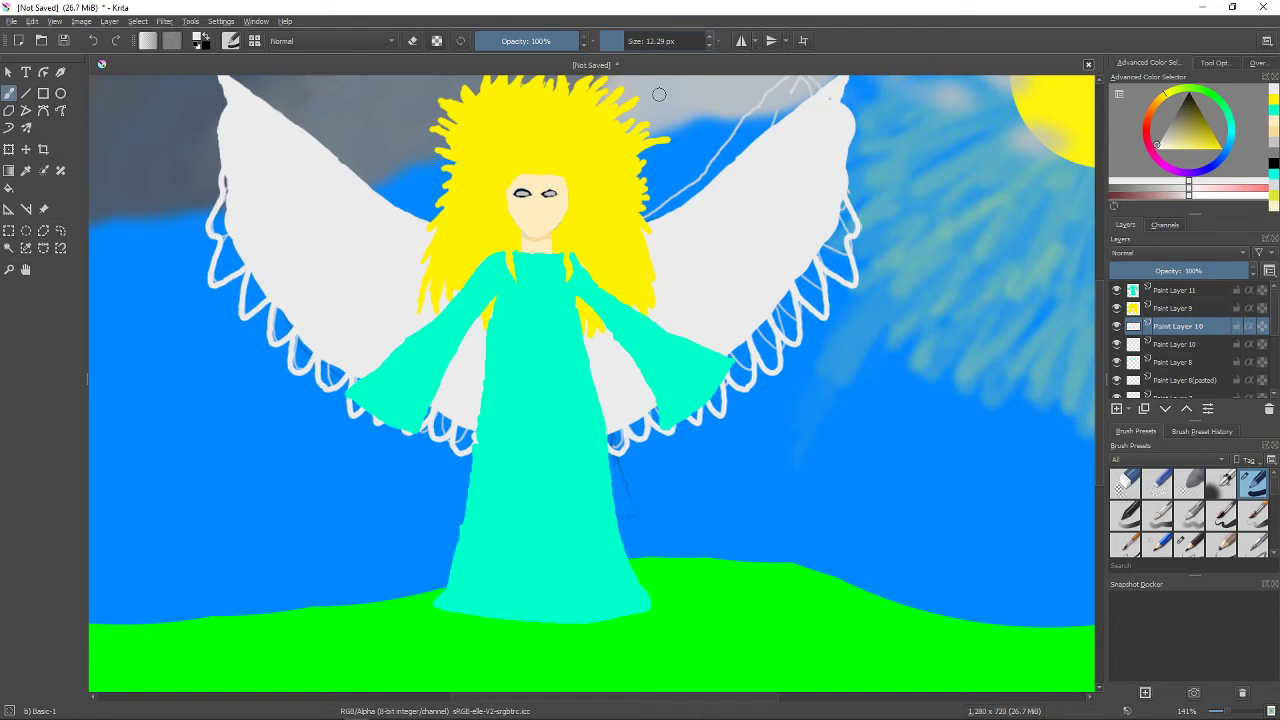
{"action": "mouse_move", "coordinate": [228, 192]}
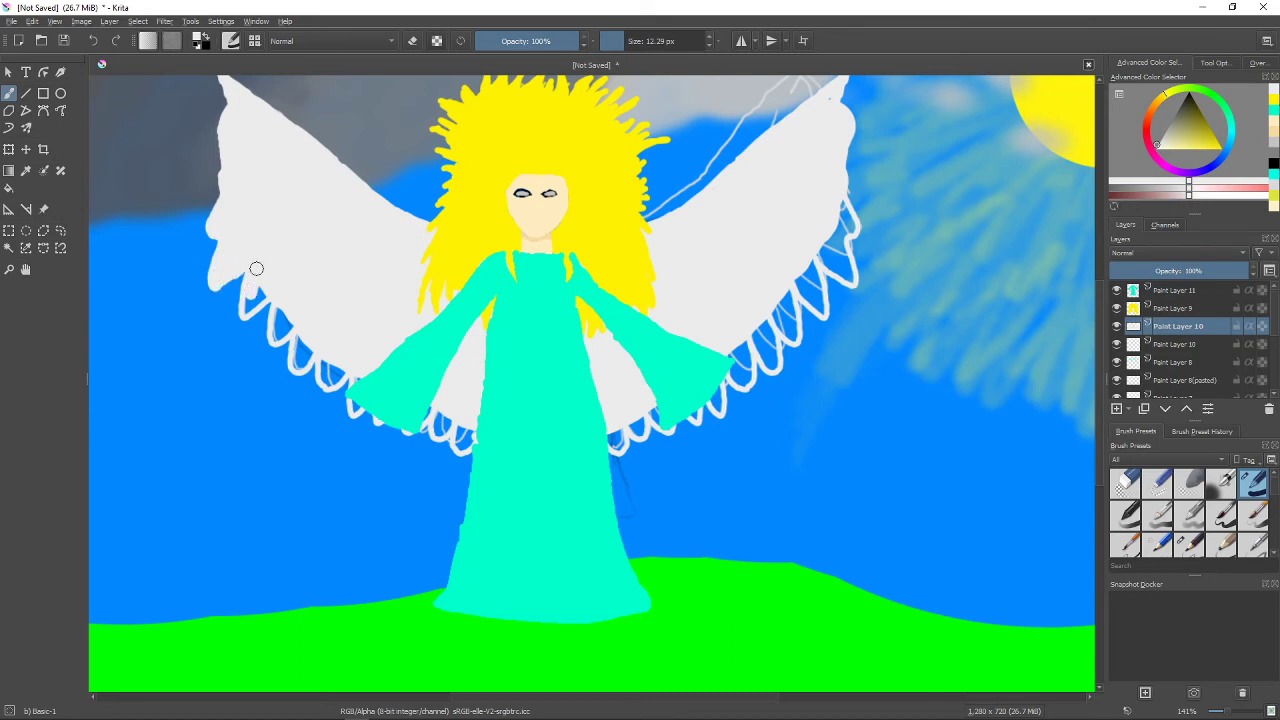
{"action": "left_click_drag", "start_coordinate": [256, 268], "coordinate": [308, 320]}
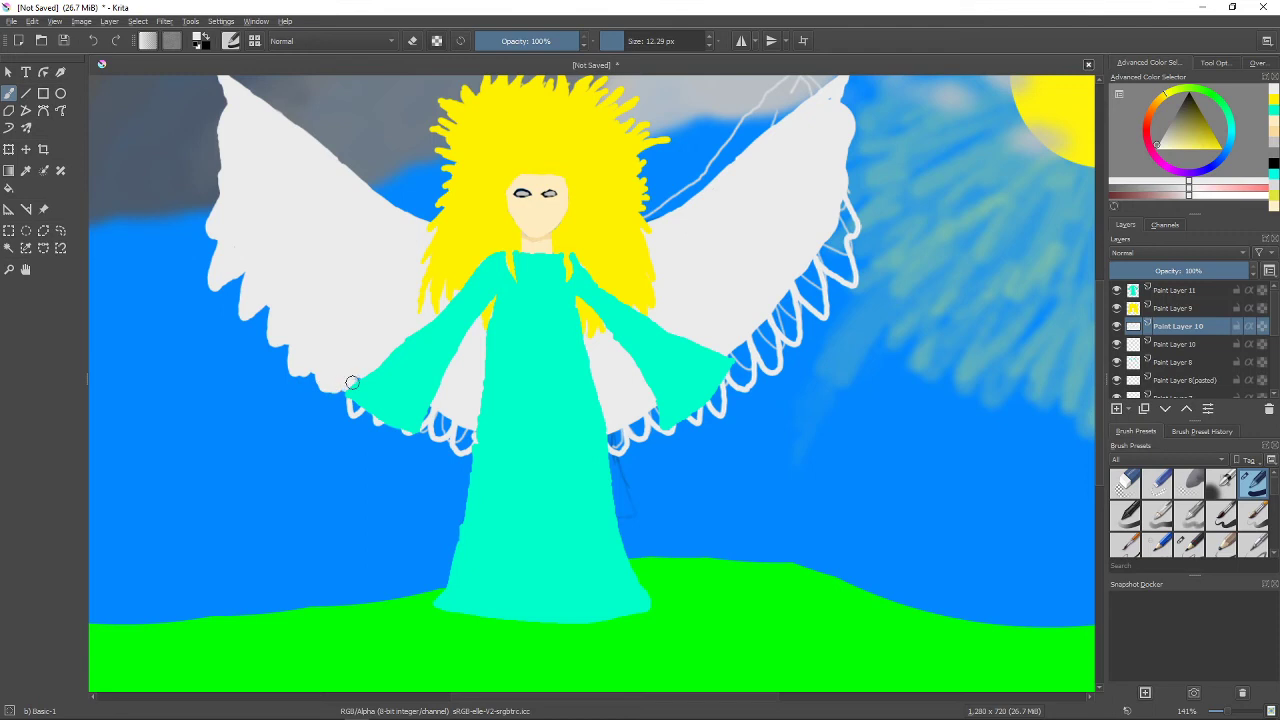
{"action": "mouse_move", "coordinate": [384, 414]}
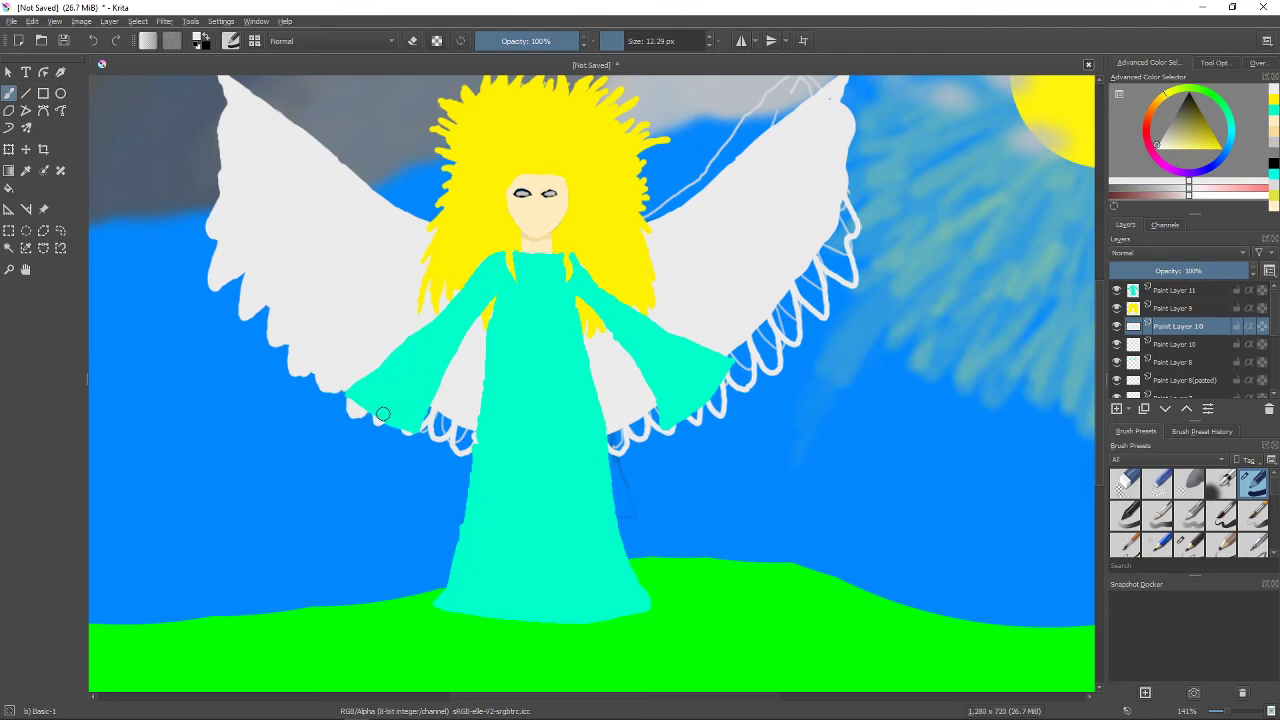
{"action": "left_click_drag", "start_coordinate": [384, 414], "coordinate": [444, 432]}
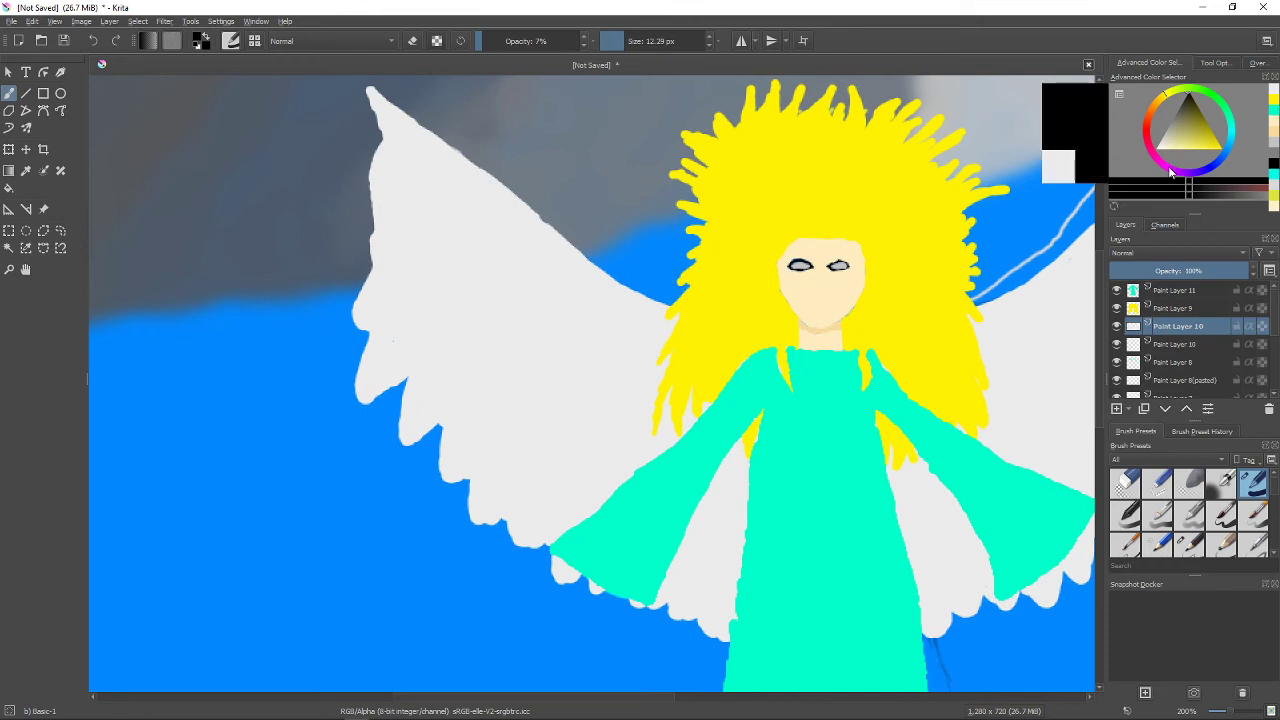
Choose pale lavender and stripe feather lines across the wing.
{"action": "left_click", "coordinate": [1192, 98]}
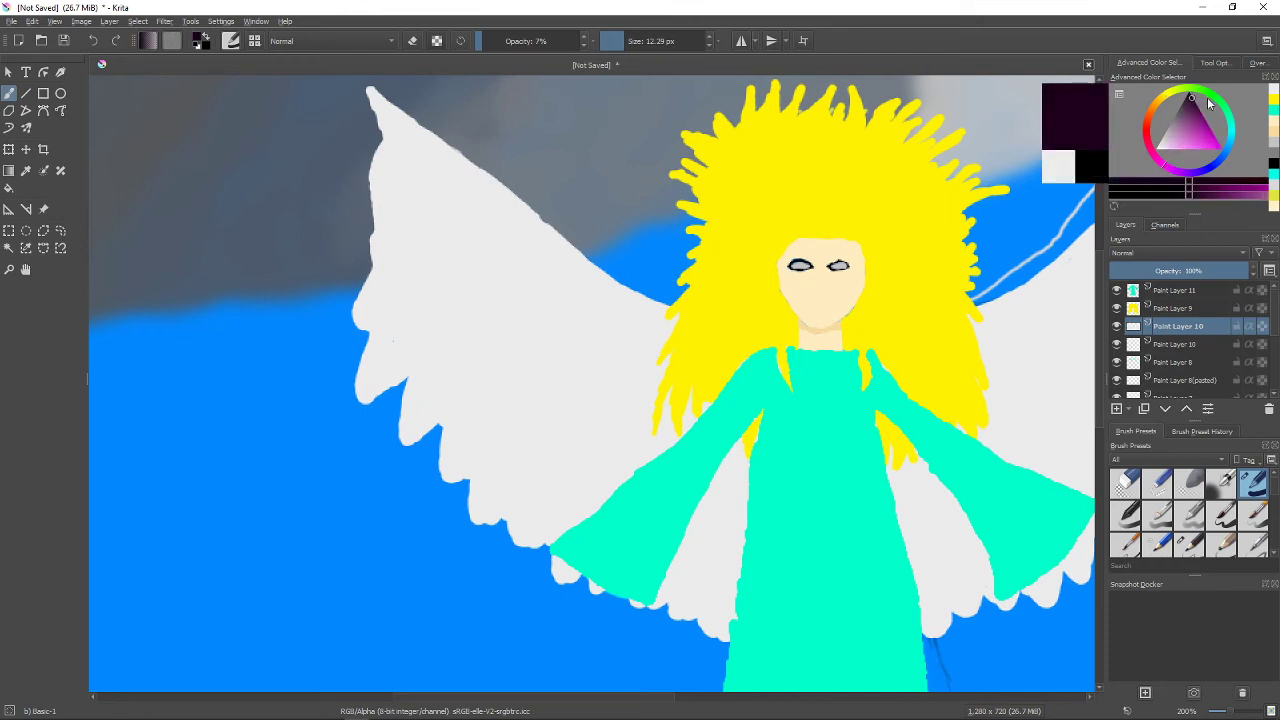
{"action": "left_click", "coordinate": [1196, 104]}
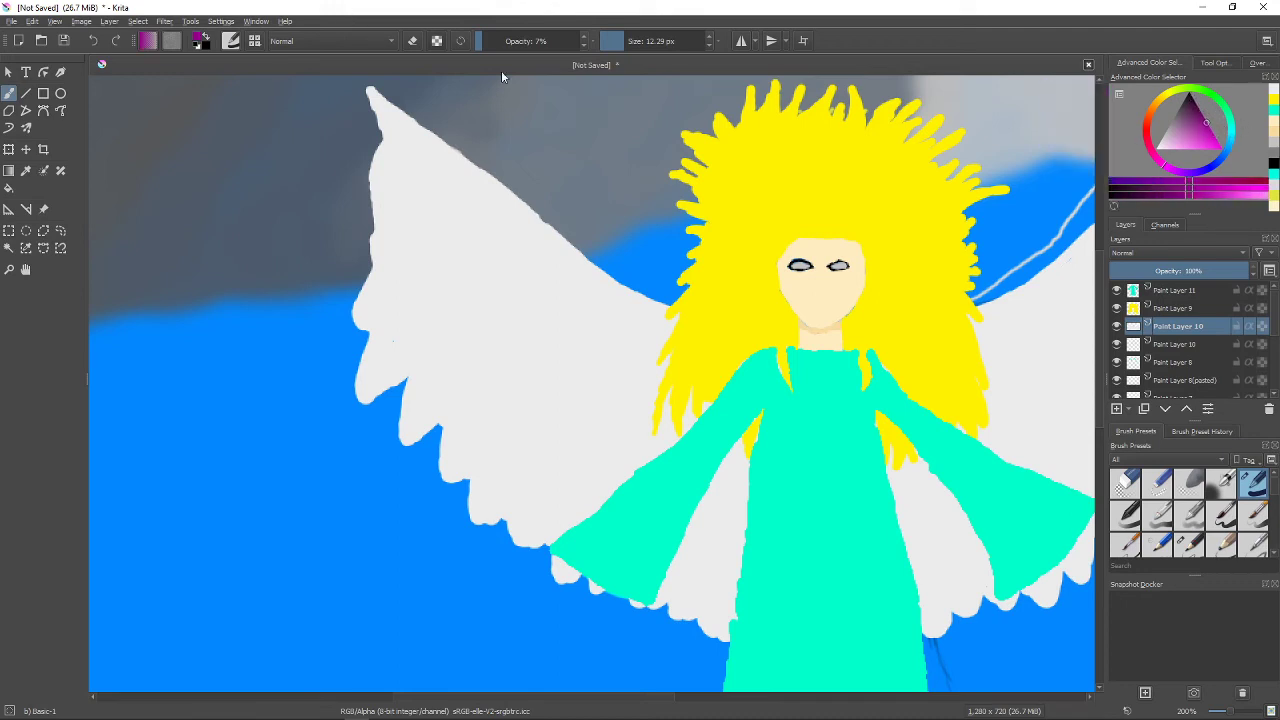
{"action": "left_click_drag", "start_coordinate": [420, 268], "coordinate": [516, 324]}
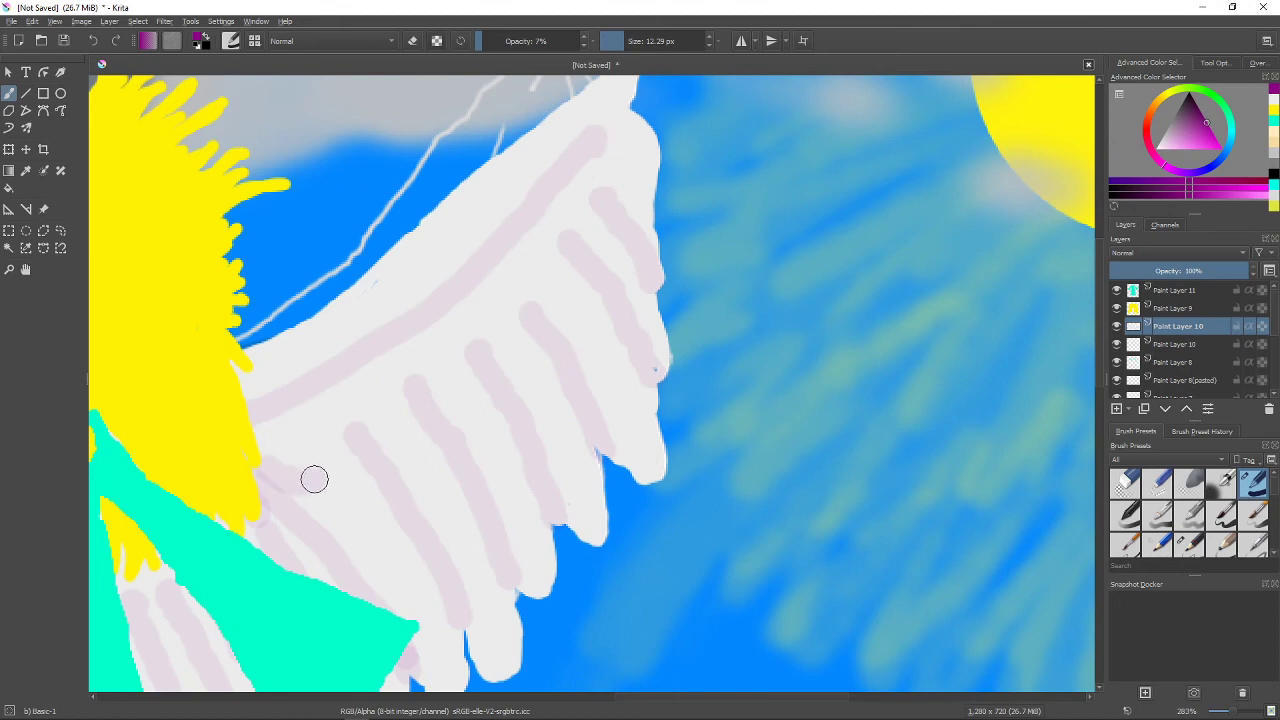
{"action": "left_click_drag", "start_coordinate": [316, 480], "coordinate": [392, 364]}
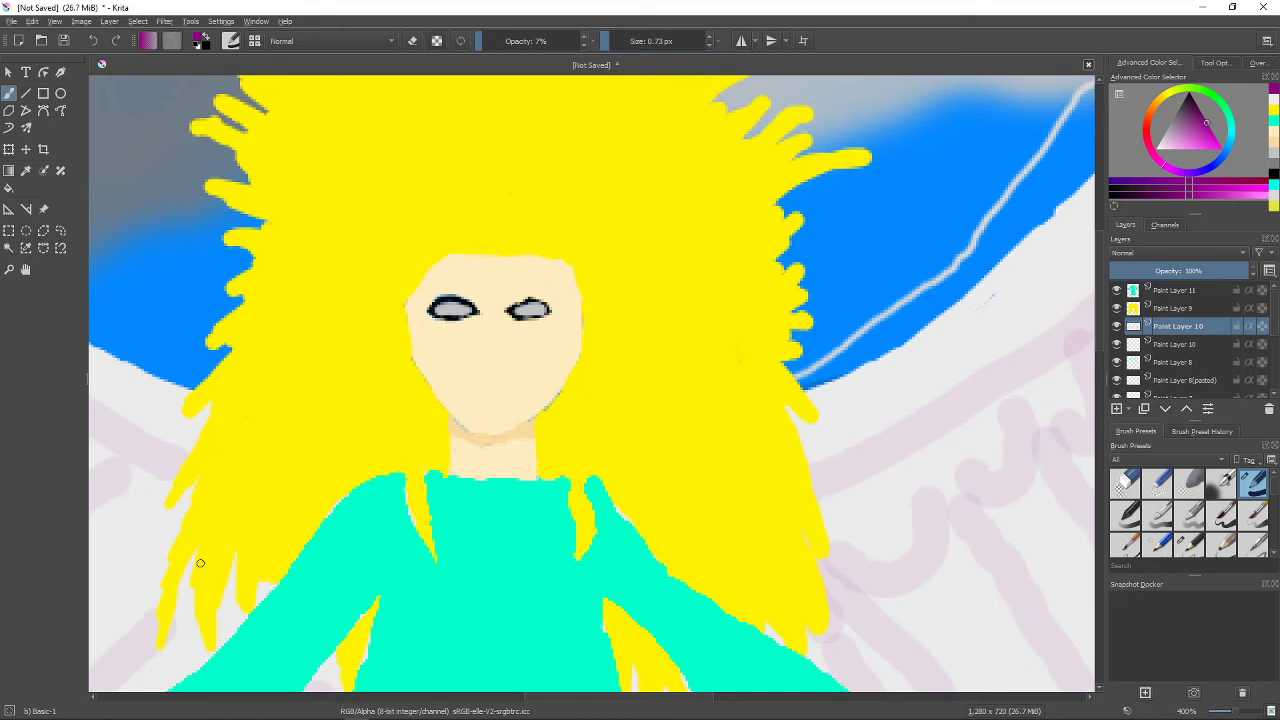
{"action": "mouse_move", "coordinate": [316, 494]}
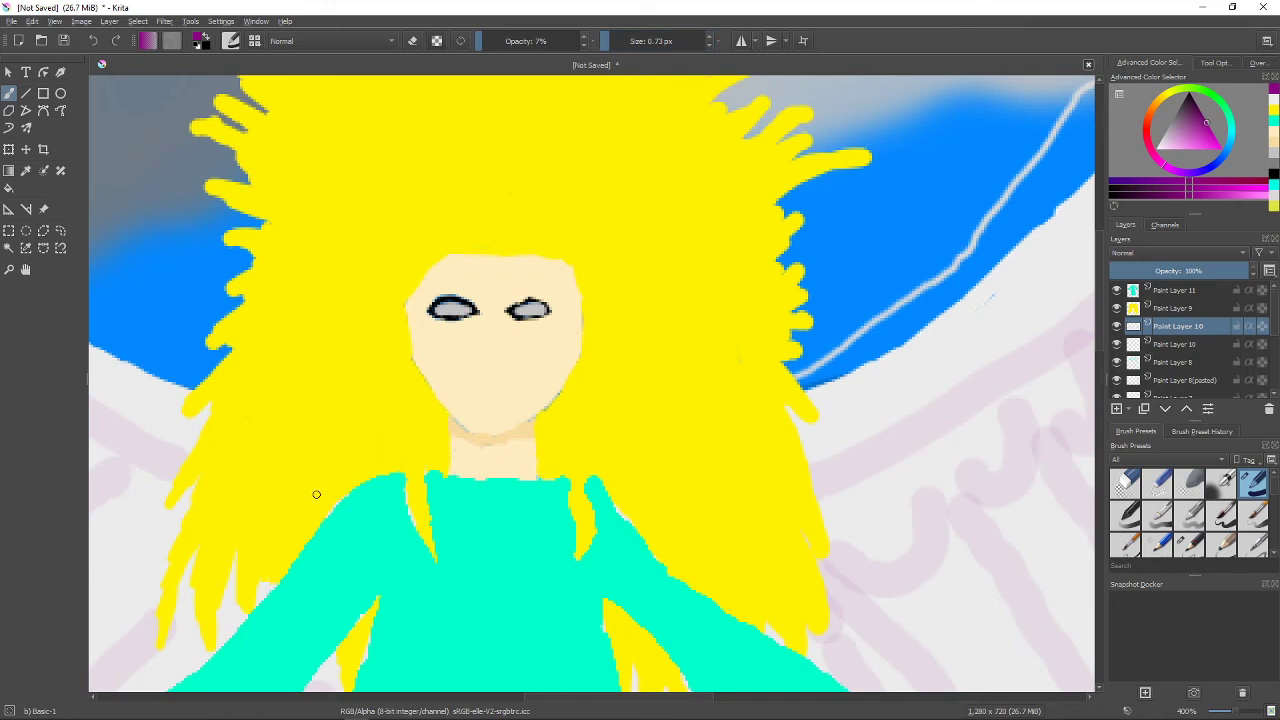
{"action": "mouse_move", "coordinate": [376, 456]}
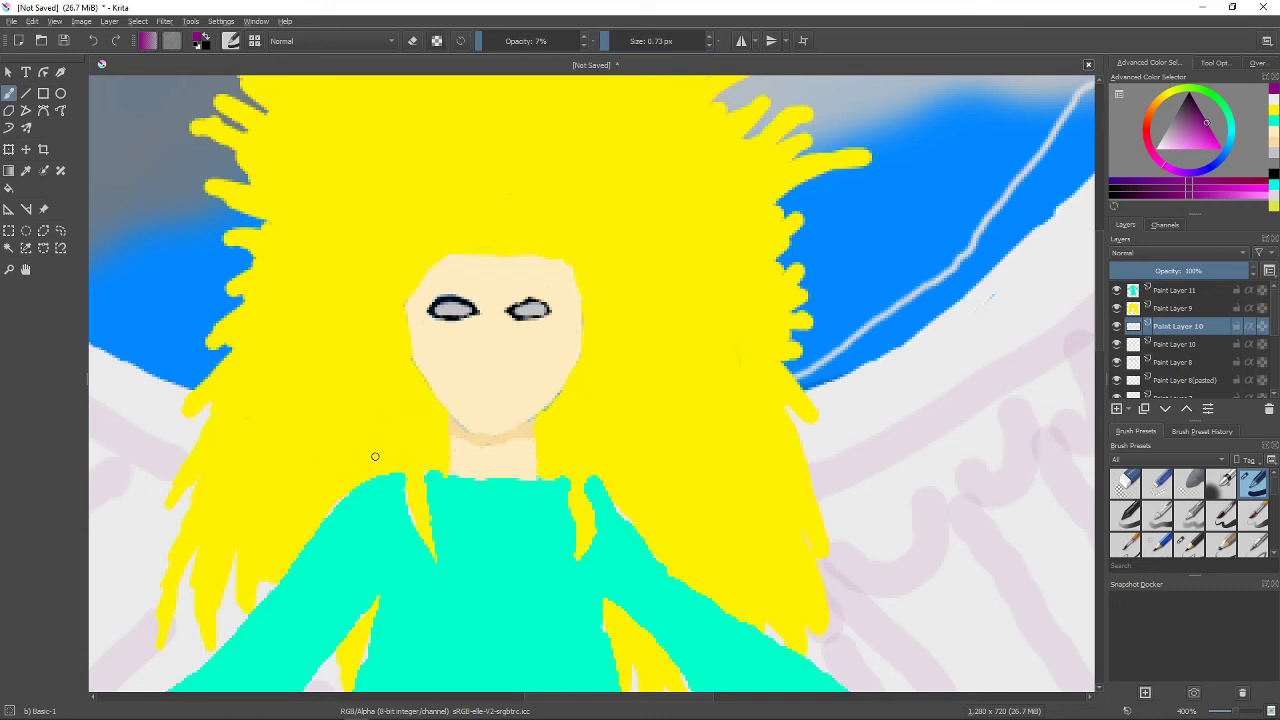
{"action": "mouse_move", "coordinate": [372, 452]}
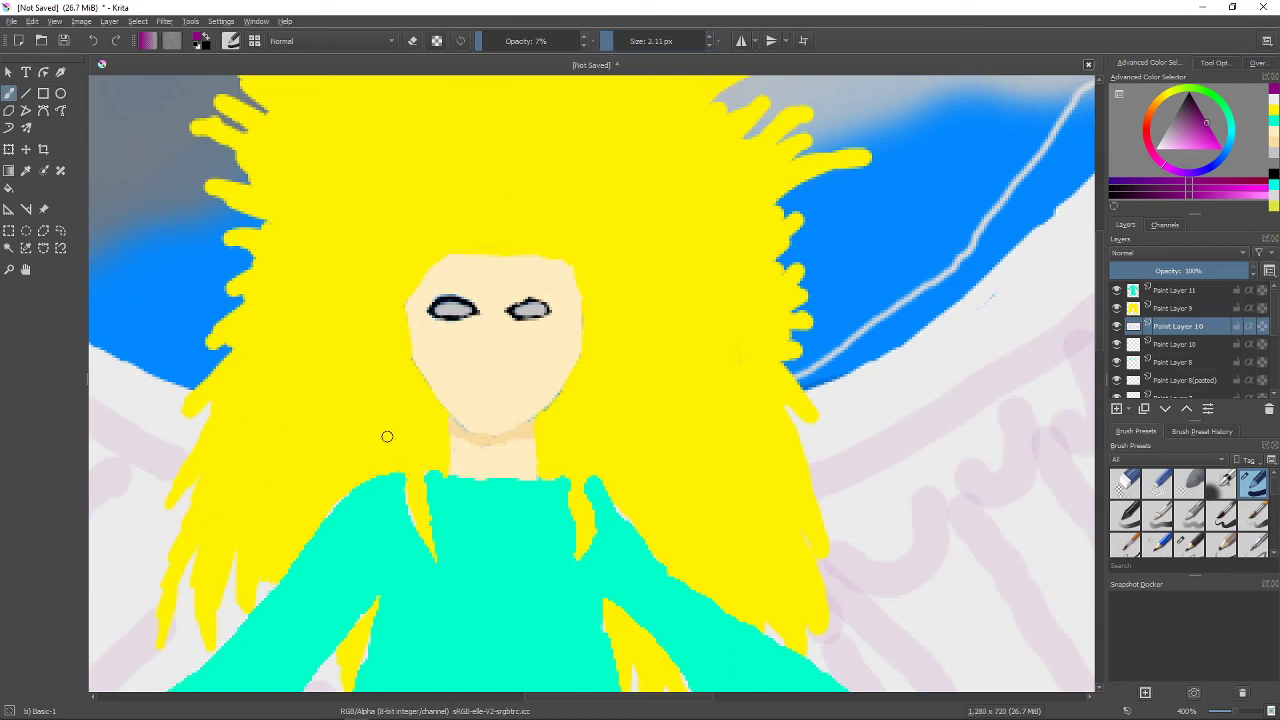
{"action": "mouse_move", "coordinate": [336, 468]}
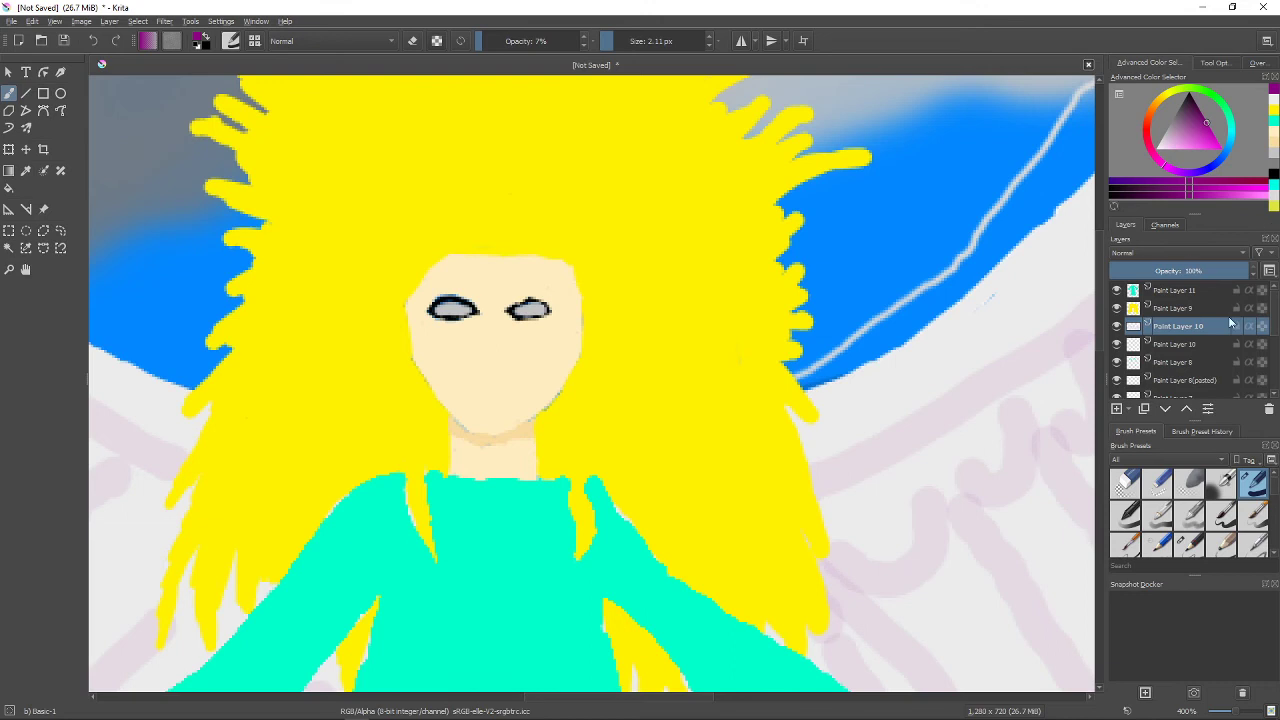
Texture the hair with darker yellow strand lines on the hair layer.
{"action": "left_click", "coordinate": [1176, 308]}
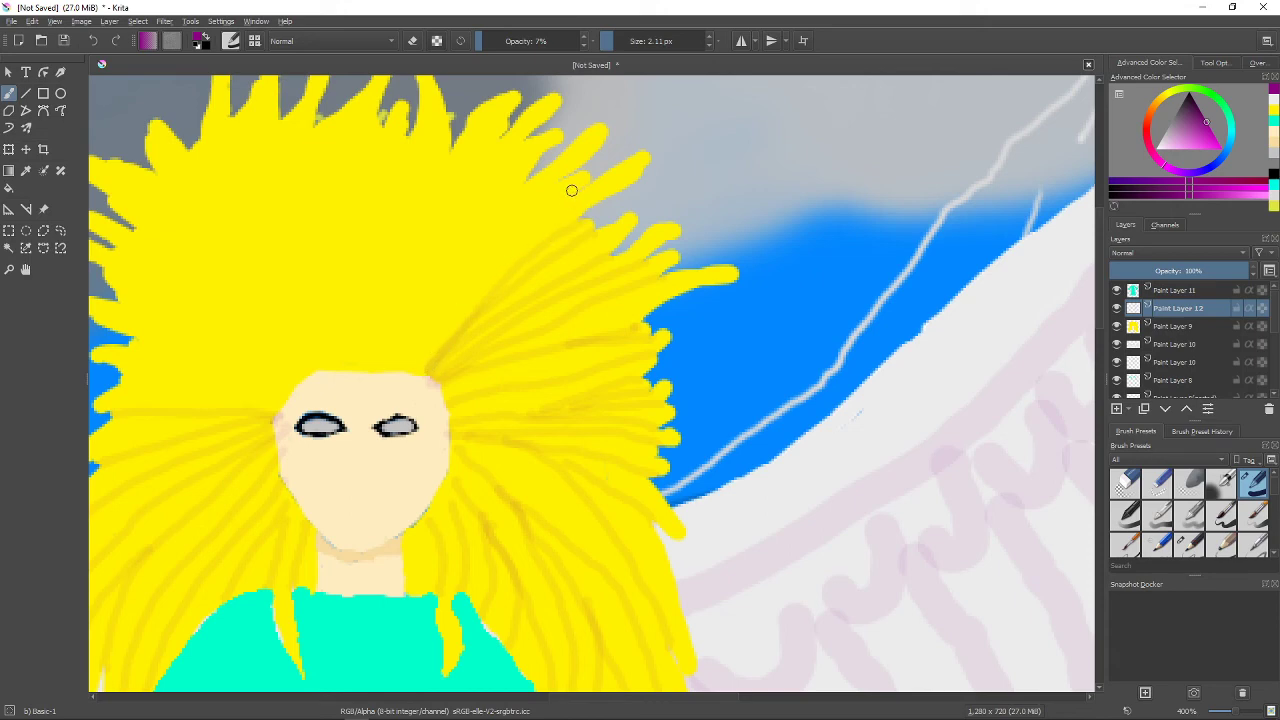
{"action": "left_click_drag", "start_coordinate": [572, 190], "coordinate": [490, 252]}
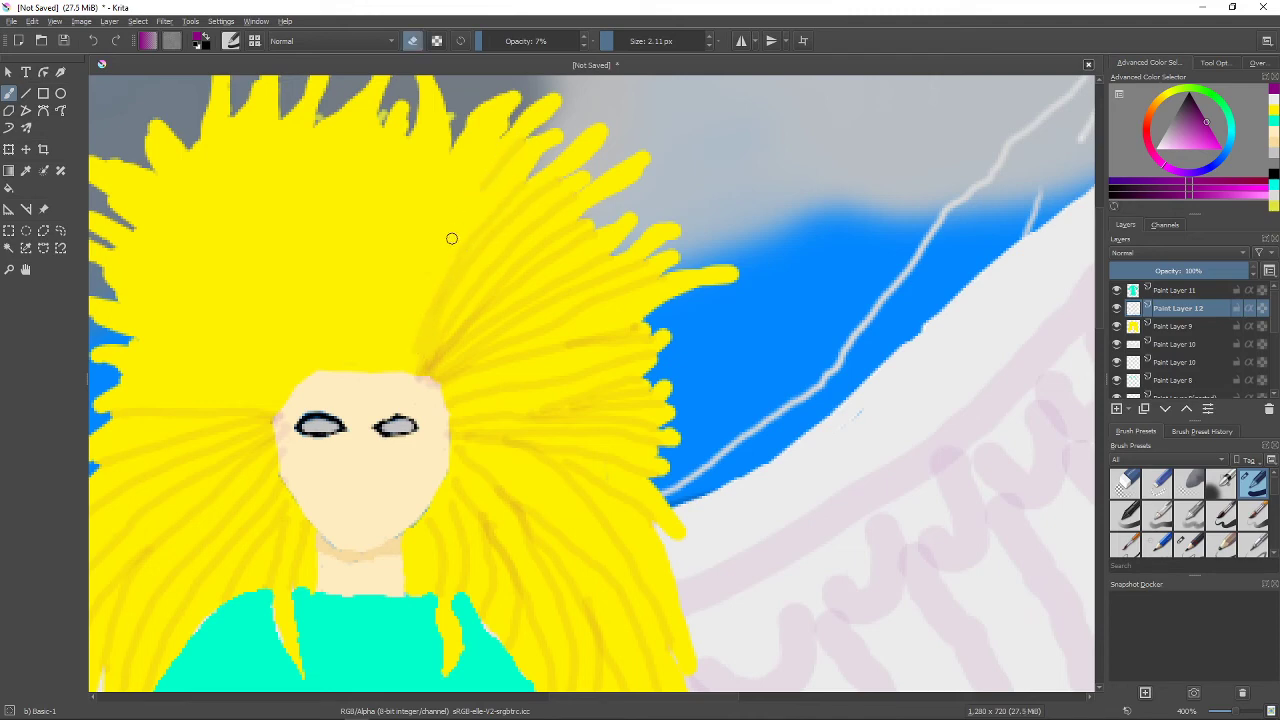
{"action": "mouse_move", "coordinate": [432, 232]}
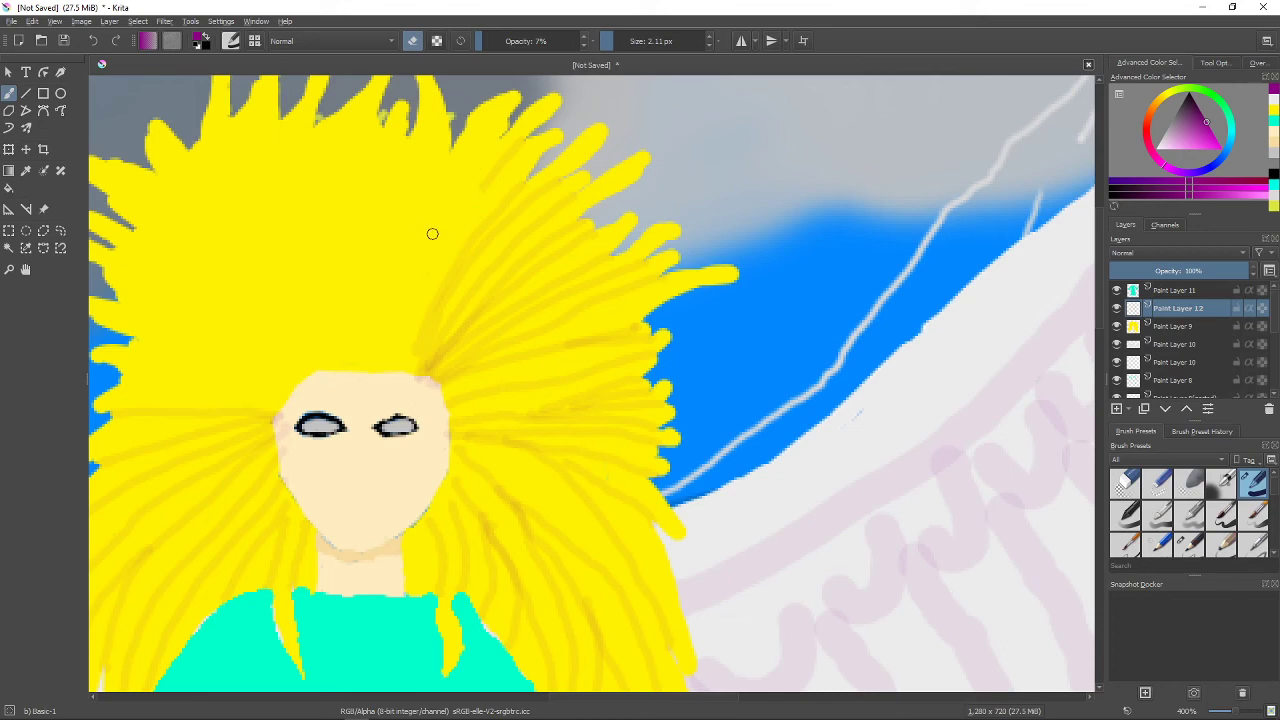
{"action": "mouse_move", "coordinate": [496, 166]}
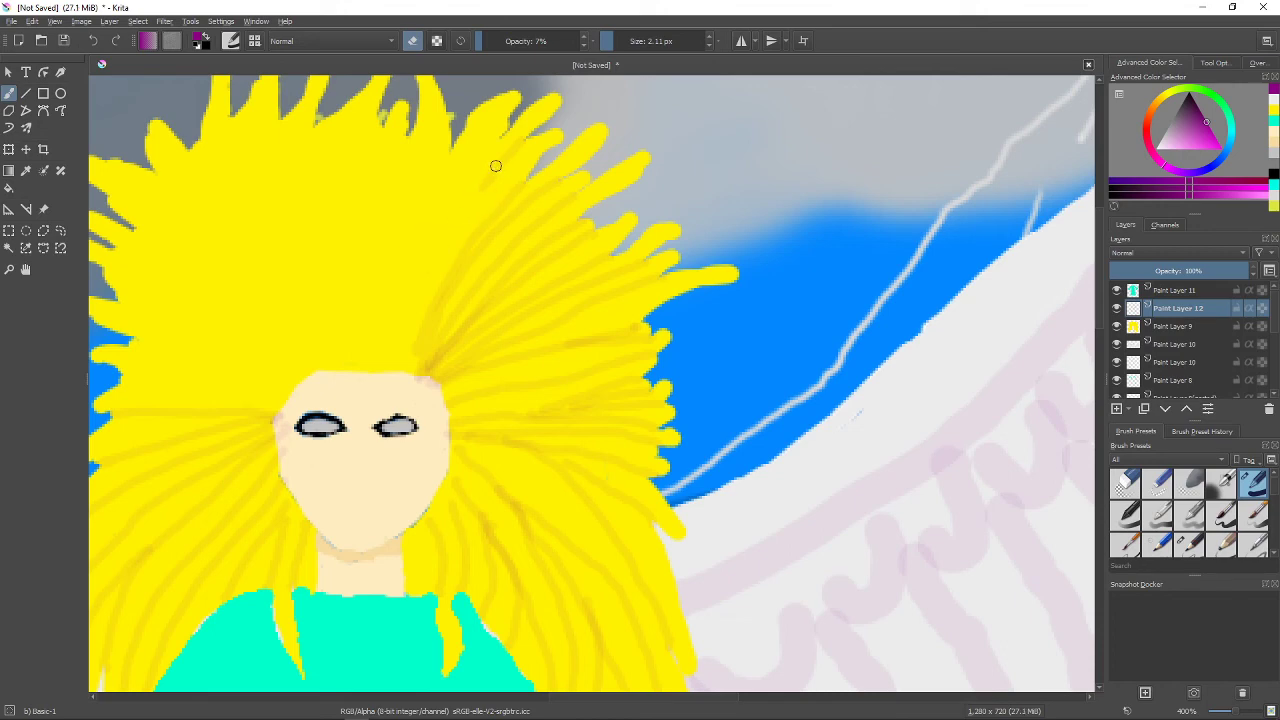
{"action": "mouse_move", "coordinate": [504, 236]}
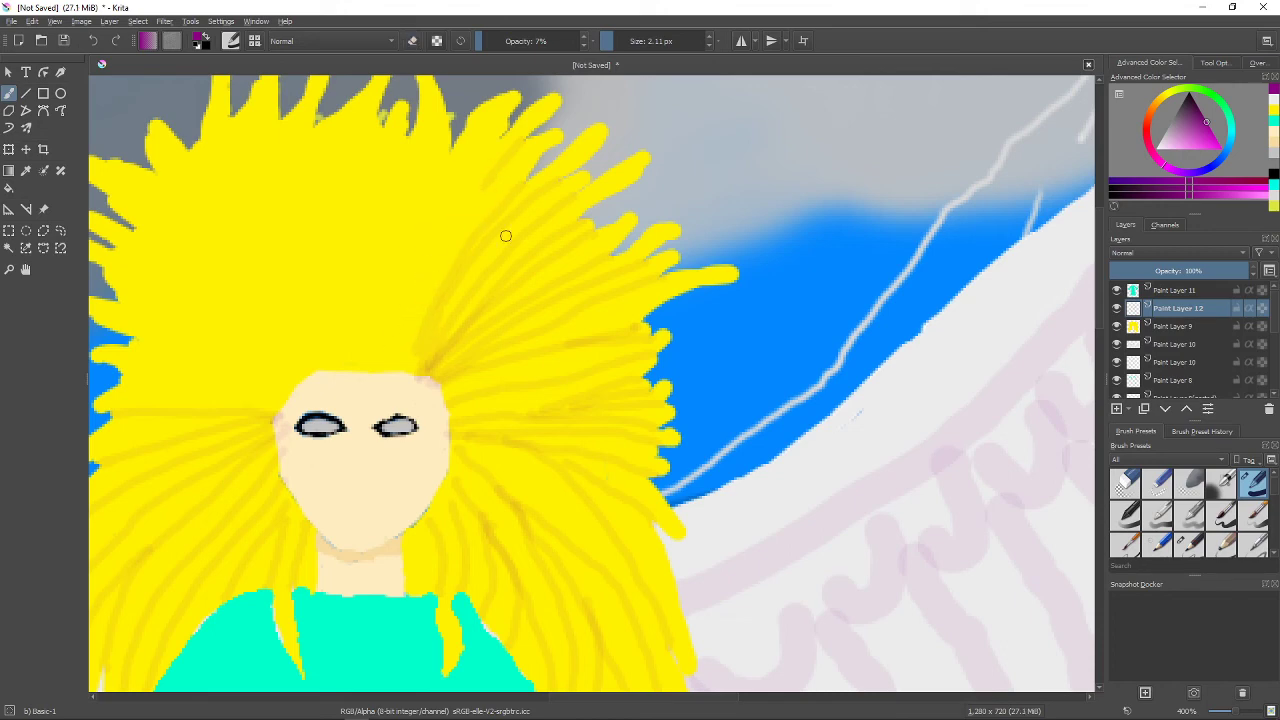
{"action": "mouse_move", "coordinate": [476, 192]}
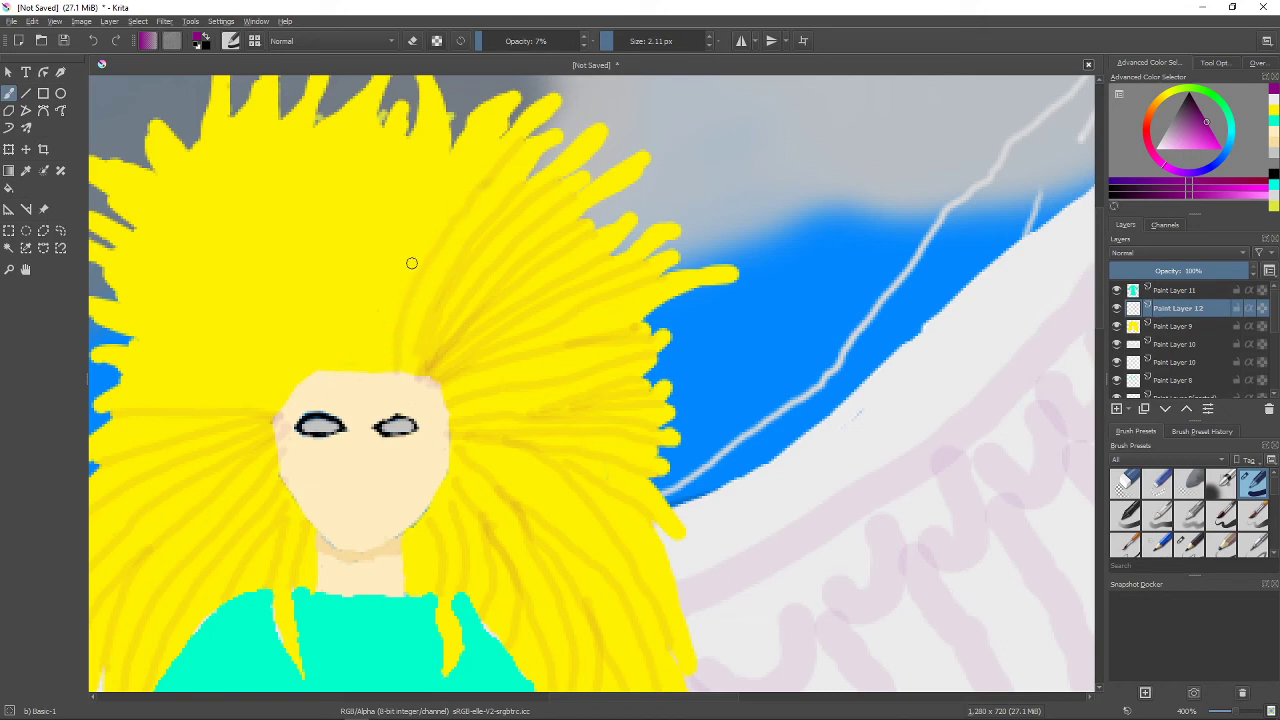
{"action": "mouse_move", "coordinate": [502, 140]}
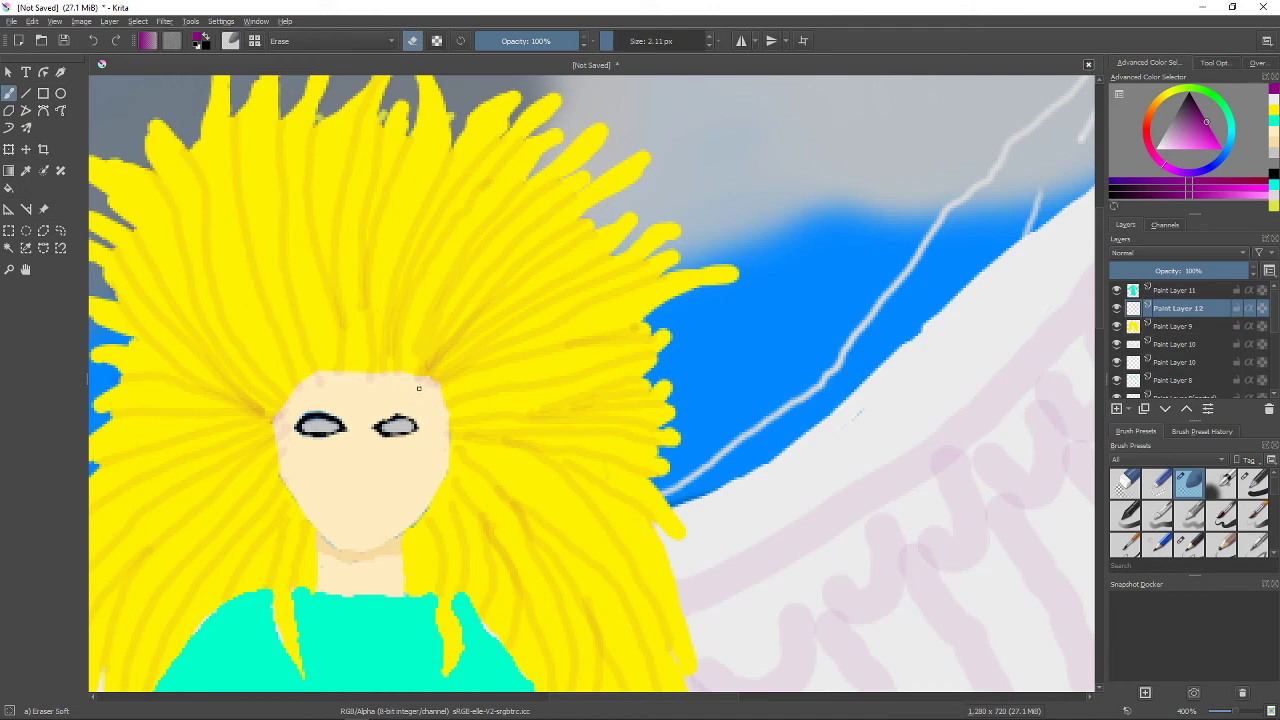
{"action": "mouse_move", "coordinate": [412, 376]}
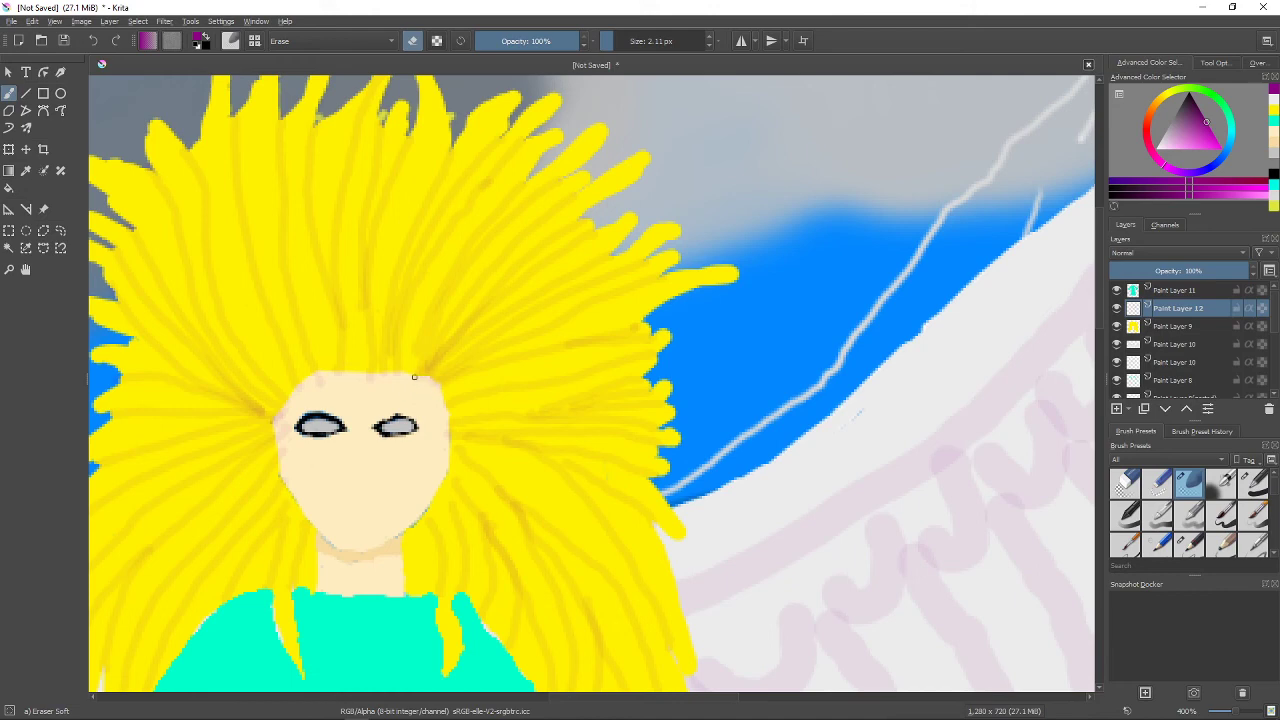
{"action": "mouse_move", "coordinate": [344, 384]}
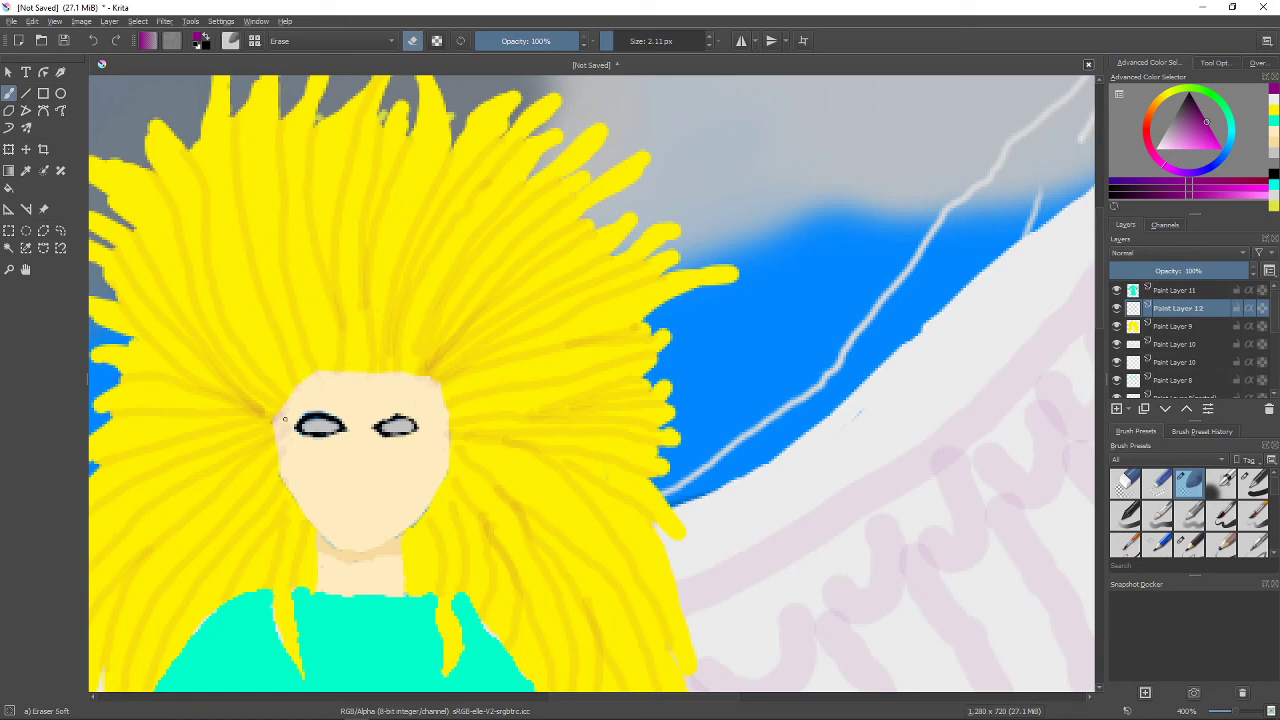
{"action": "mouse_move", "coordinate": [332, 388]}
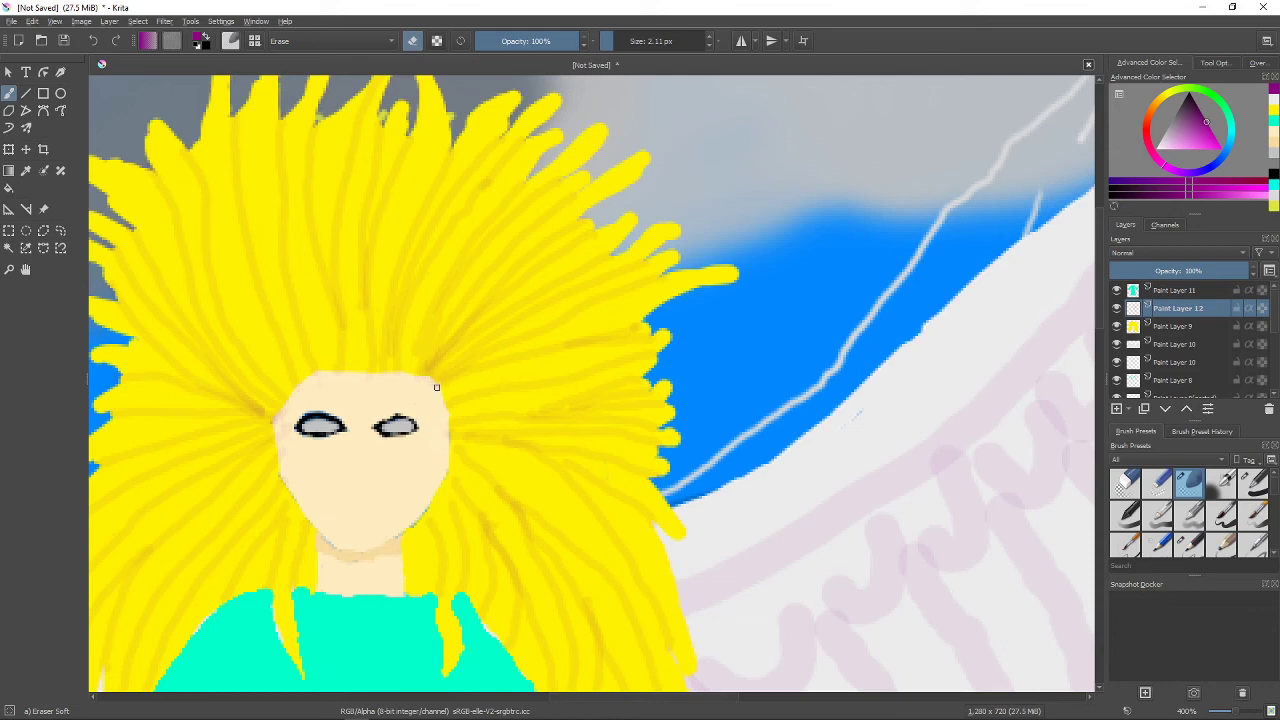
{"action": "mouse_move", "coordinate": [284, 412]}
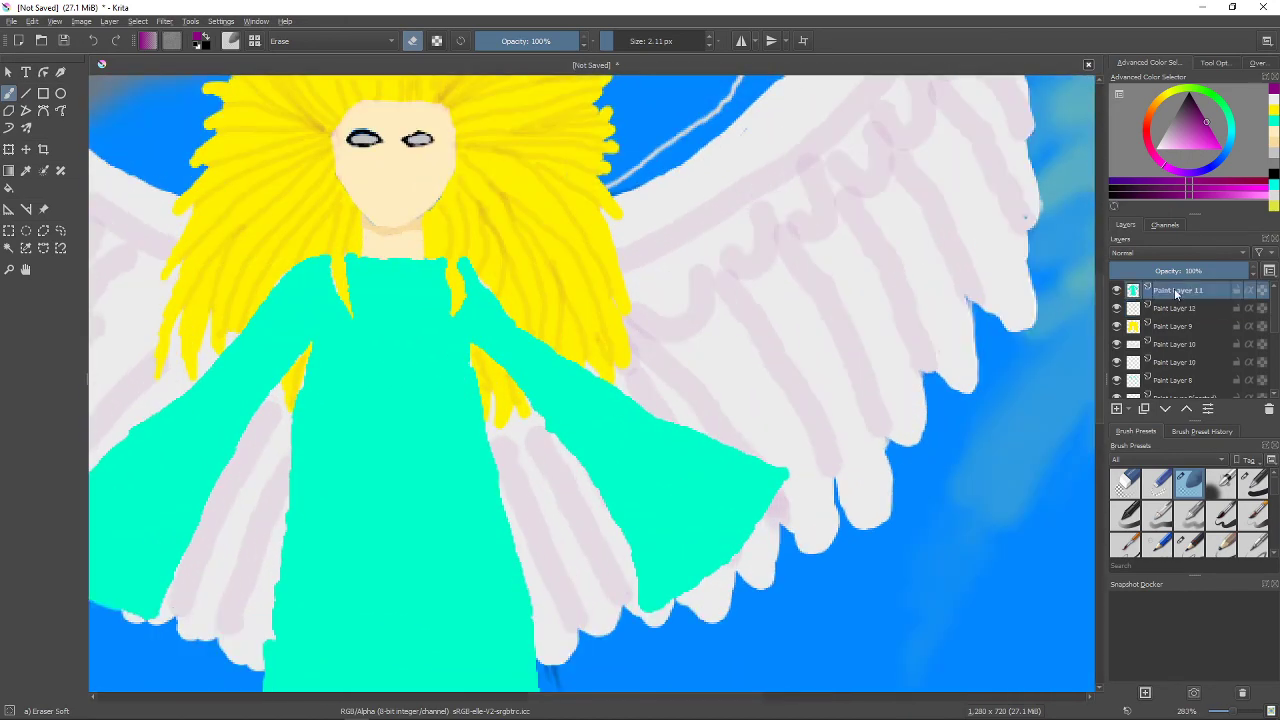
{"action": "mouse_move", "coordinate": [24, 172]}
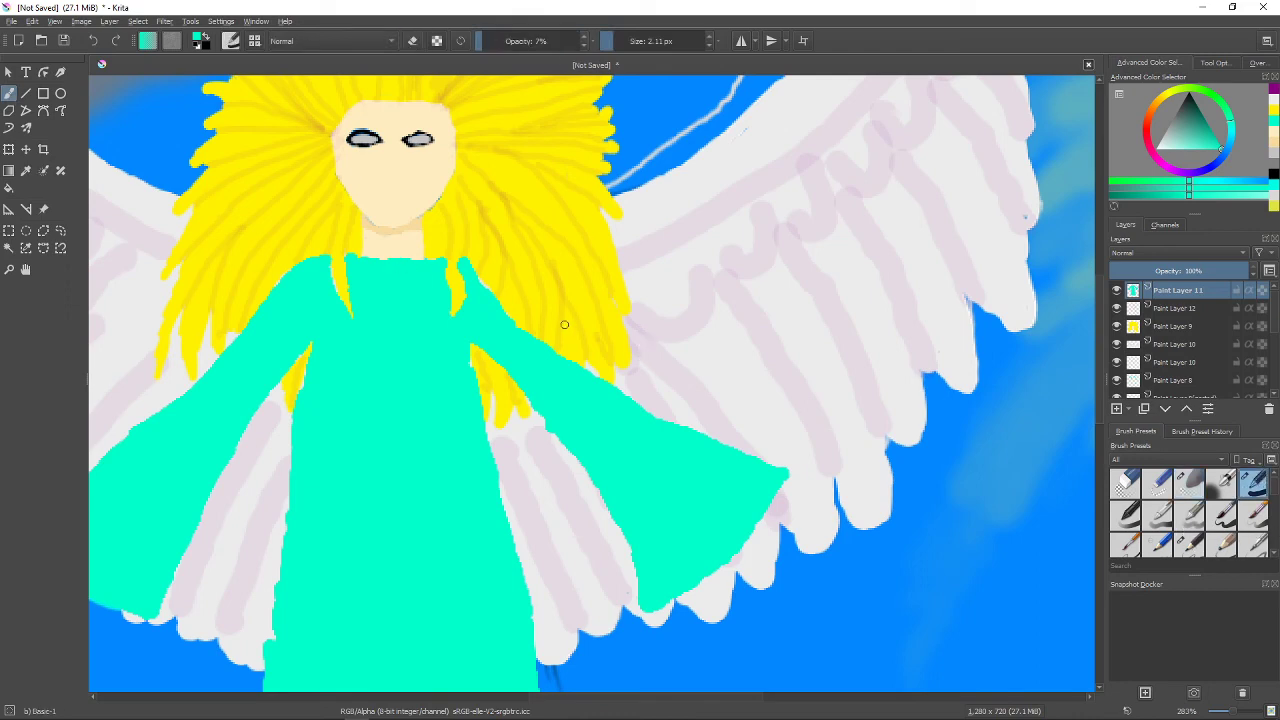
{"action": "mouse_move", "coordinate": [504, 304]}
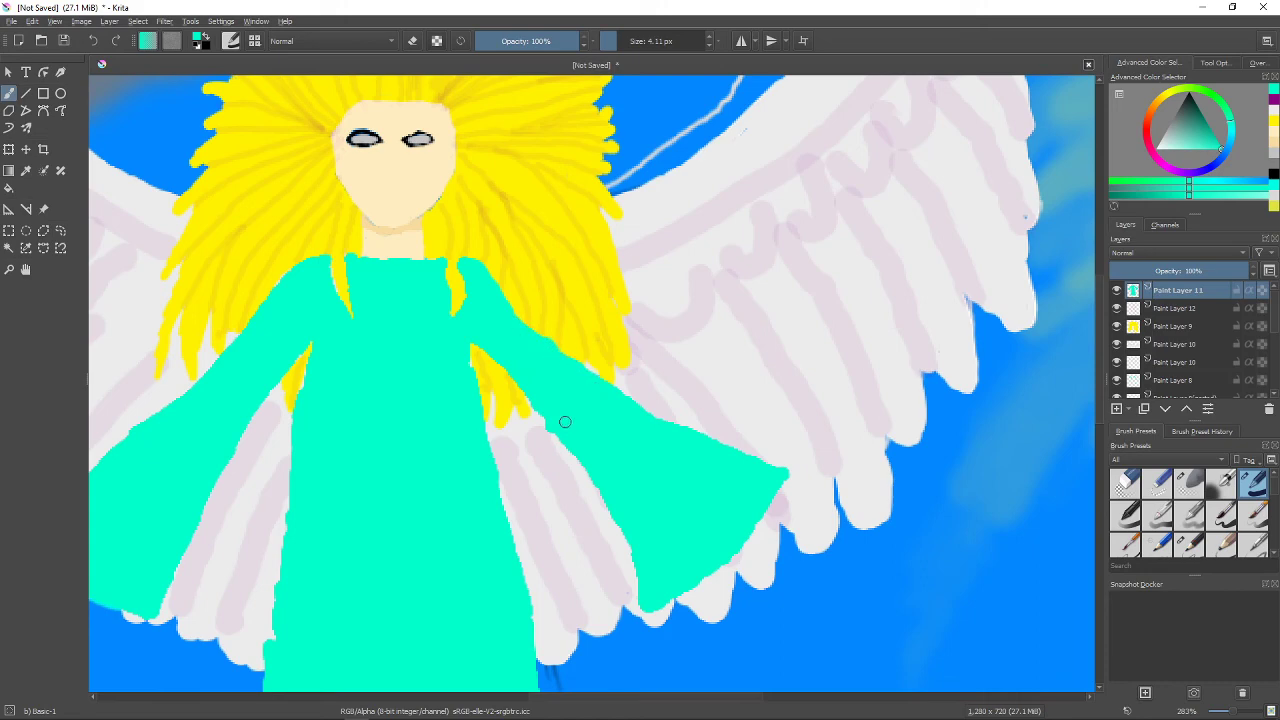
{"action": "mouse_move", "coordinate": [622, 354]}
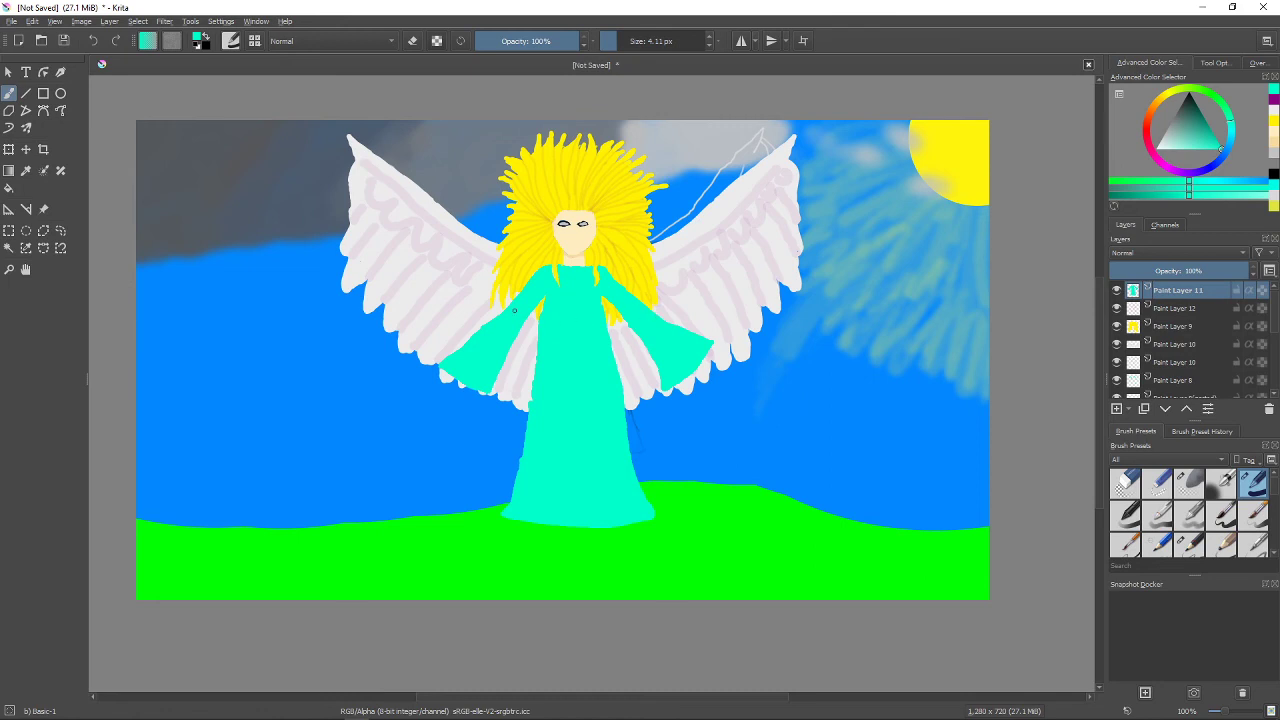
{"action": "mouse_move", "coordinate": [1200, 110]}
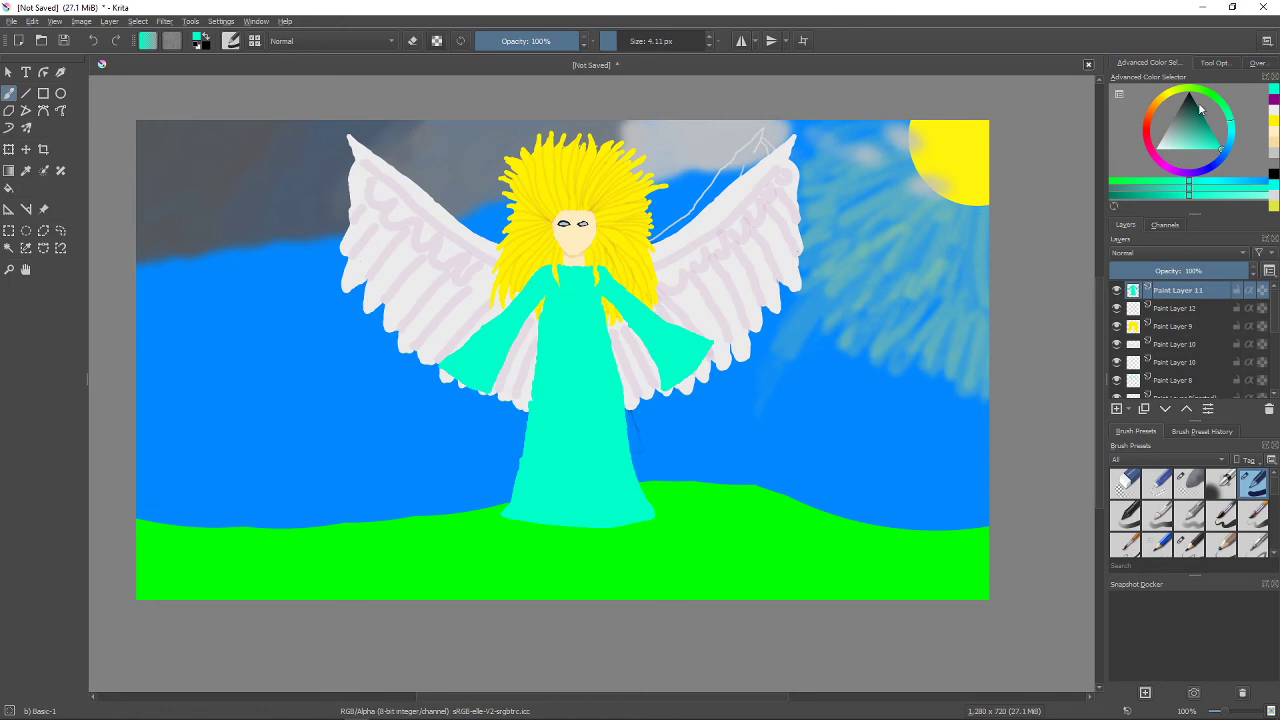
Set the colour to yellow and streak zigzag lightning bolts down the left sky.
{"action": "left_click", "coordinate": [1190, 114]}
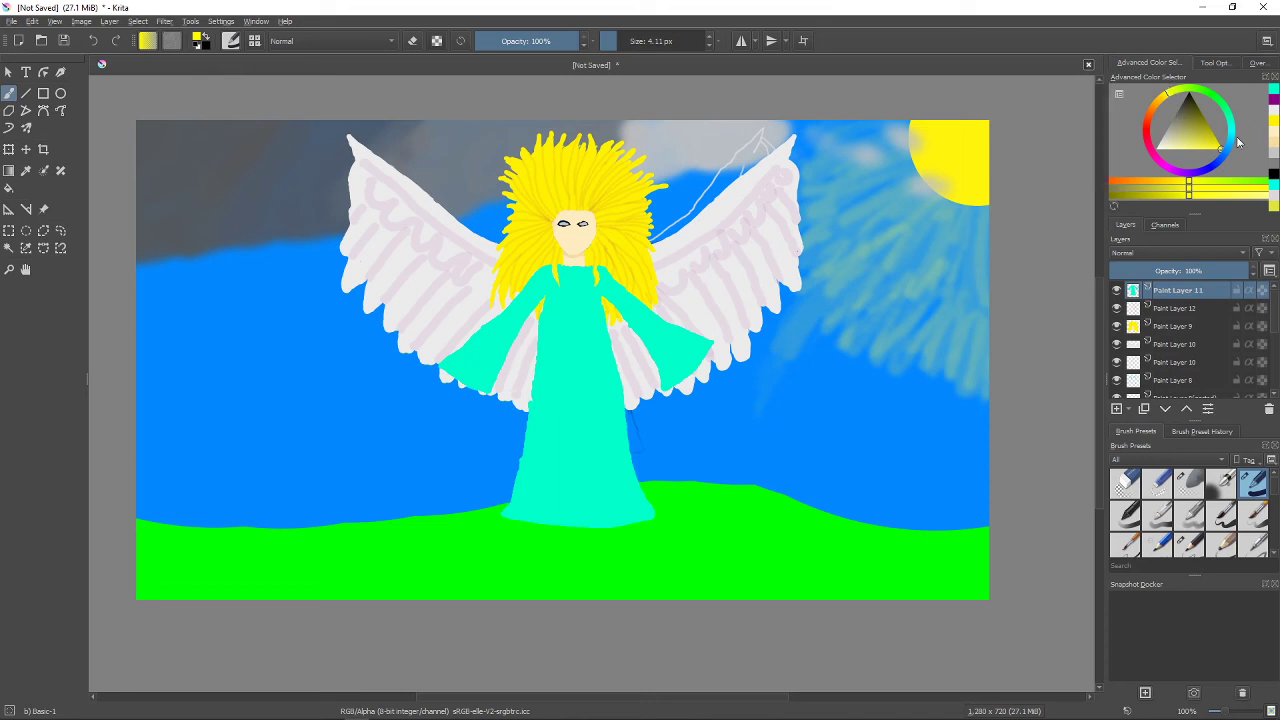
{"action": "left_click", "coordinate": [1190, 140]}
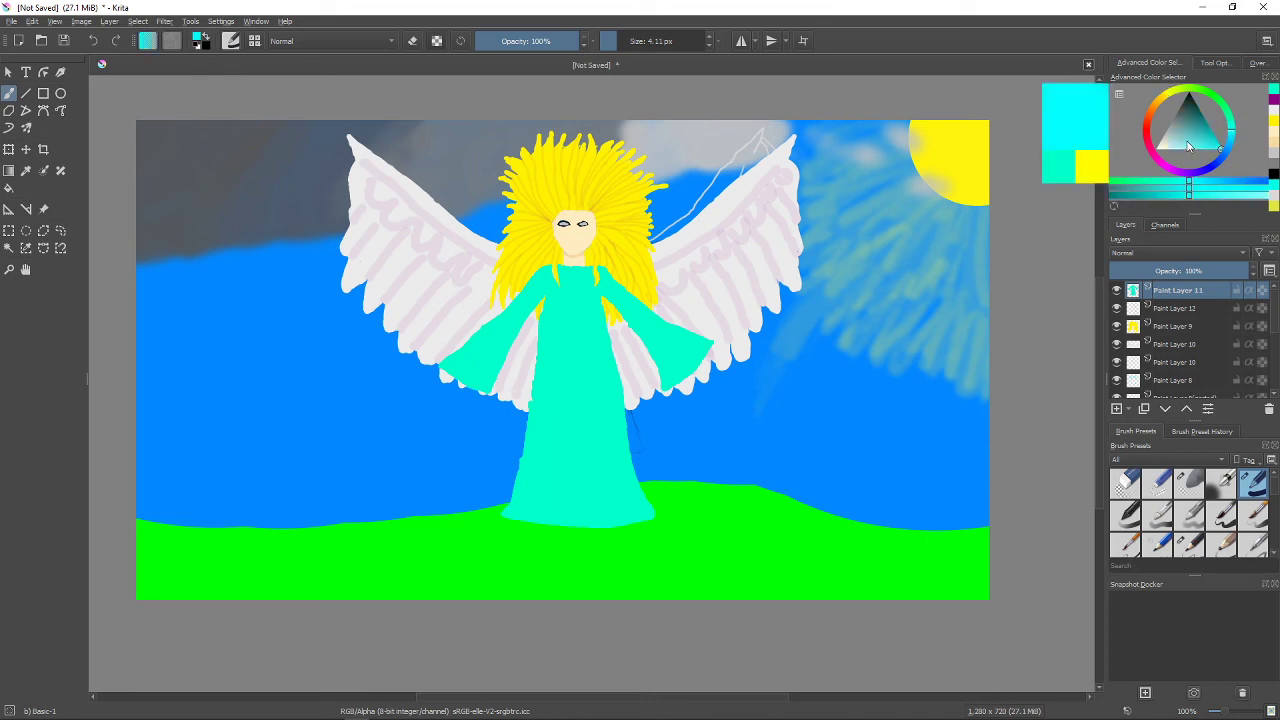
{"action": "left_click", "coordinate": [1212, 136]}
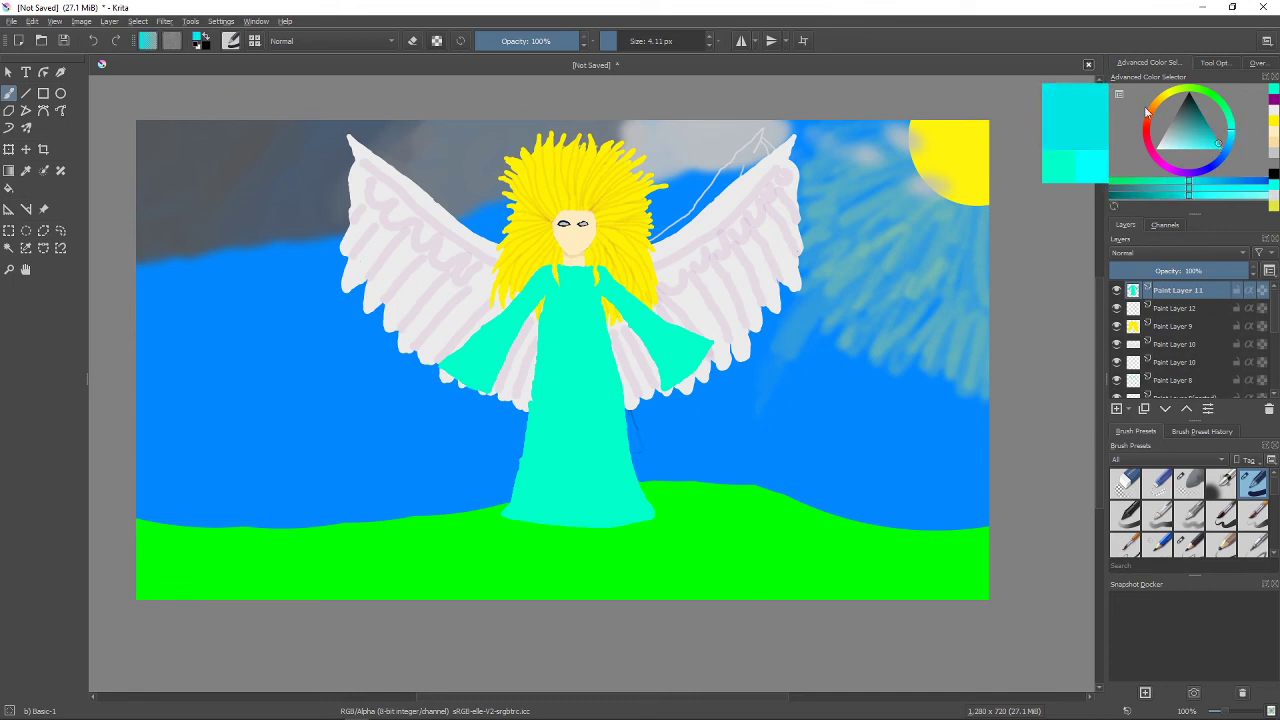
{"action": "left_click", "coordinate": [1164, 96]}
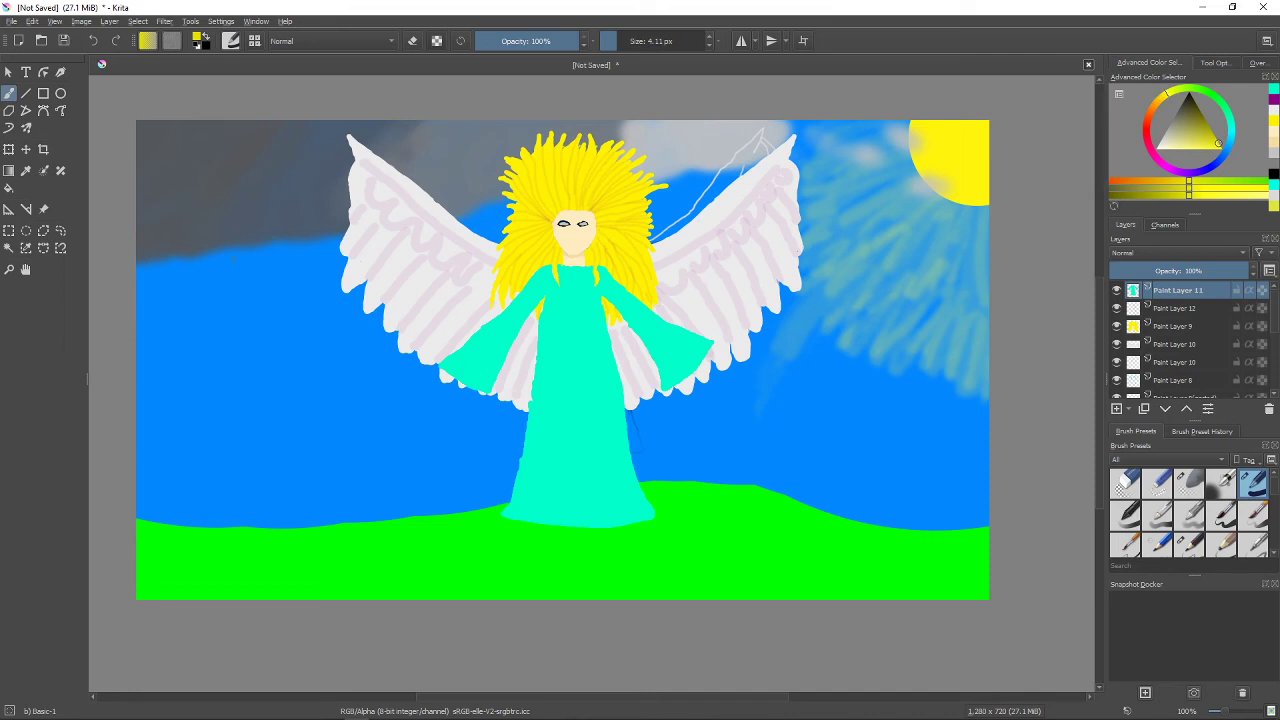
{"action": "left_click_drag", "start_coordinate": [212, 204], "coordinate": [200, 316]}
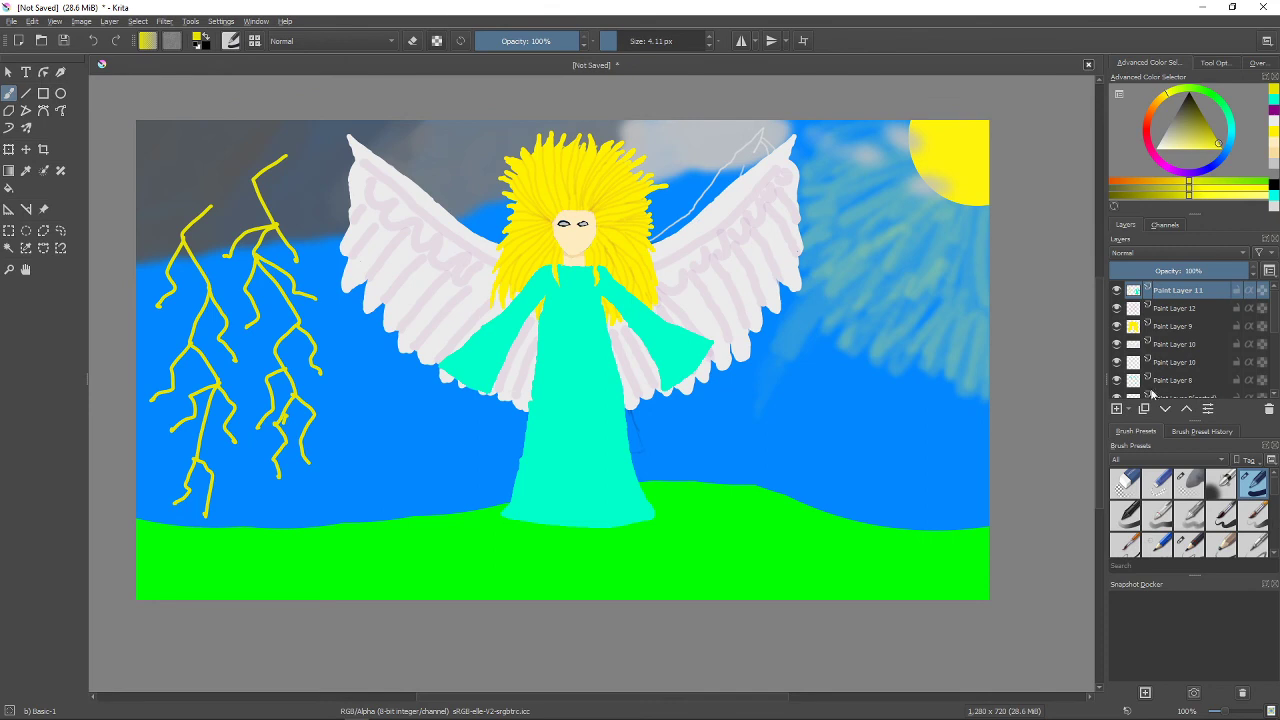
Zoom the canvas to prepare for dark blue storm shading over sky and grass.
{"action": "scroll", "scroll_direction": "down", "scroll_amount": 3}
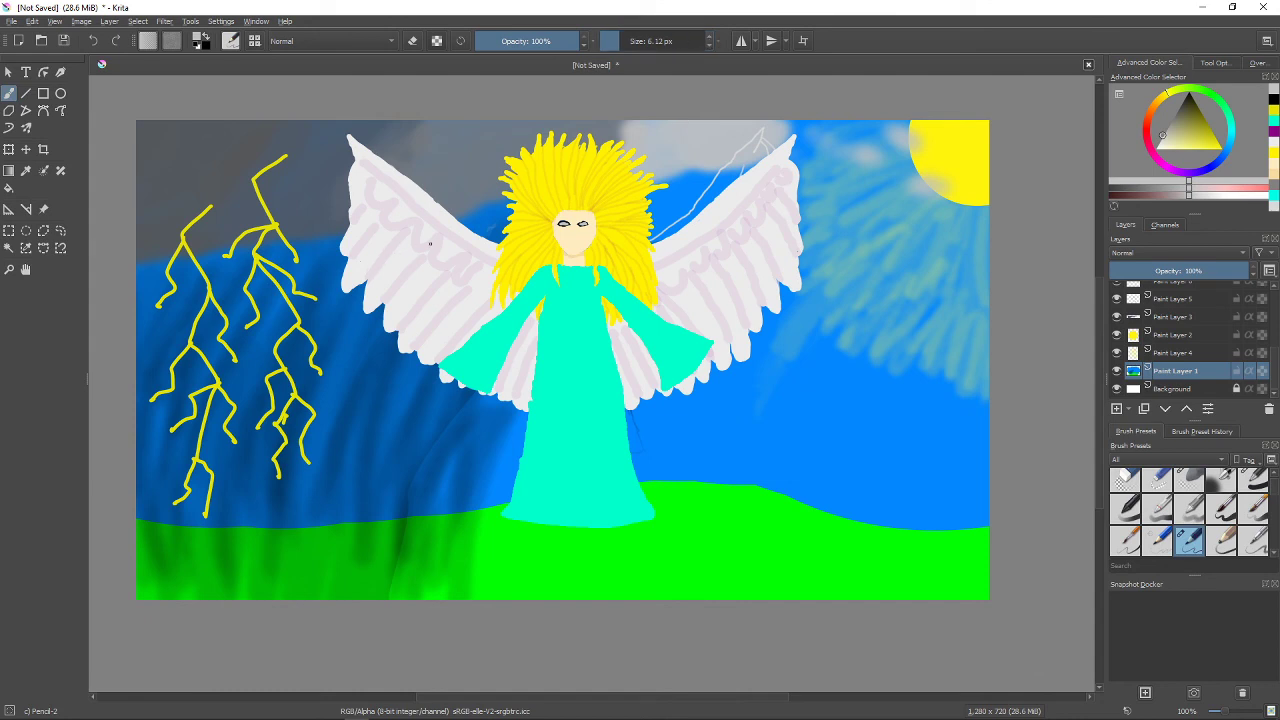
{"action": "mouse_move", "coordinate": [492, 224]}
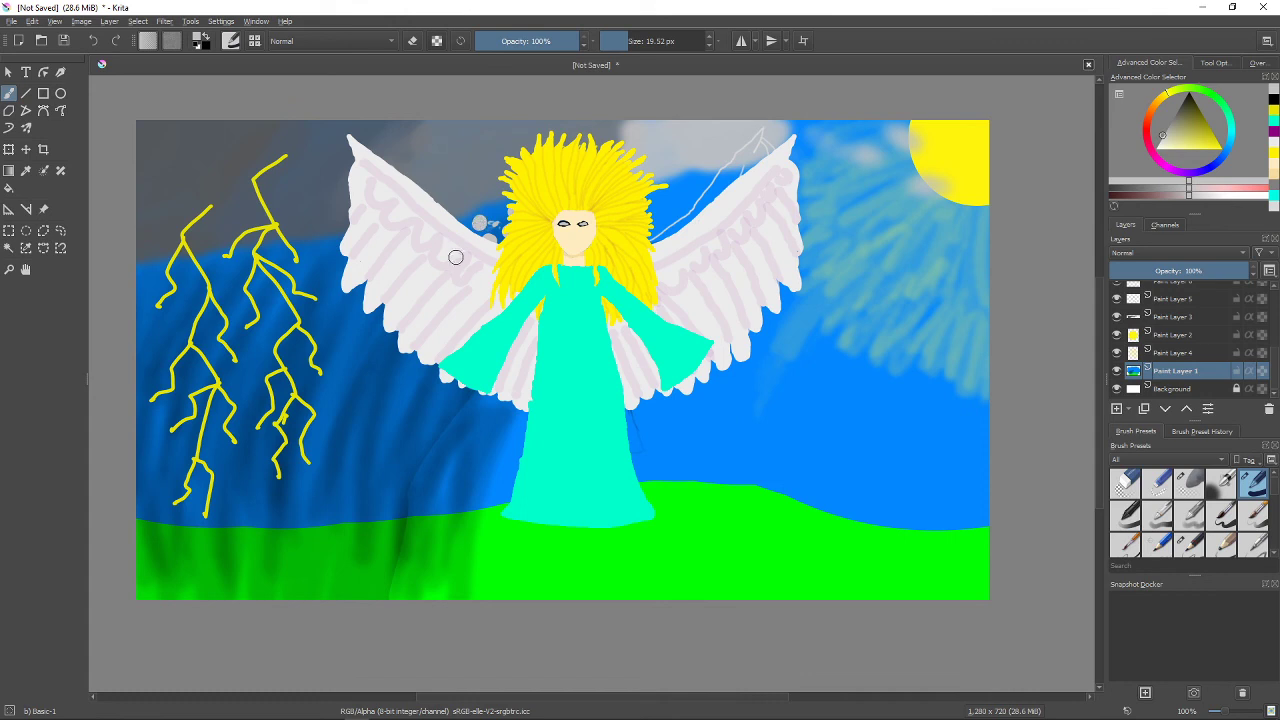
{"action": "mouse_move", "coordinate": [1192, 160]}
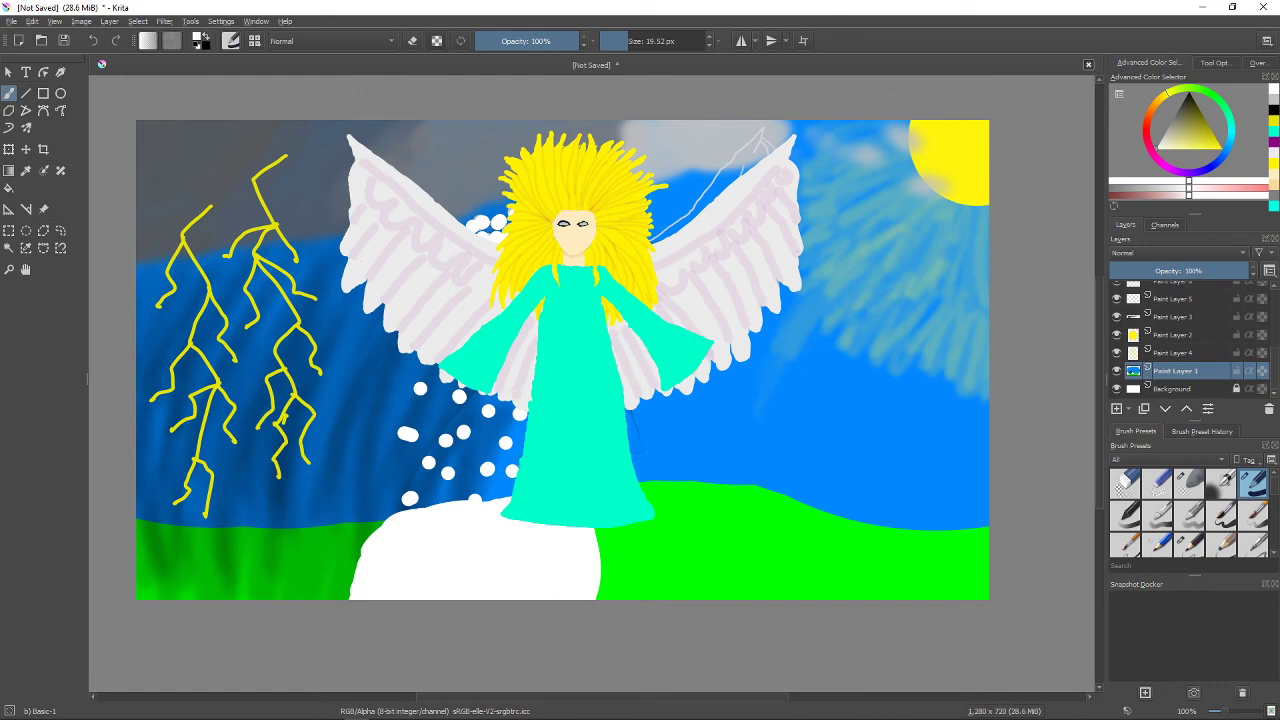
{"action": "mouse_move", "coordinate": [1164, 162]}
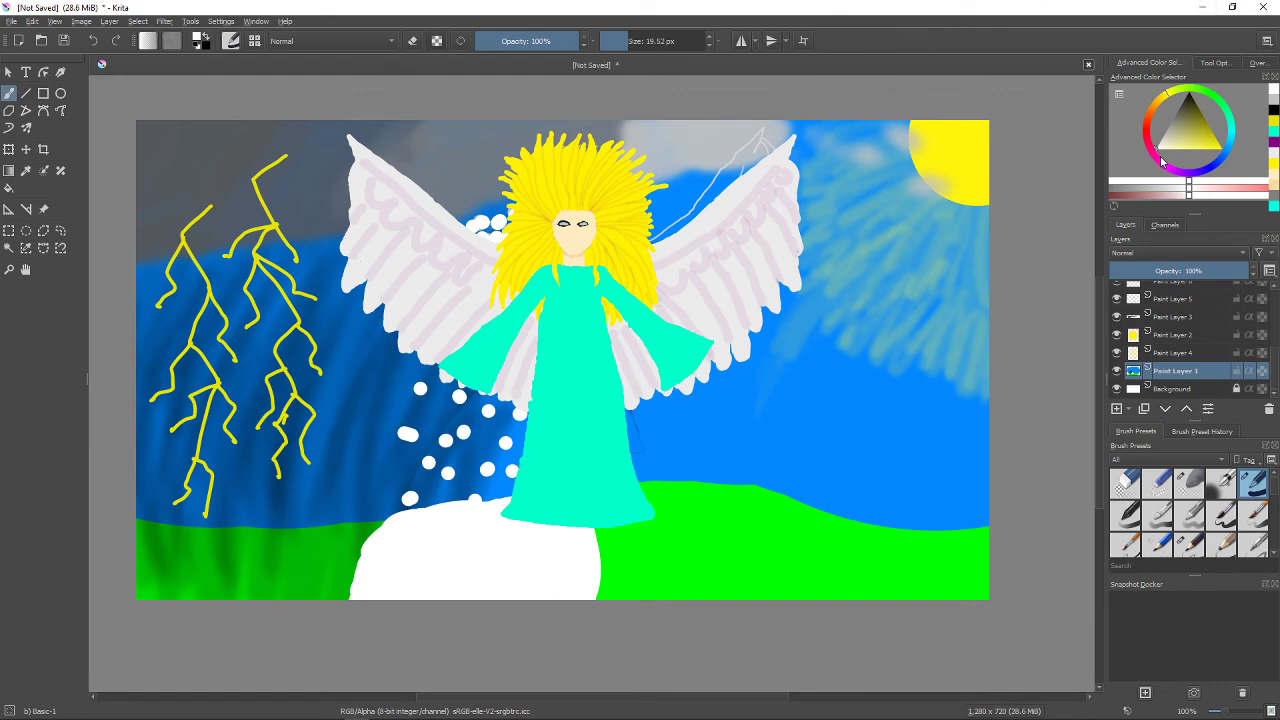
{"action": "left_click", "coordinate": [1160, 164]}
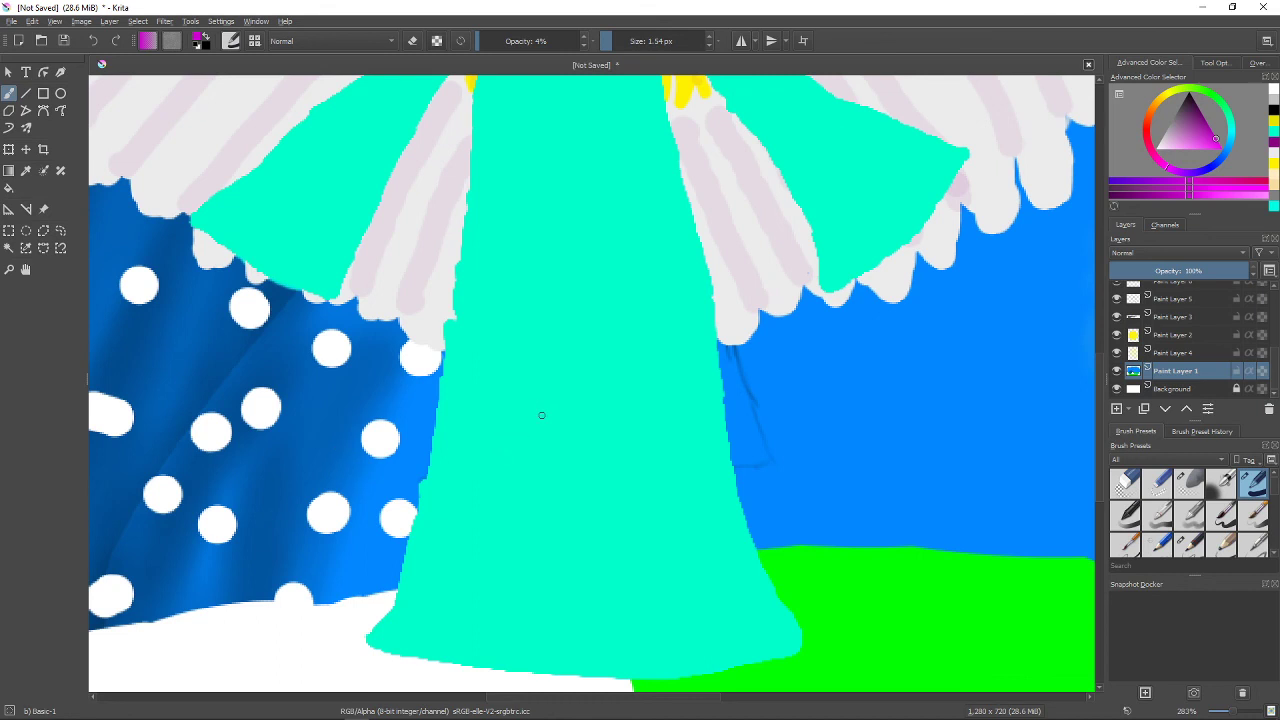
{"action": "mouse_move", "coordinate": [488, 664]}
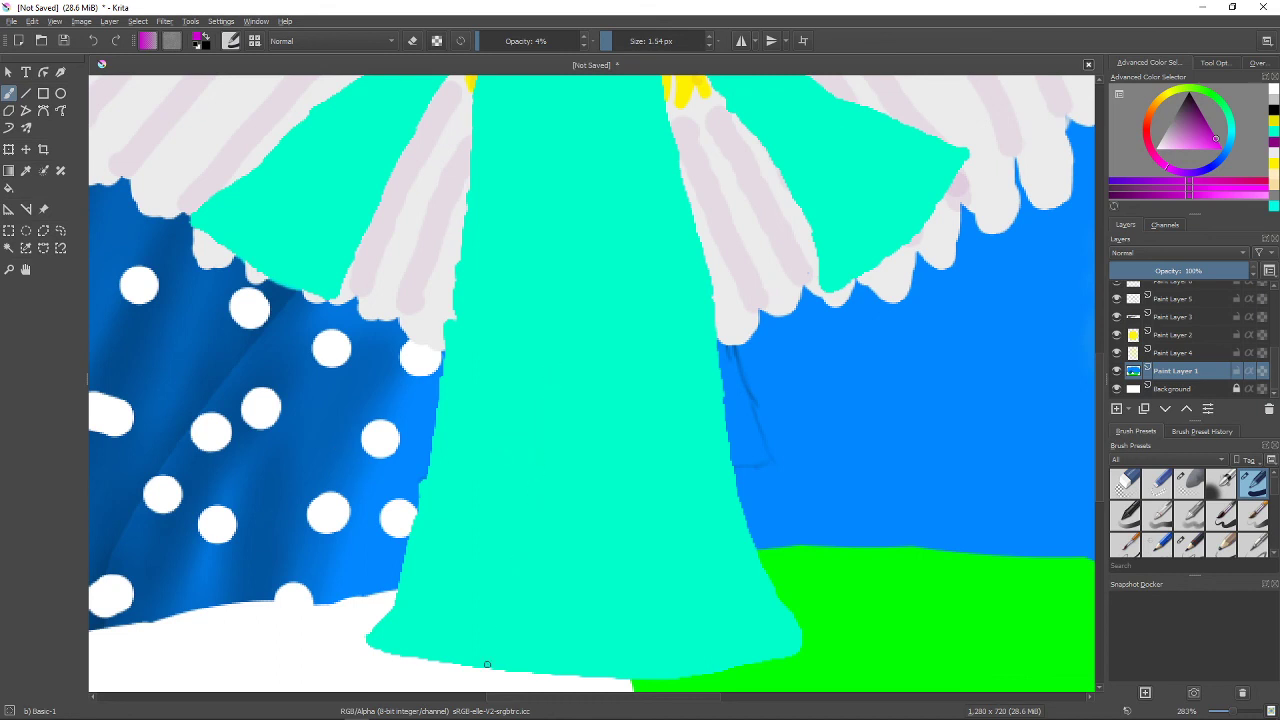
{"action": "mouse_move", "coordinate": [516, 94]}
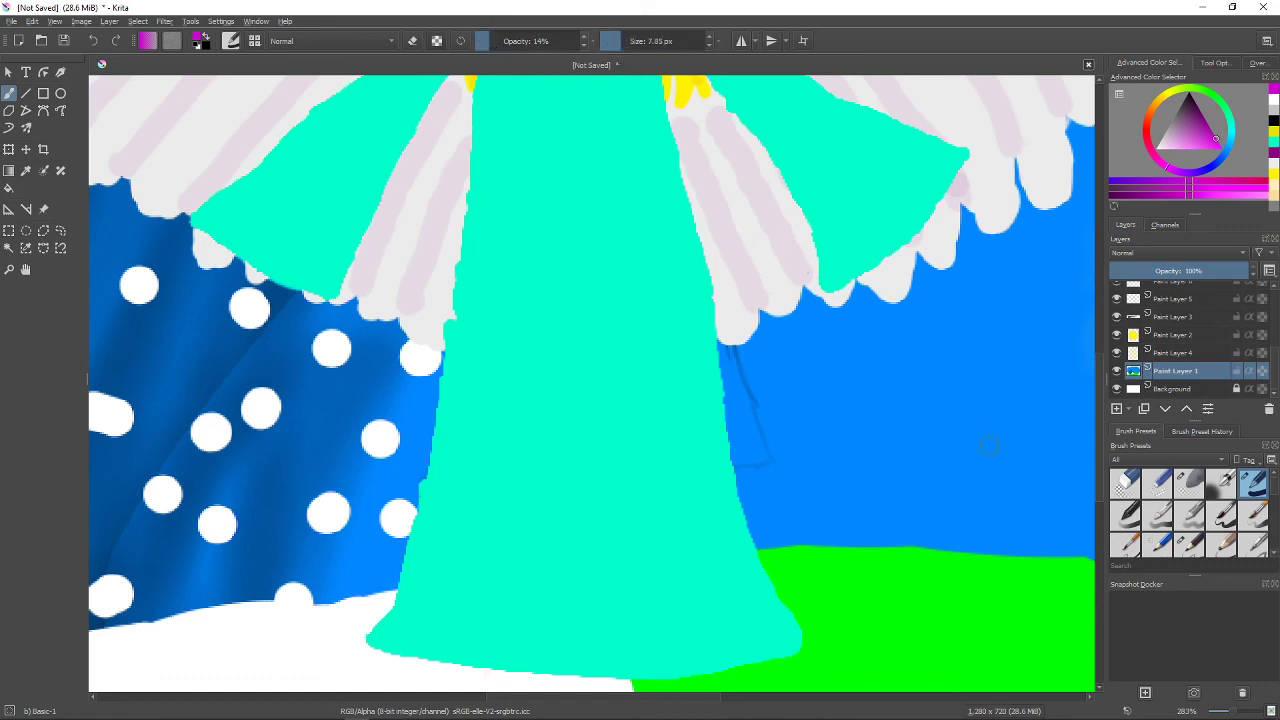
{"action": "mouse_move", "coordinate": [534, 504]}
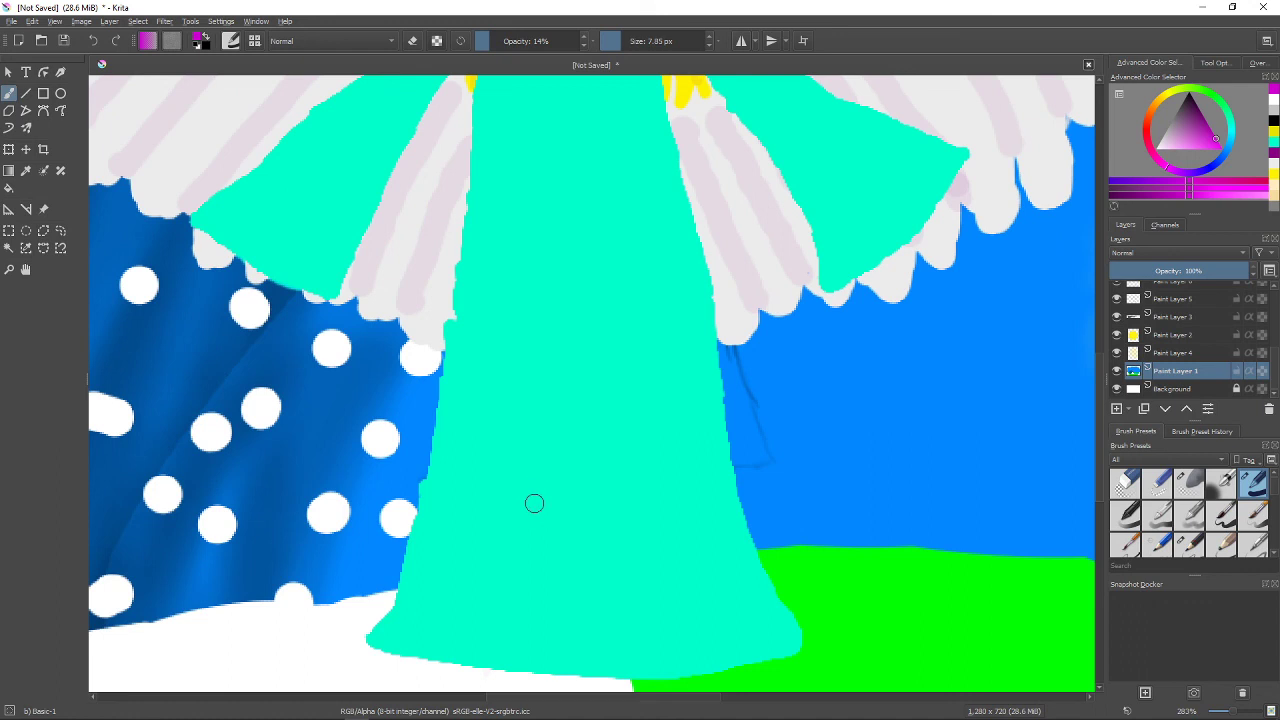
{"action": "mouse_move", "coordinate": [596, 184]}
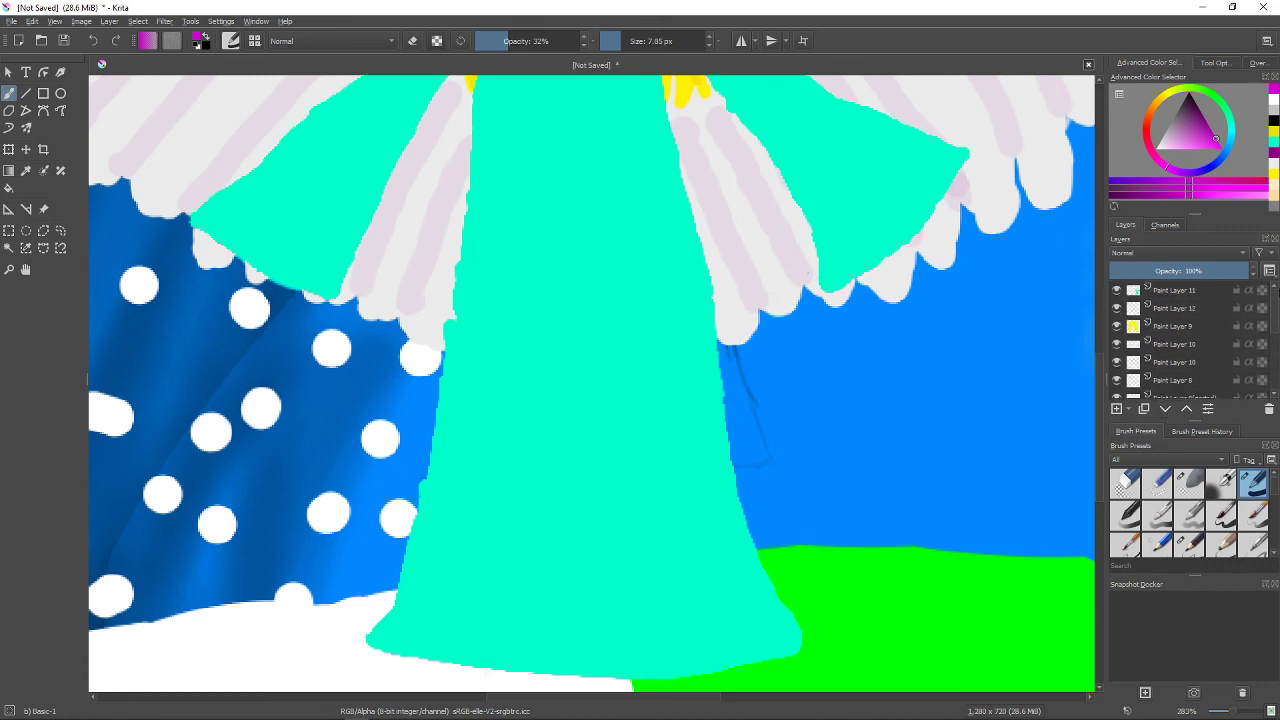
{"action": "scroll", "scroll_direction": "down", "scroll_amount": 3}
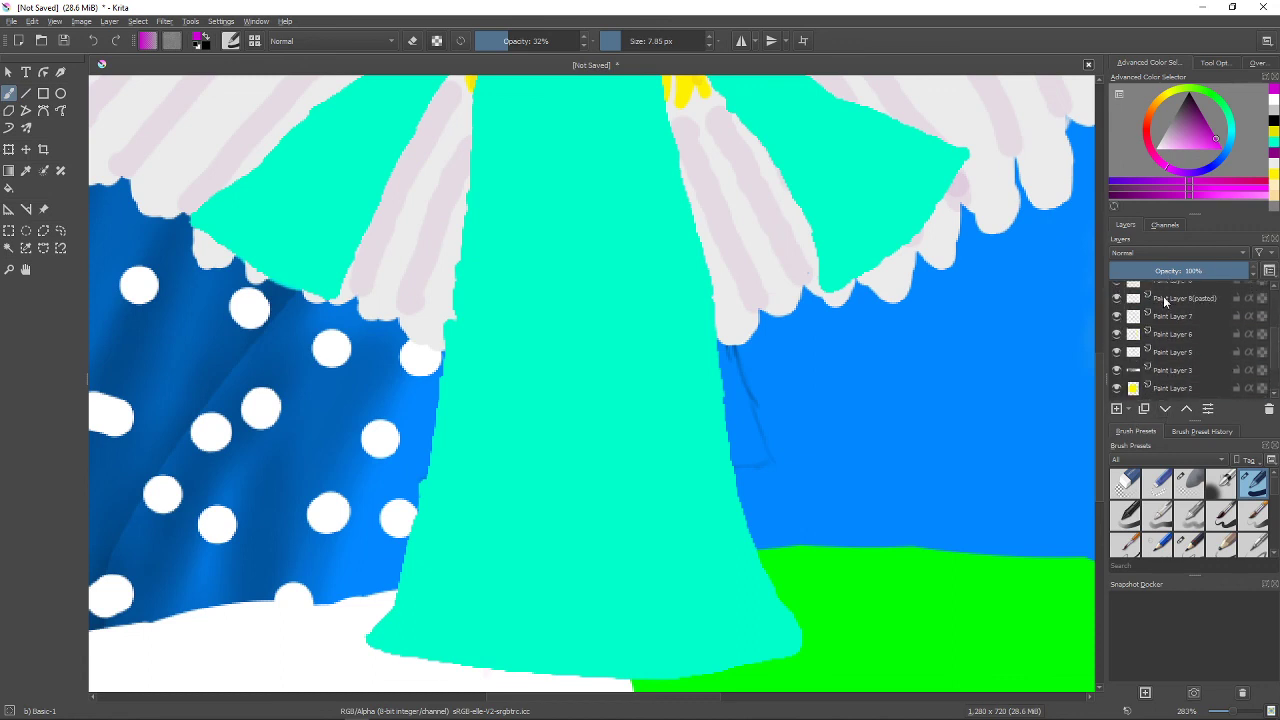
{"action": "mouse_move", "coordinate": [1172, 384]}
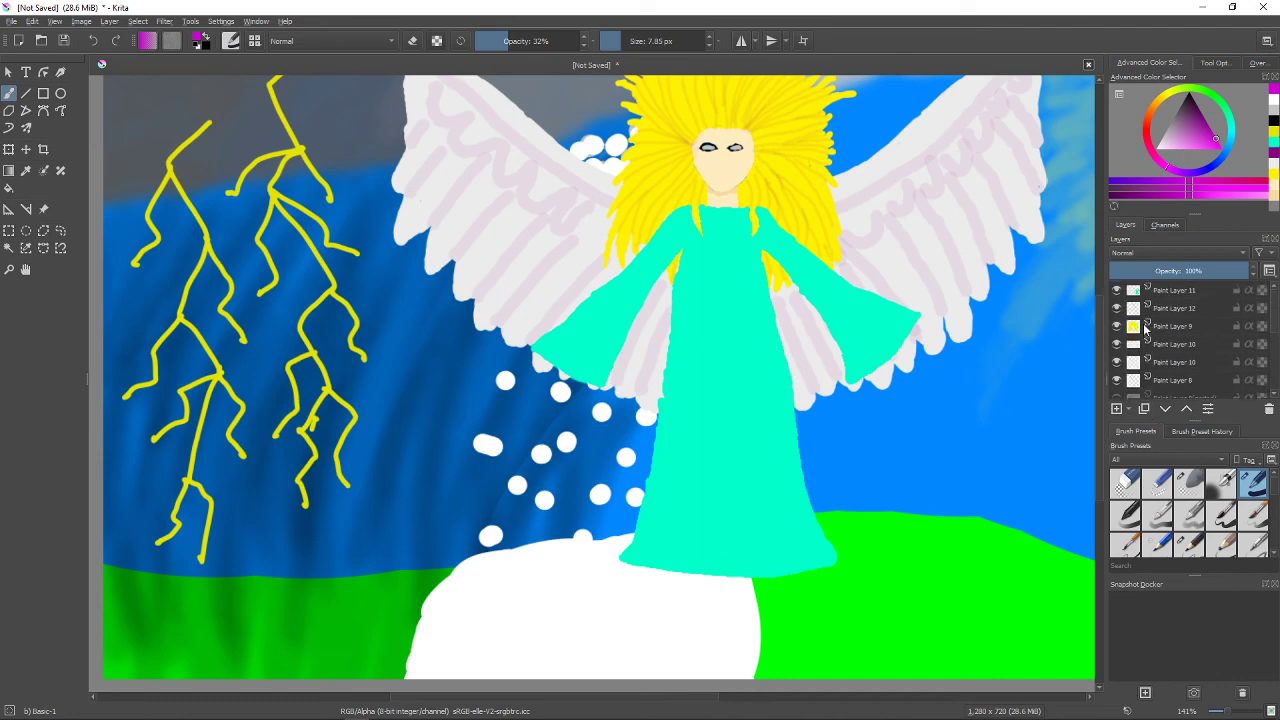
Brush a low-opacity pale lavender shadow onto the snow along the underside of the dress hem.
{"action": "left_click", "coordinate": [1176, 290]}
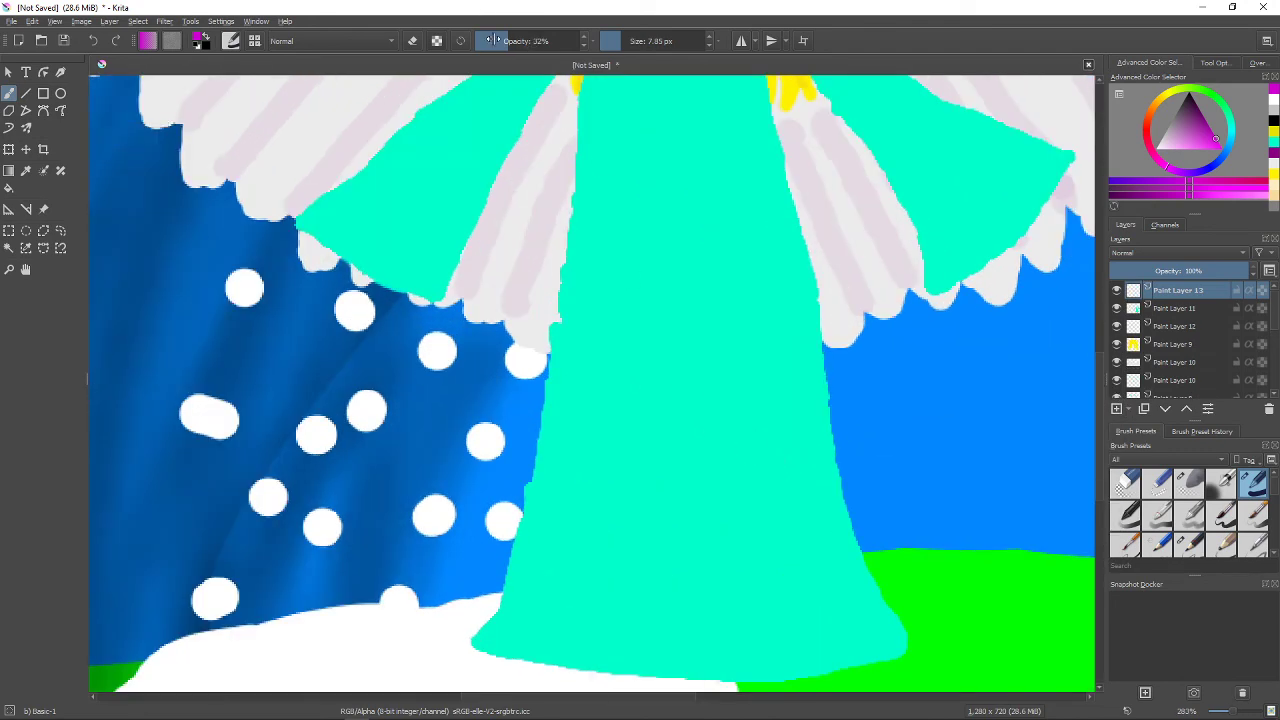
{"action": "left_click", "coordinate": [524, 40]}
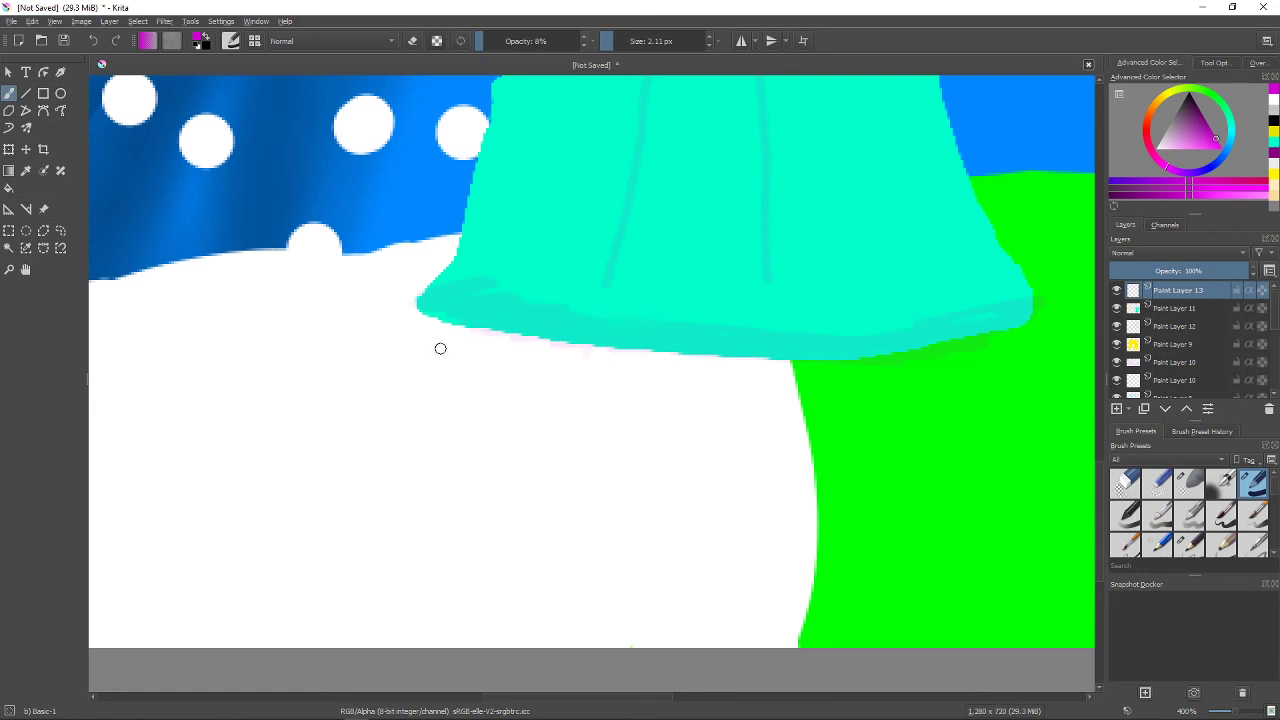
{"action": "left_click_drag", "start_coordinate": [440, 348], "coordinate": [544, 348]}
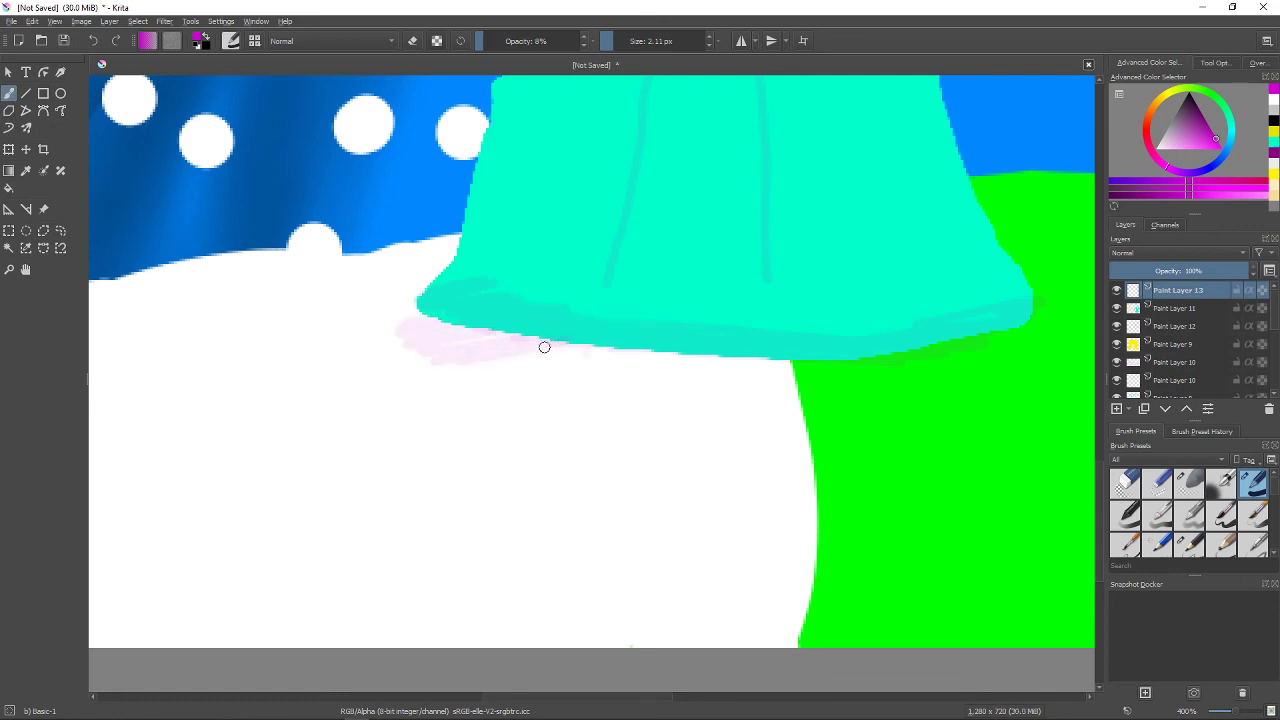
{"action": "left_click_drag", "start_coordinate": [544, 348], "coordinate": [796, 362]}
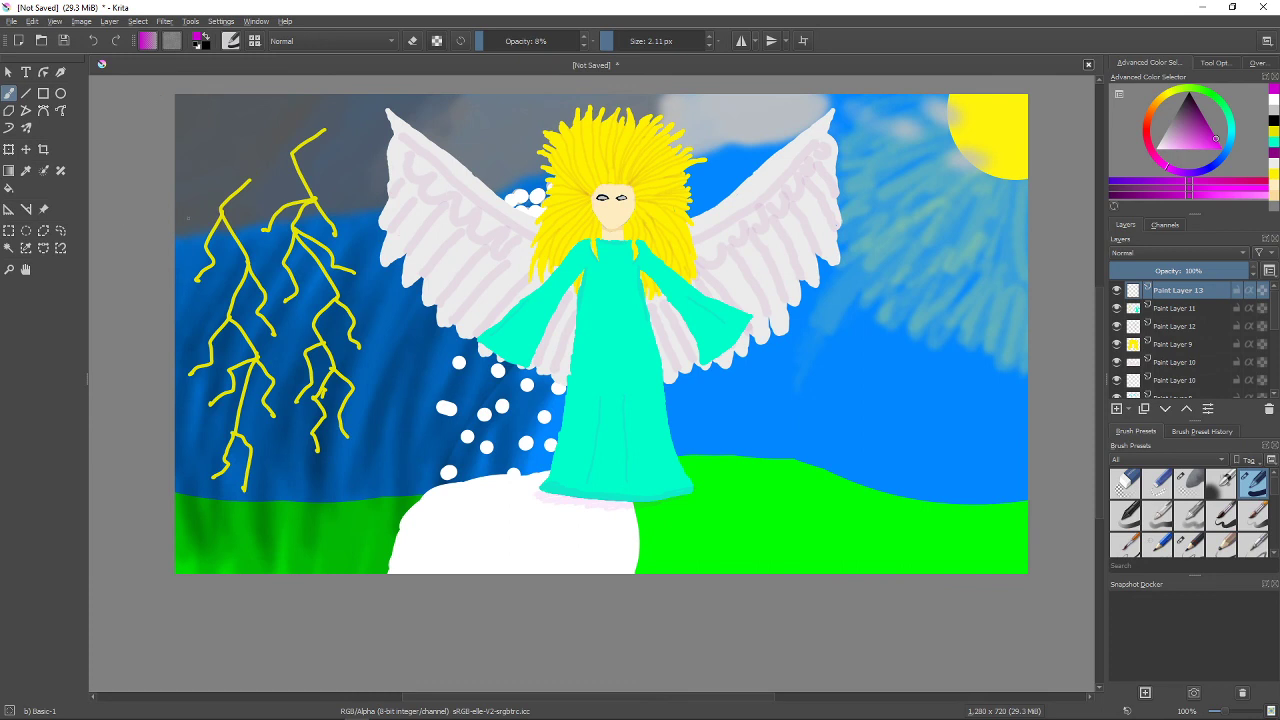
{"action": "mouse_move", "coordinate": [1220, 428]}
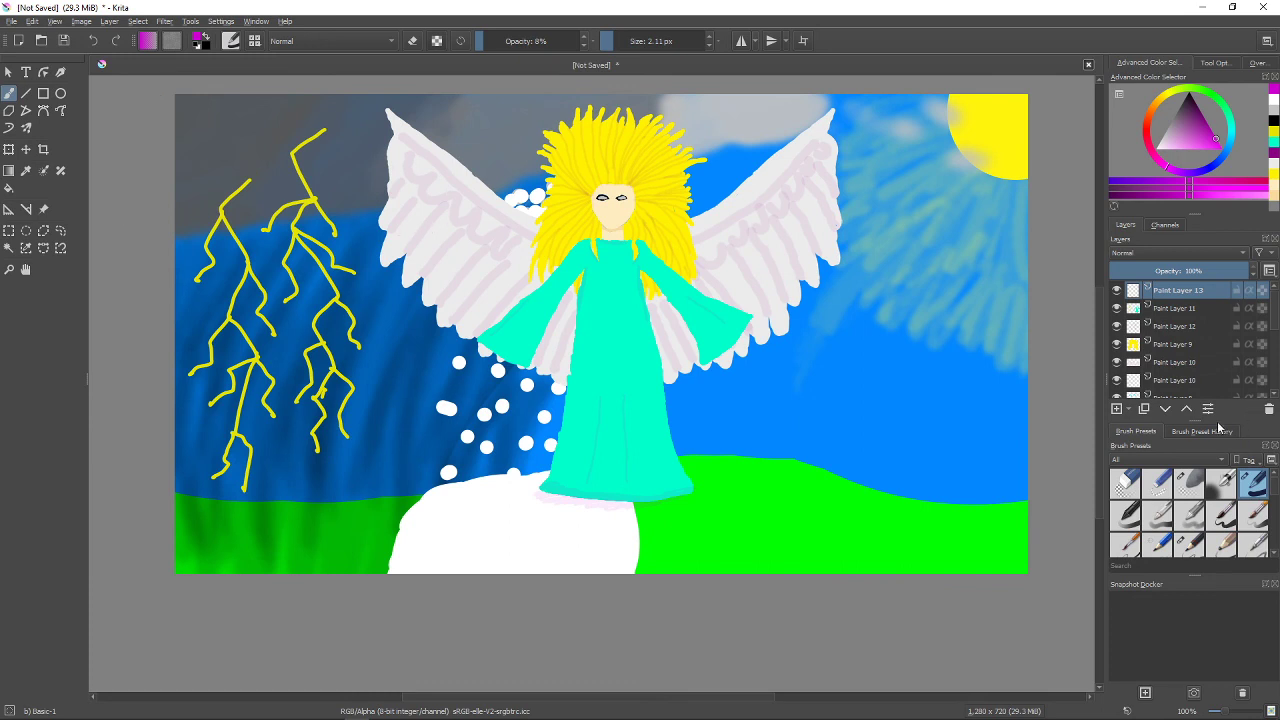
{"action": "mouse_move", "coordinate": [1176, 68]}
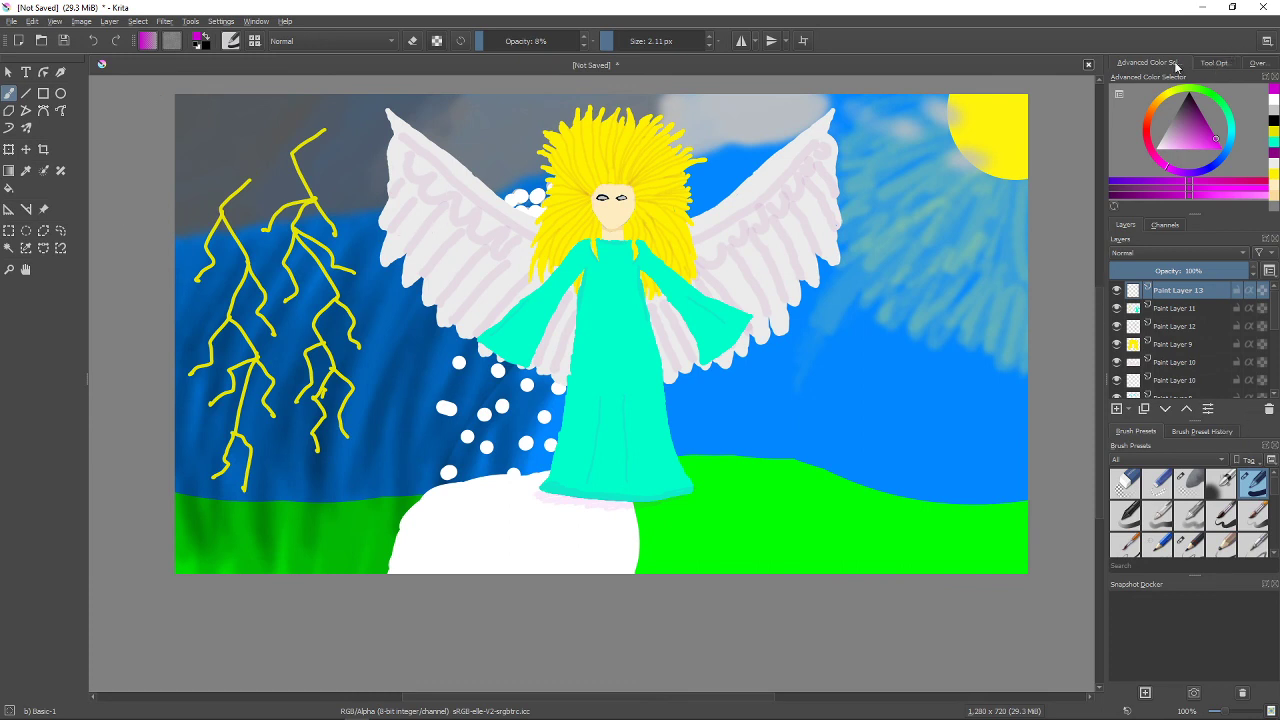